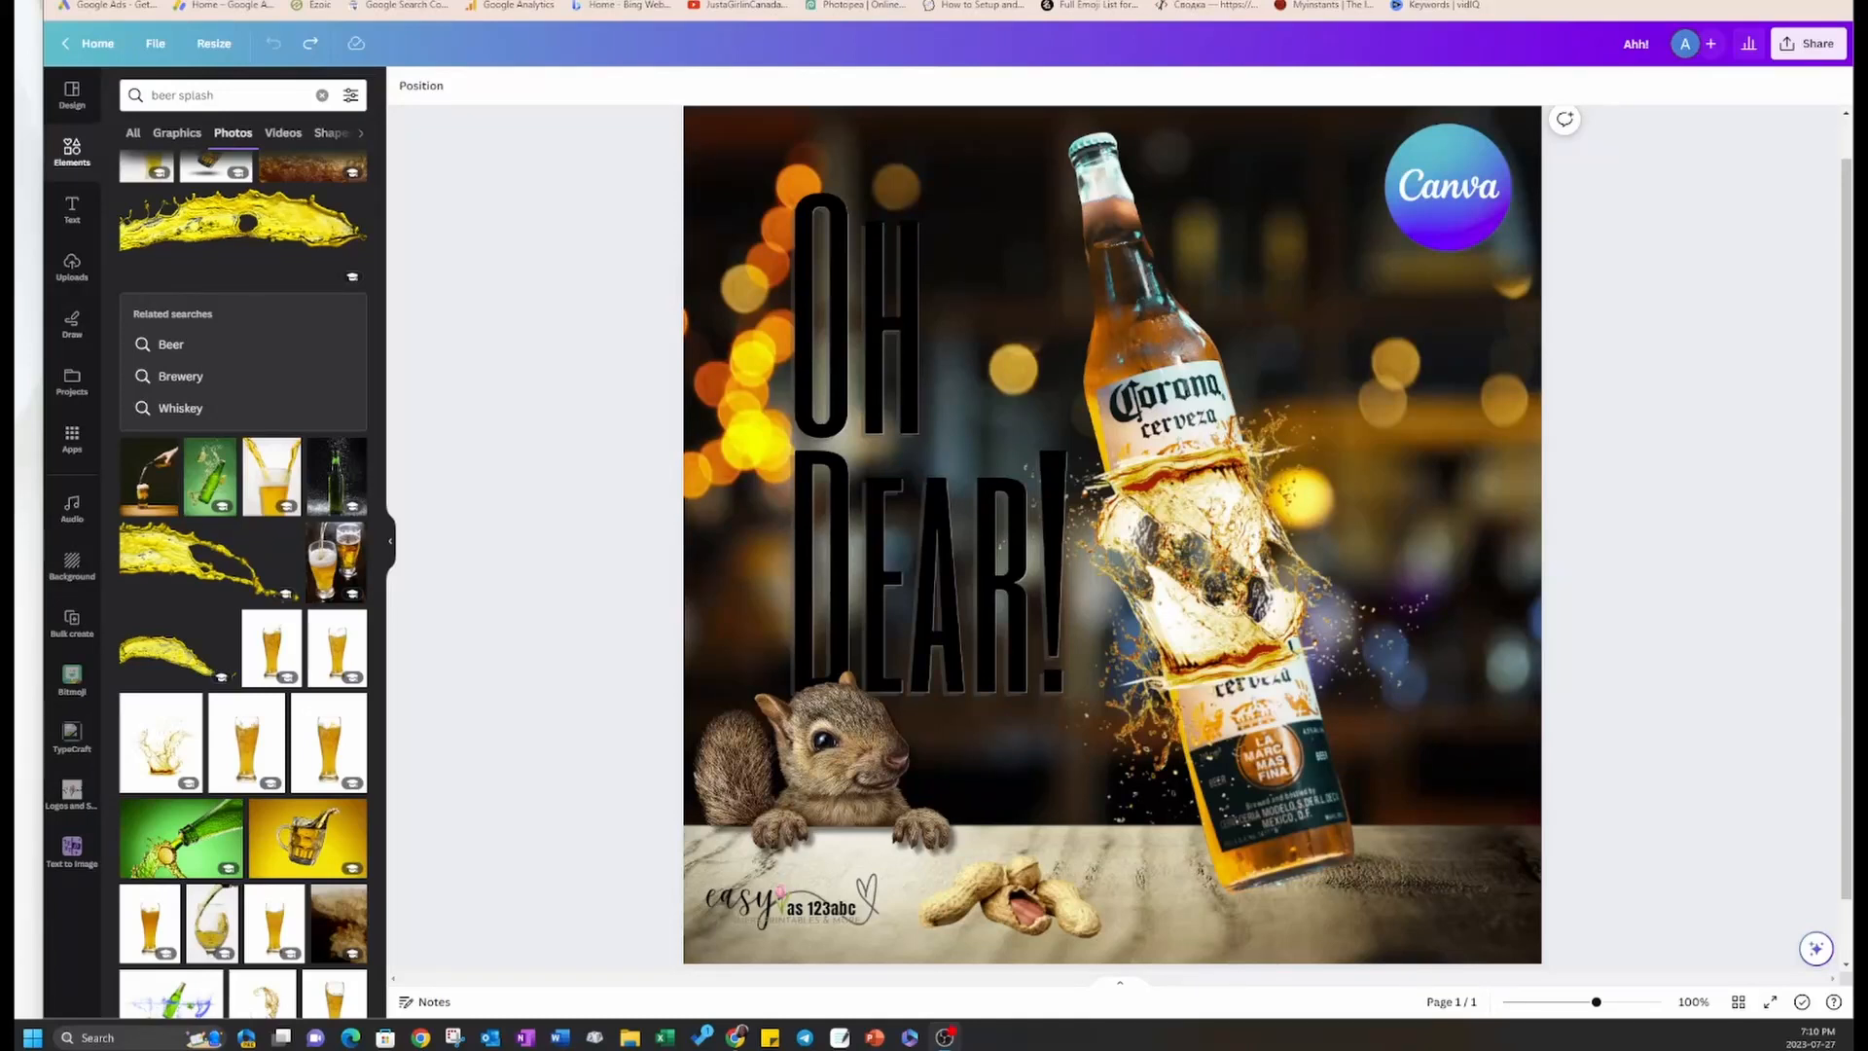
{"action": "mouse_move", "coordinate": [1331, 471]}
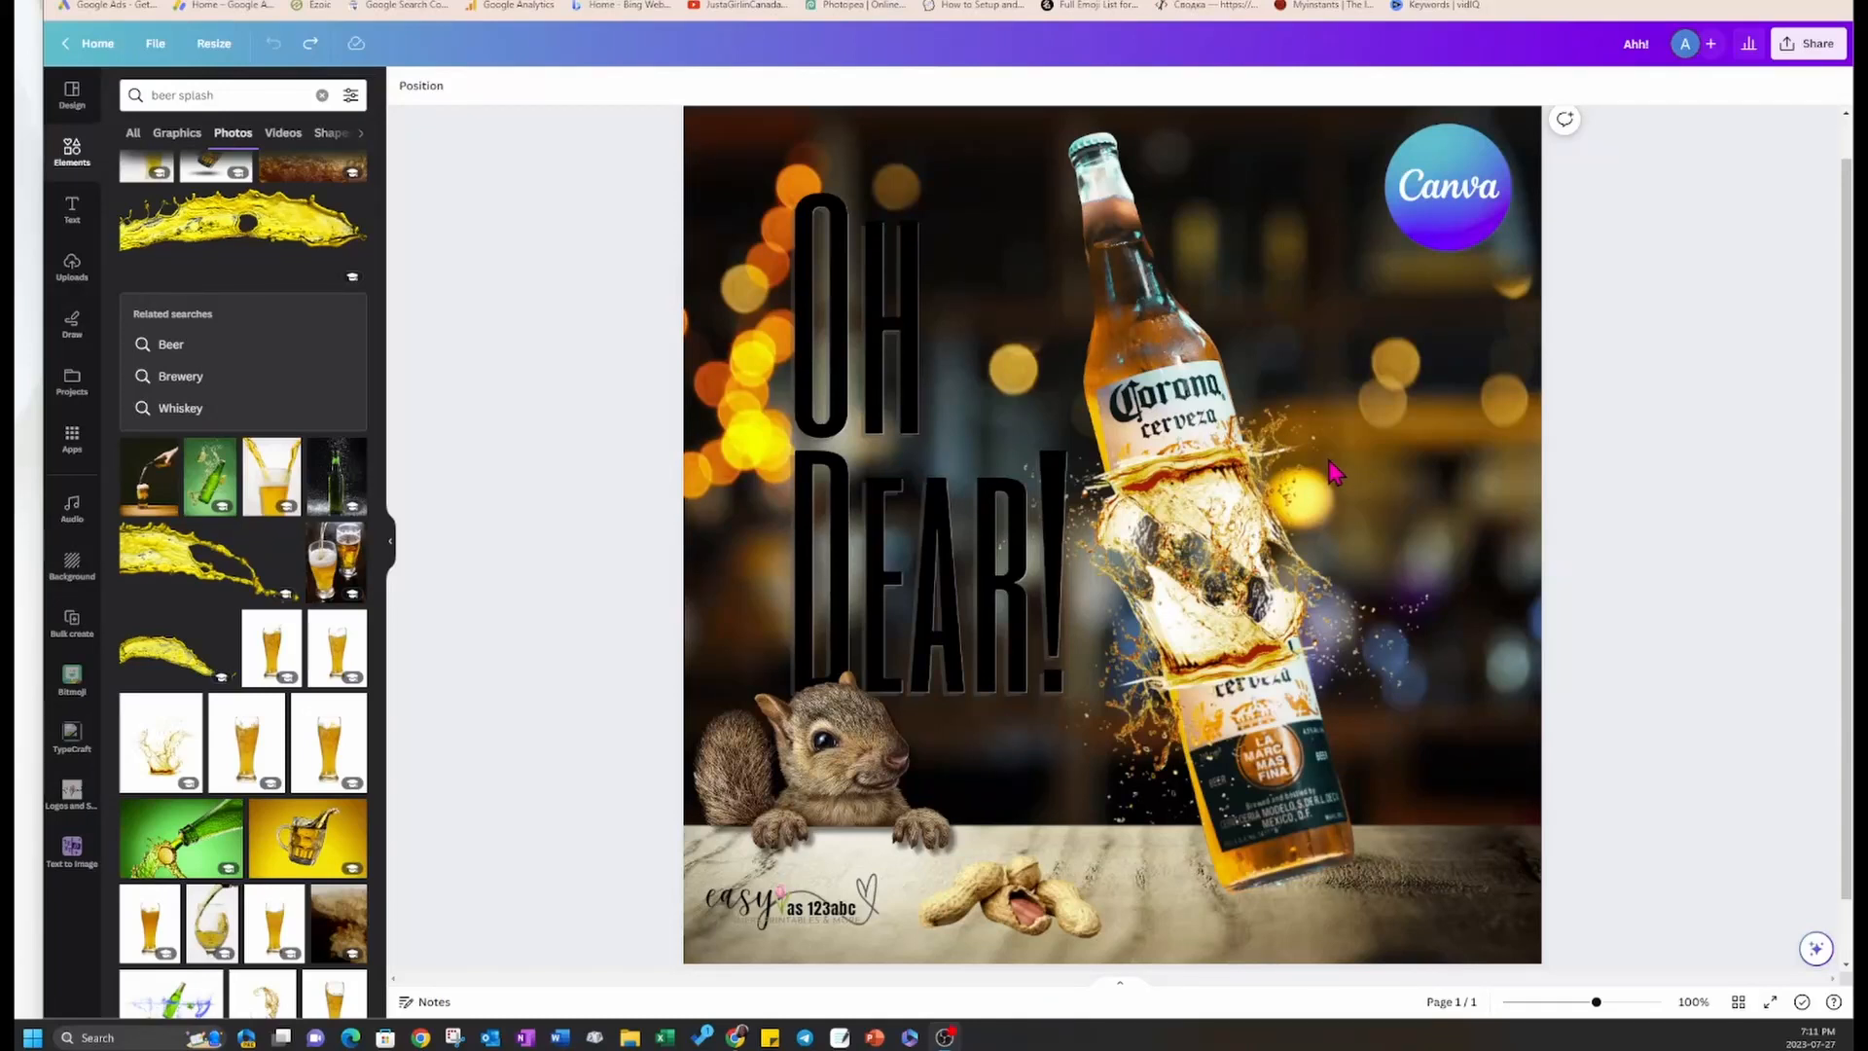
{"action": "mouse_move", "coordinate": [1049, 740]}
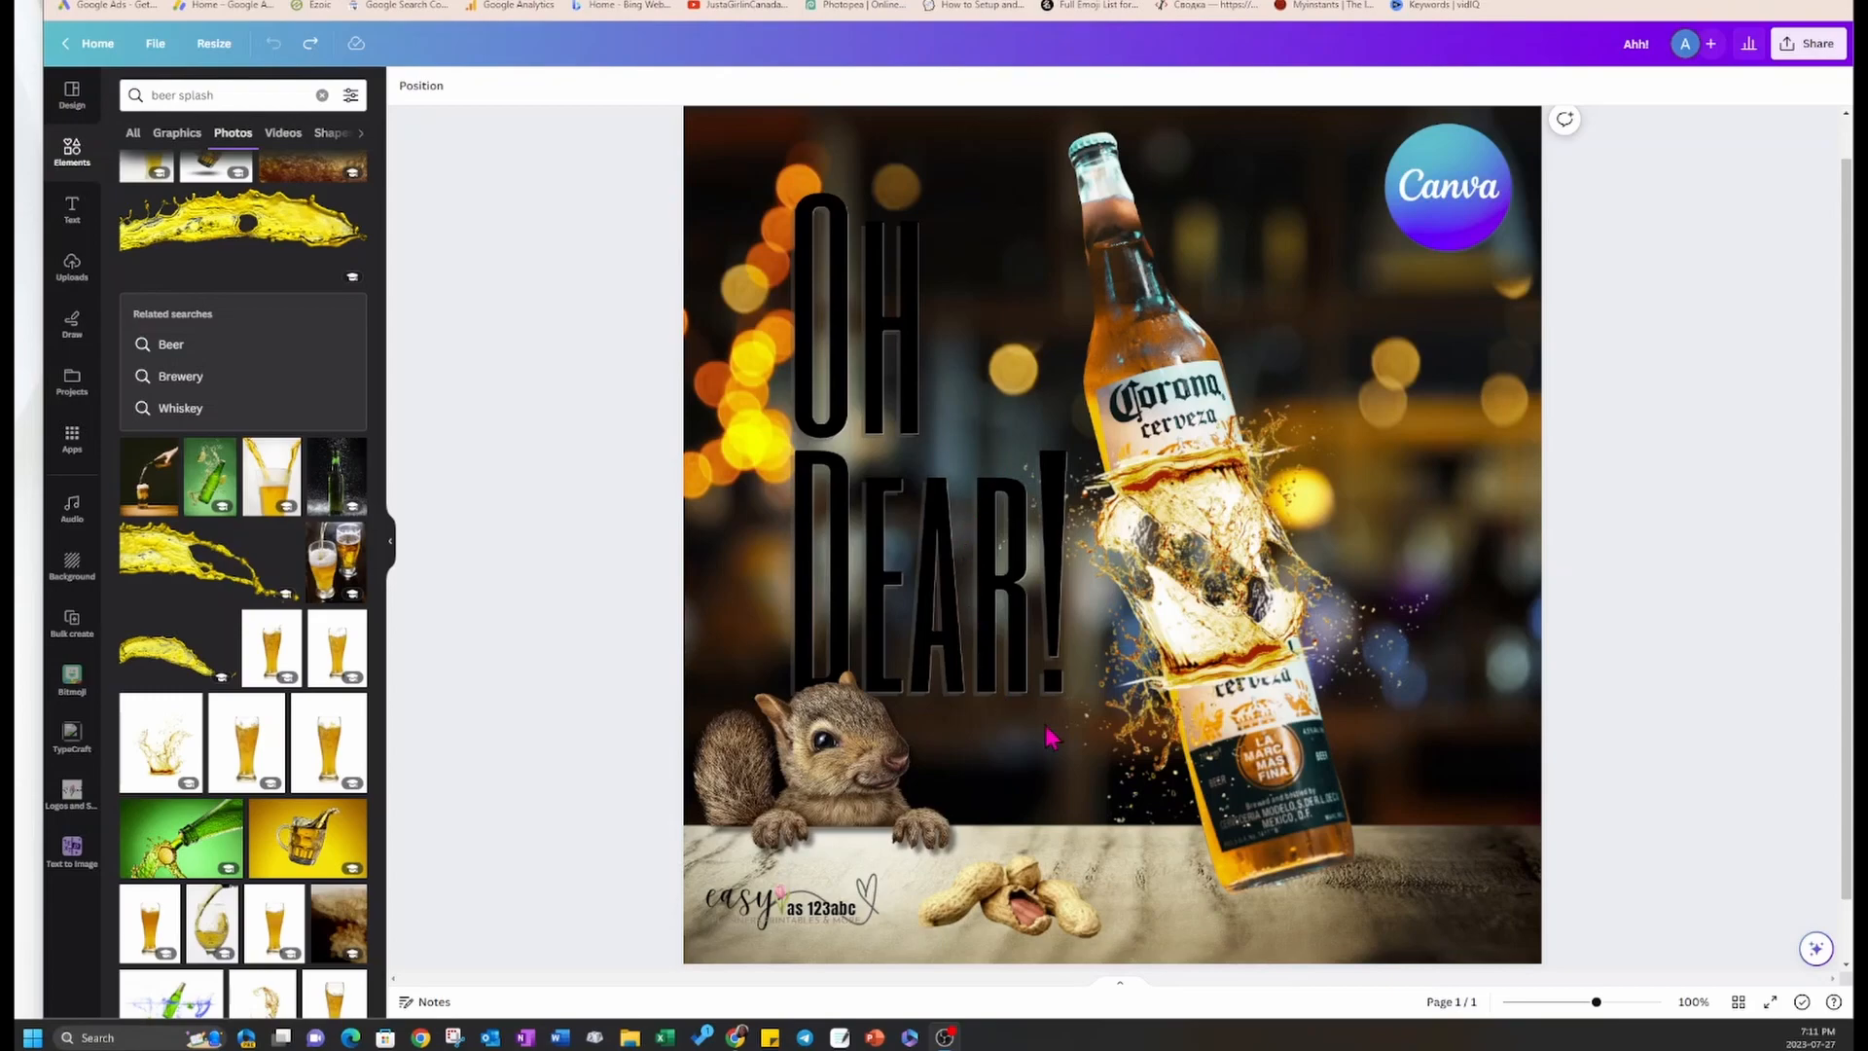
{"action": "mouse_move", "coordinate": [1028, 415]}
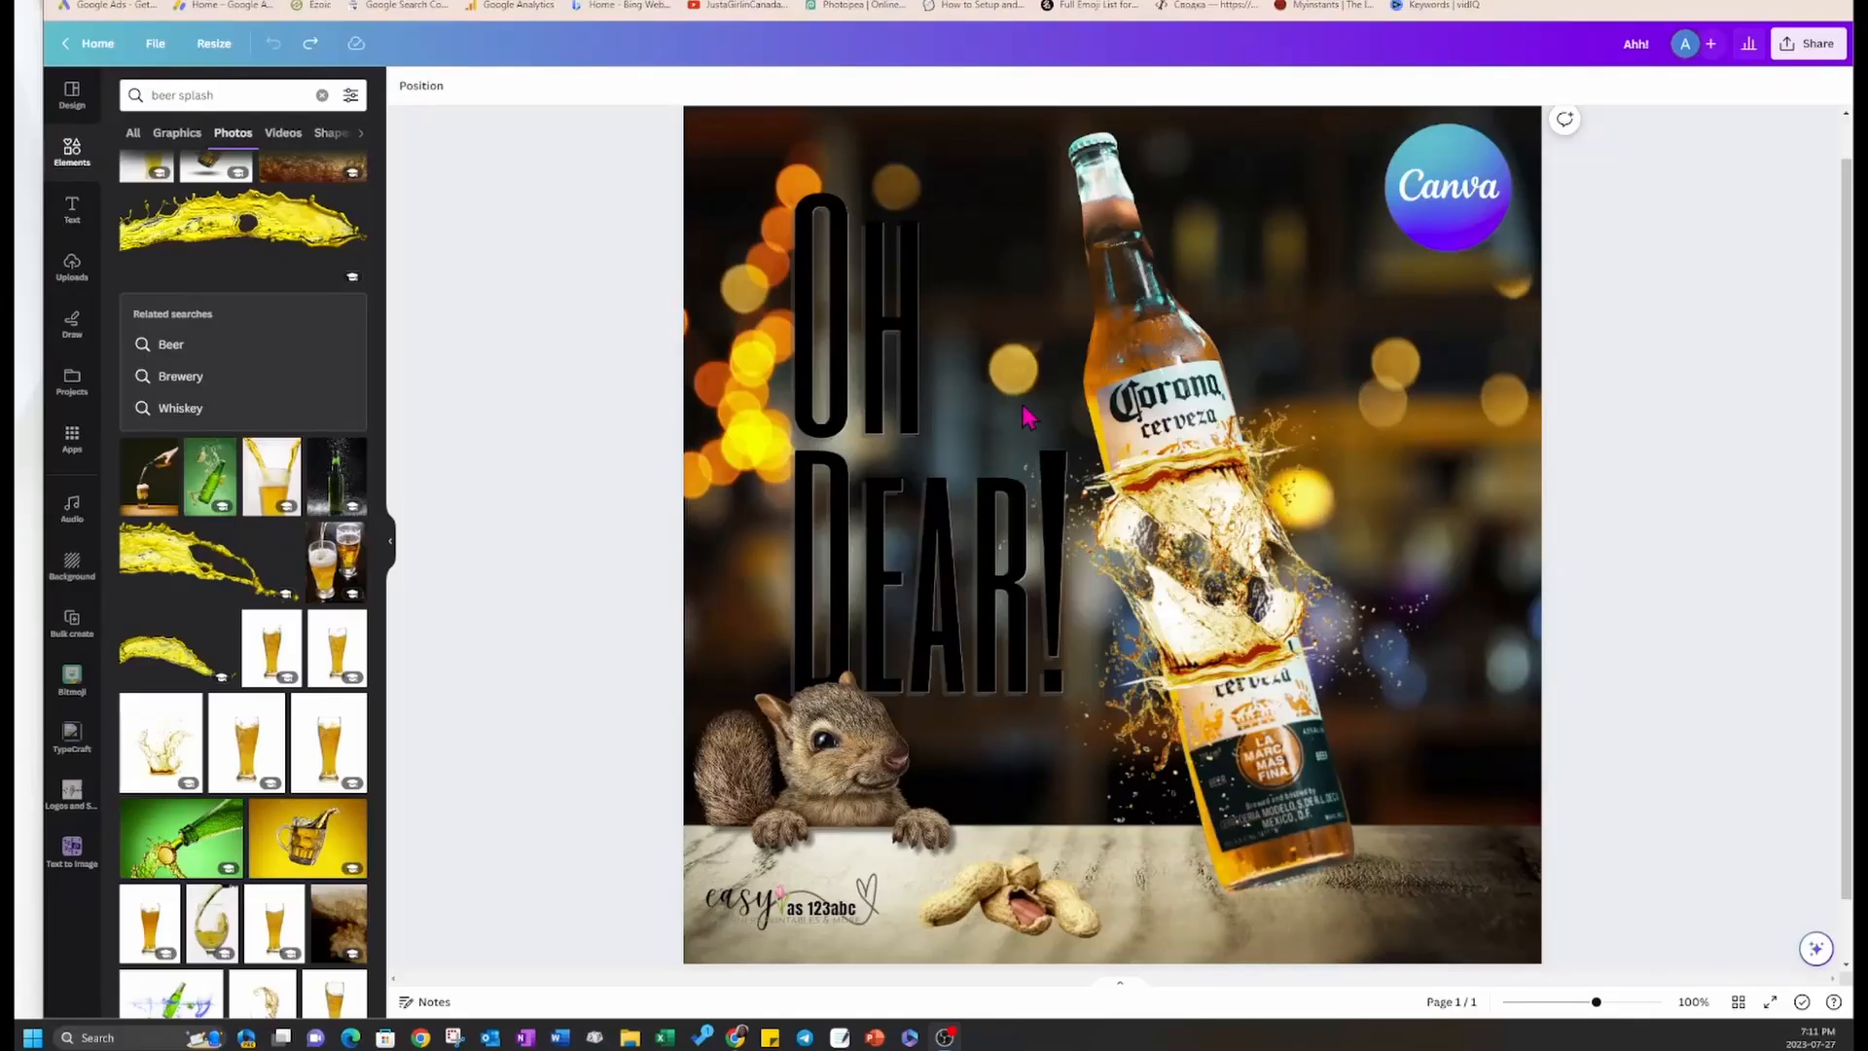
{"action": "mouse_move", "coordinate": [1415, 545]}
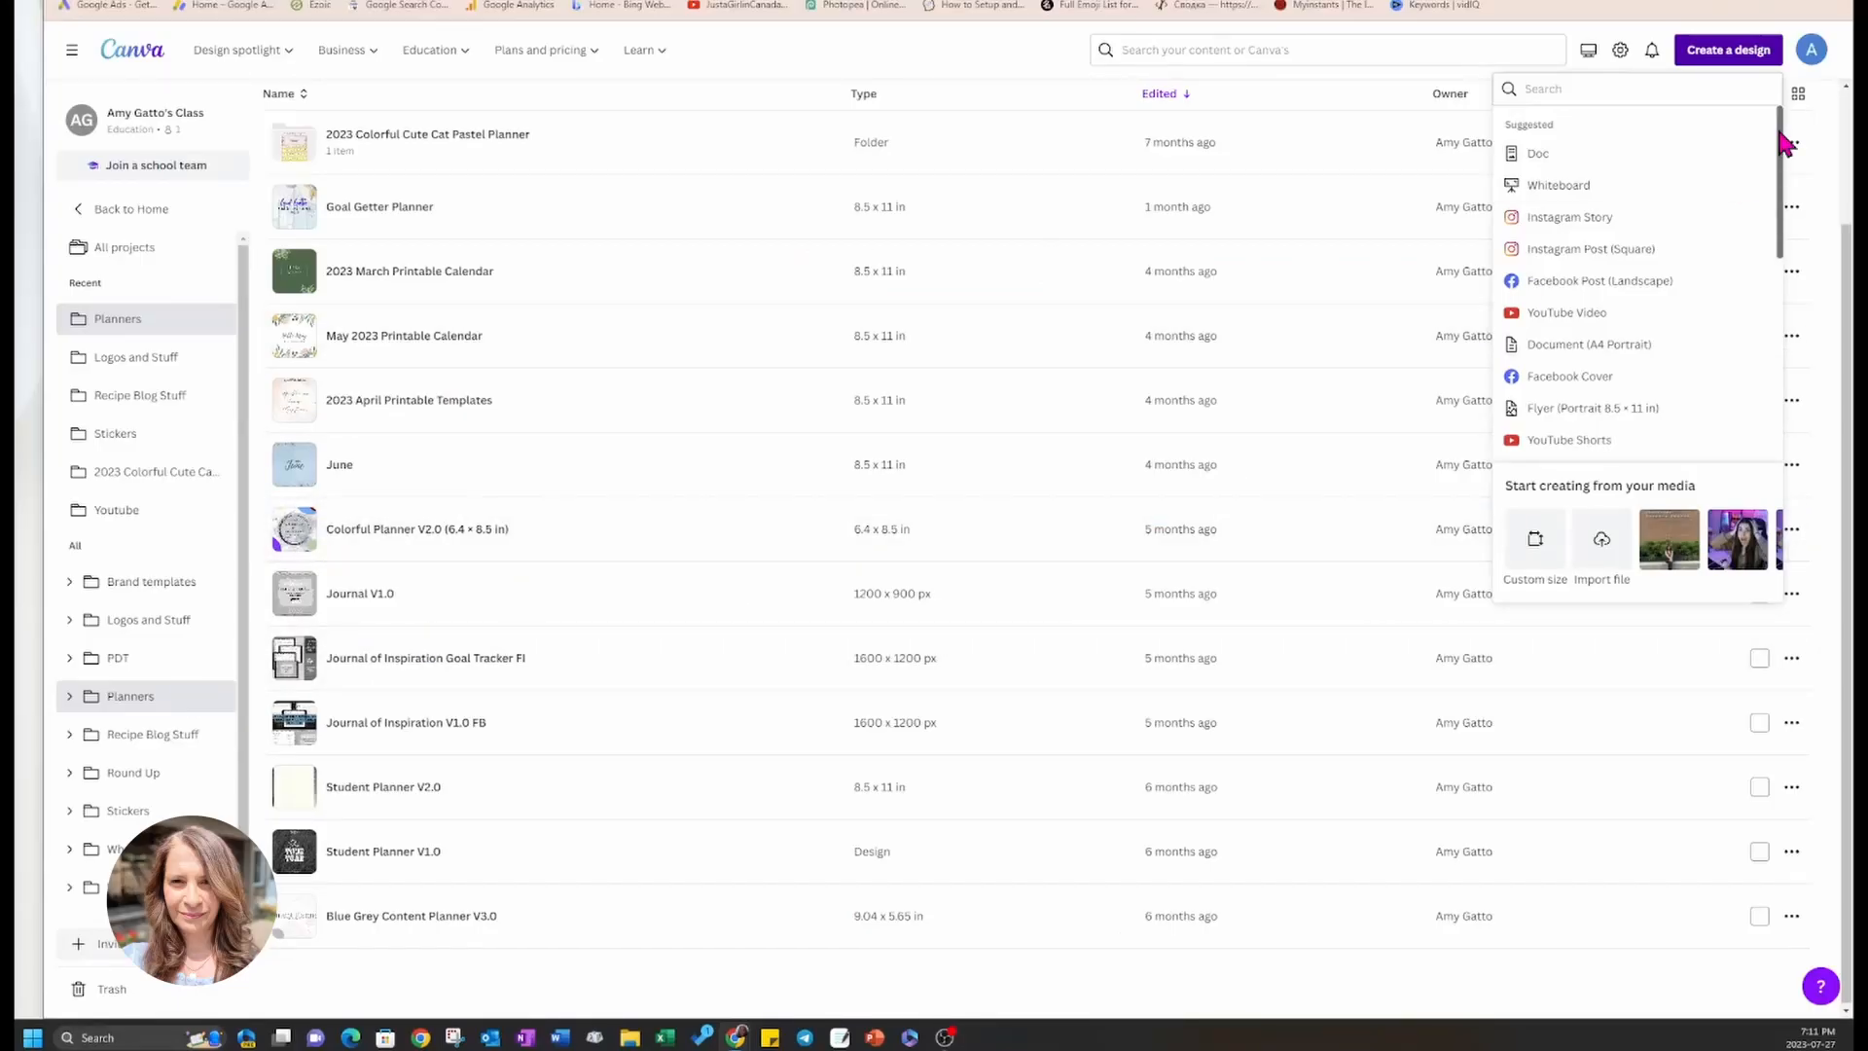
{"action": "mouse_move", "coordinate": [1549, 152]}
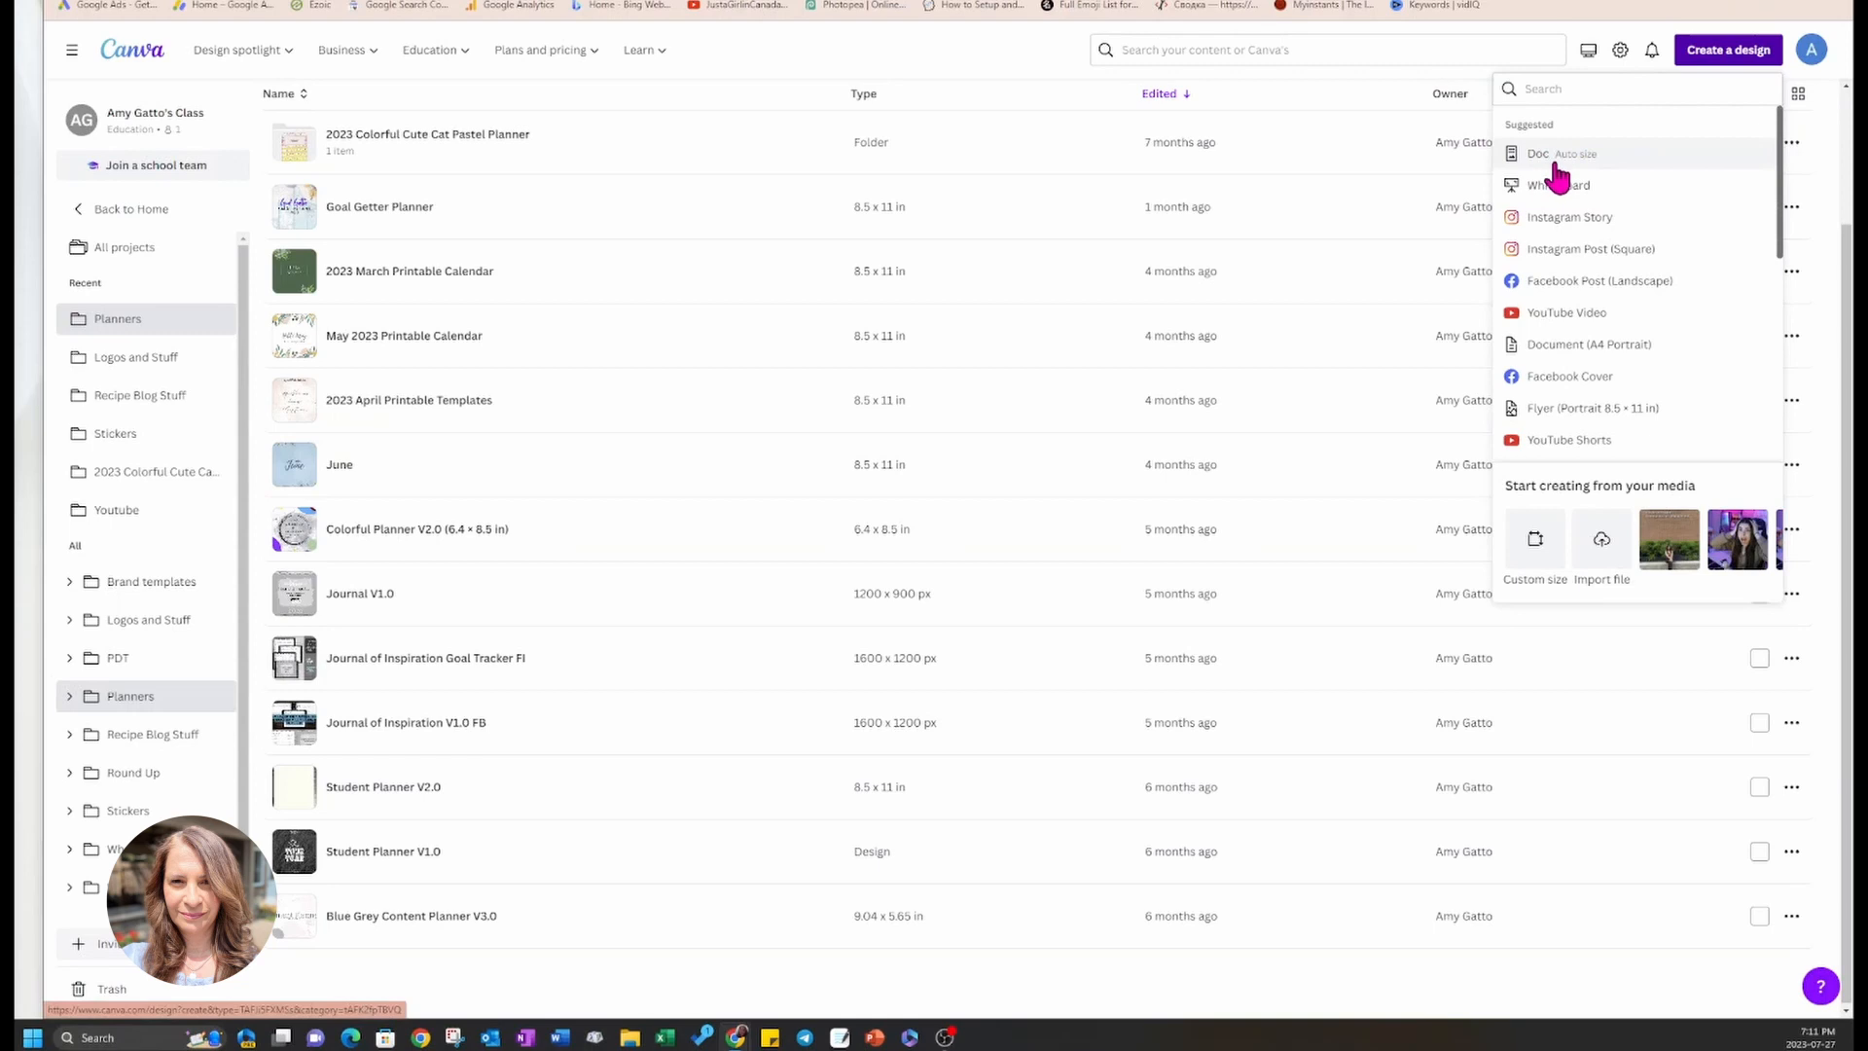
{"action": "mouse_move", "coordinate": [1569, 216]}
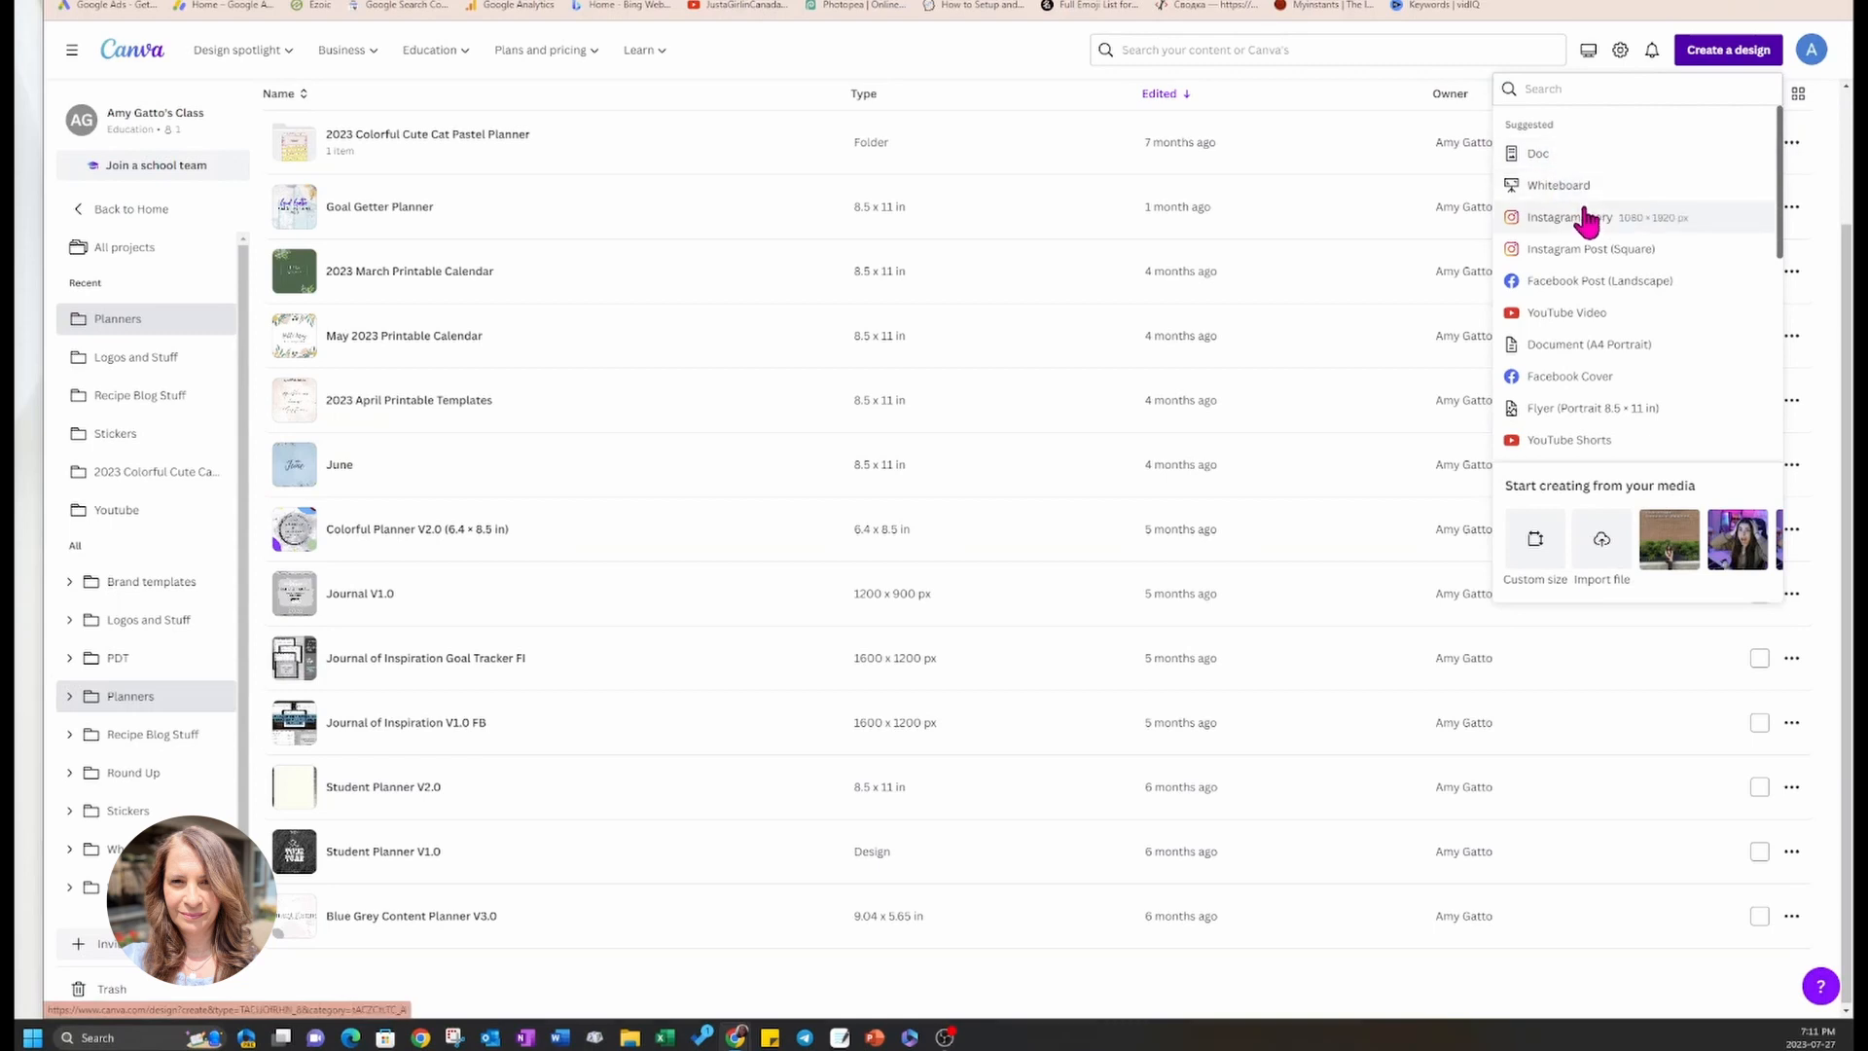
{"action": "mouse_move", "coordinate": [1590, 257]}
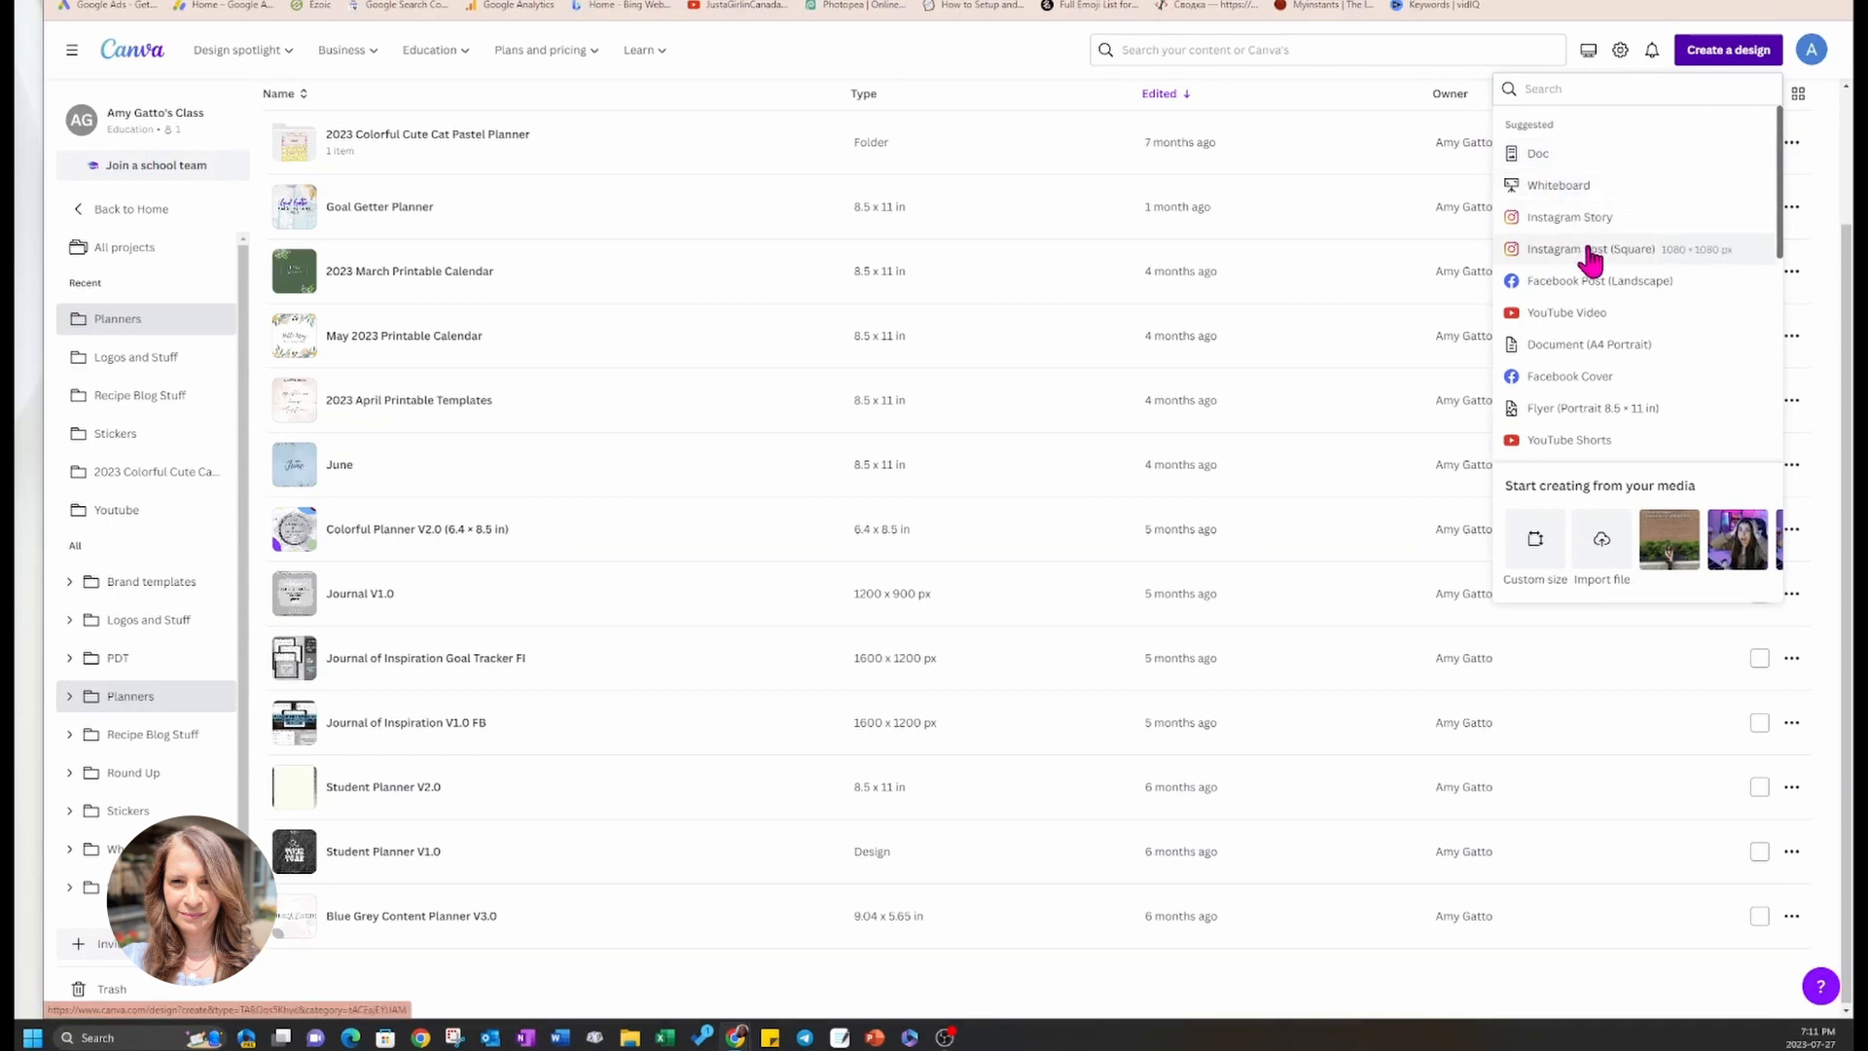
- Start a new blank square Instagram Post design from the Canva home page
{"action": "left_click", "coordinate": [1590, 249]}
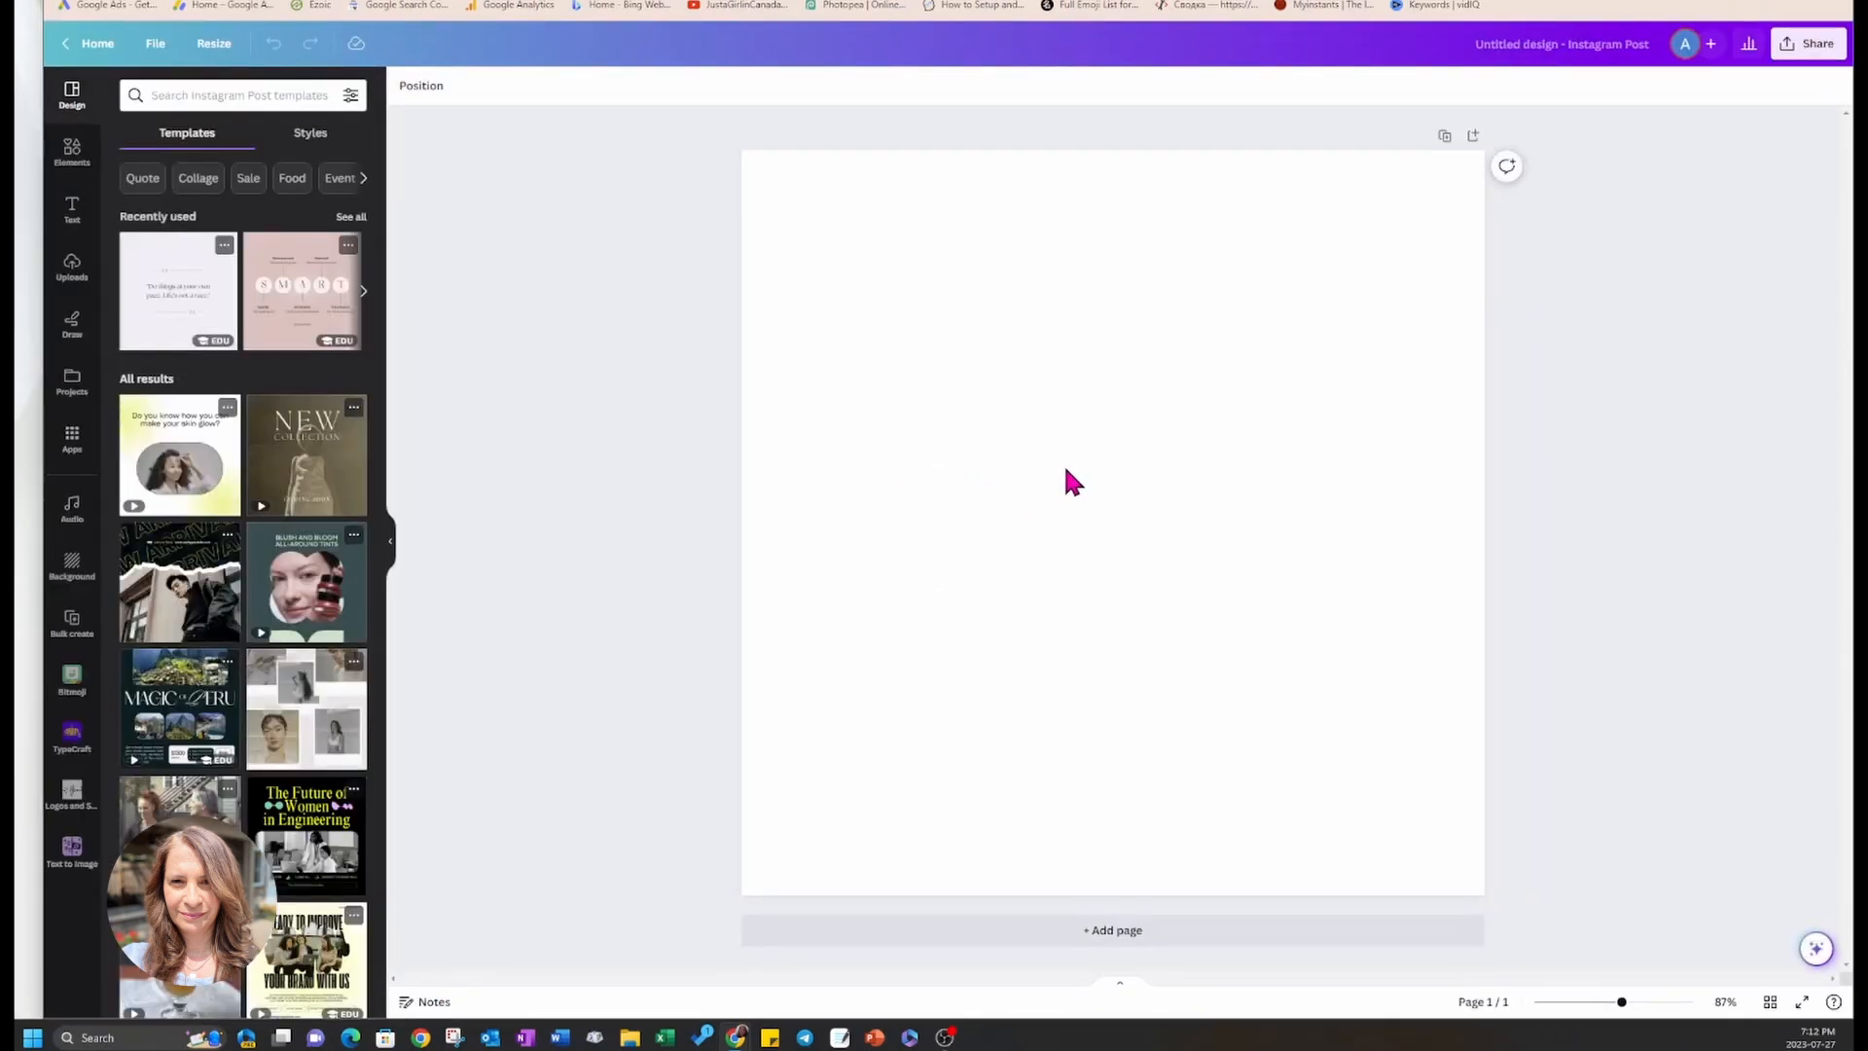
{"action": "mouse_move", "coordinate": [888, 251]}
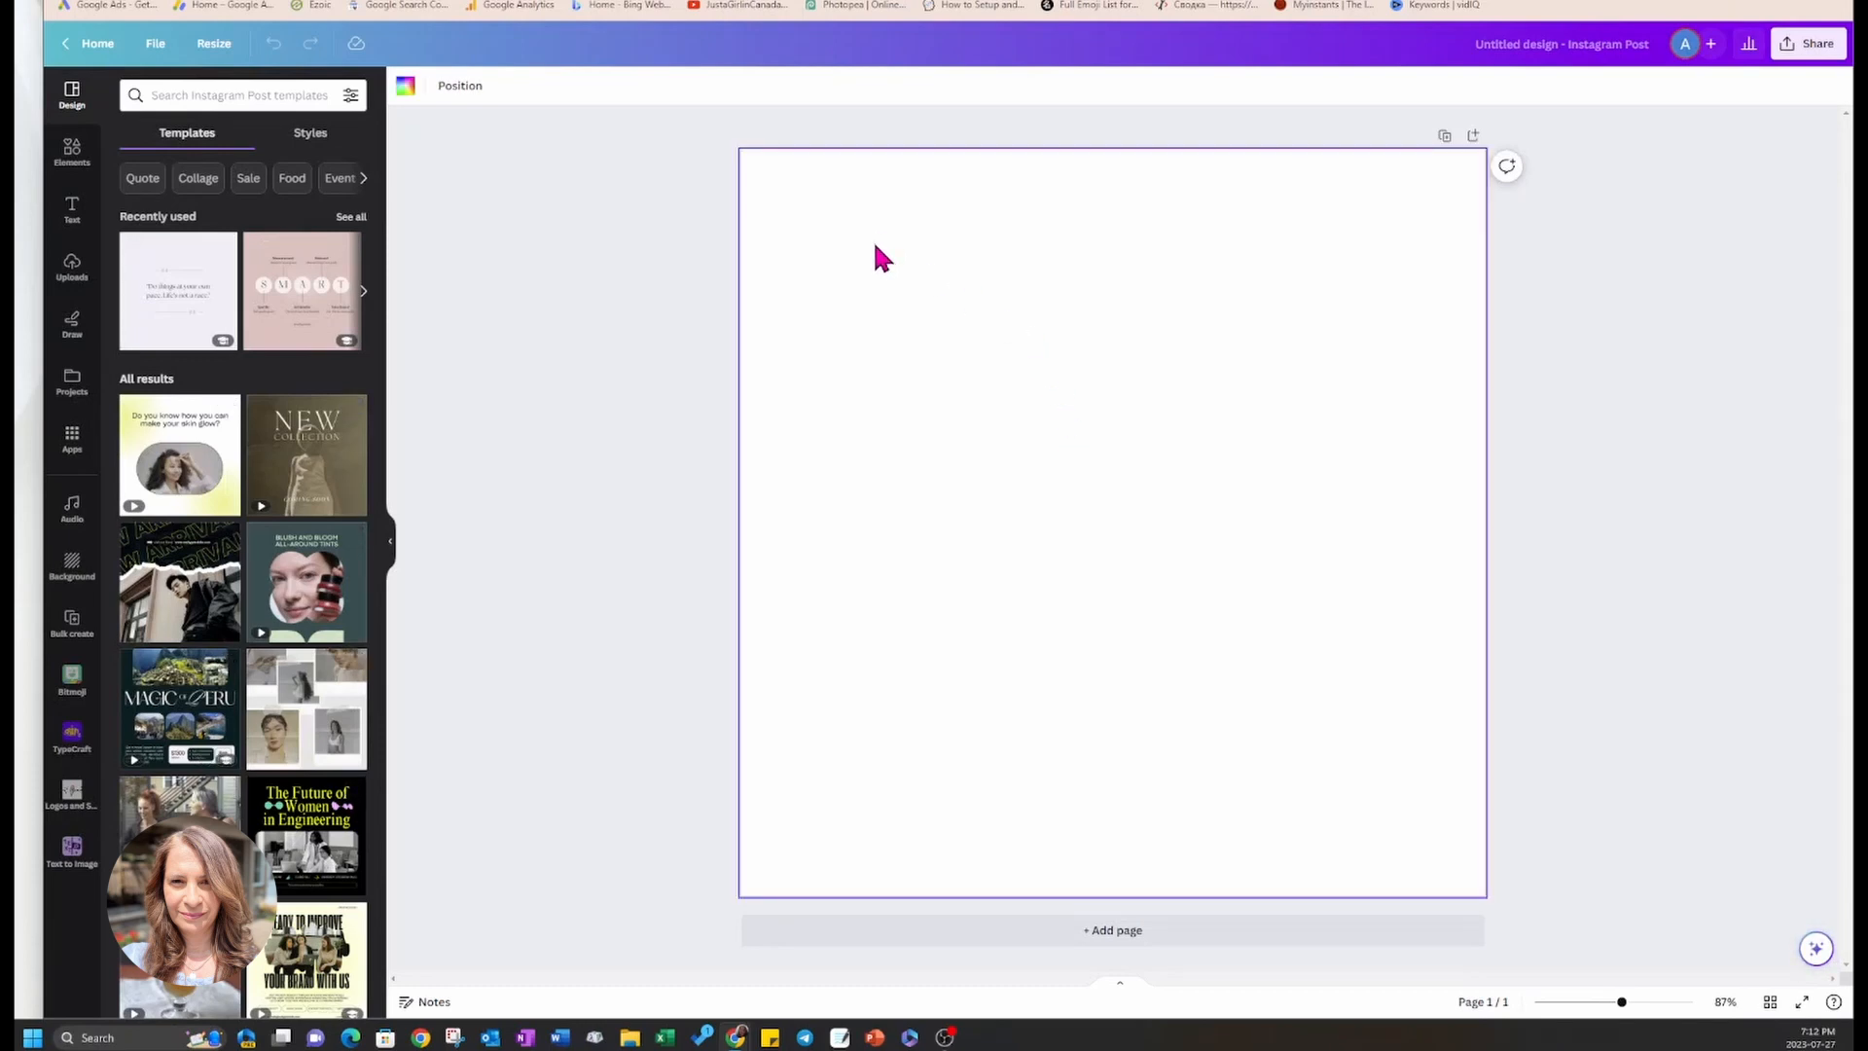
- Search Elements for 'corona beer' and add a photo of a hand holding a Corona bottle
{"action": "left_click", "coordinate": [72, 152]}
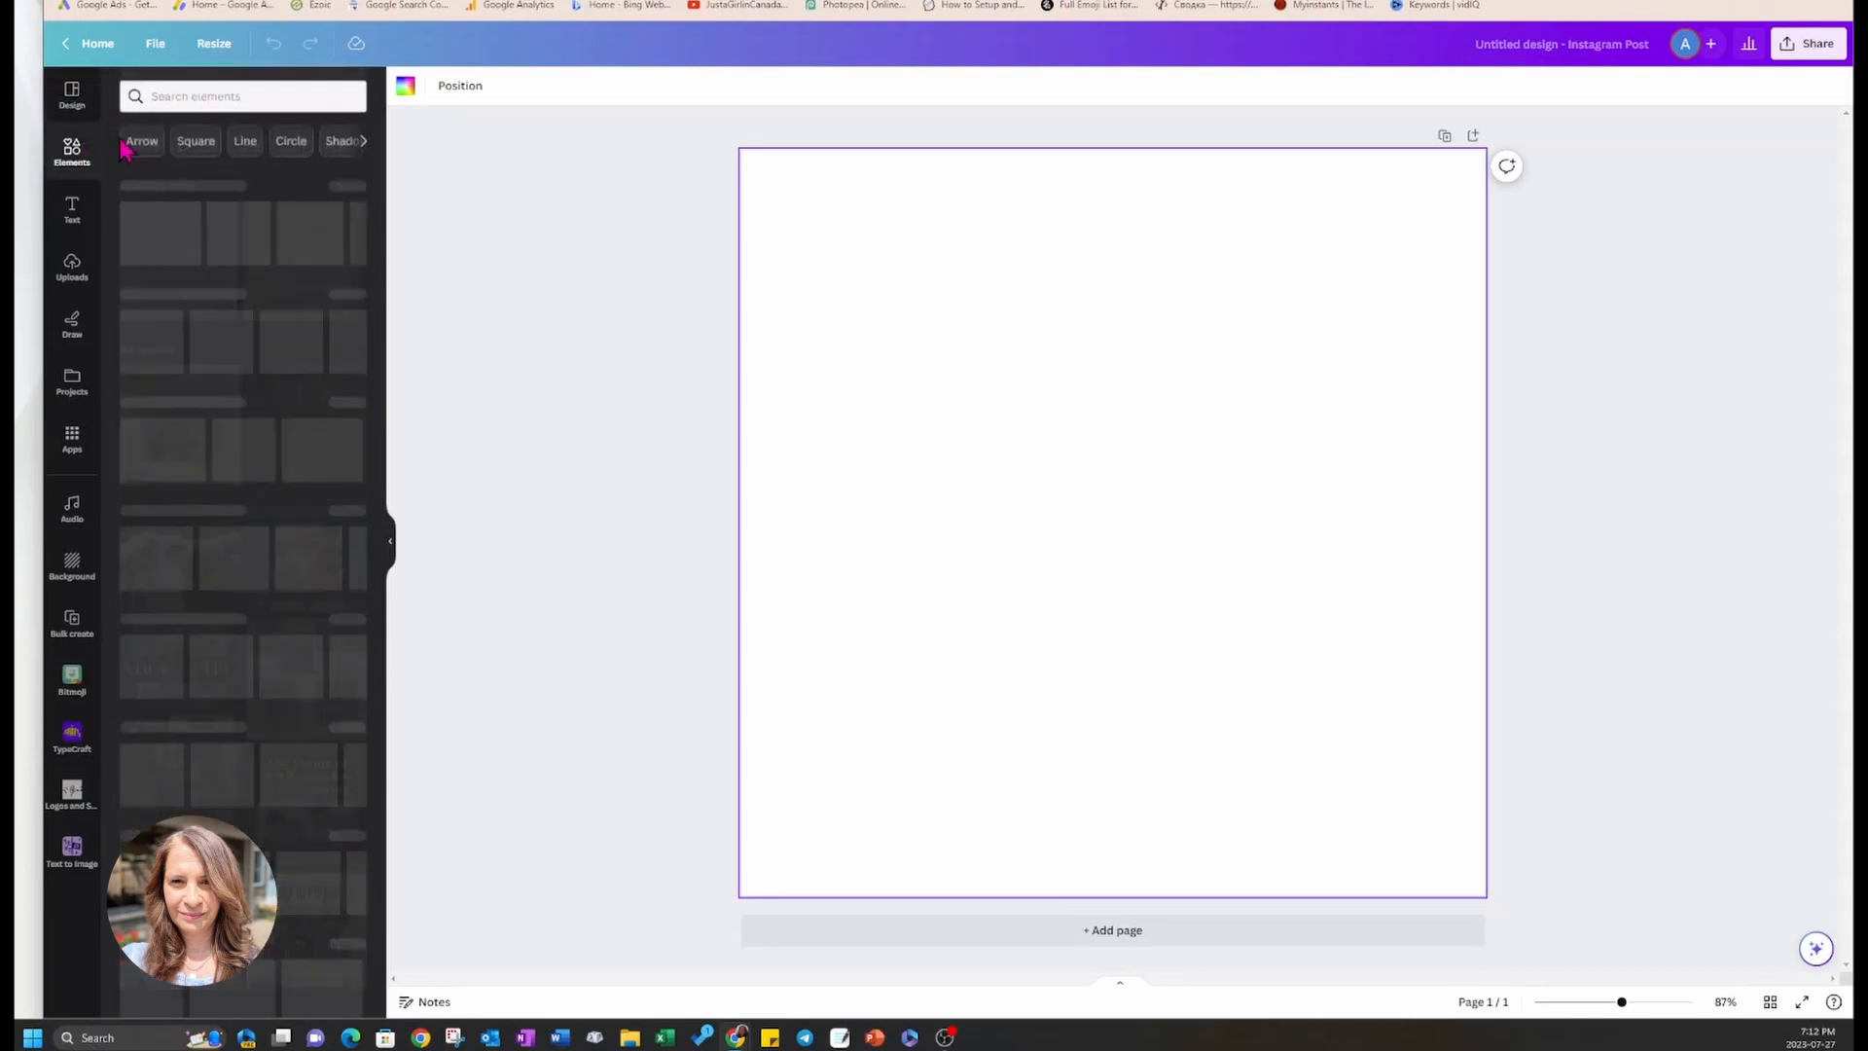
{"action": "left_click", "coordinate": [237, 95]}
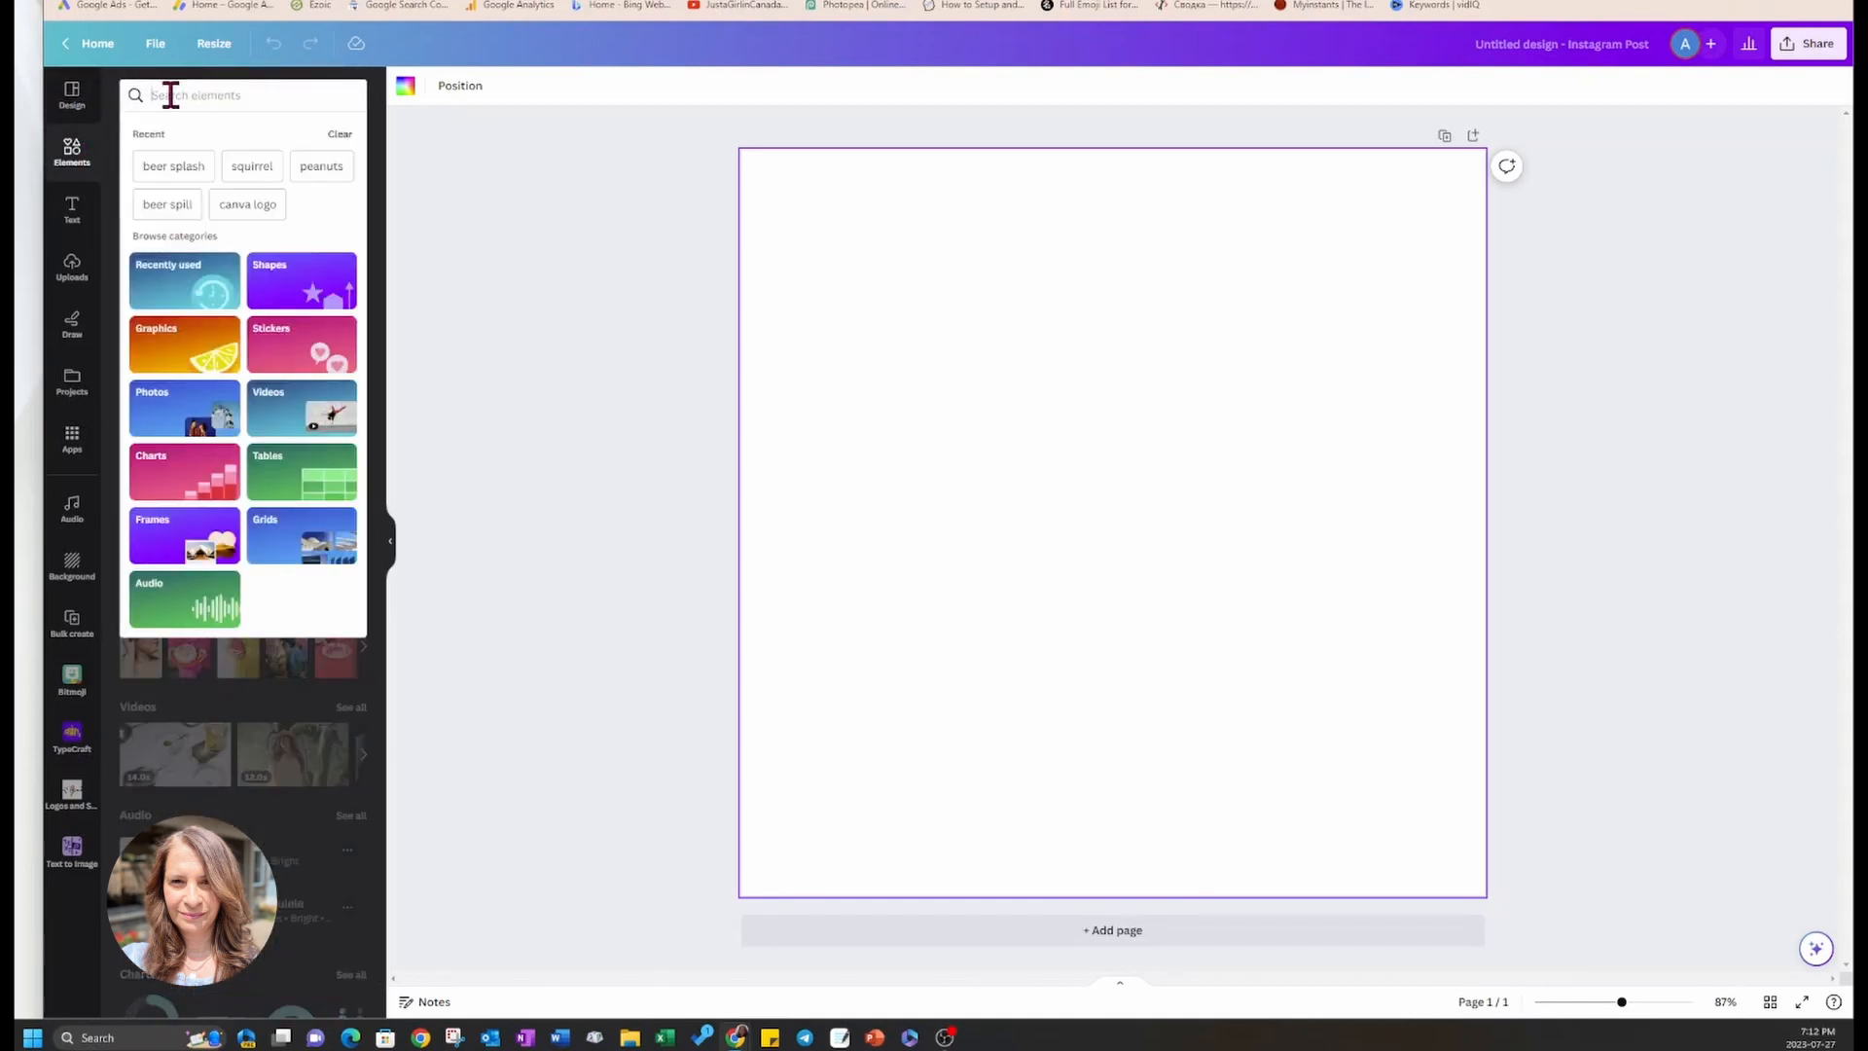
{"action": "type", "text": "corona be"}
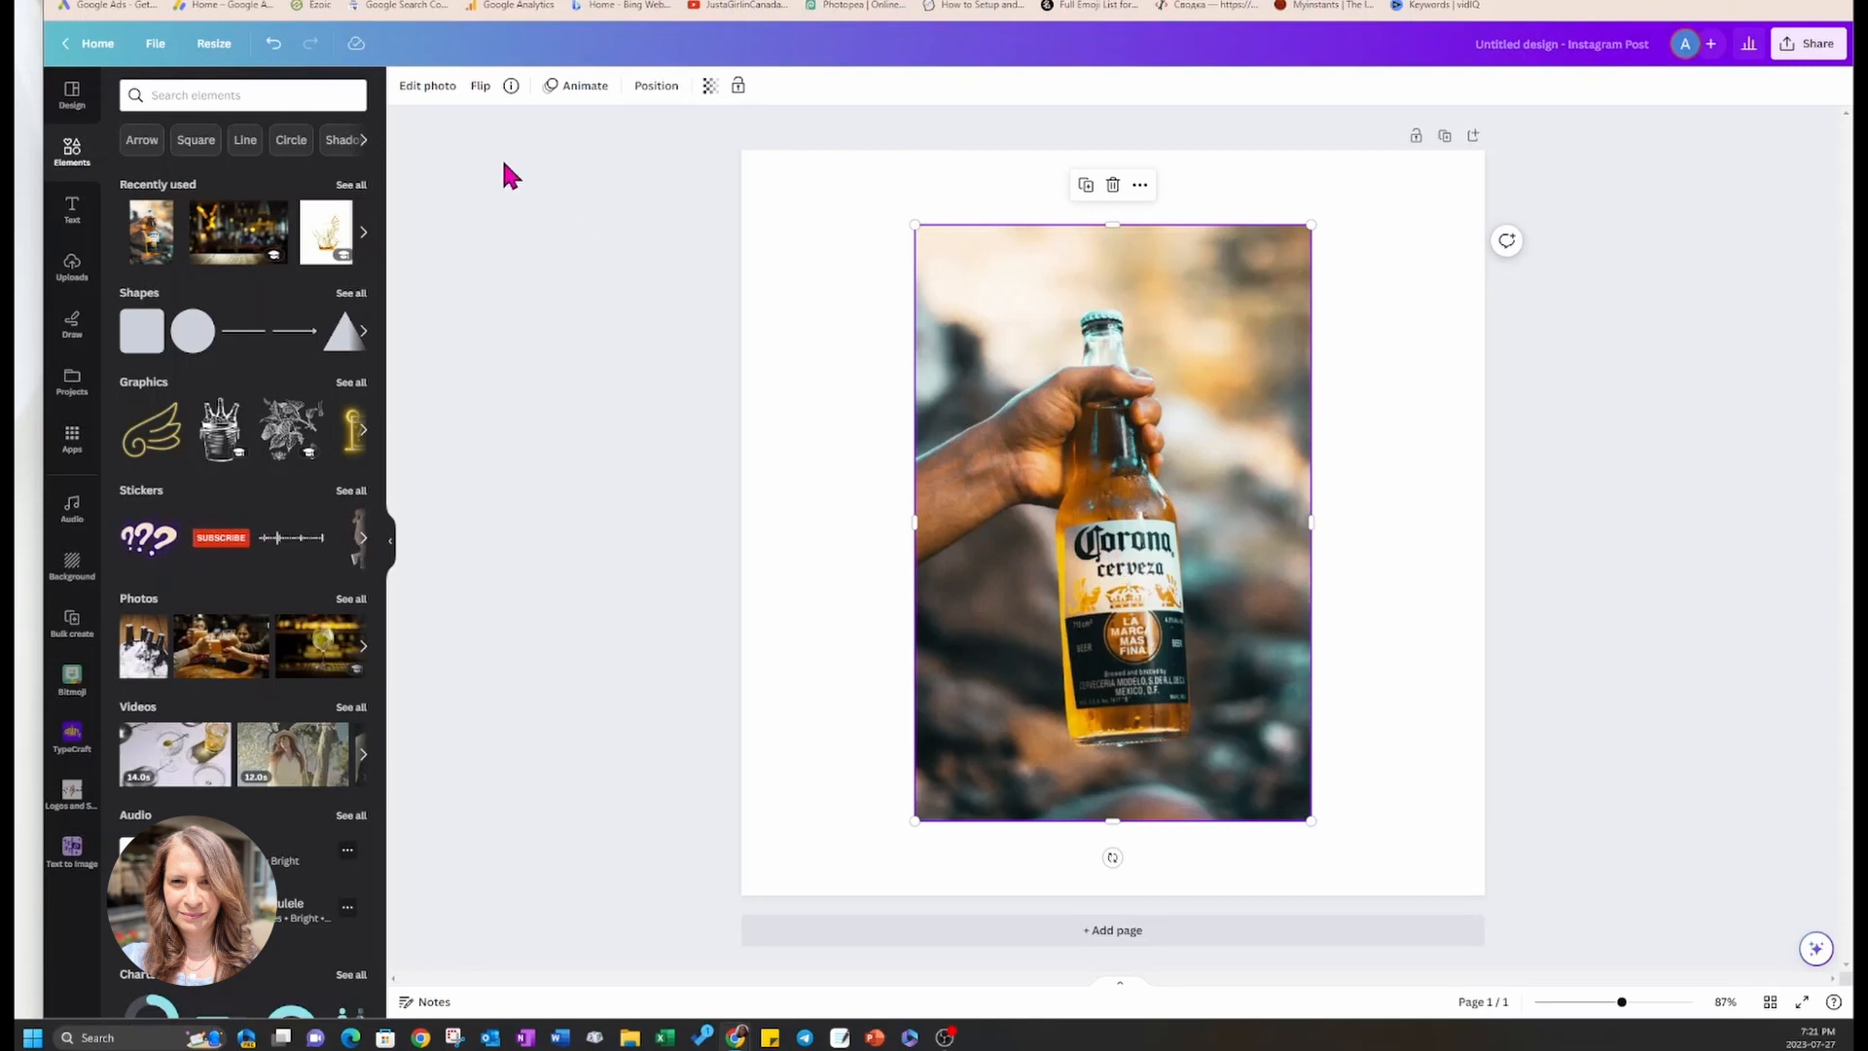
- Remove the Corona photo's background with BG Remover, leaving the hand and bottle
{"action": "left_click", "coordinate": [426, 84]}
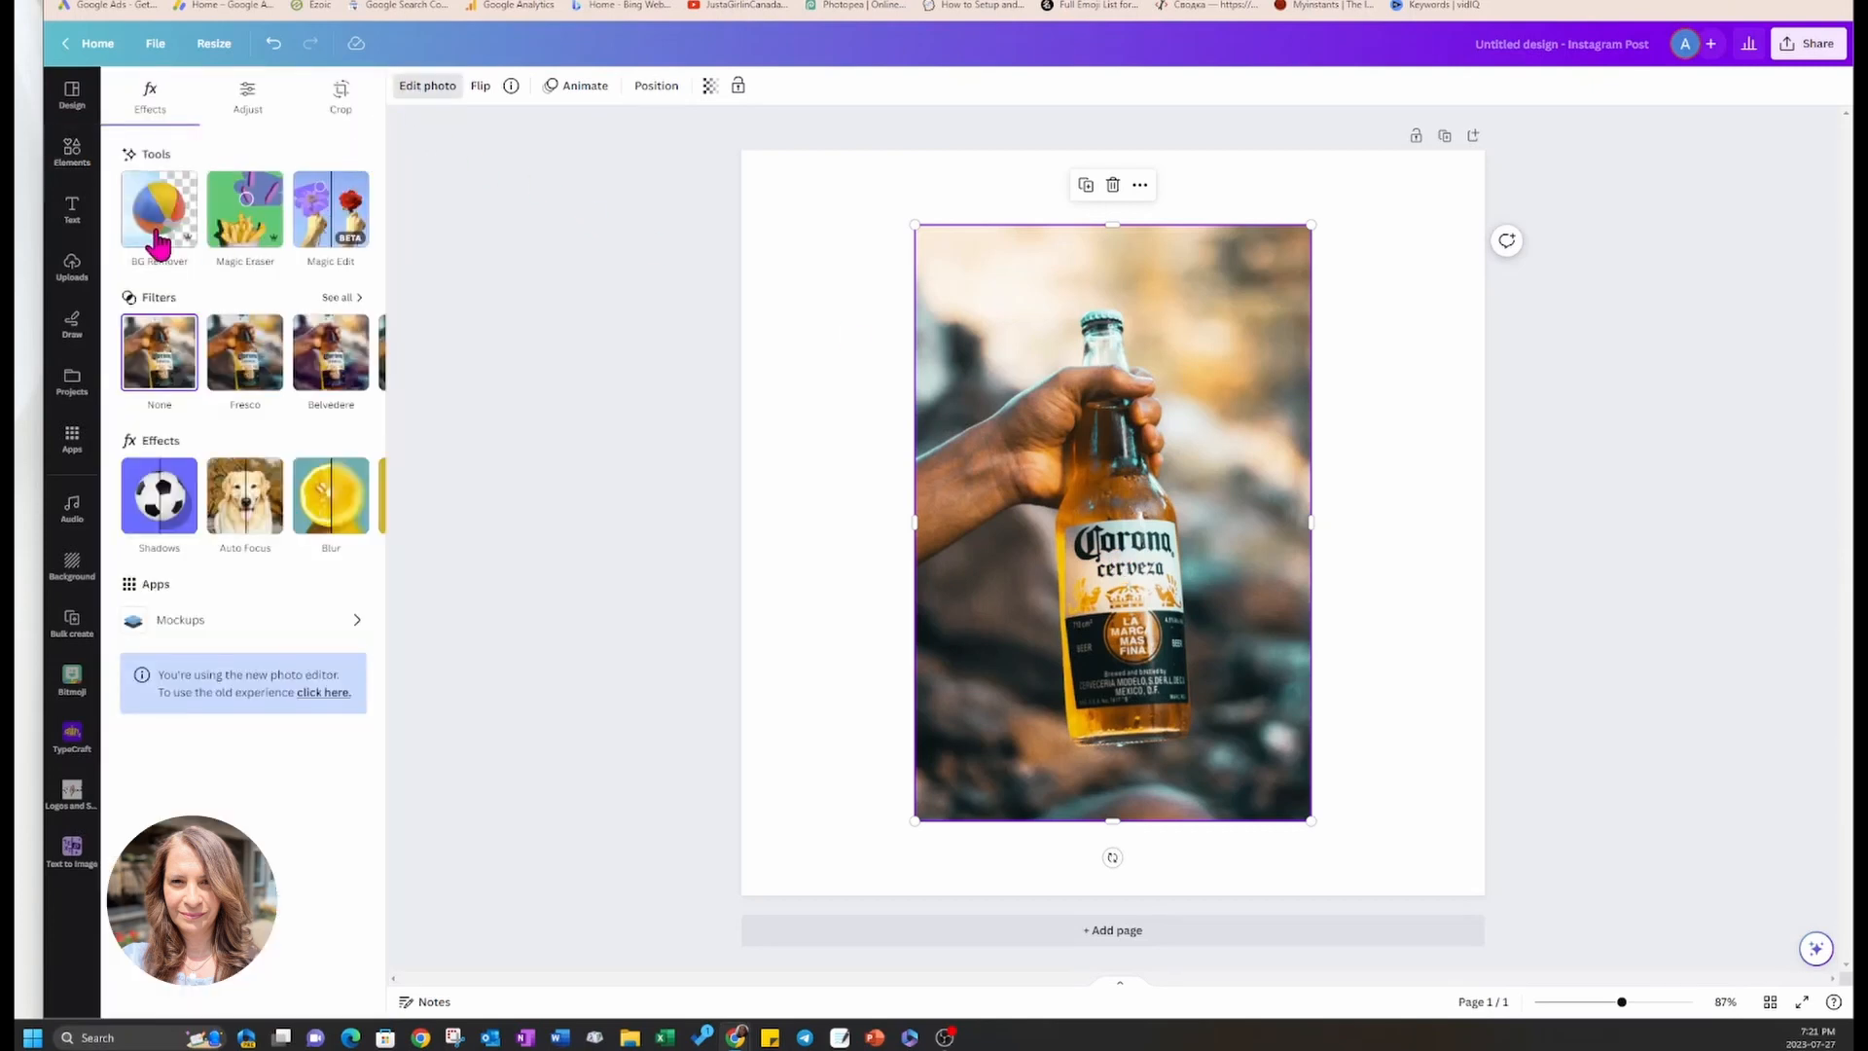
{"action": "left_click", "coordinate": [158, 210]}
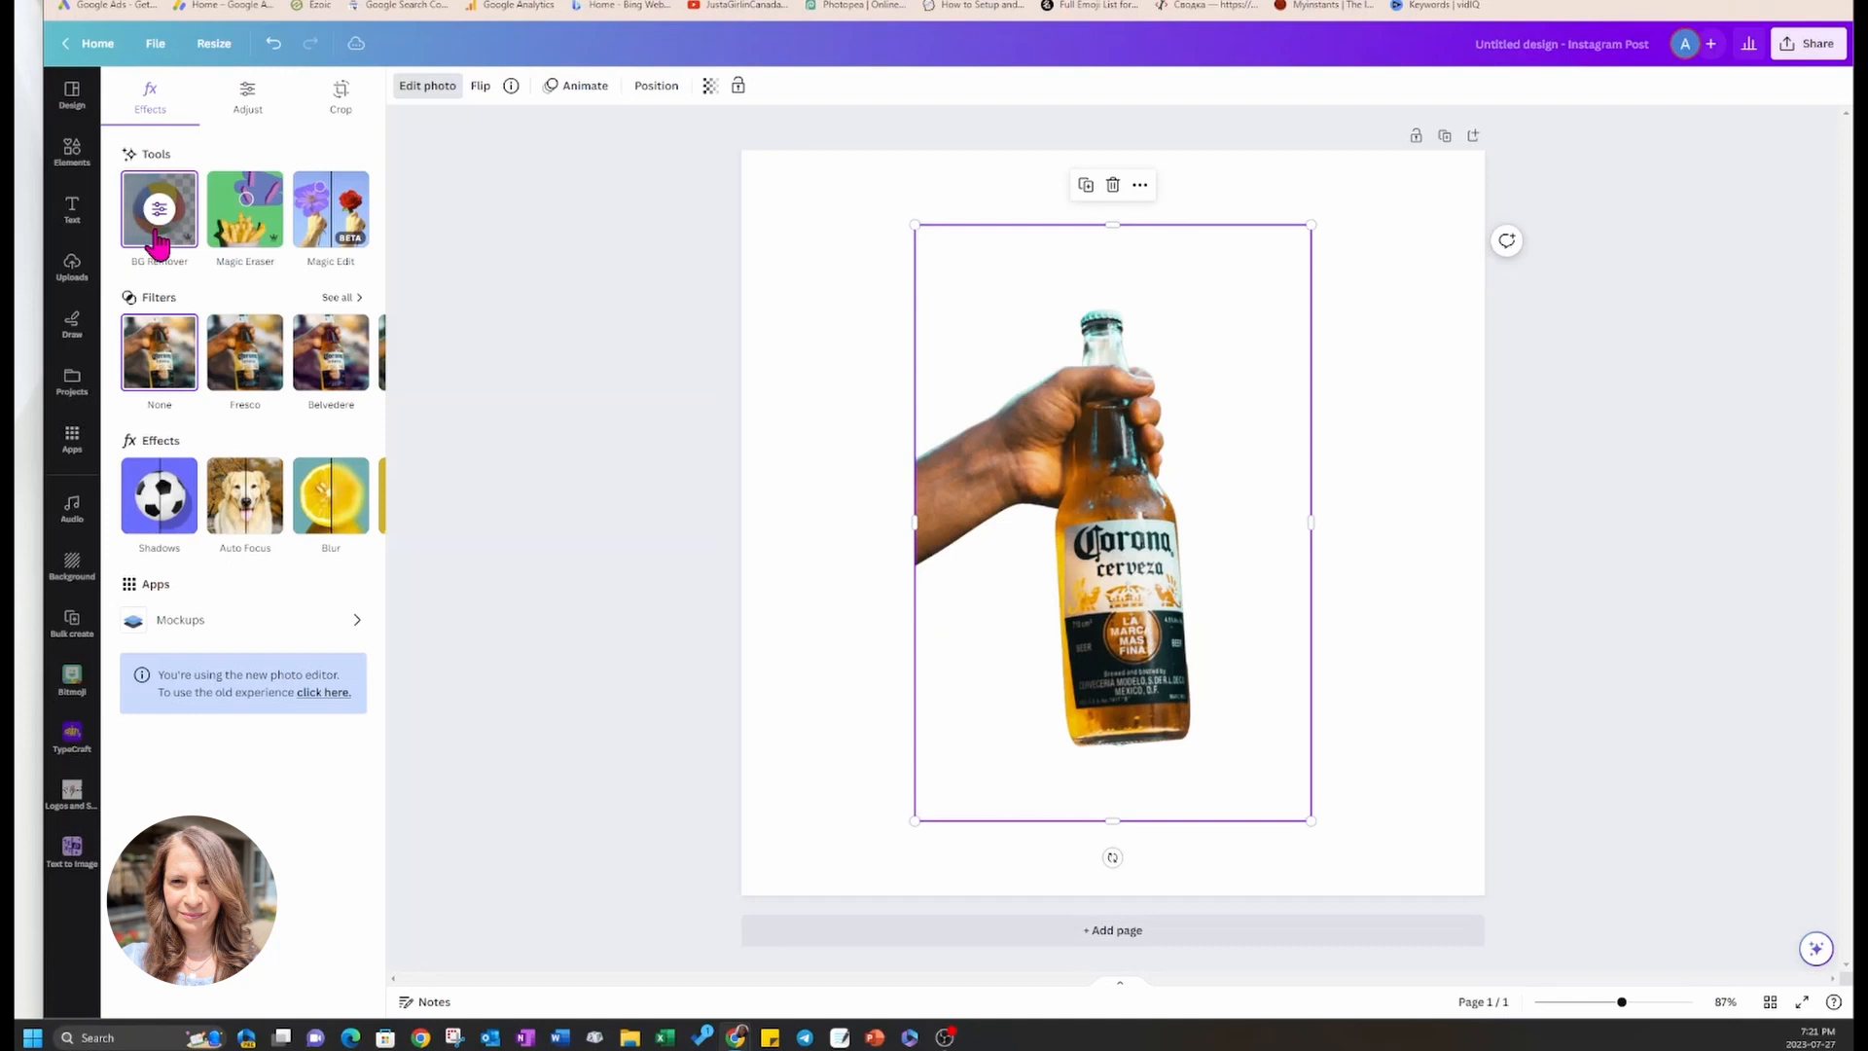
{"action": "mouse_move", "coordinate": [1098, 438]}
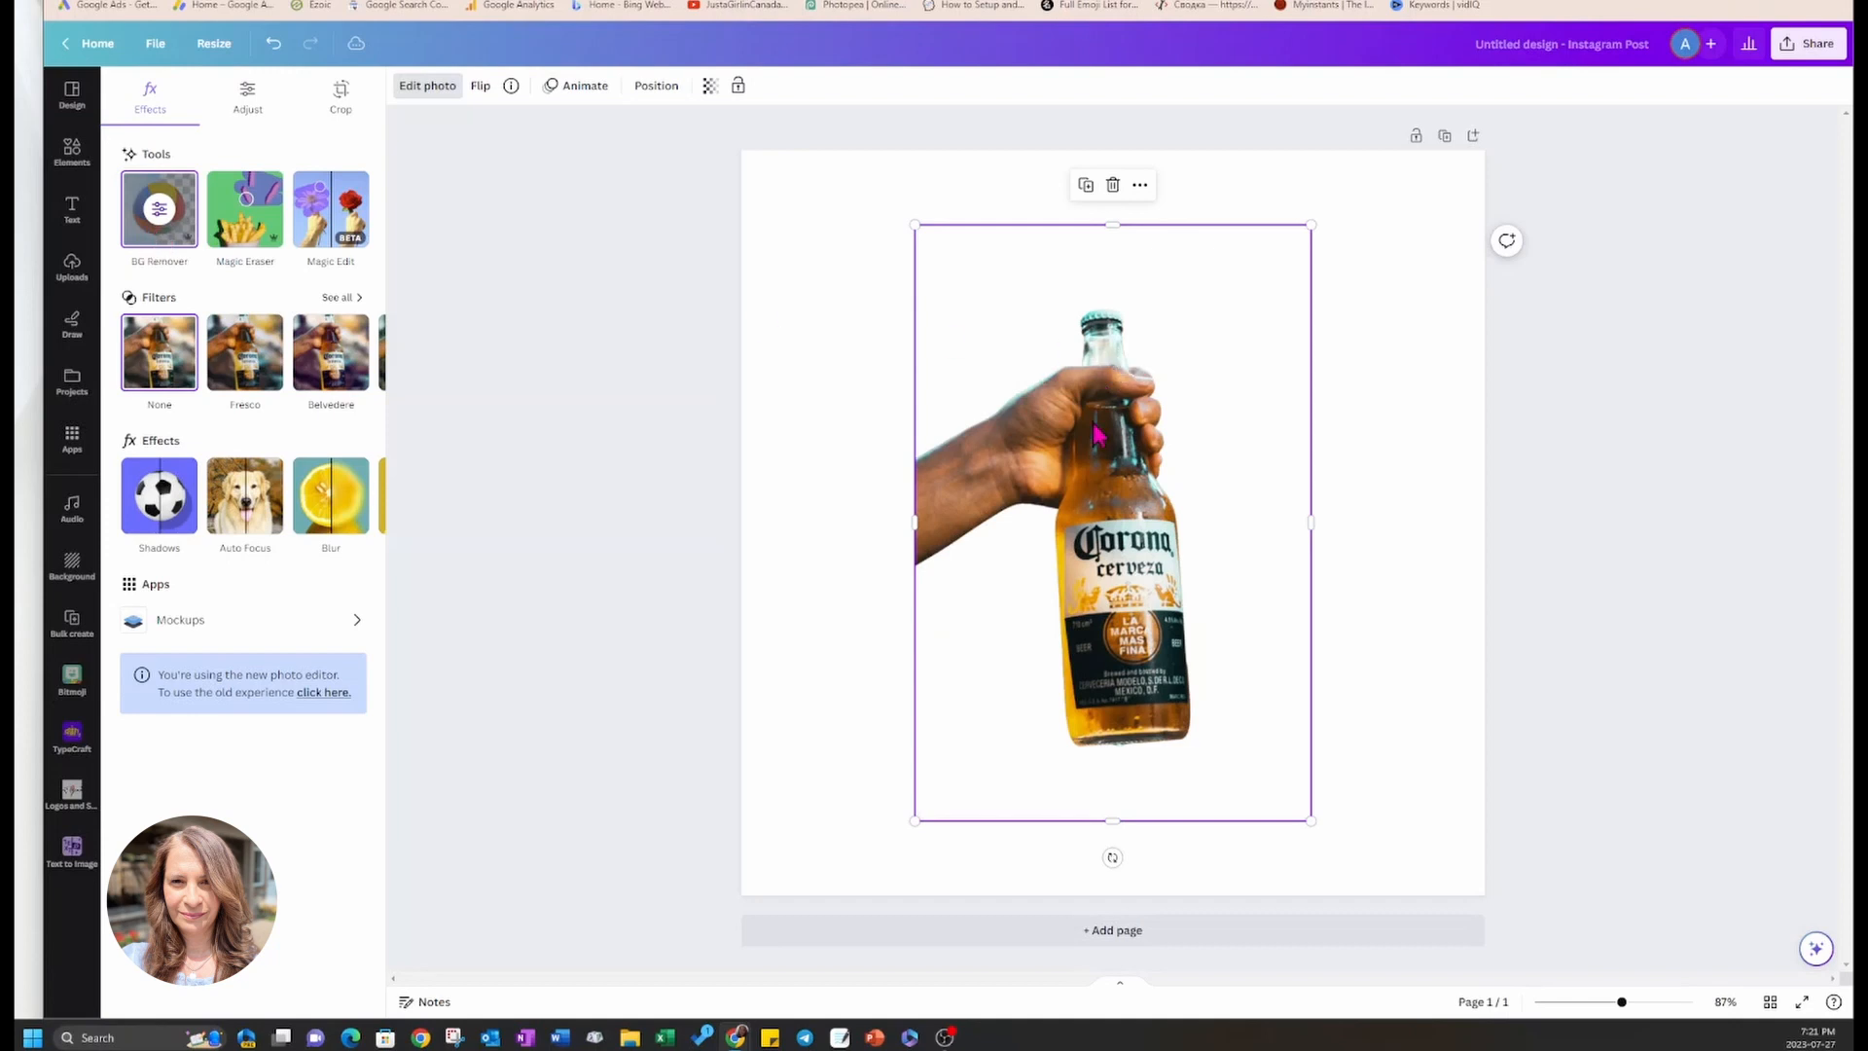
{"action": "mouse_move", "coordinate": [1224, 673]}
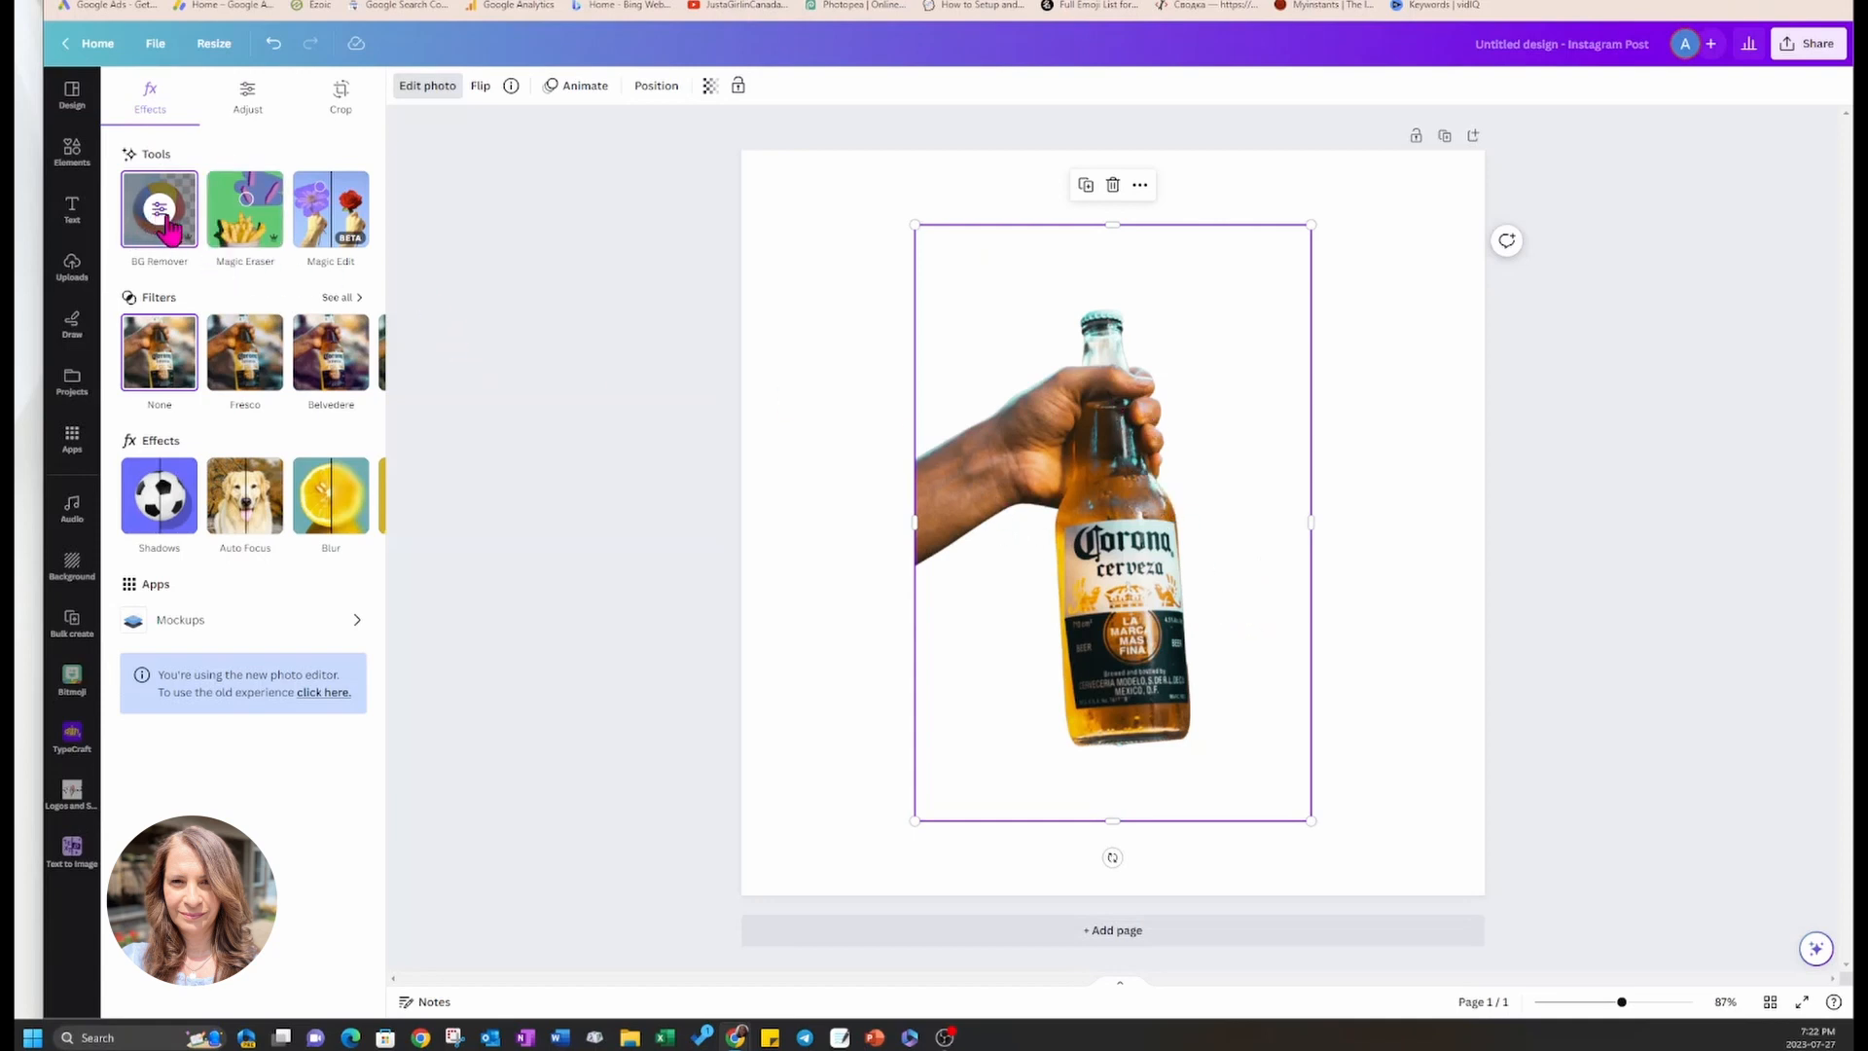
- Erase the hand, arm and leftover fingers with the Erase brush so only the bottle remains, then apply
{"action": "left_click", "coordinate": [158, 210]}
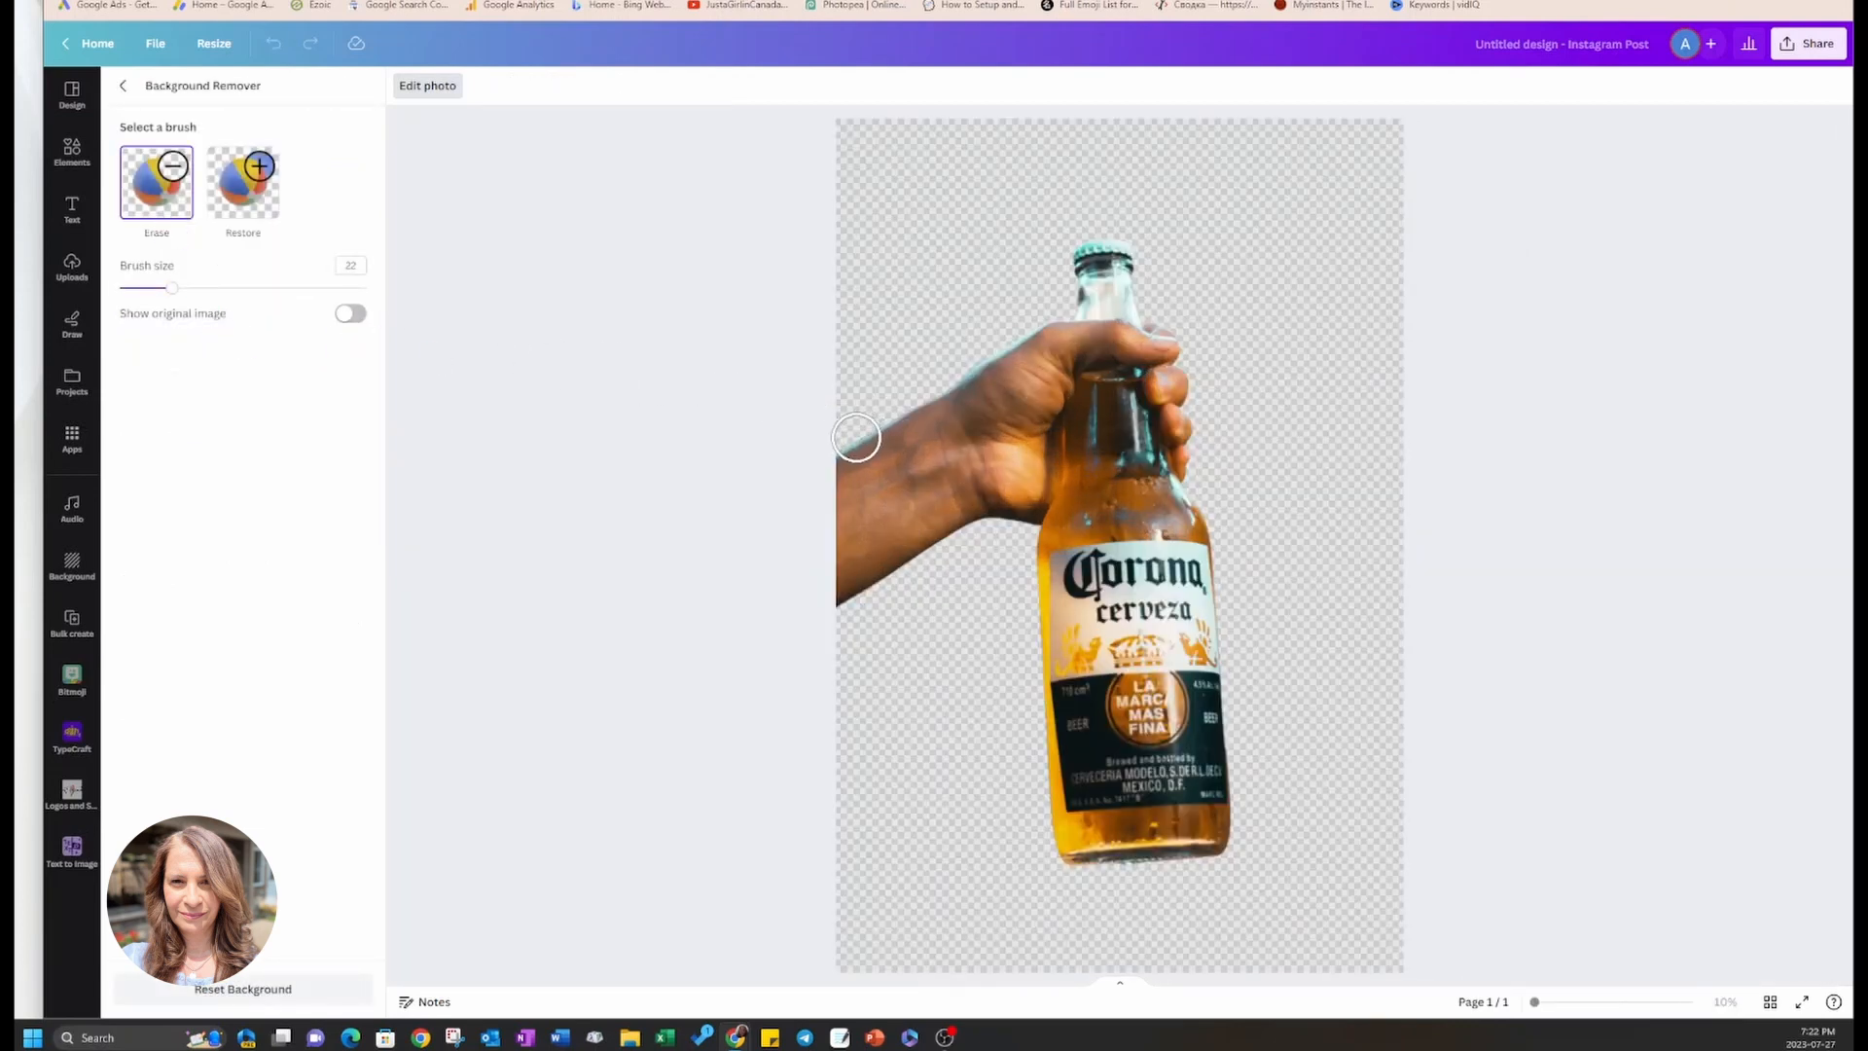
{"action": "left_click_drag", "start_coordinate": [856, 436], "coordinate": [1047, 319]}
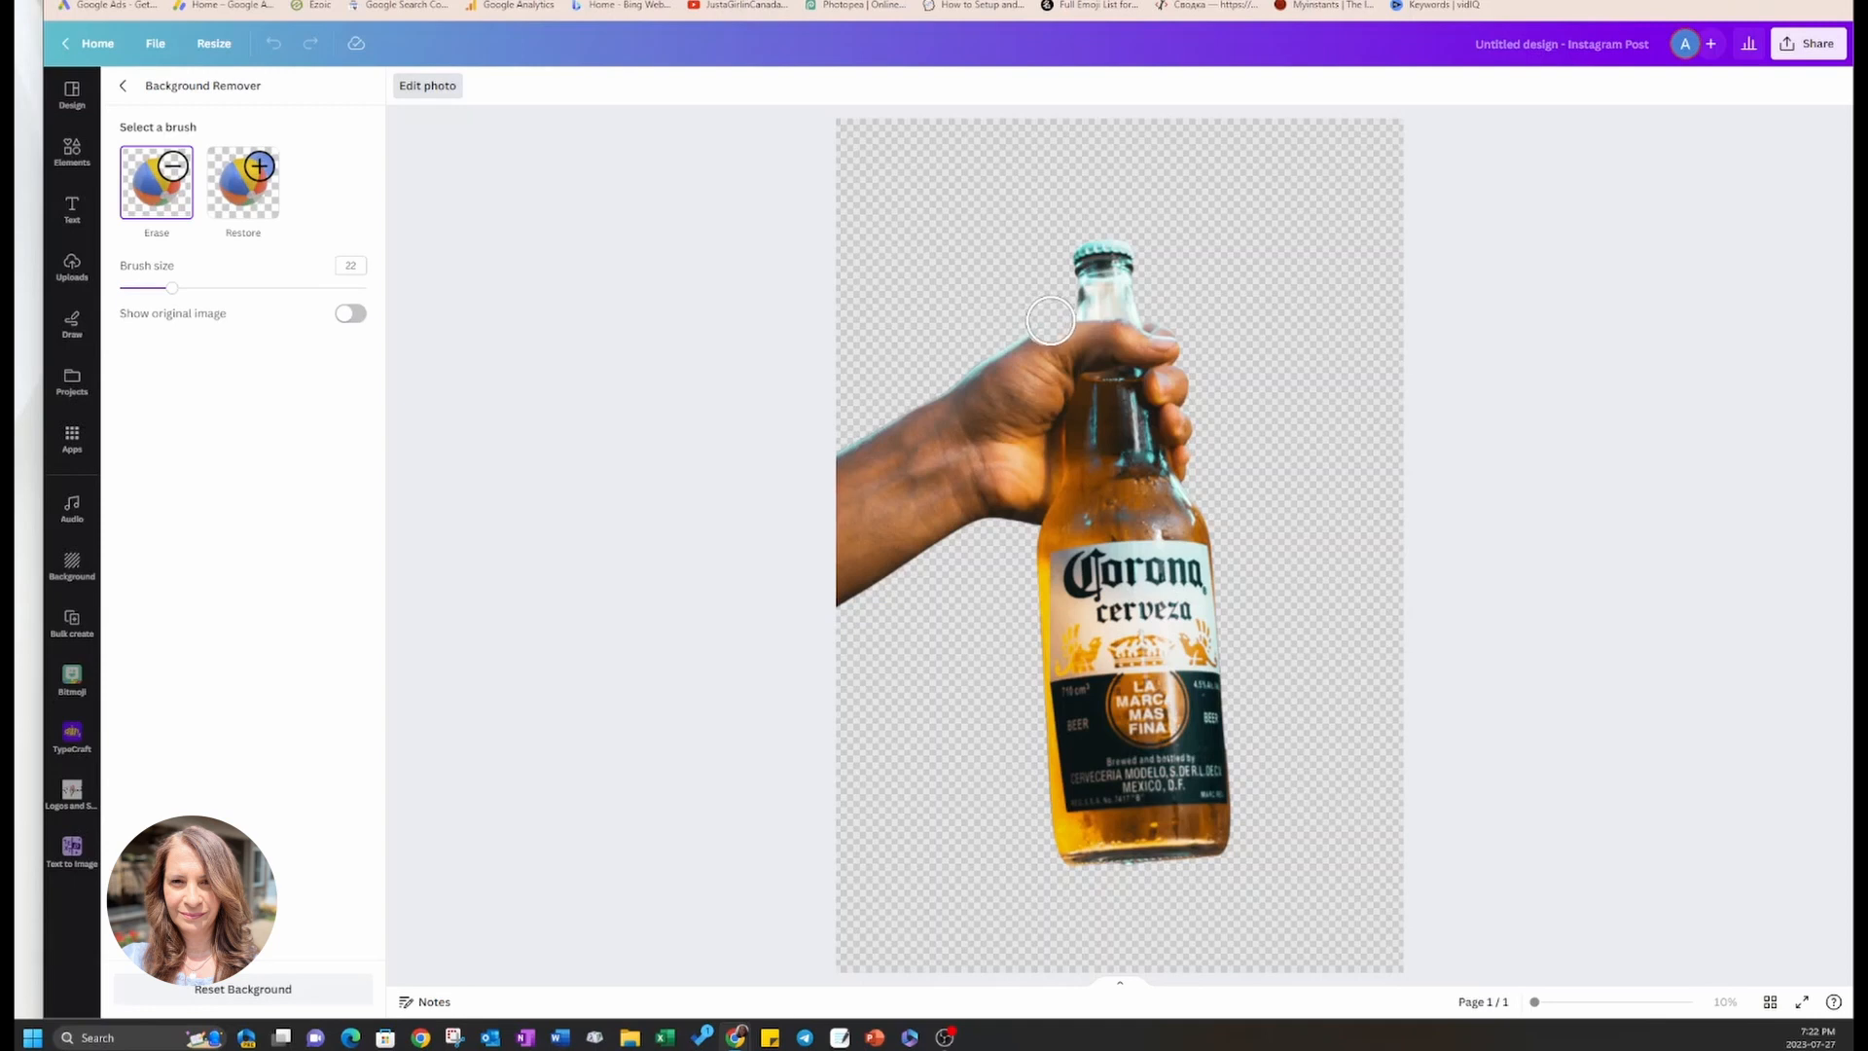
{"action": "left_click_drag", "start_coordinate": [1051, 317], "coordinate": [1051, 360]}
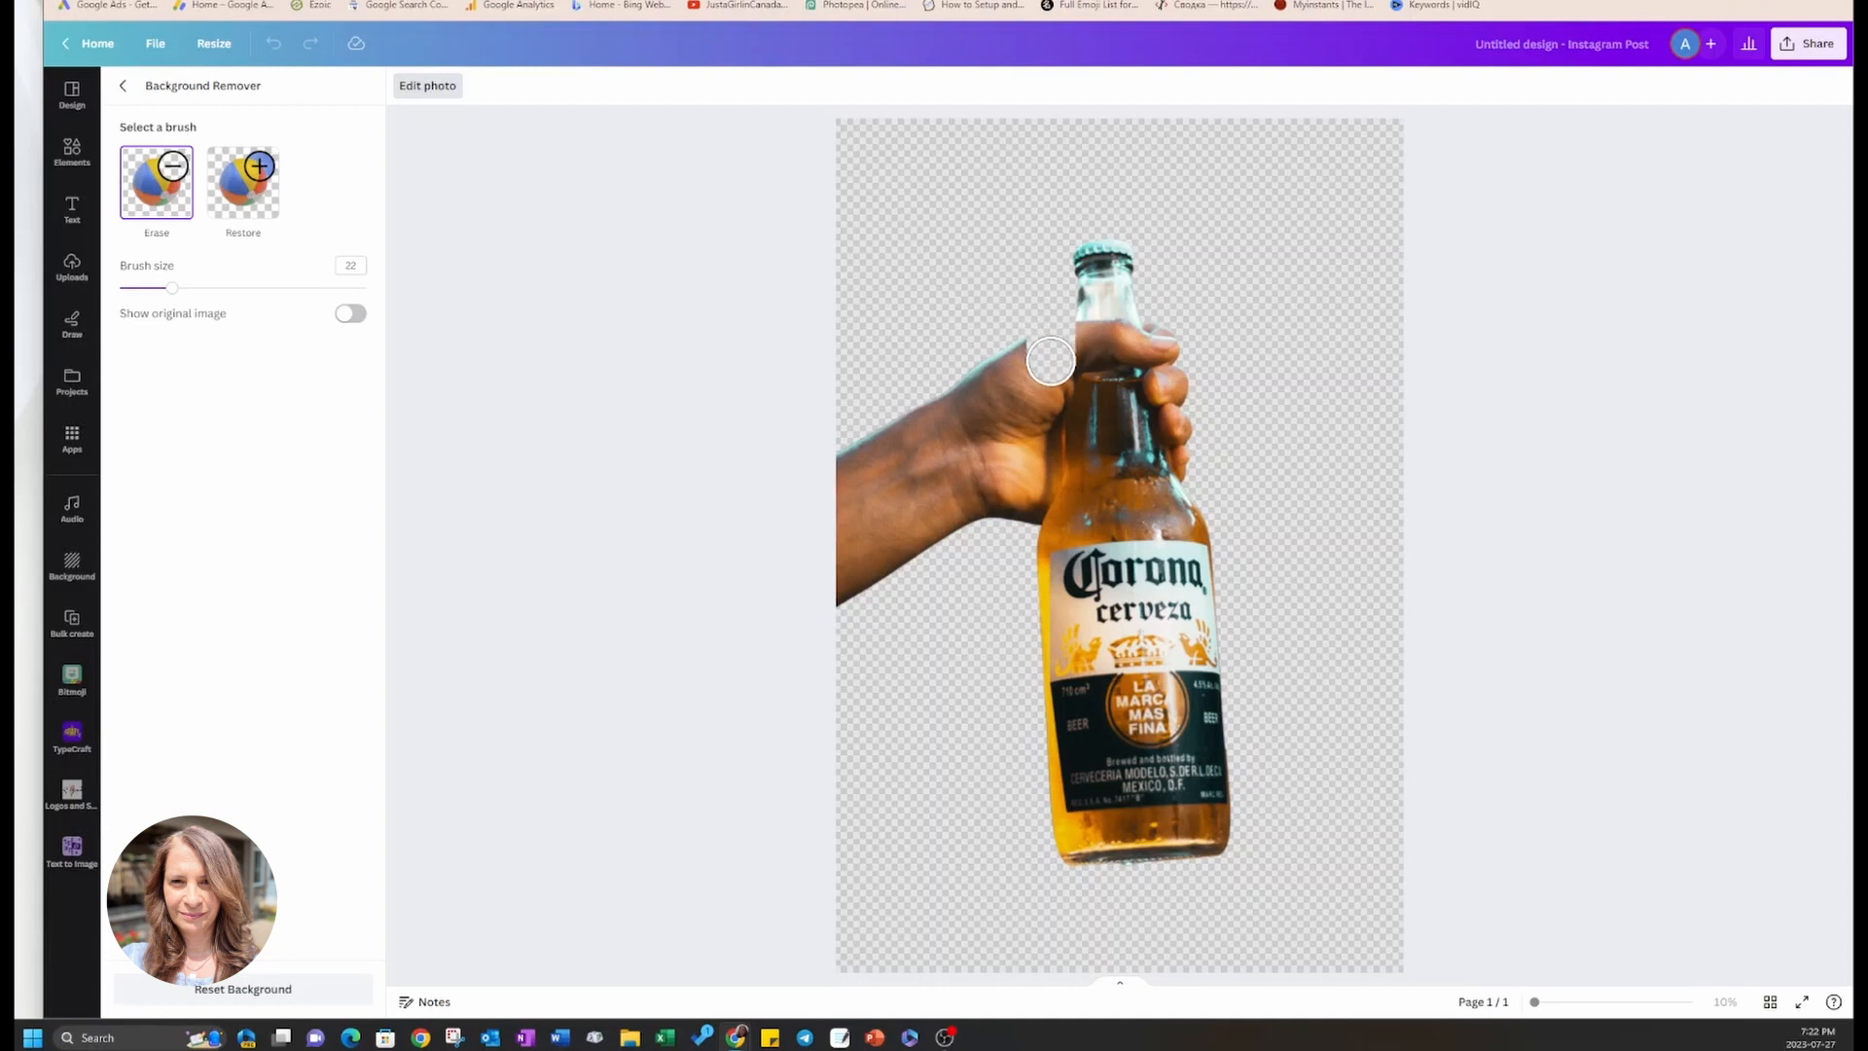
{"action": "left_click_drag", "start_coordinate": [1051, 360], "coordinate": [1047, 382]}
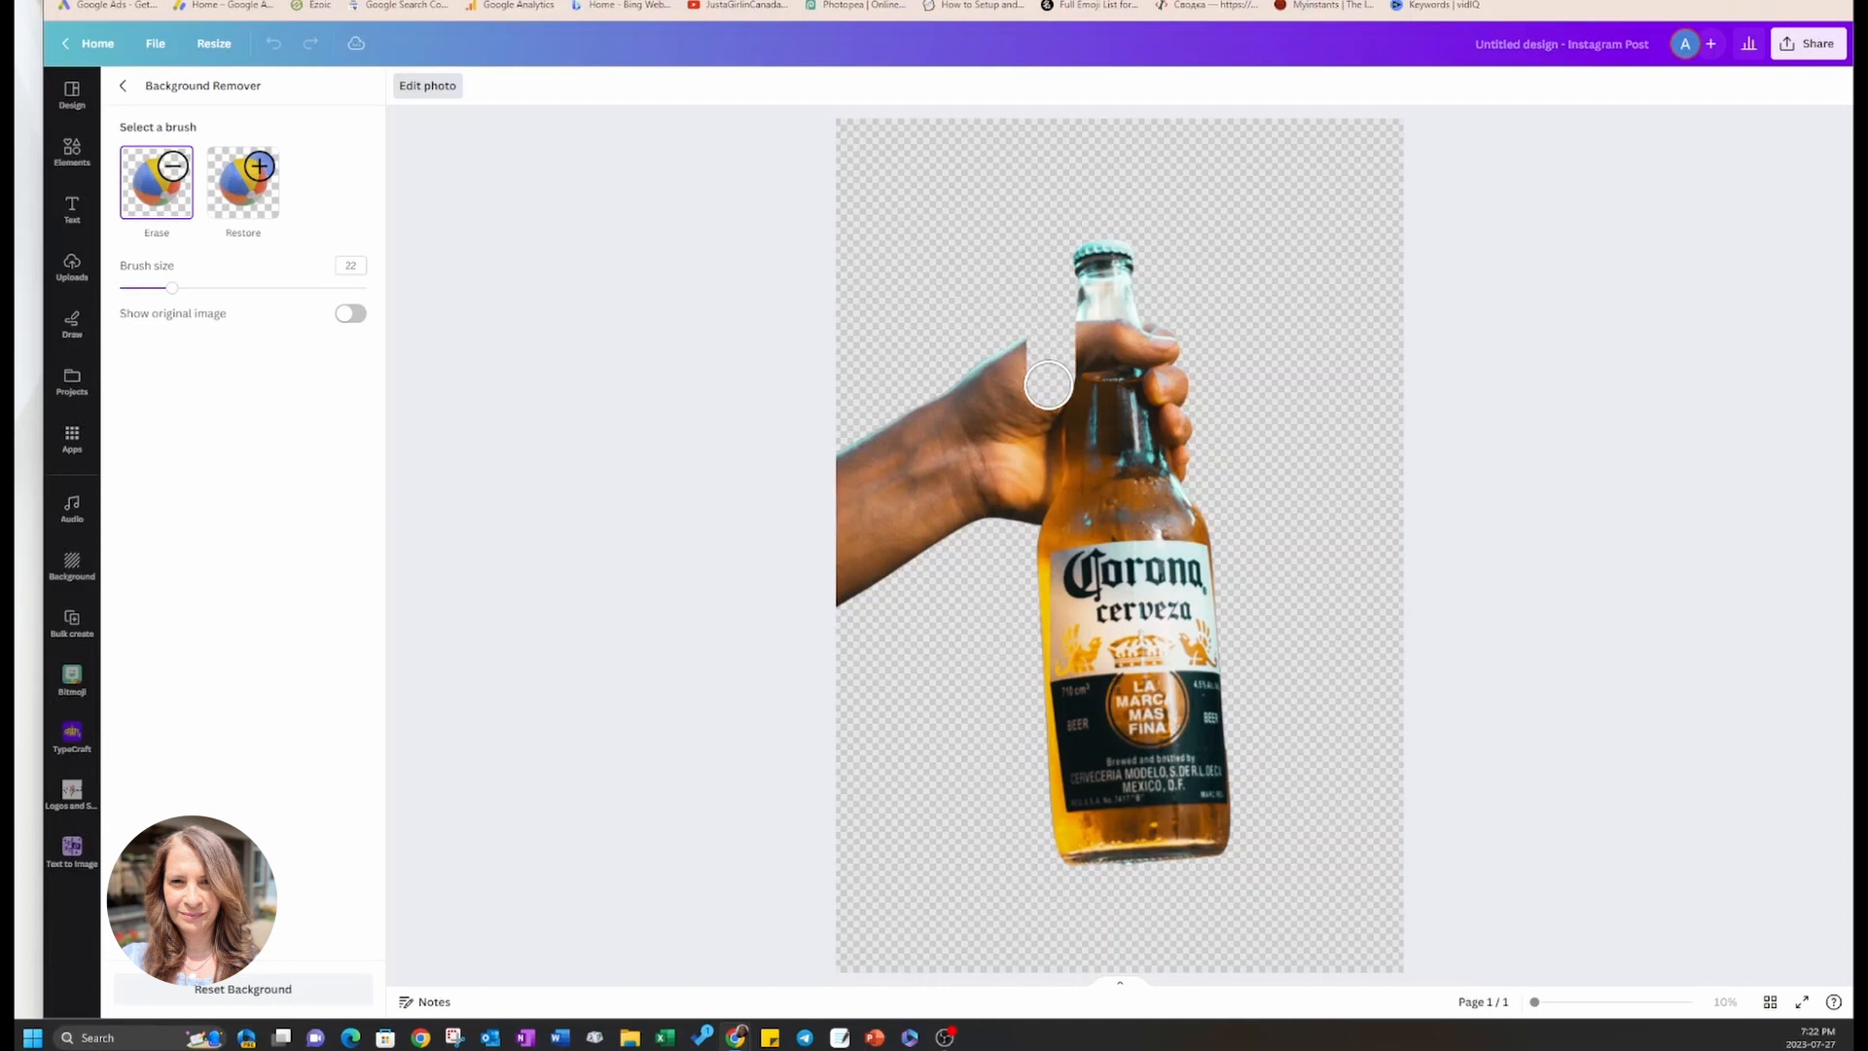
{"action": "left_click_drag", "start_coordinate": [1049, 381], "coordinate": [1043, 426]}
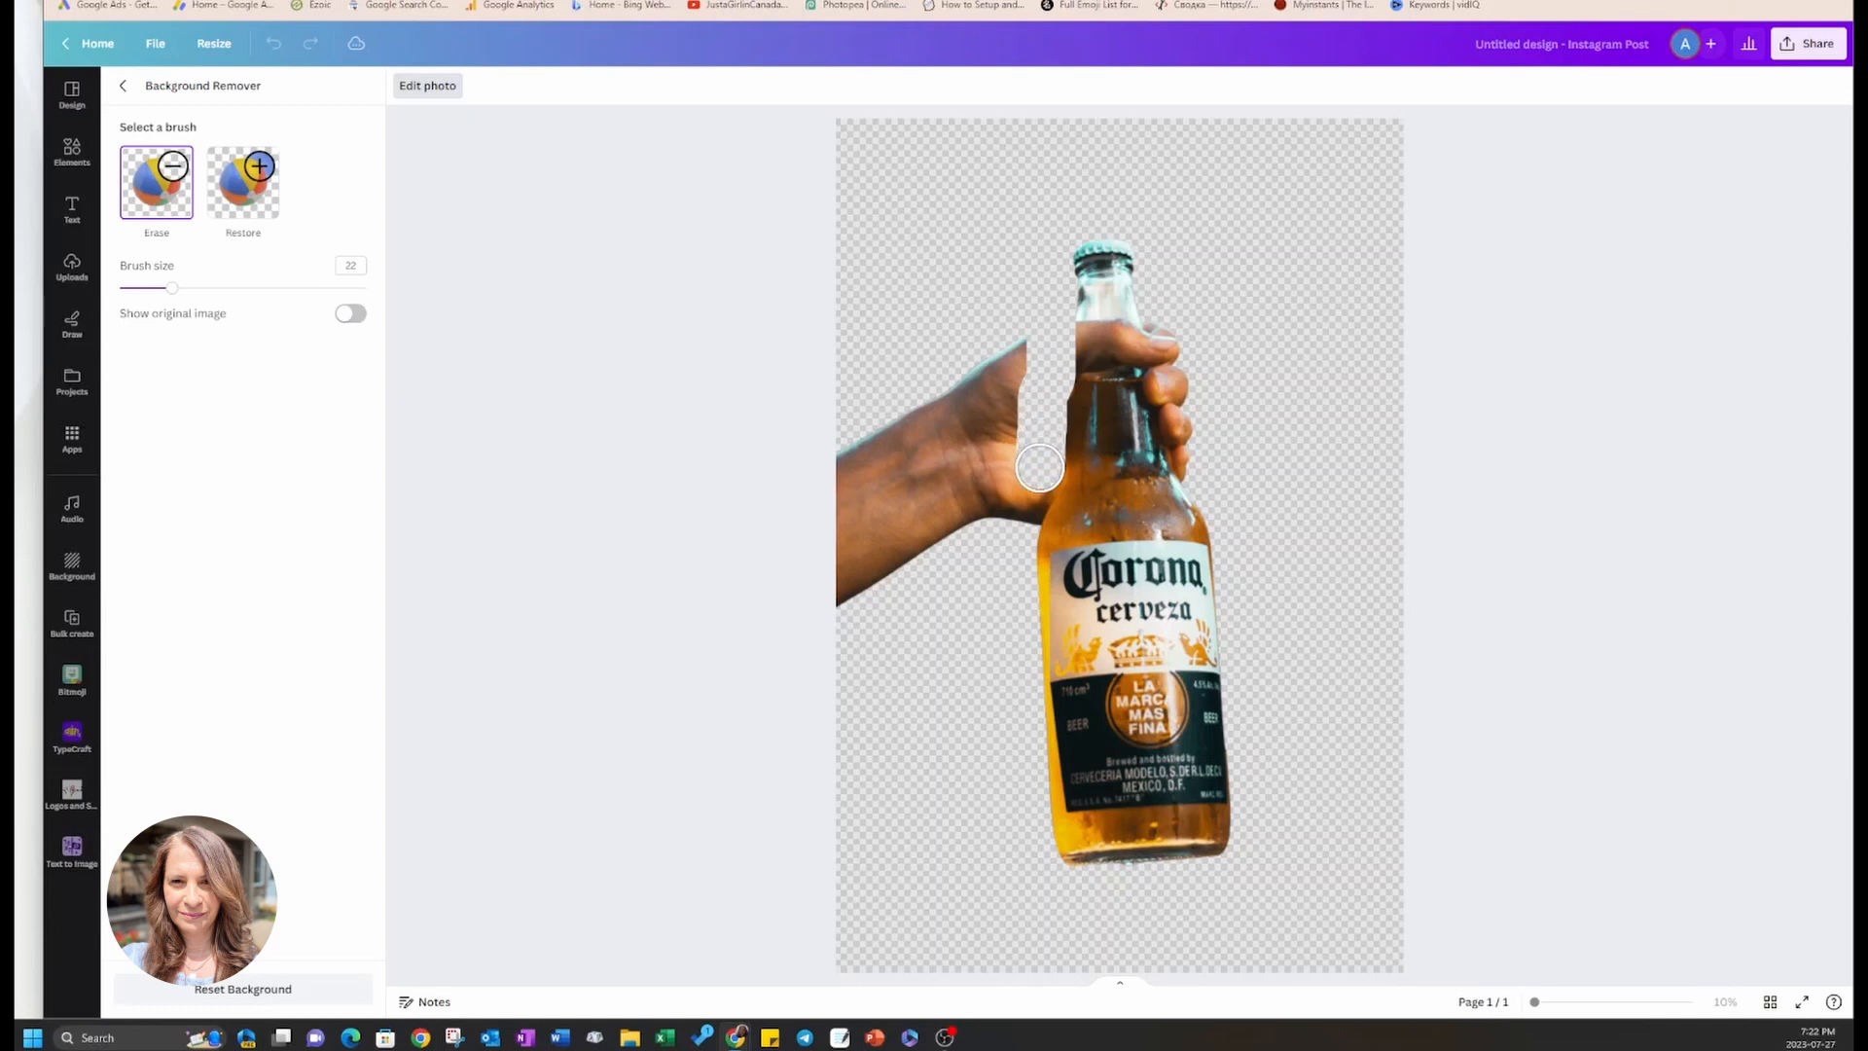
{"action": "left_click_drag", "start_coordinate": [1037, 469], "coordinate": [1032, 489]}
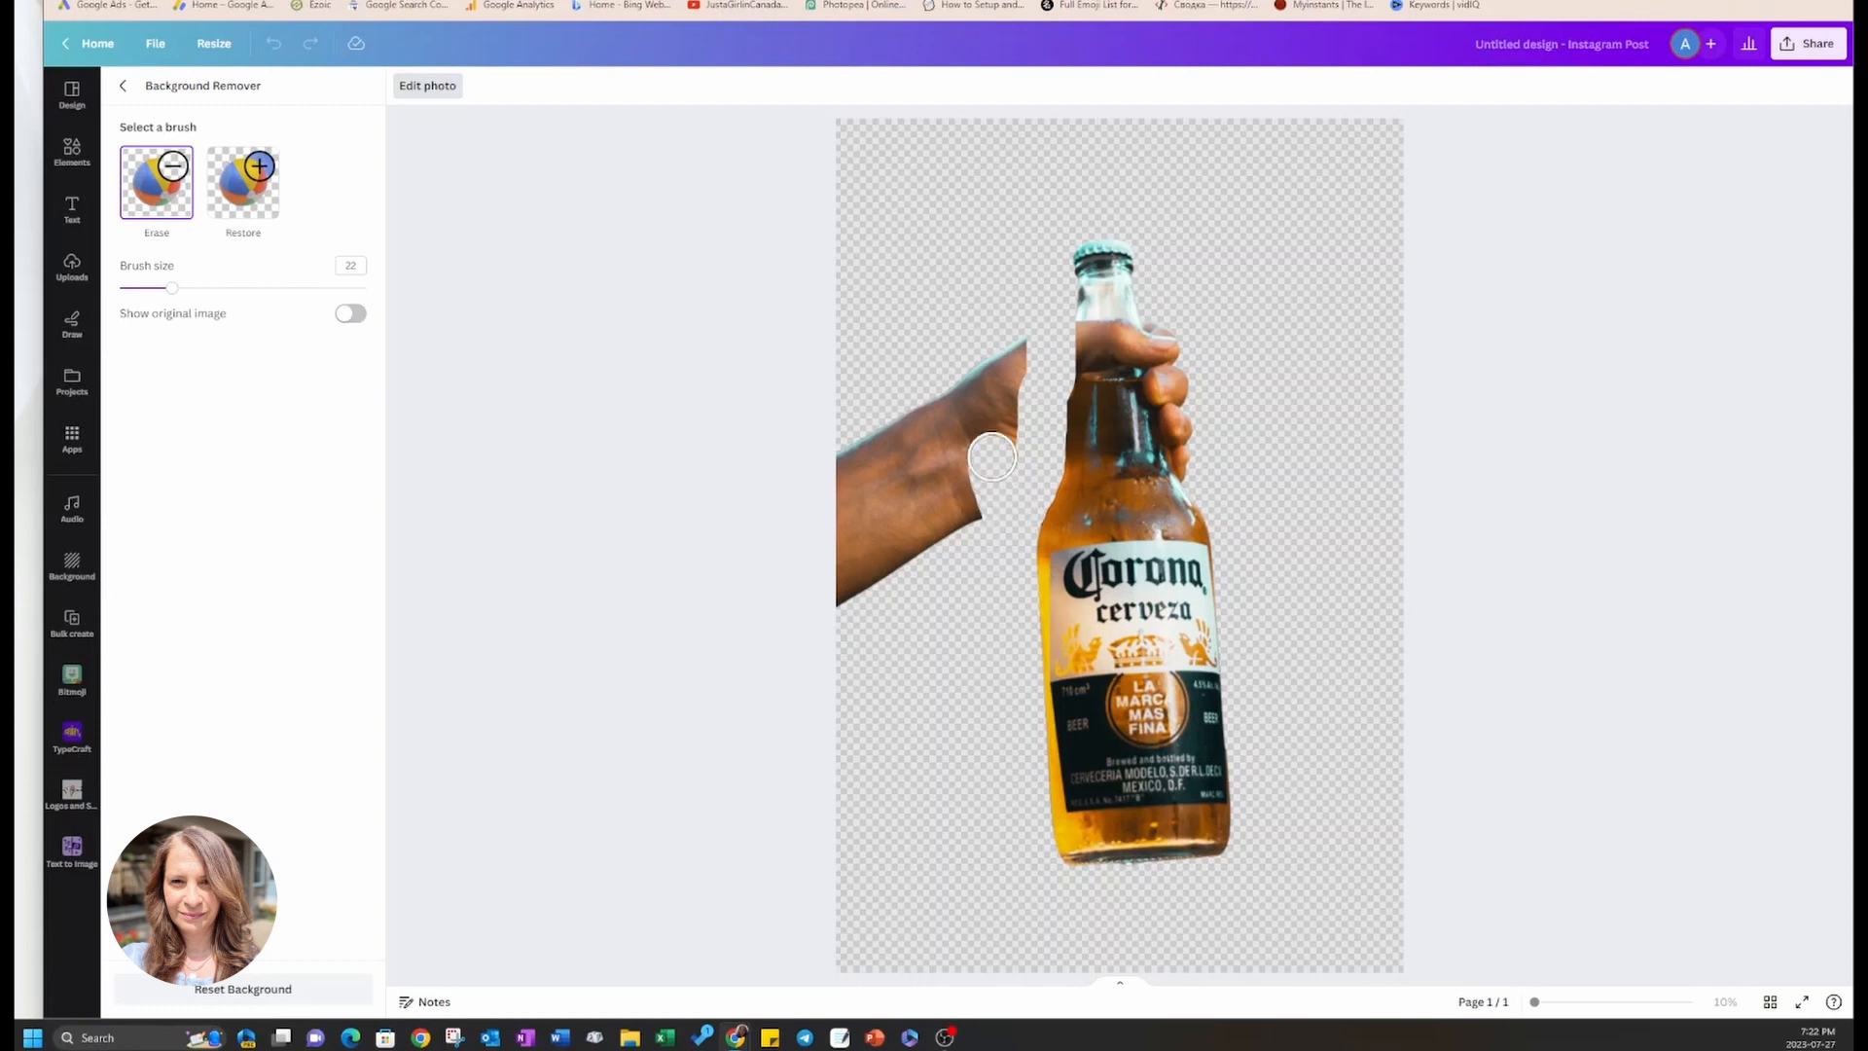
{"action": "left_click_drag", "start_coordinate": [992, 457], "coordinate": [954, 421]}
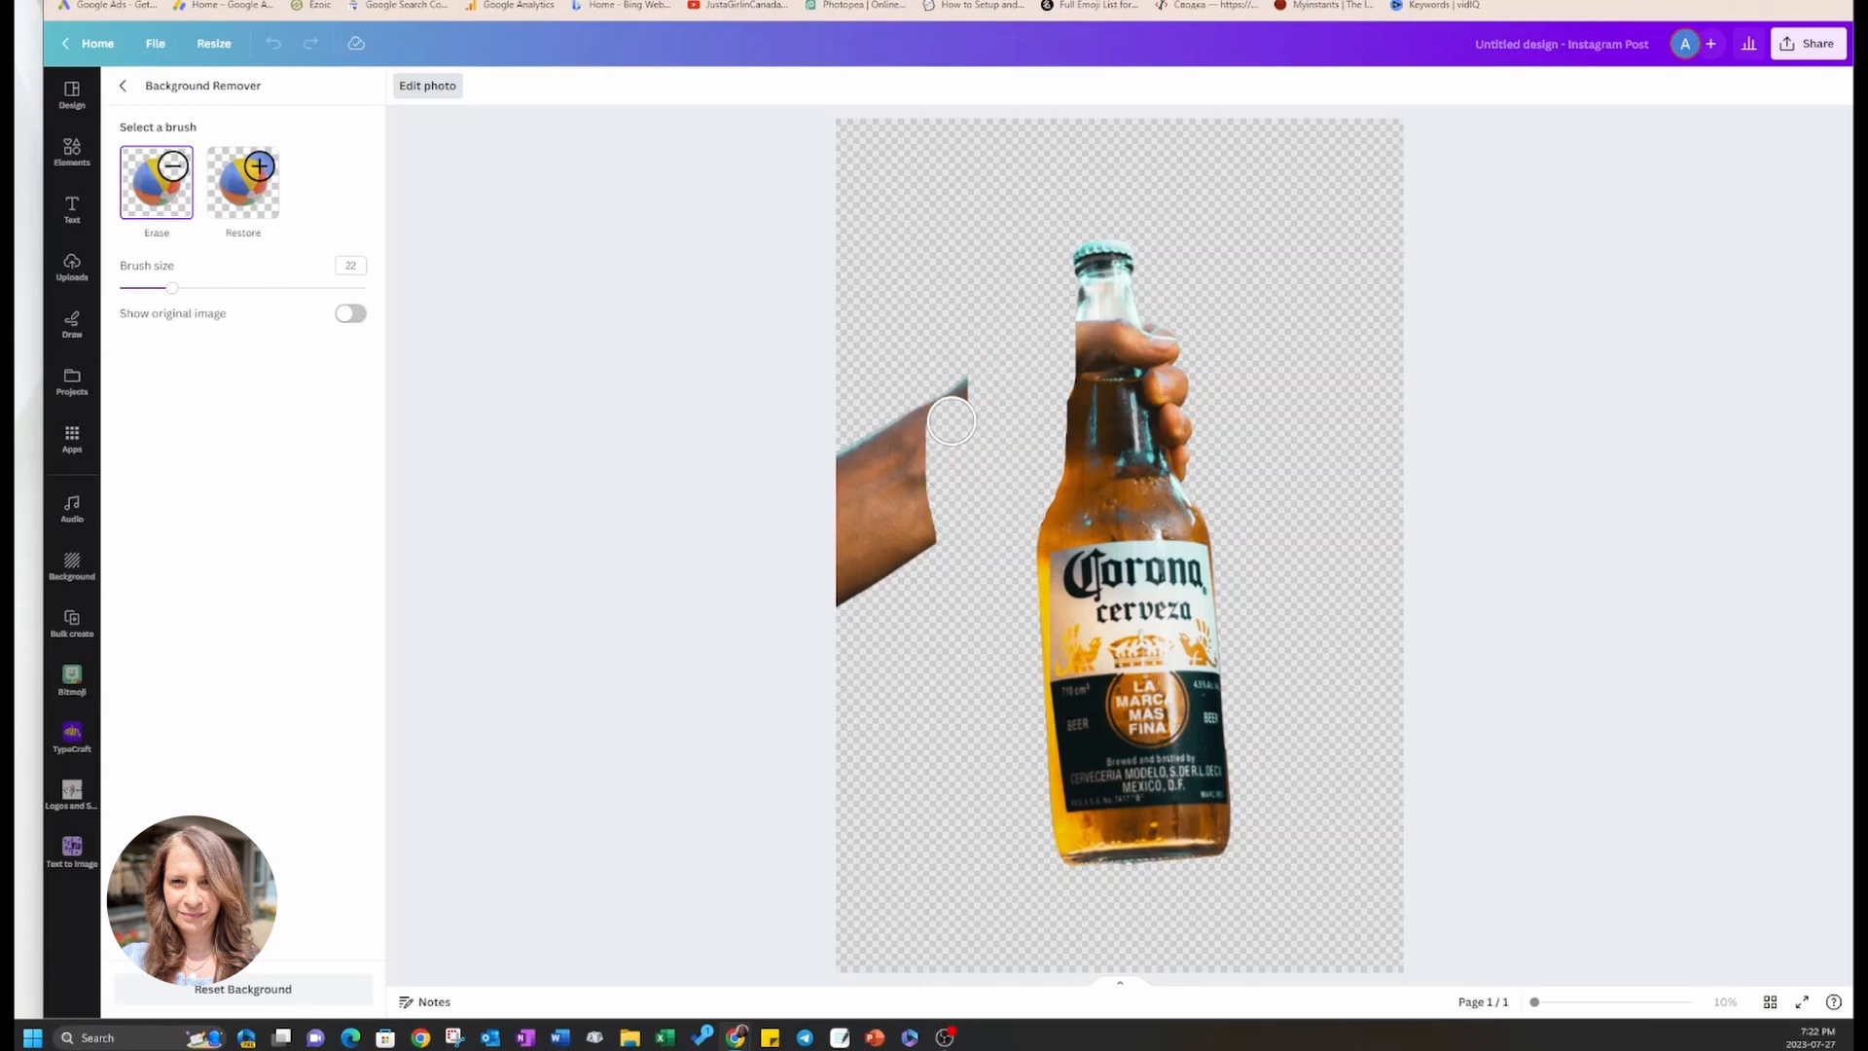
{"action": "left_click_drag", "start_coordinate": [954, 420], "coordinate": [909, 448]}
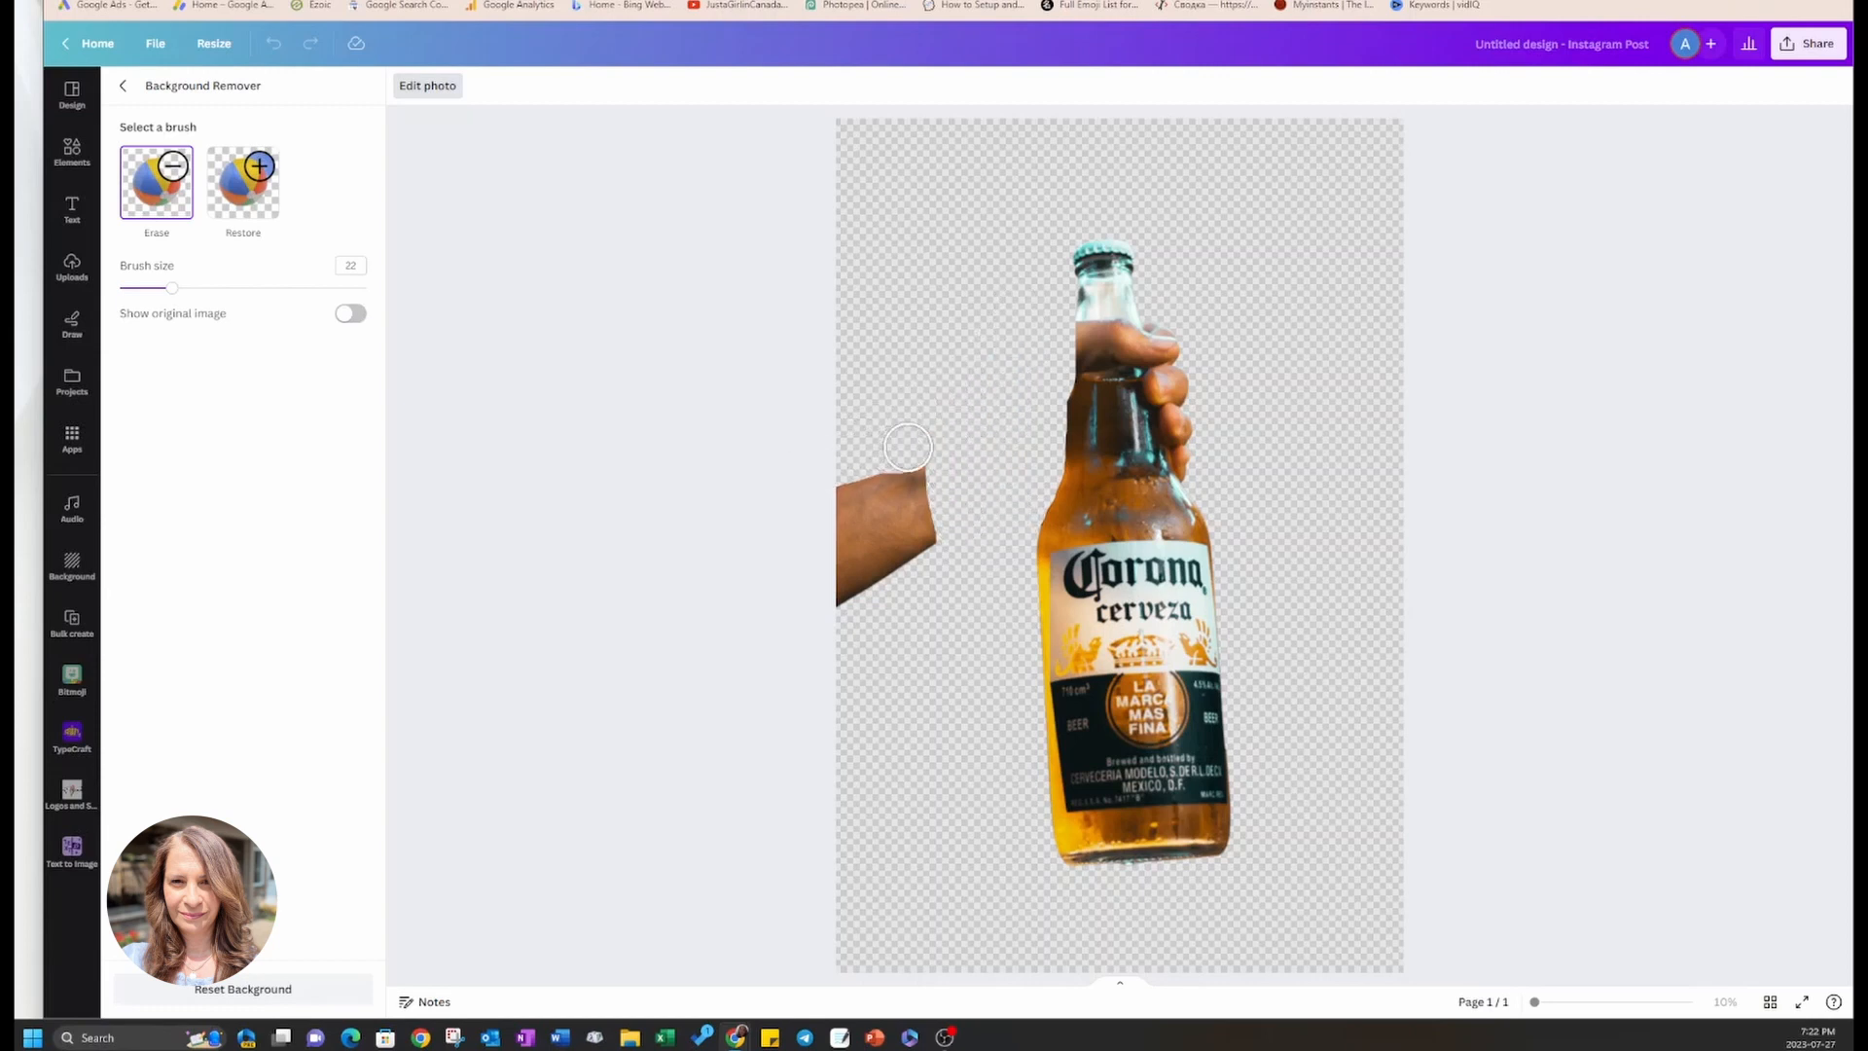
{"action": "left_click_drag", "start_coordinate": [909, 449], "coordinate": [808, 534]}
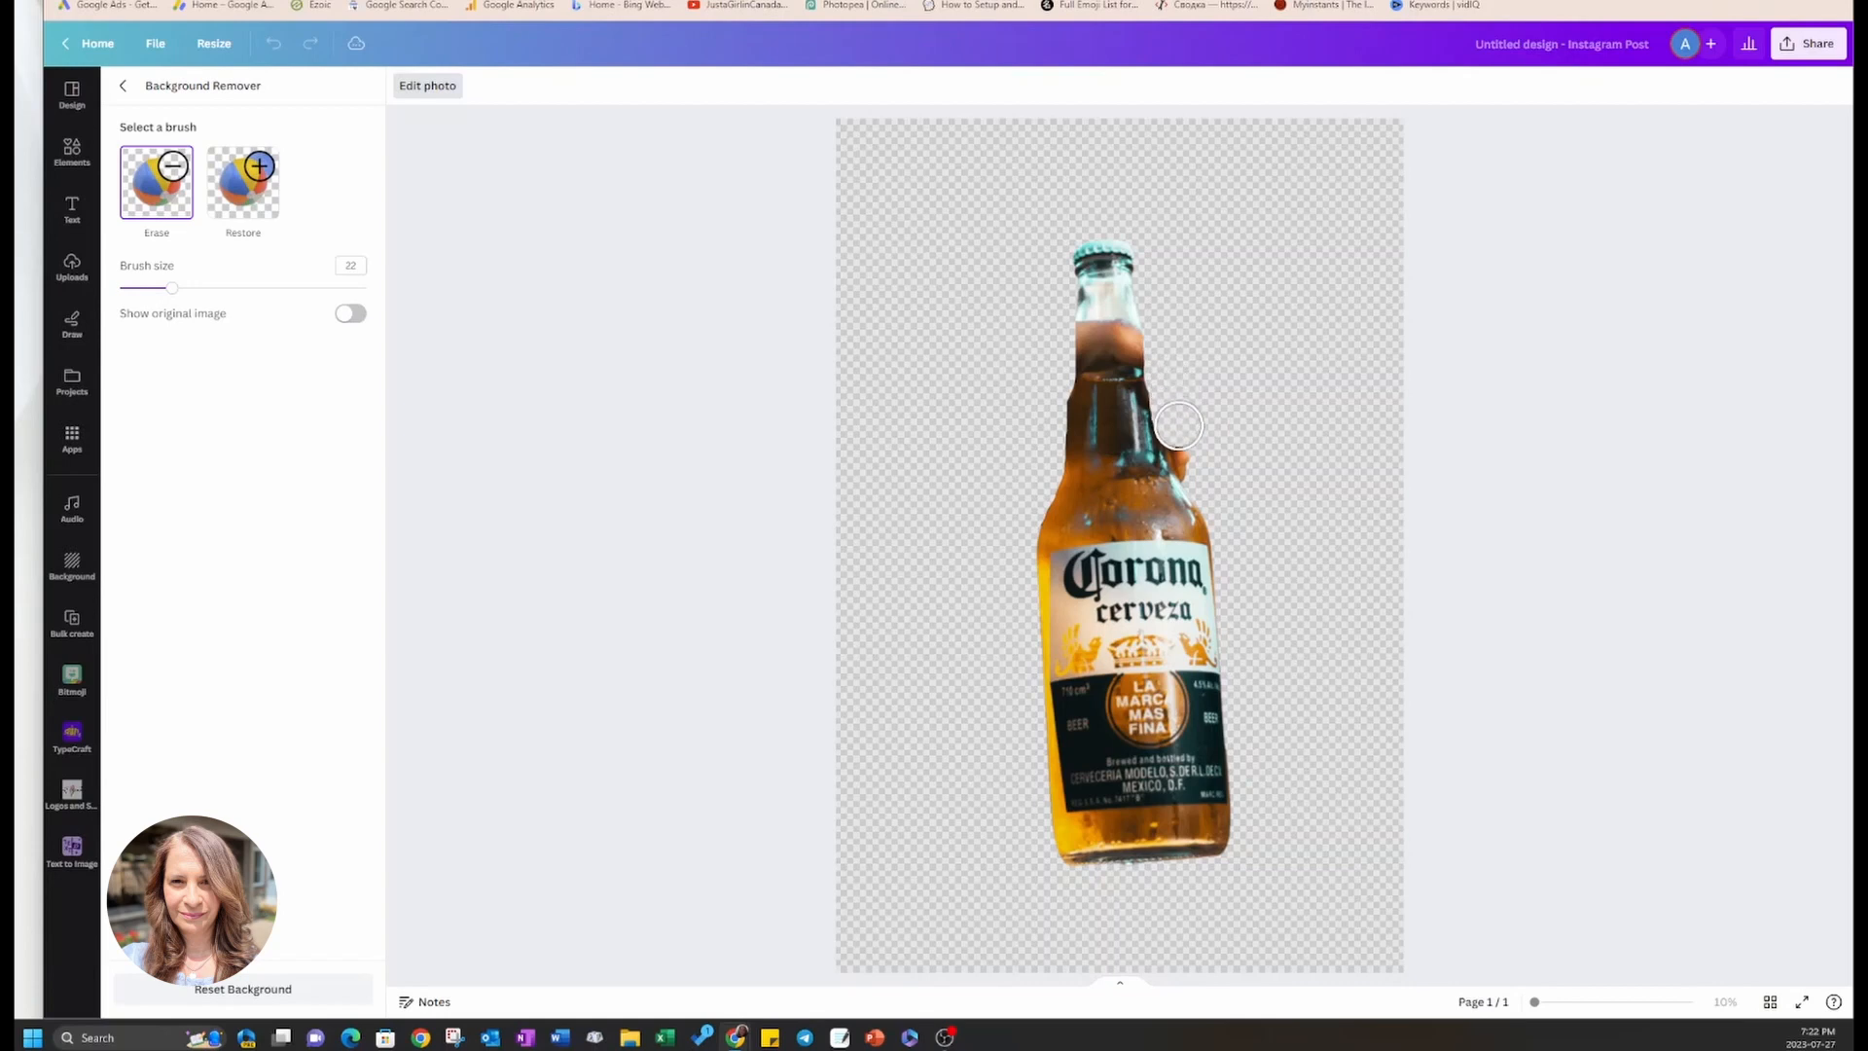
{"action": "left_click_drag", "start_coordinate": [1180, 426], "coordinate": [1187, 455]}
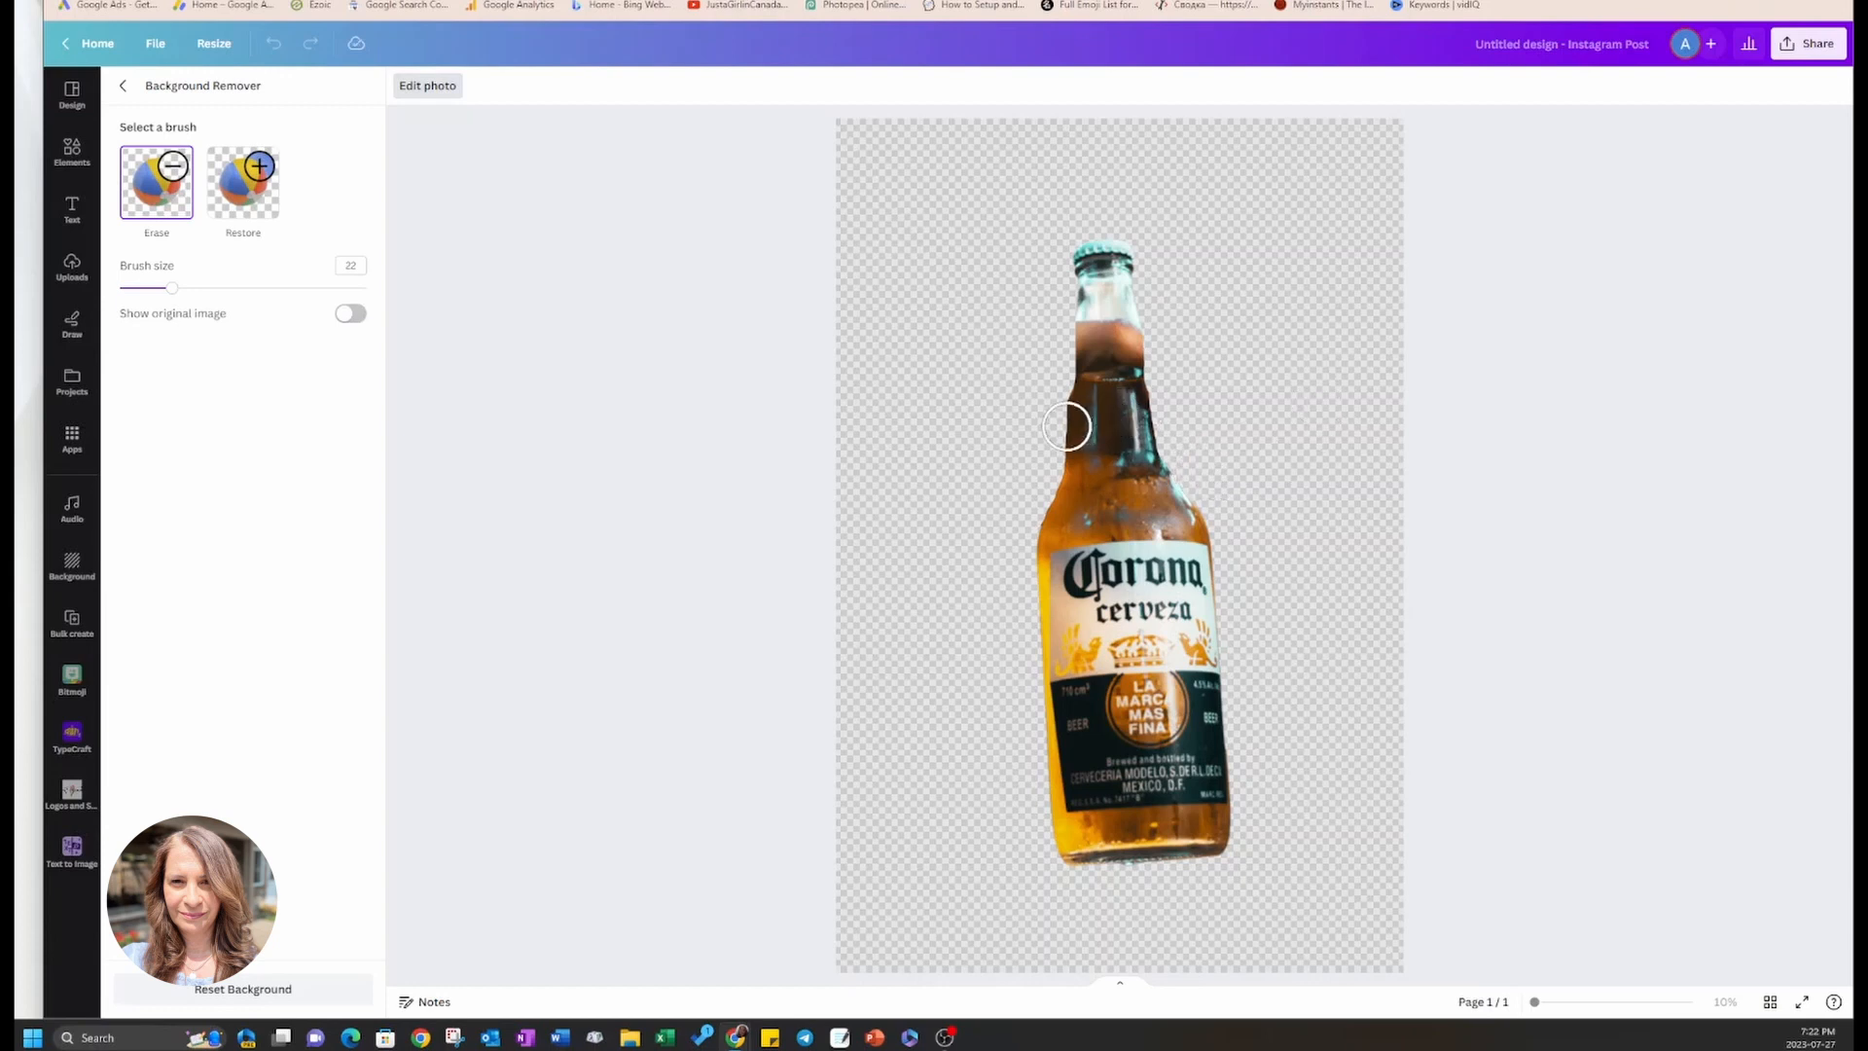
{"action": "mouse_move", "coordinate": [998, 372]}
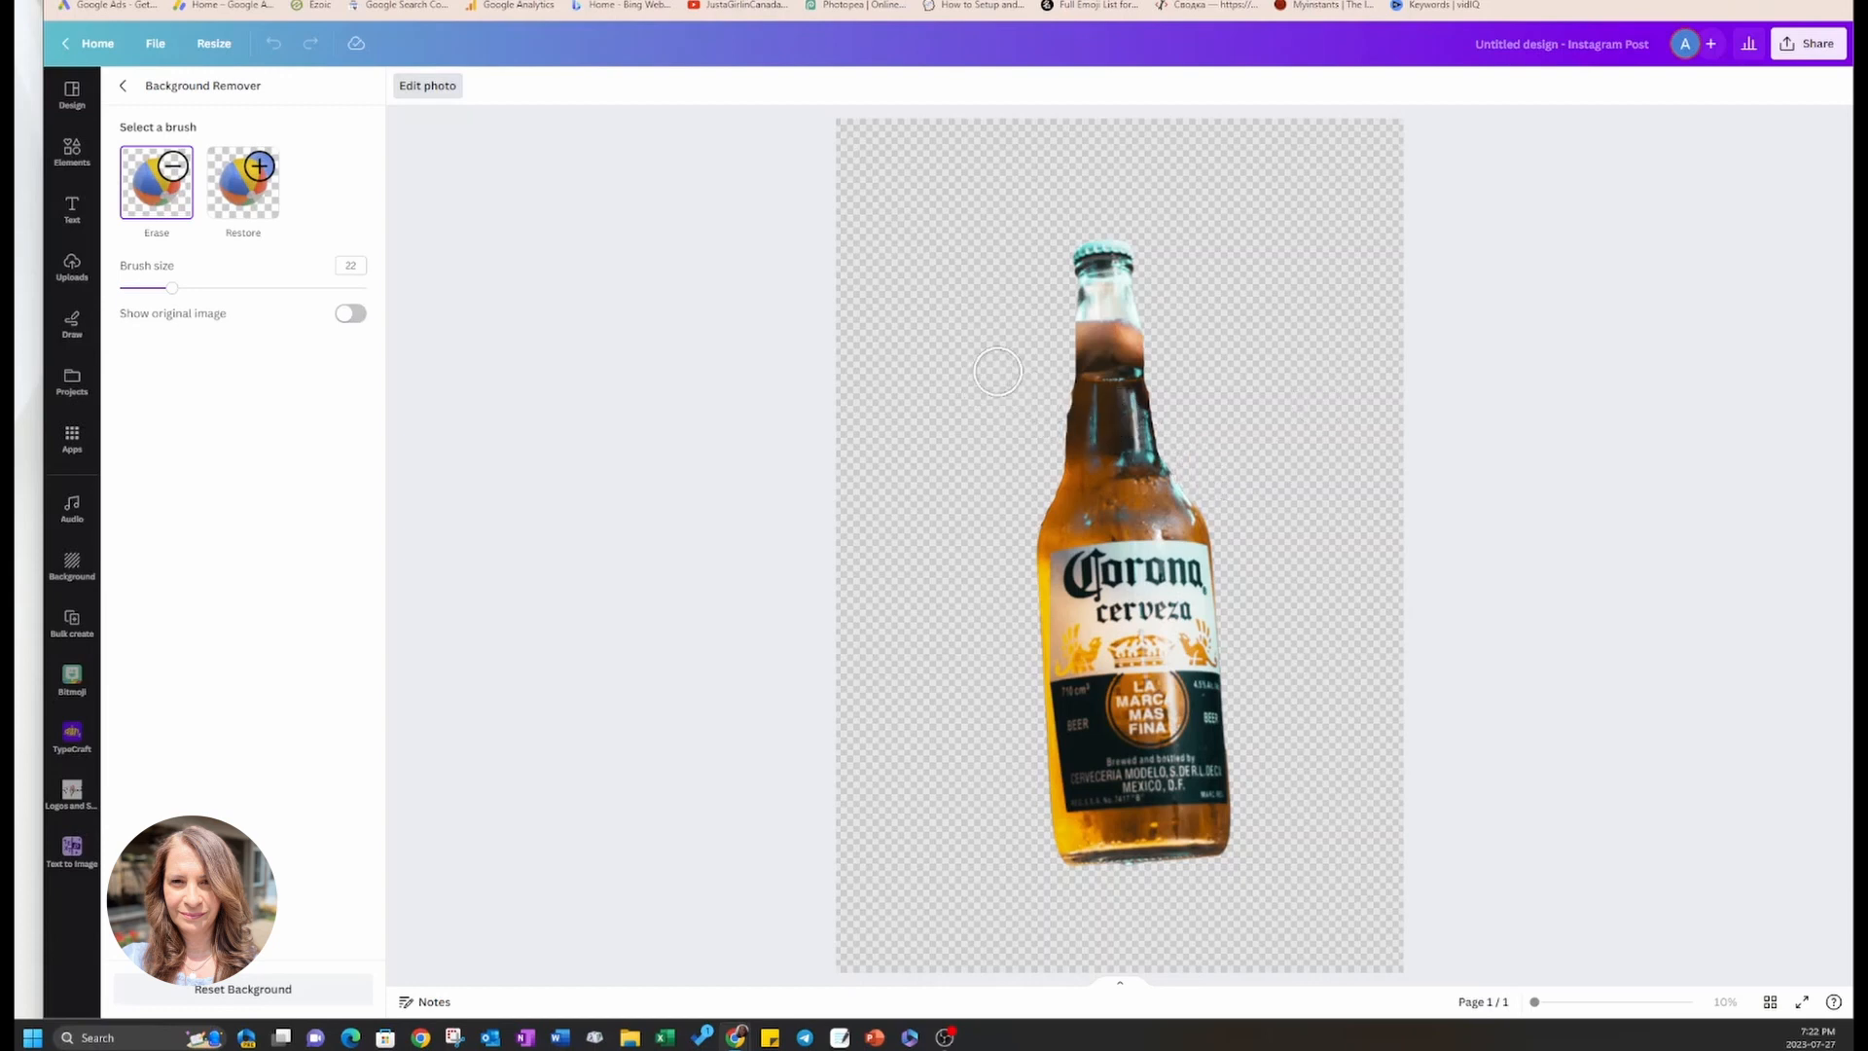
{"action": "mouse_move", "coordinate": [1049, 405]}
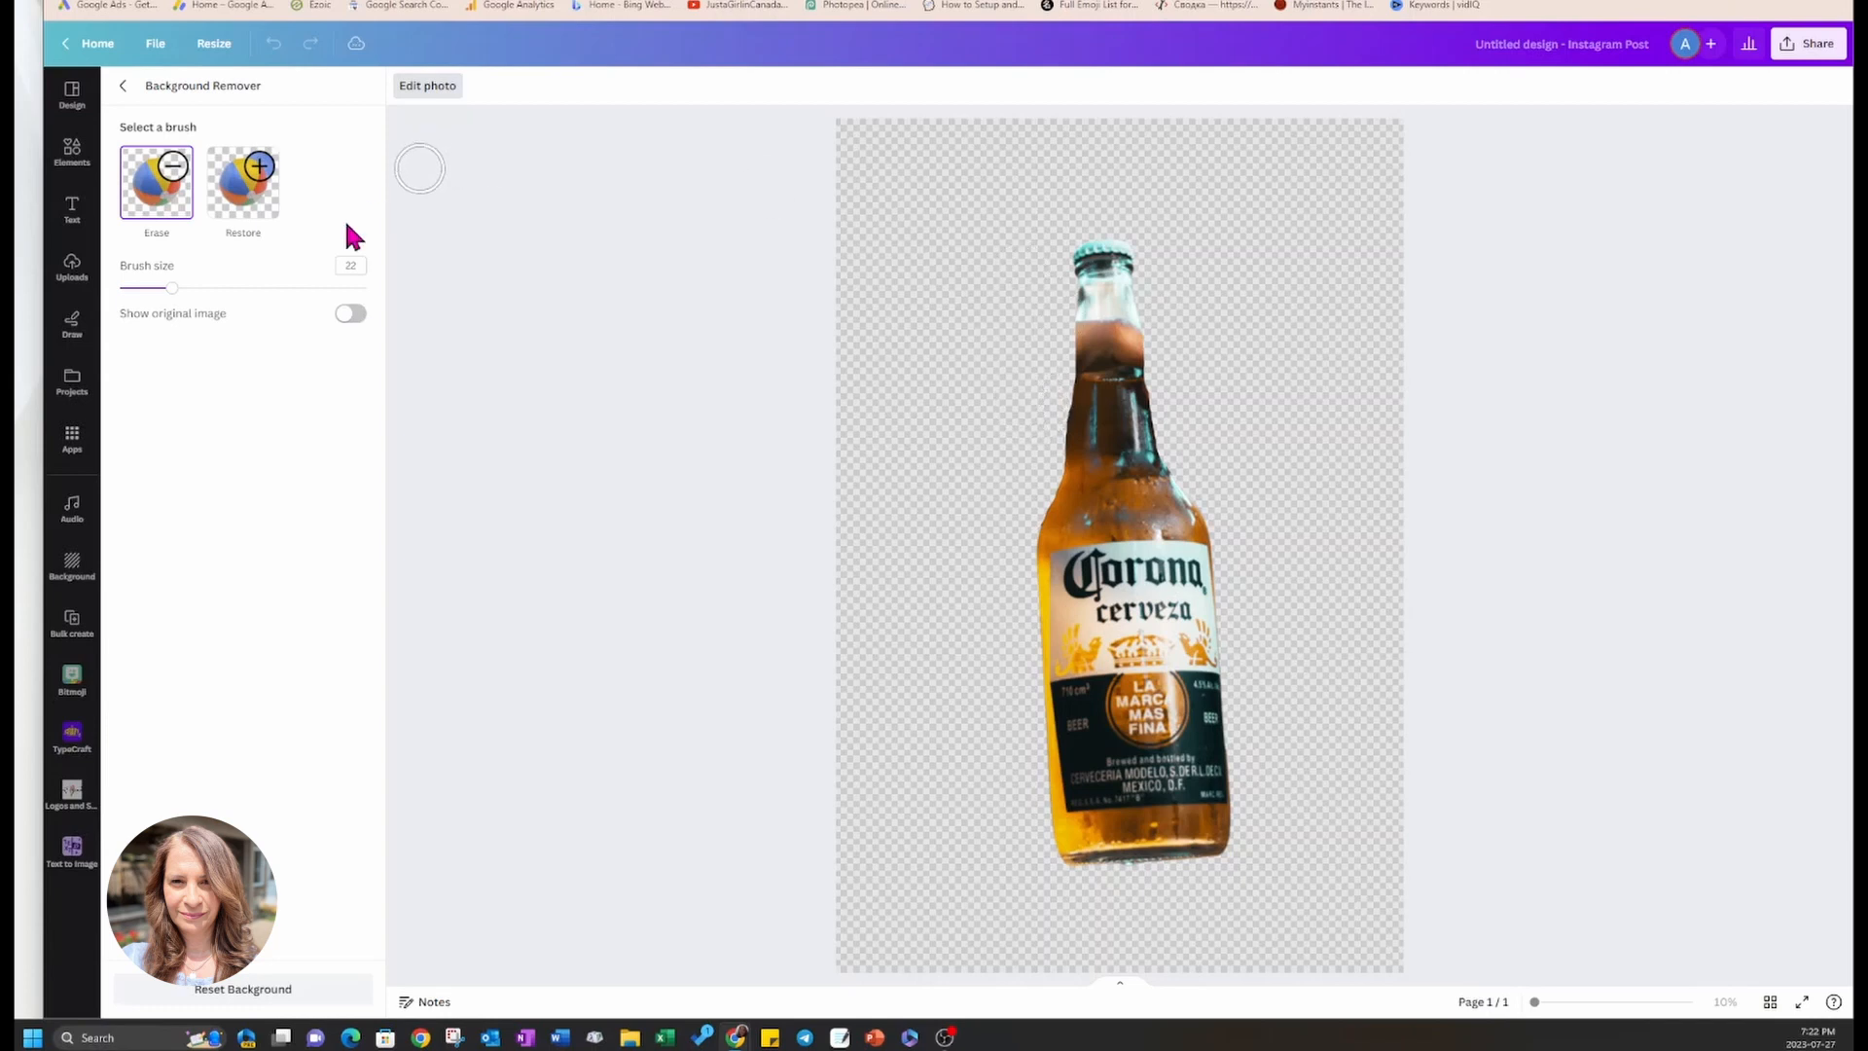
{"action": "left_click", "coordinate": [123, 83]}
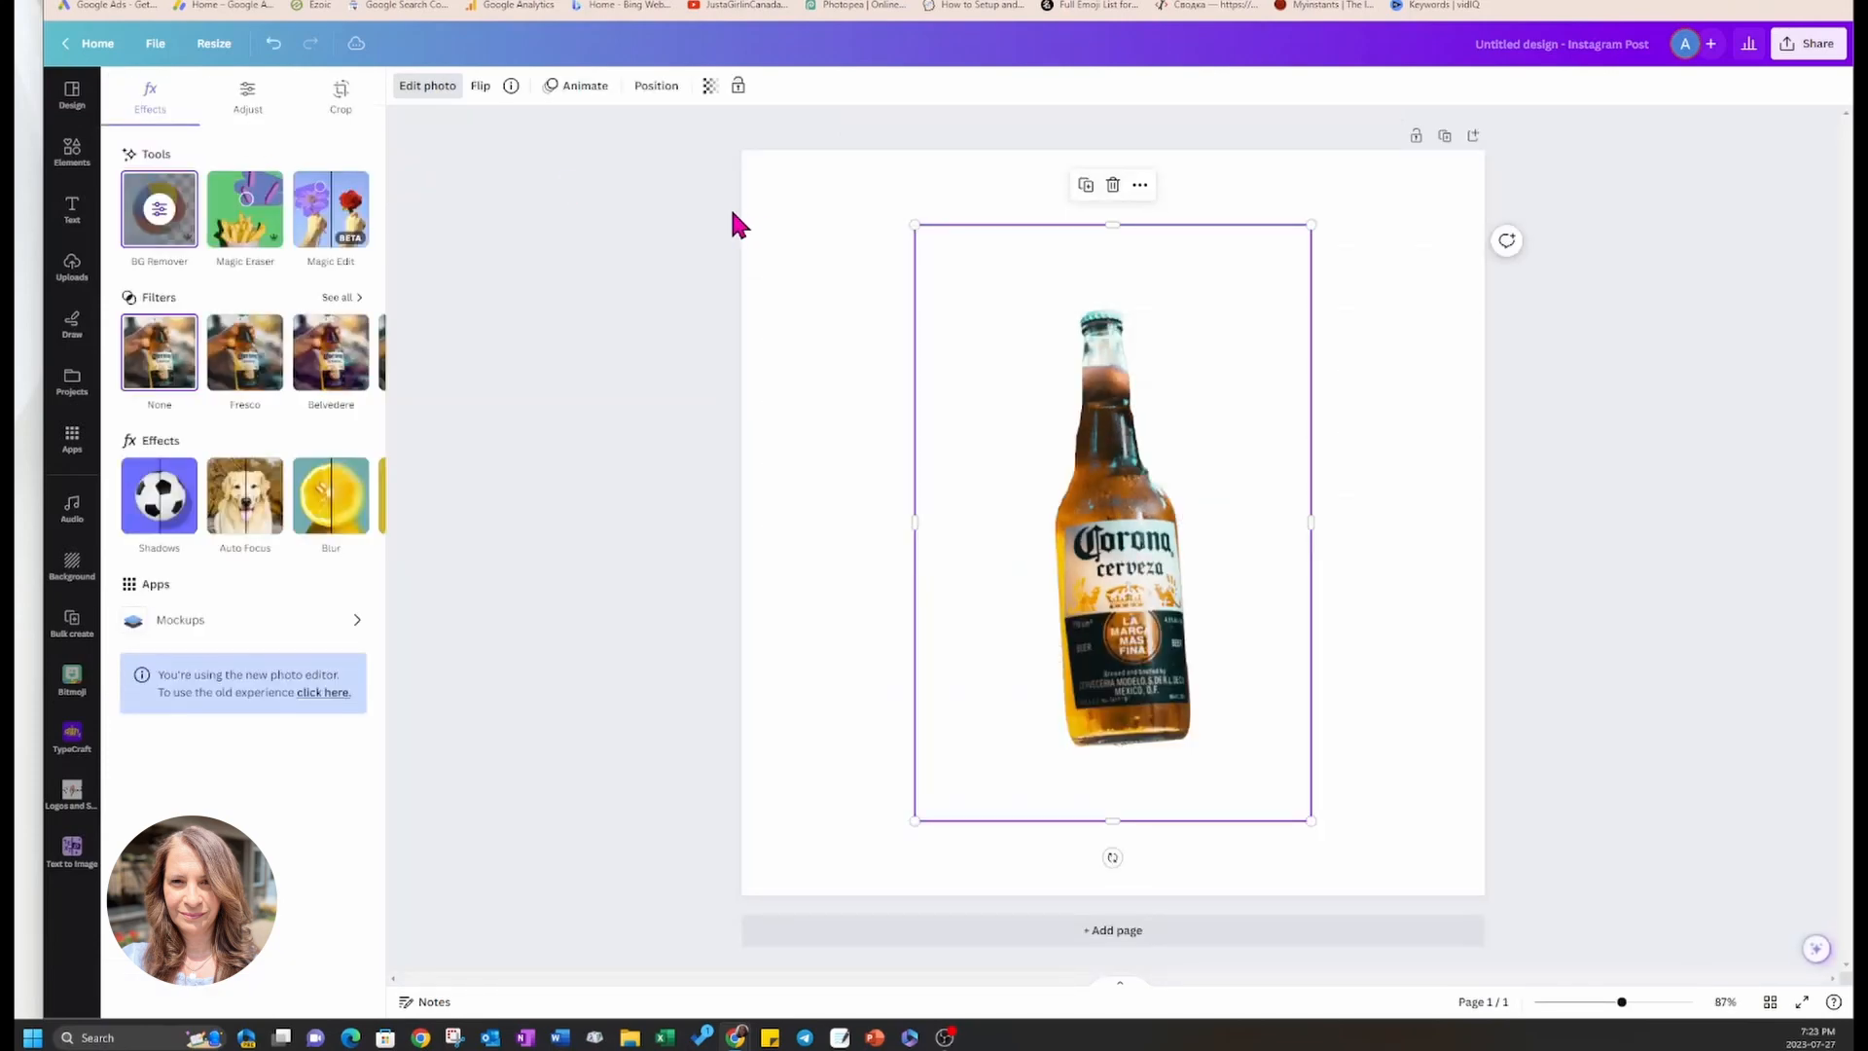
{"action": "mouse_move", "coordinate": [759, 617]}
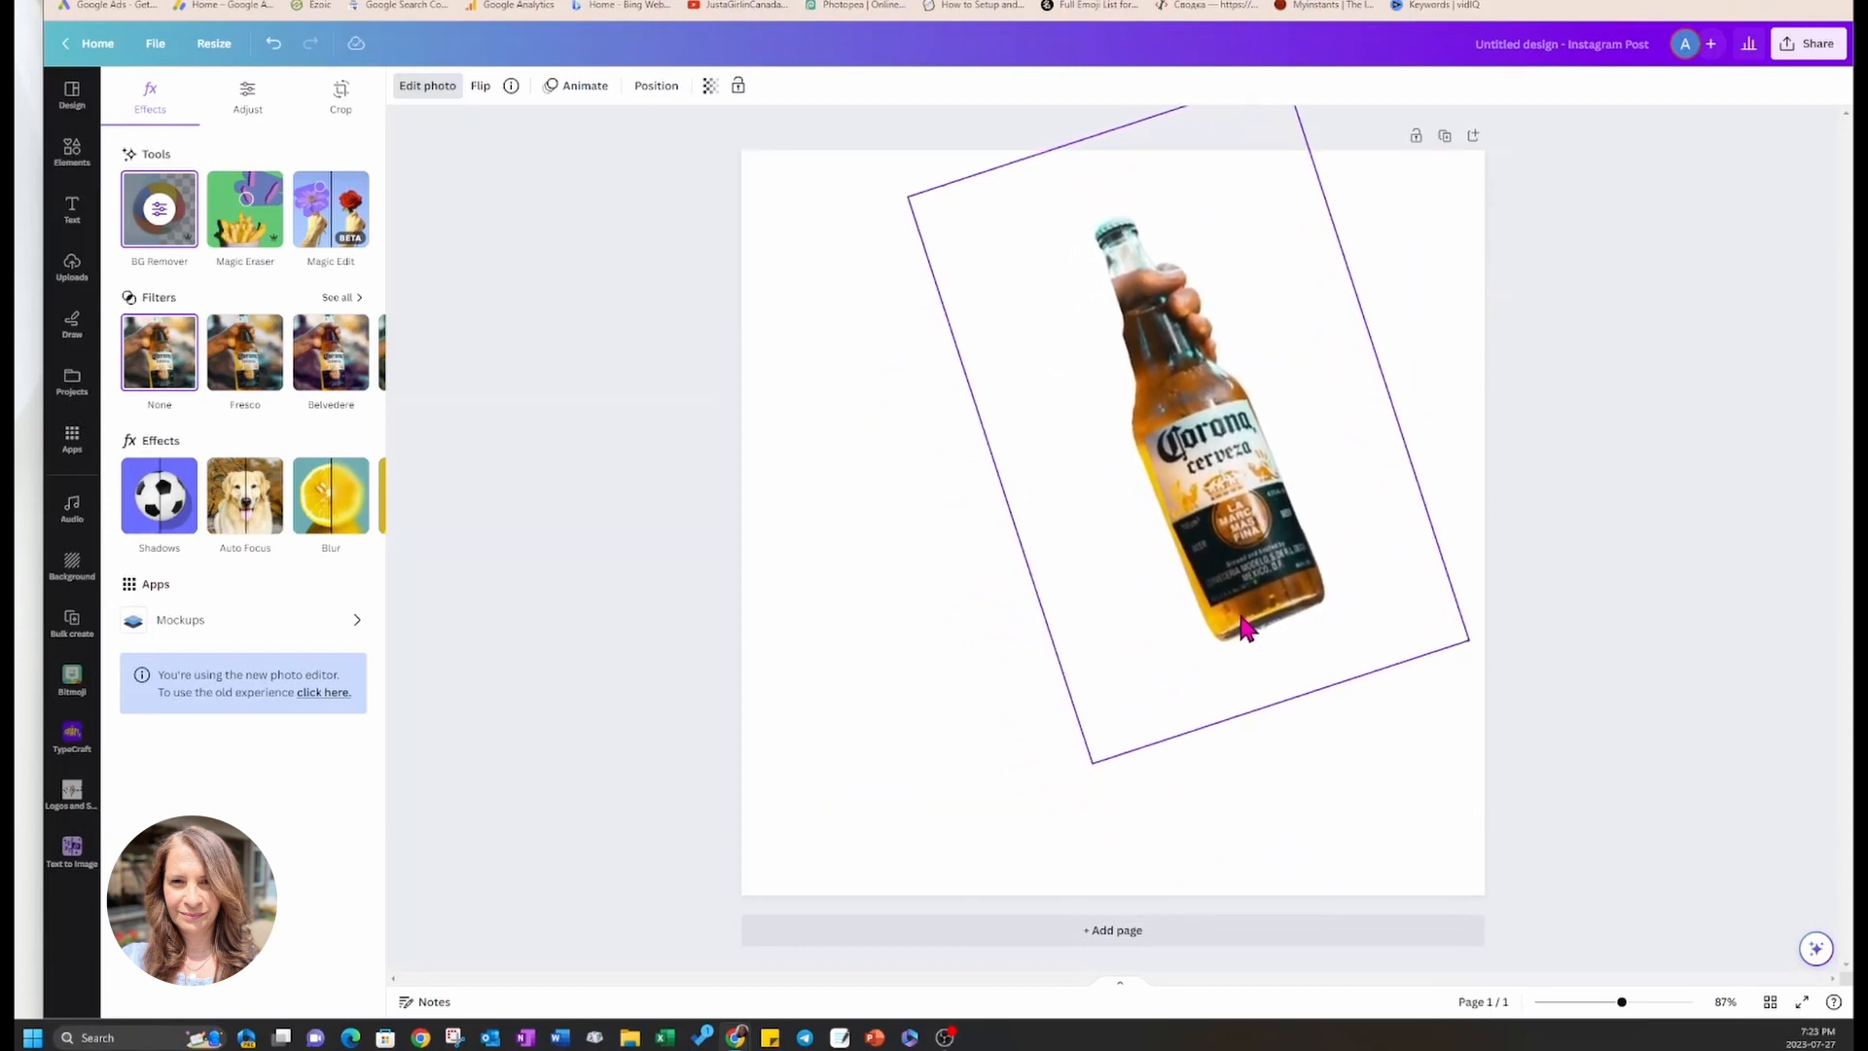
- Select the tilted bottle photo and reopen it in the background remover
{"action": "left_click", "coordinate": [72, 150]}
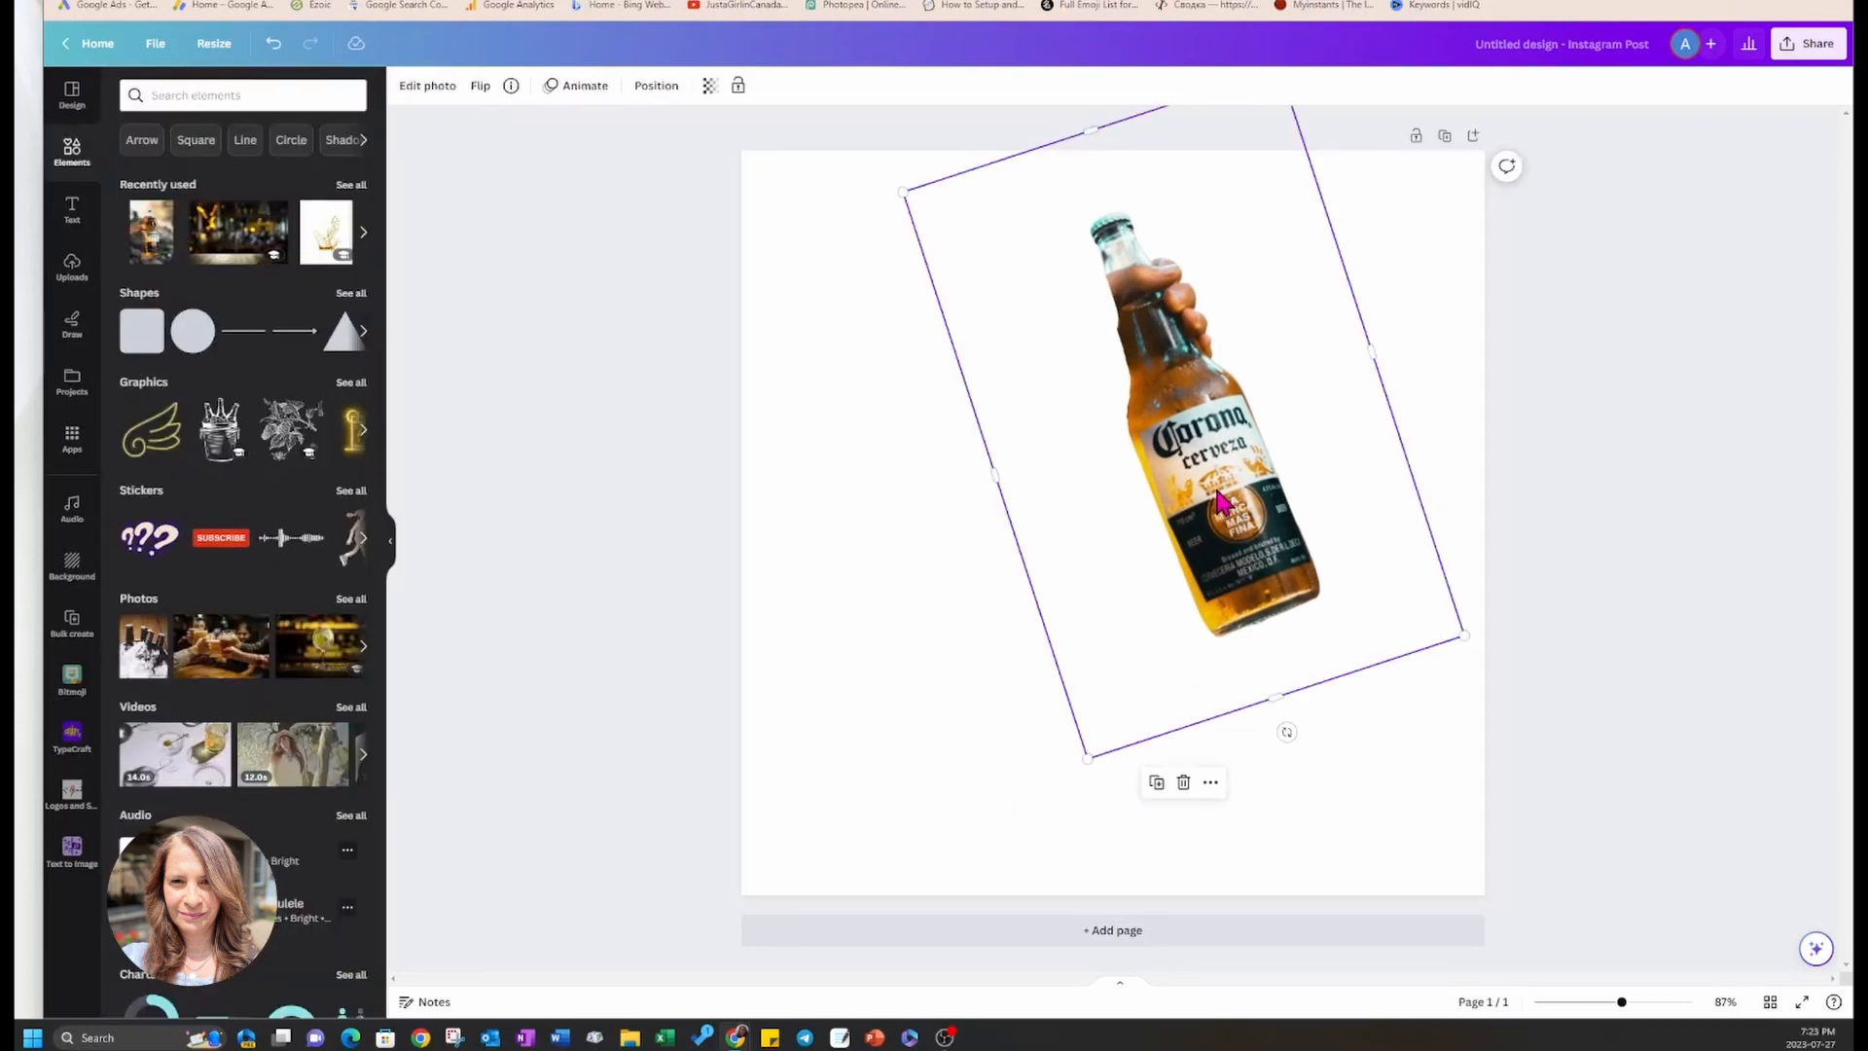
{"action": "left_click", "coordinate": [426, 84]}
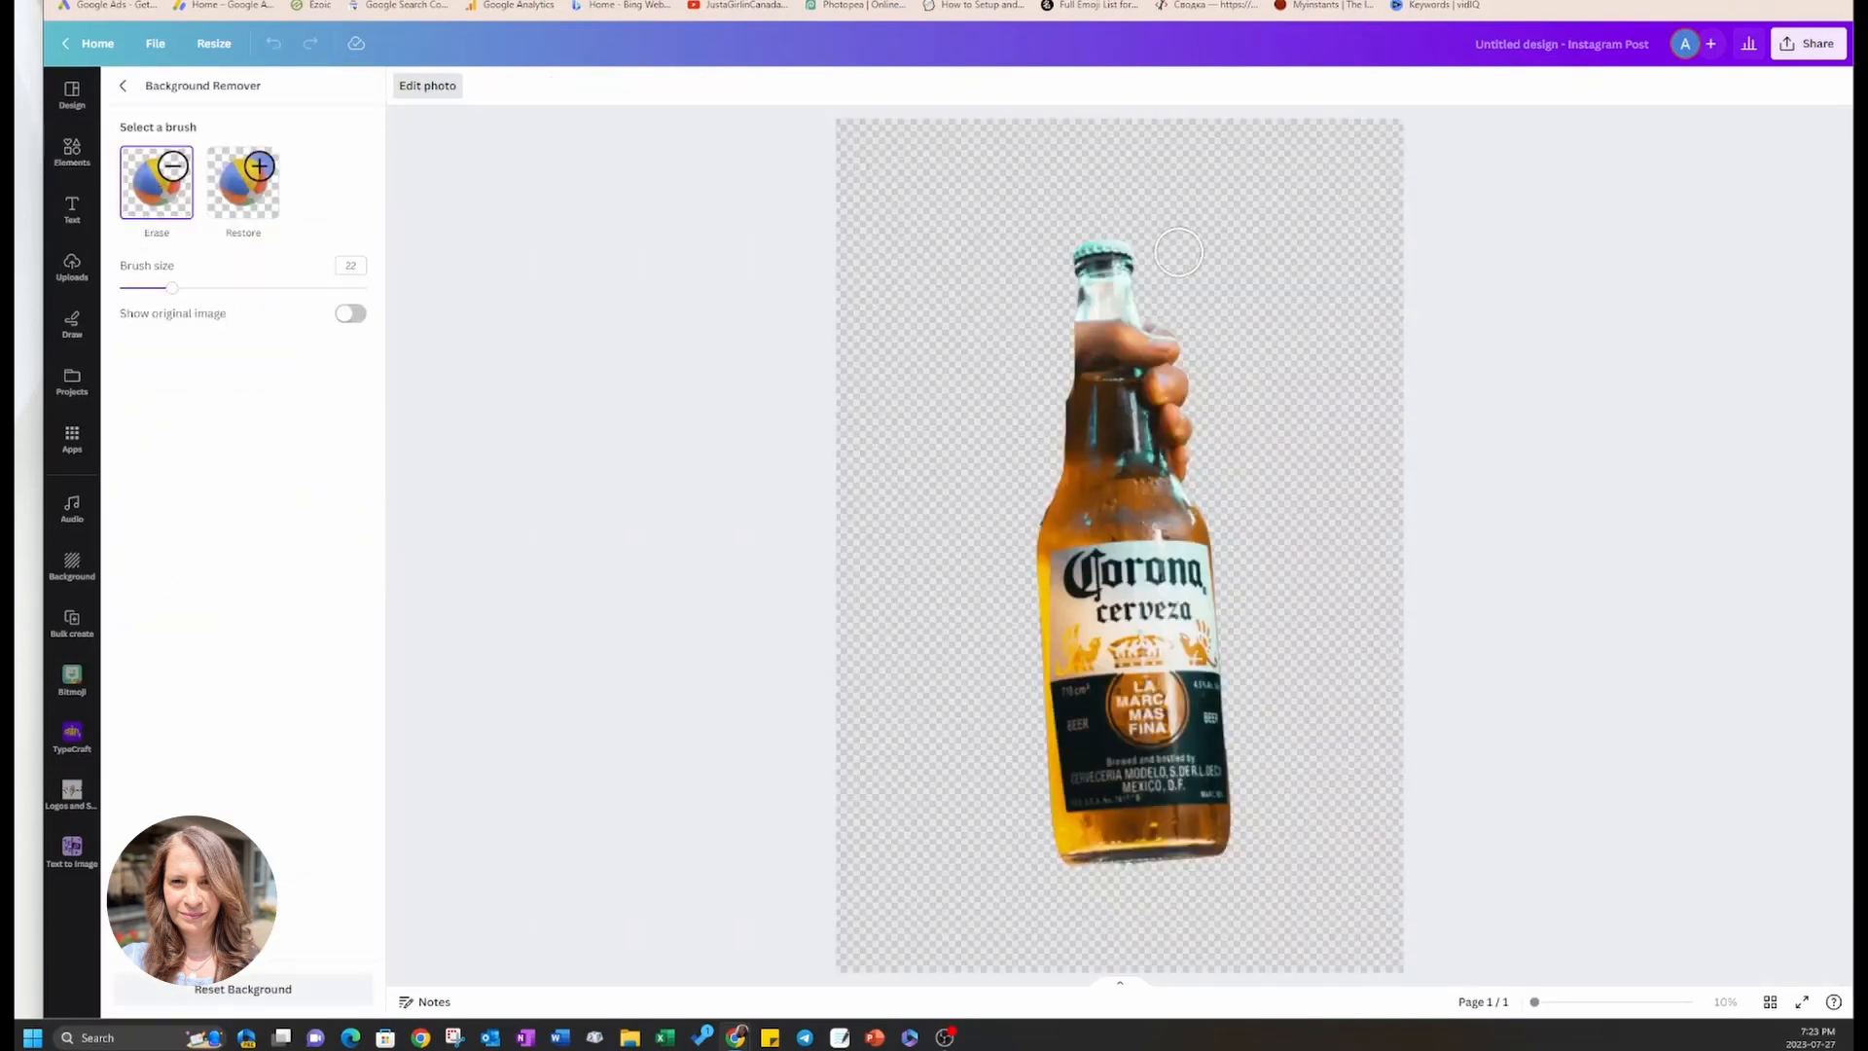
- Erase the hand gripping the tilted bottle's neck with the Erase brush
{"action": "left_click_drag", "start_coordinate": [1180, 251], "coordinate": [1187, 456]}
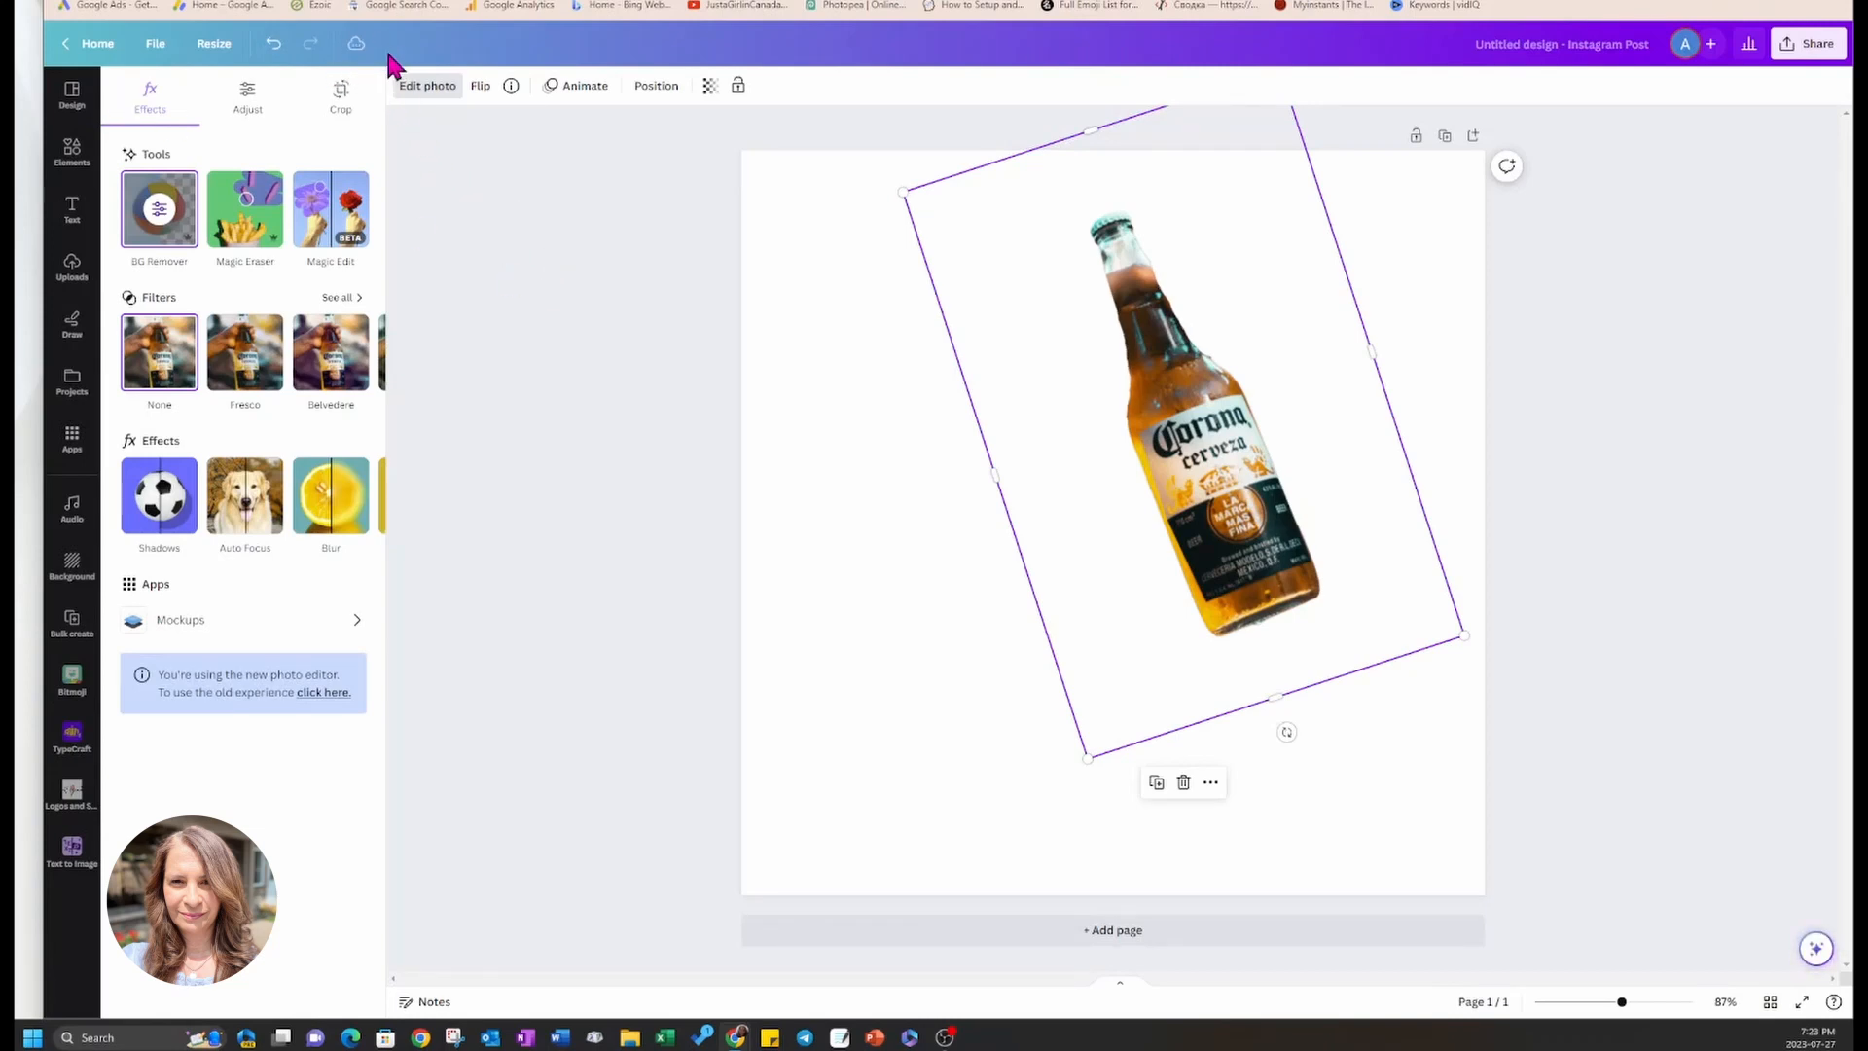
{"action": "mouse_move", "coordinate": [497, 391]}
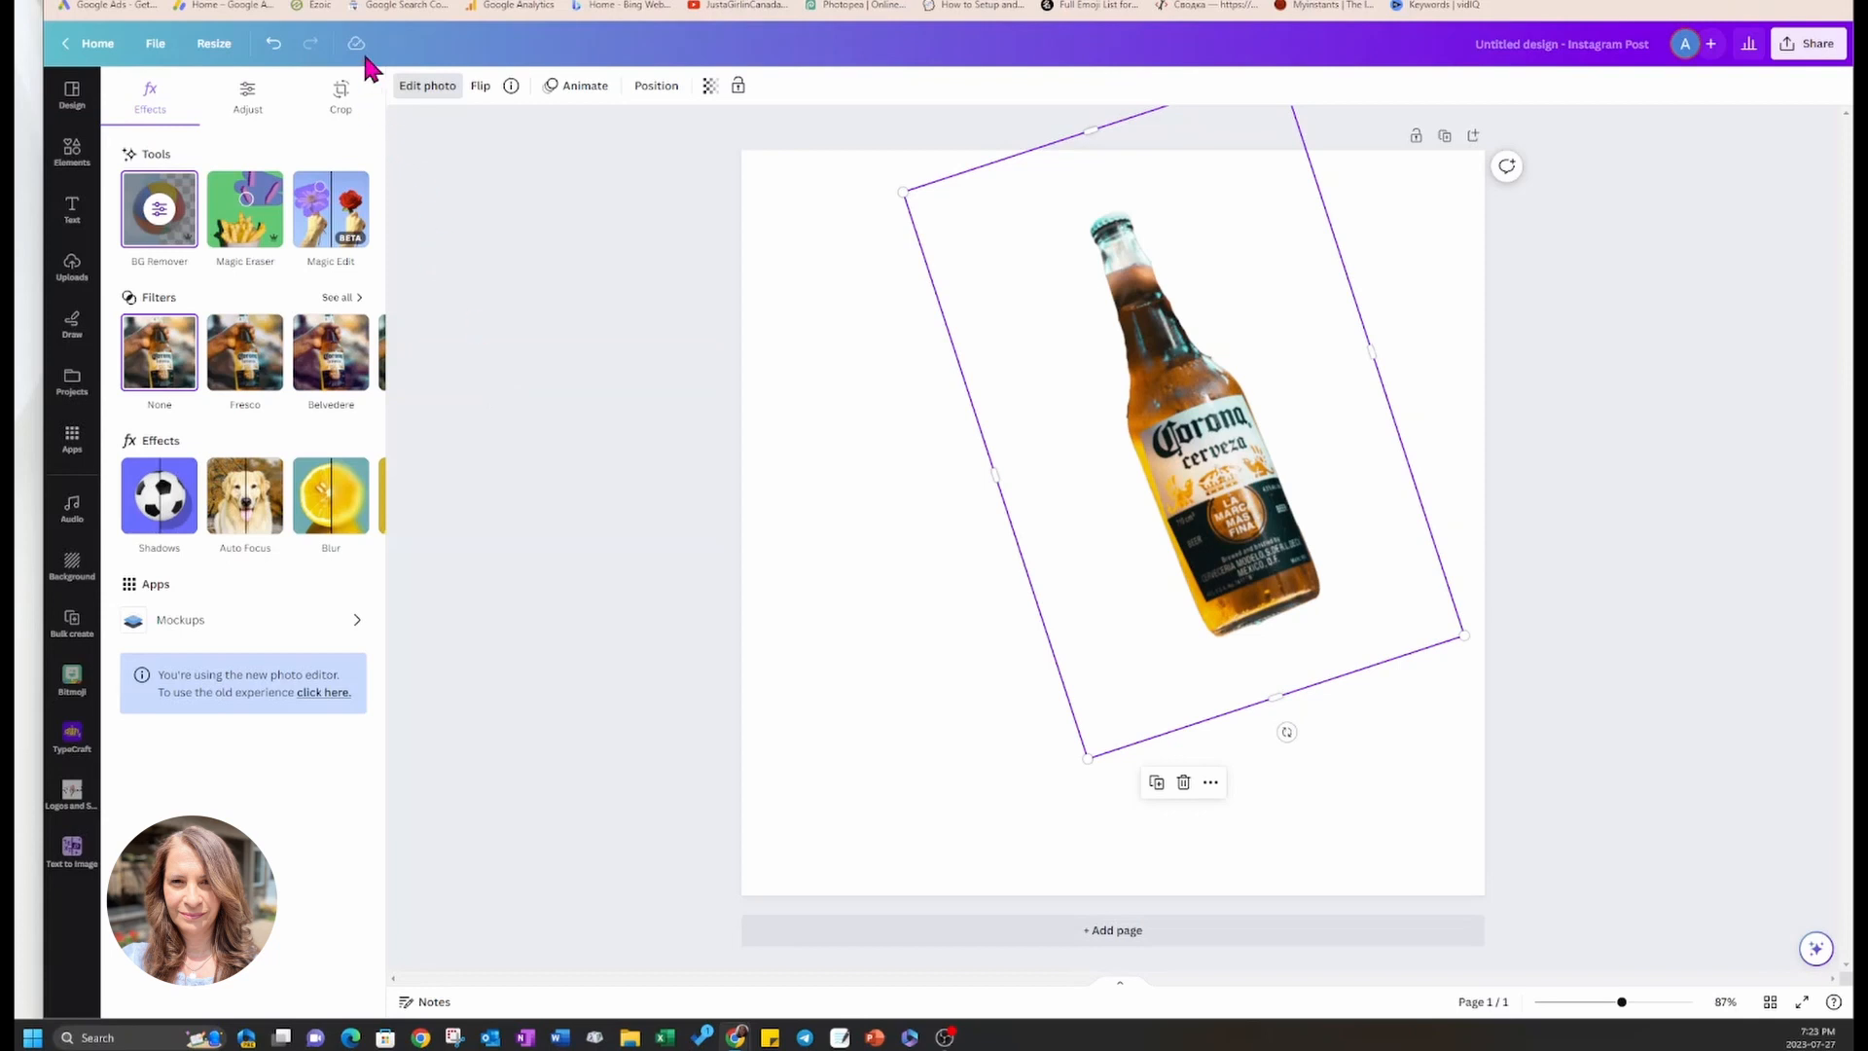
{"action": "mouse_move", "coordinate": [1187, 453]}
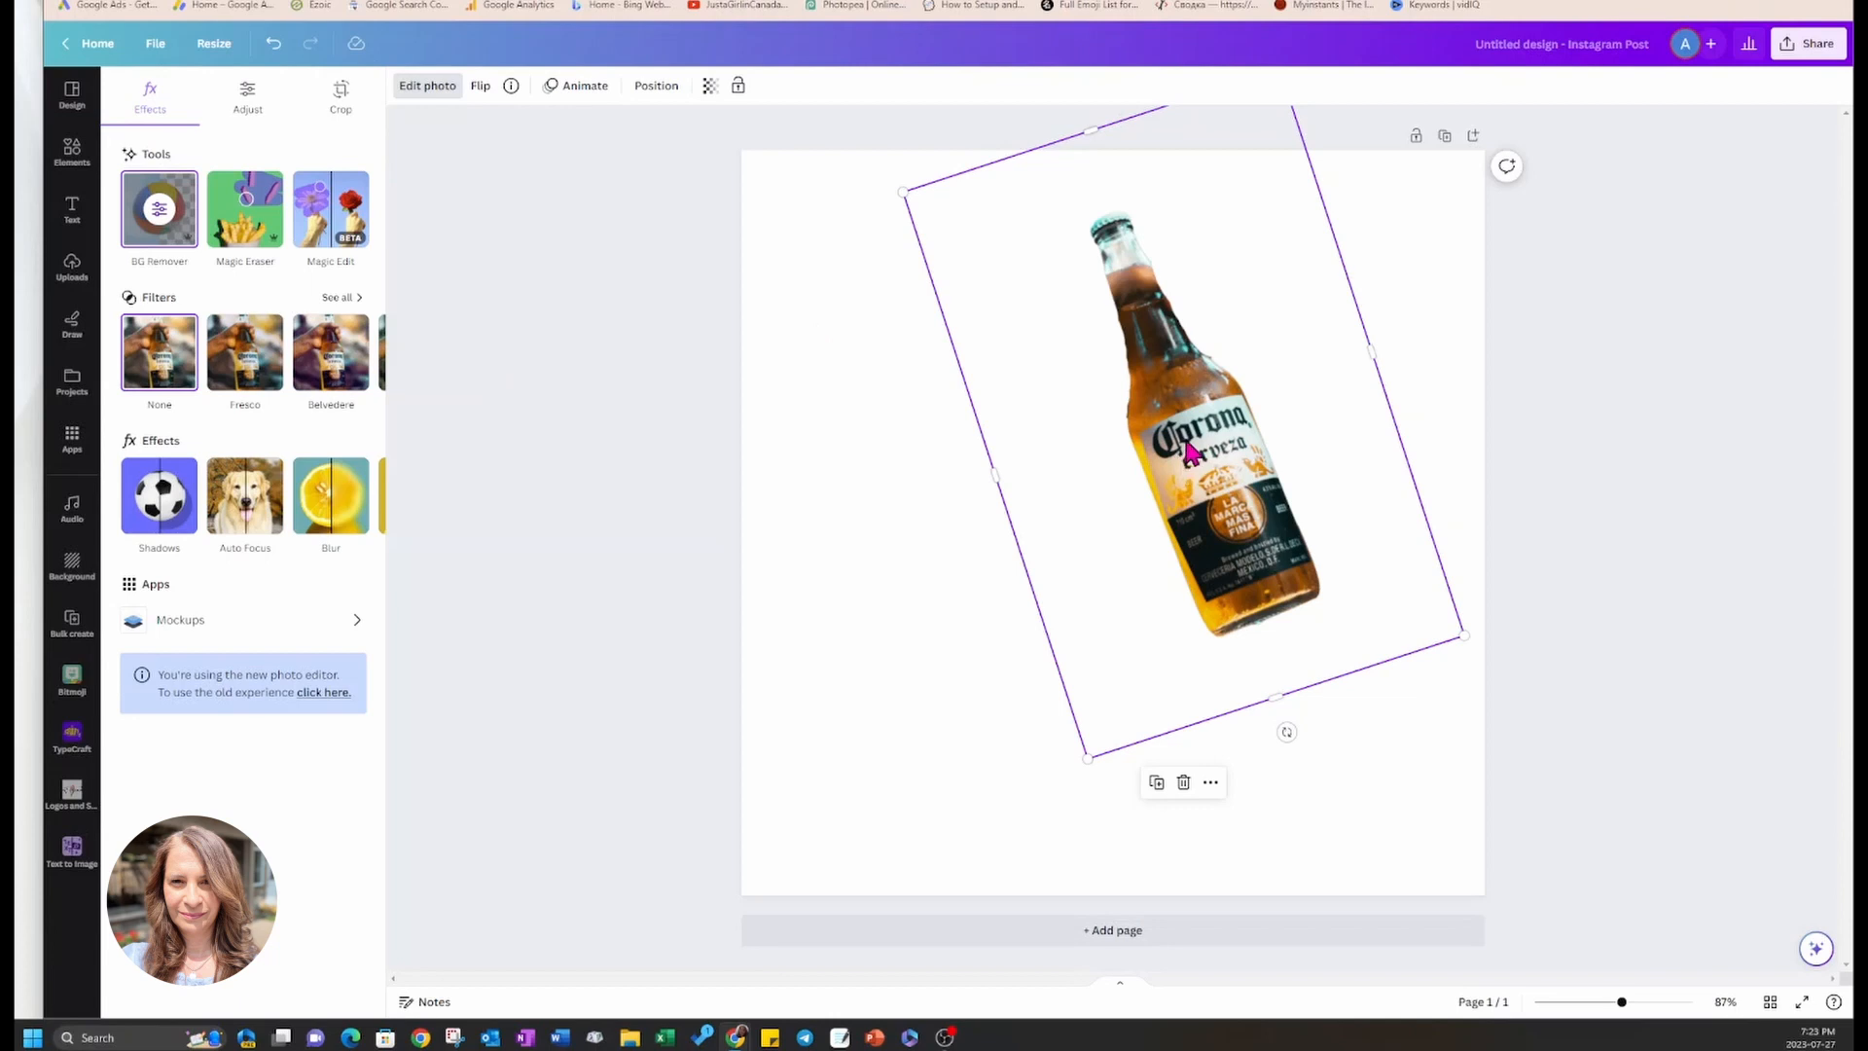
- Reposition the bottle, duplicate it, and crop the copies into a top half and a bottom half
{"action": "left_click_drag", "start_coordinate": [1191, 448], "coordinate": [1213, 471]}
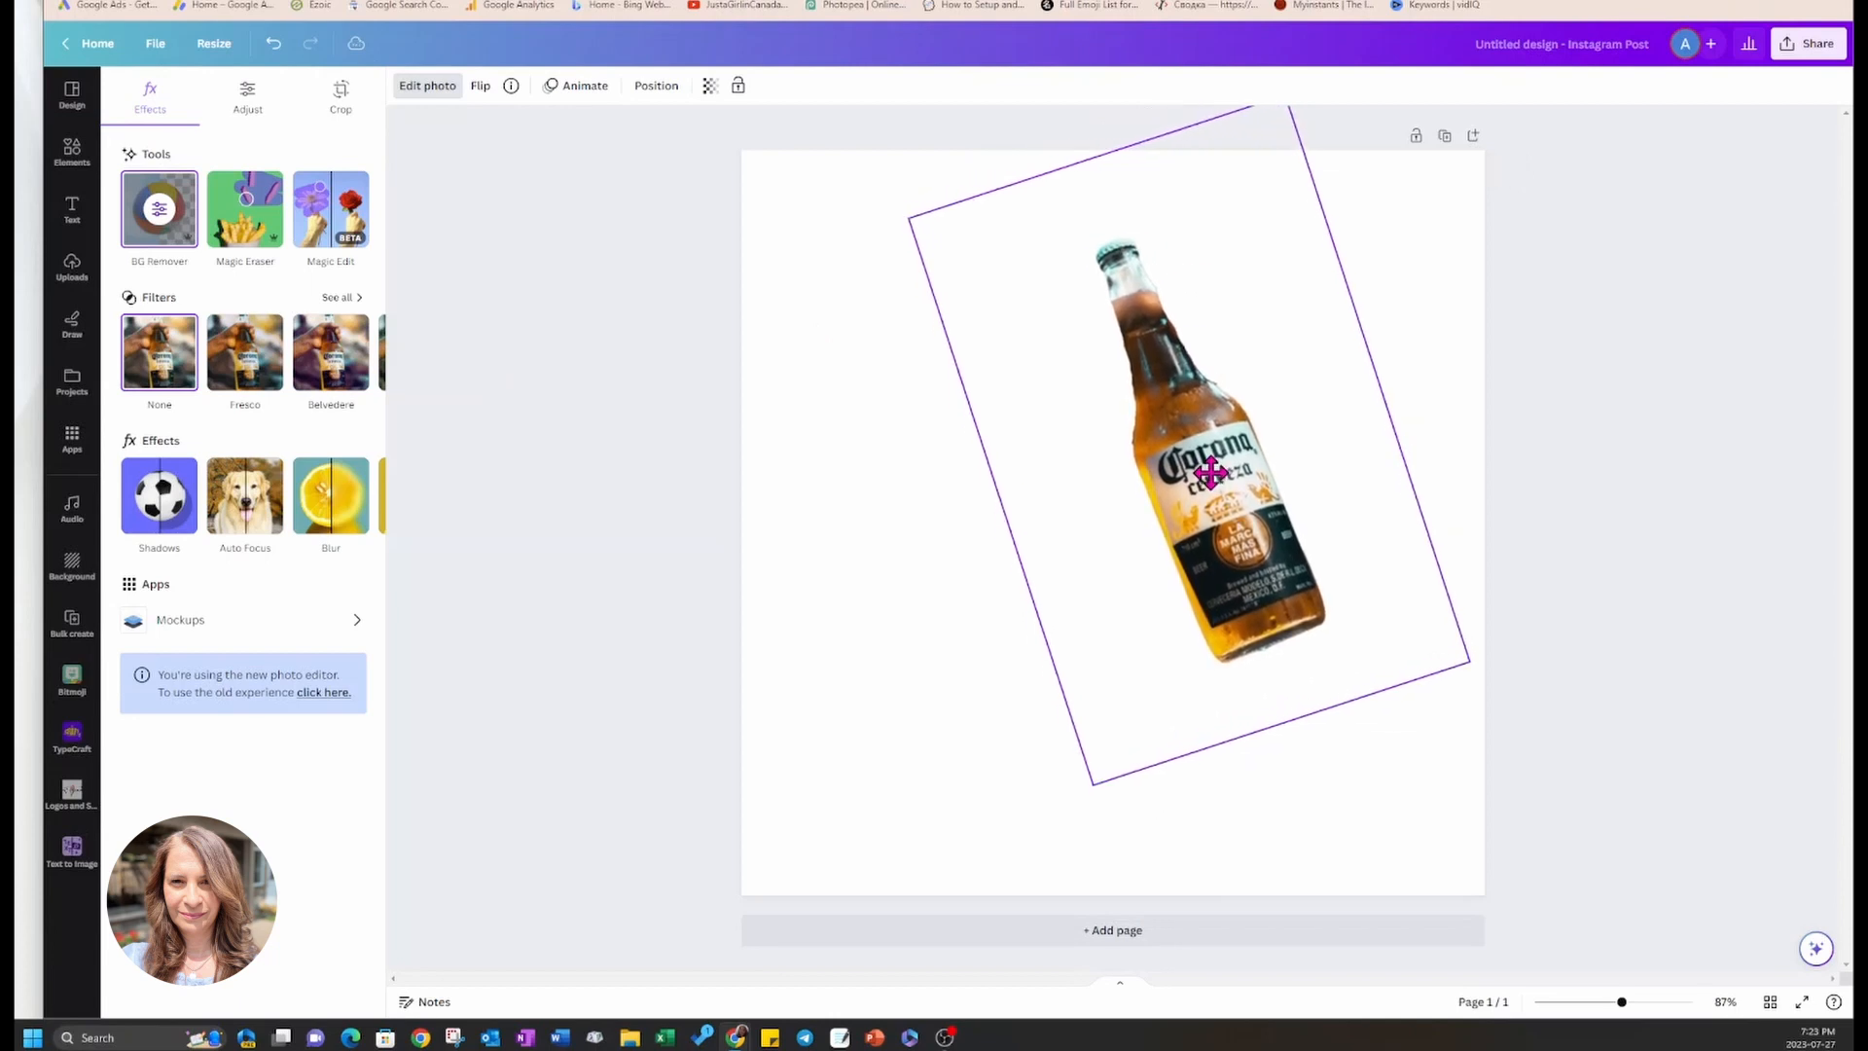
{"action": "left_click_drag", "start_coordinate": [1210, 473], "coordinate": [1184, 426]}
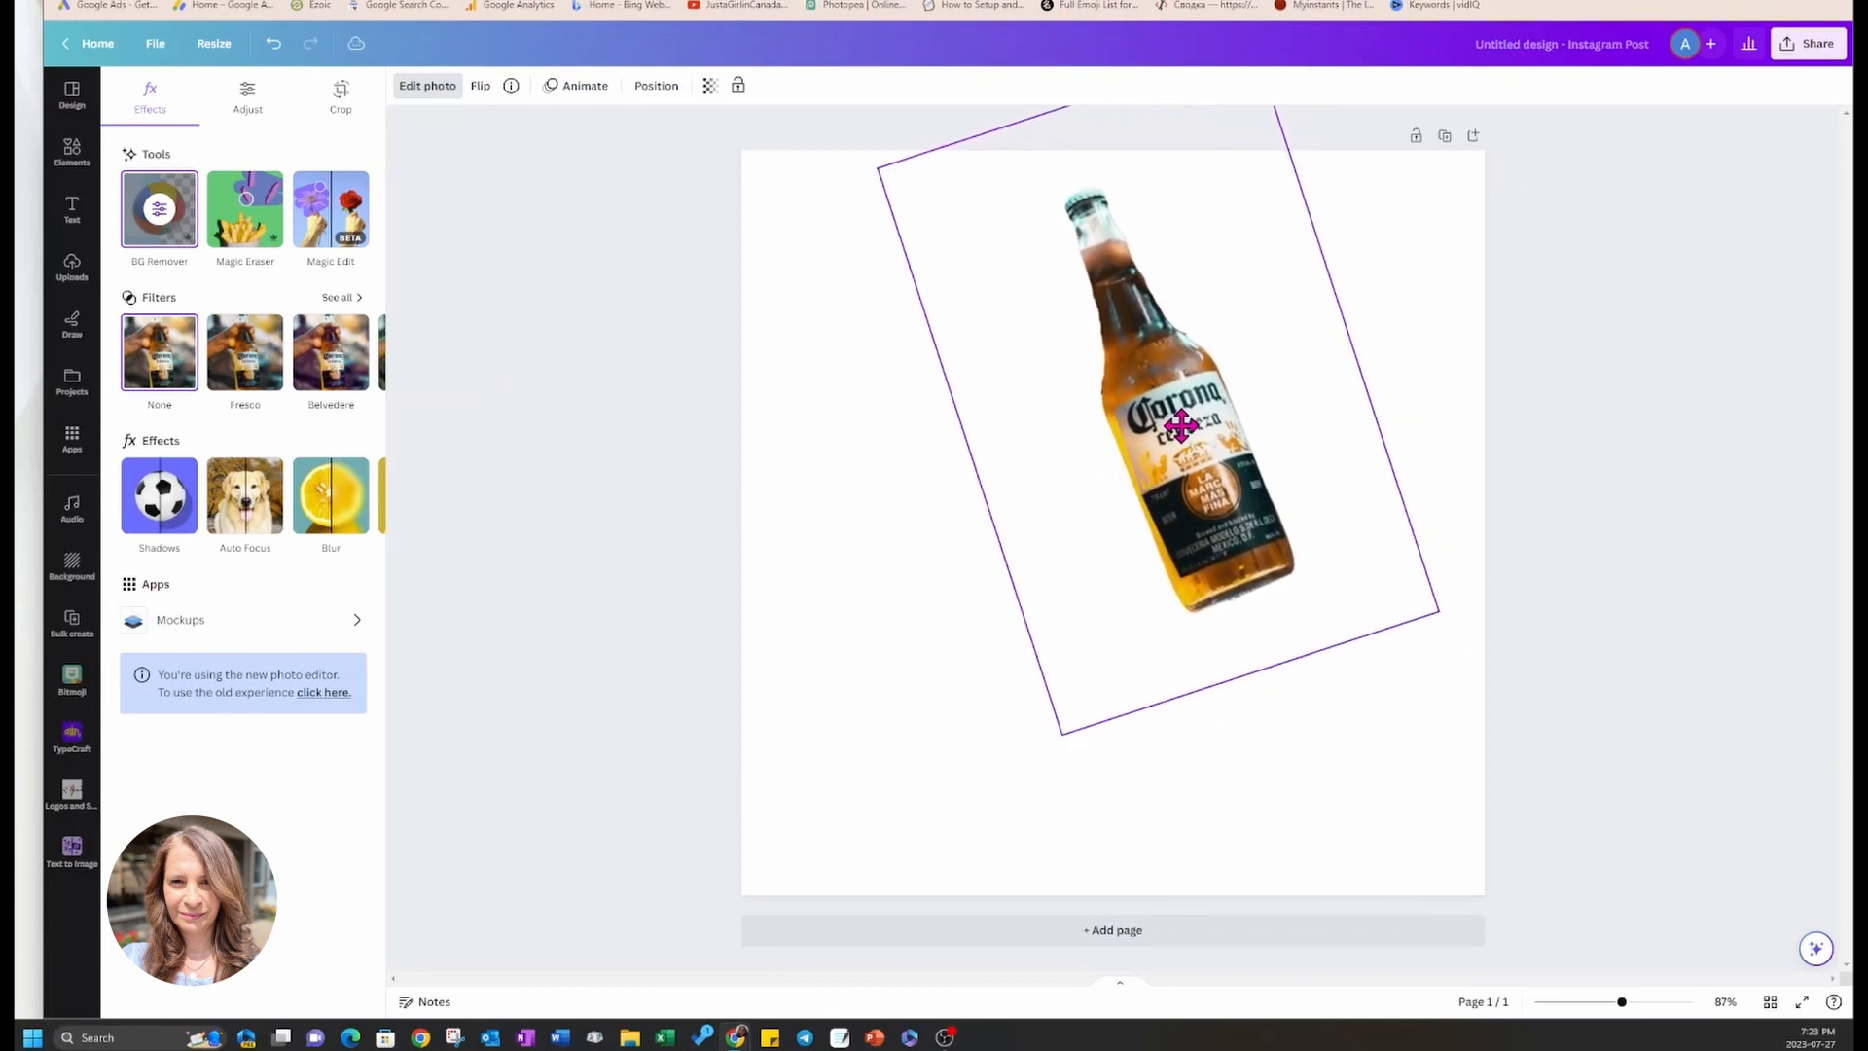
{"action": "left_click", "coordinate": [1180, 423]}
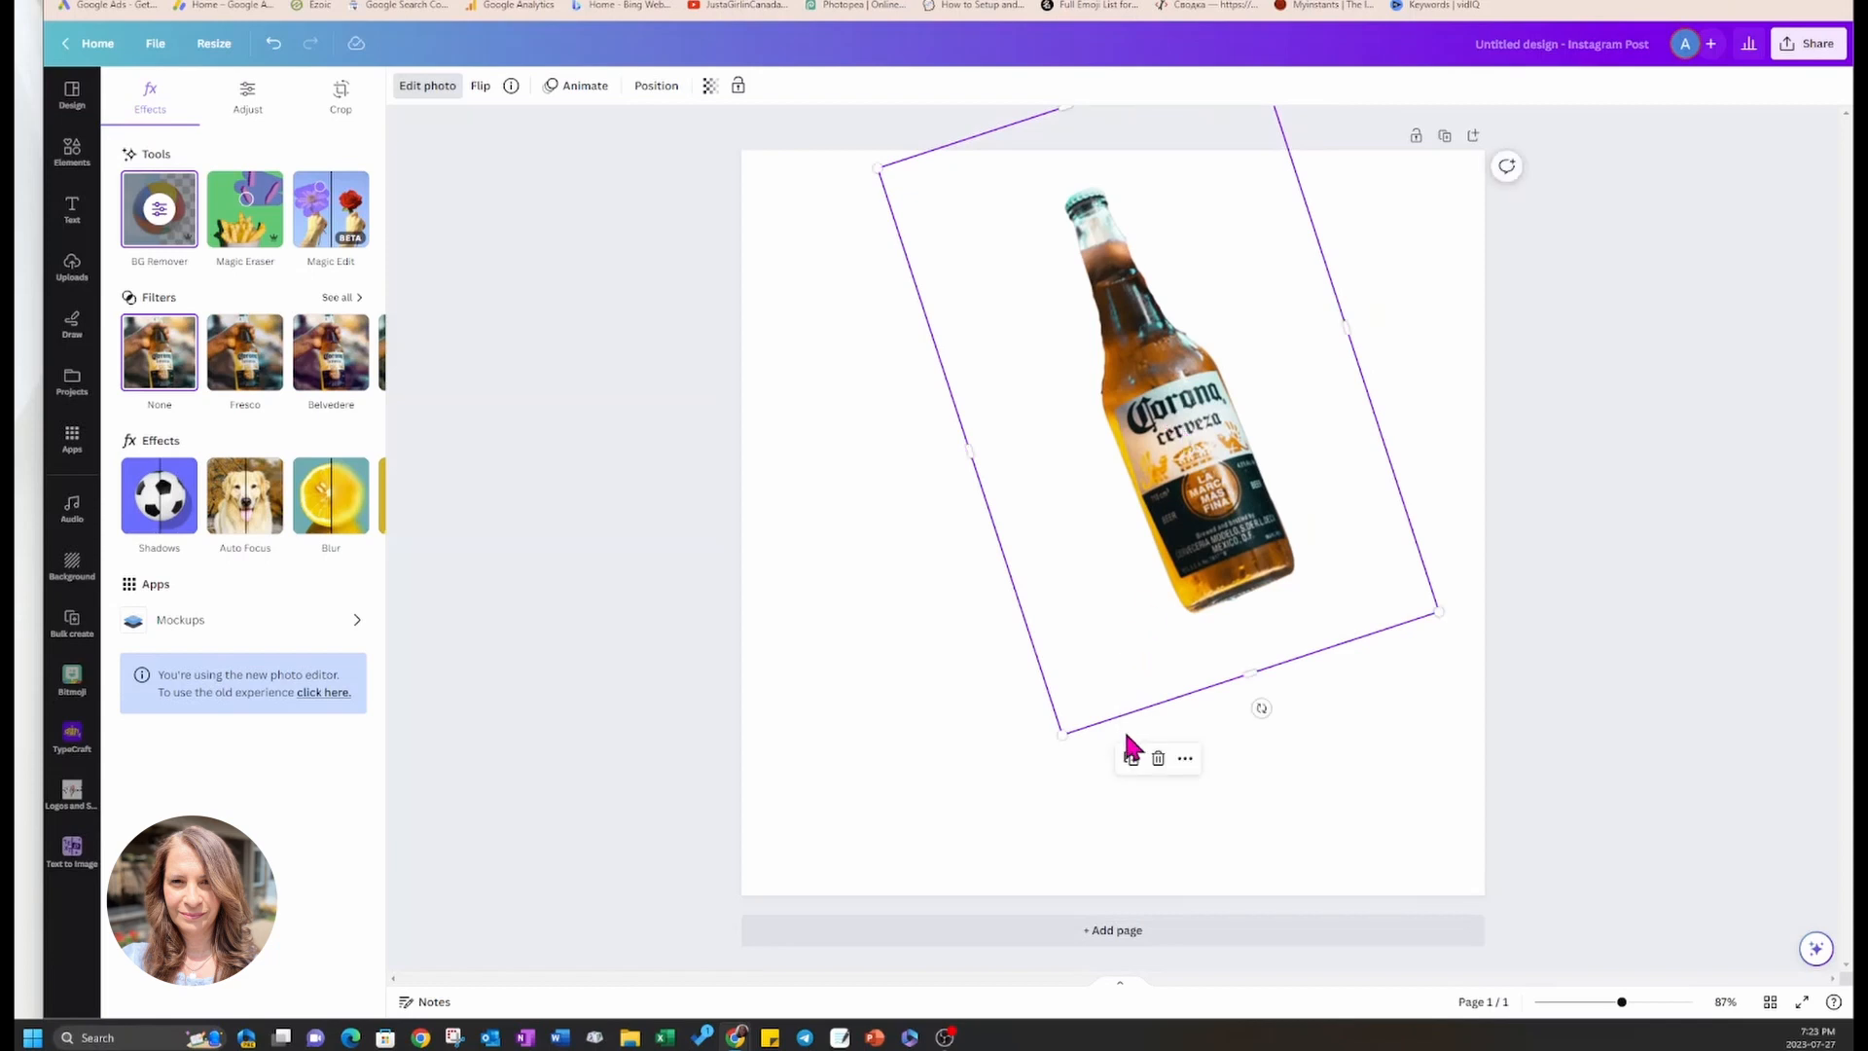
{"action": "mouse_move", "coordinate": [1129, 759]}
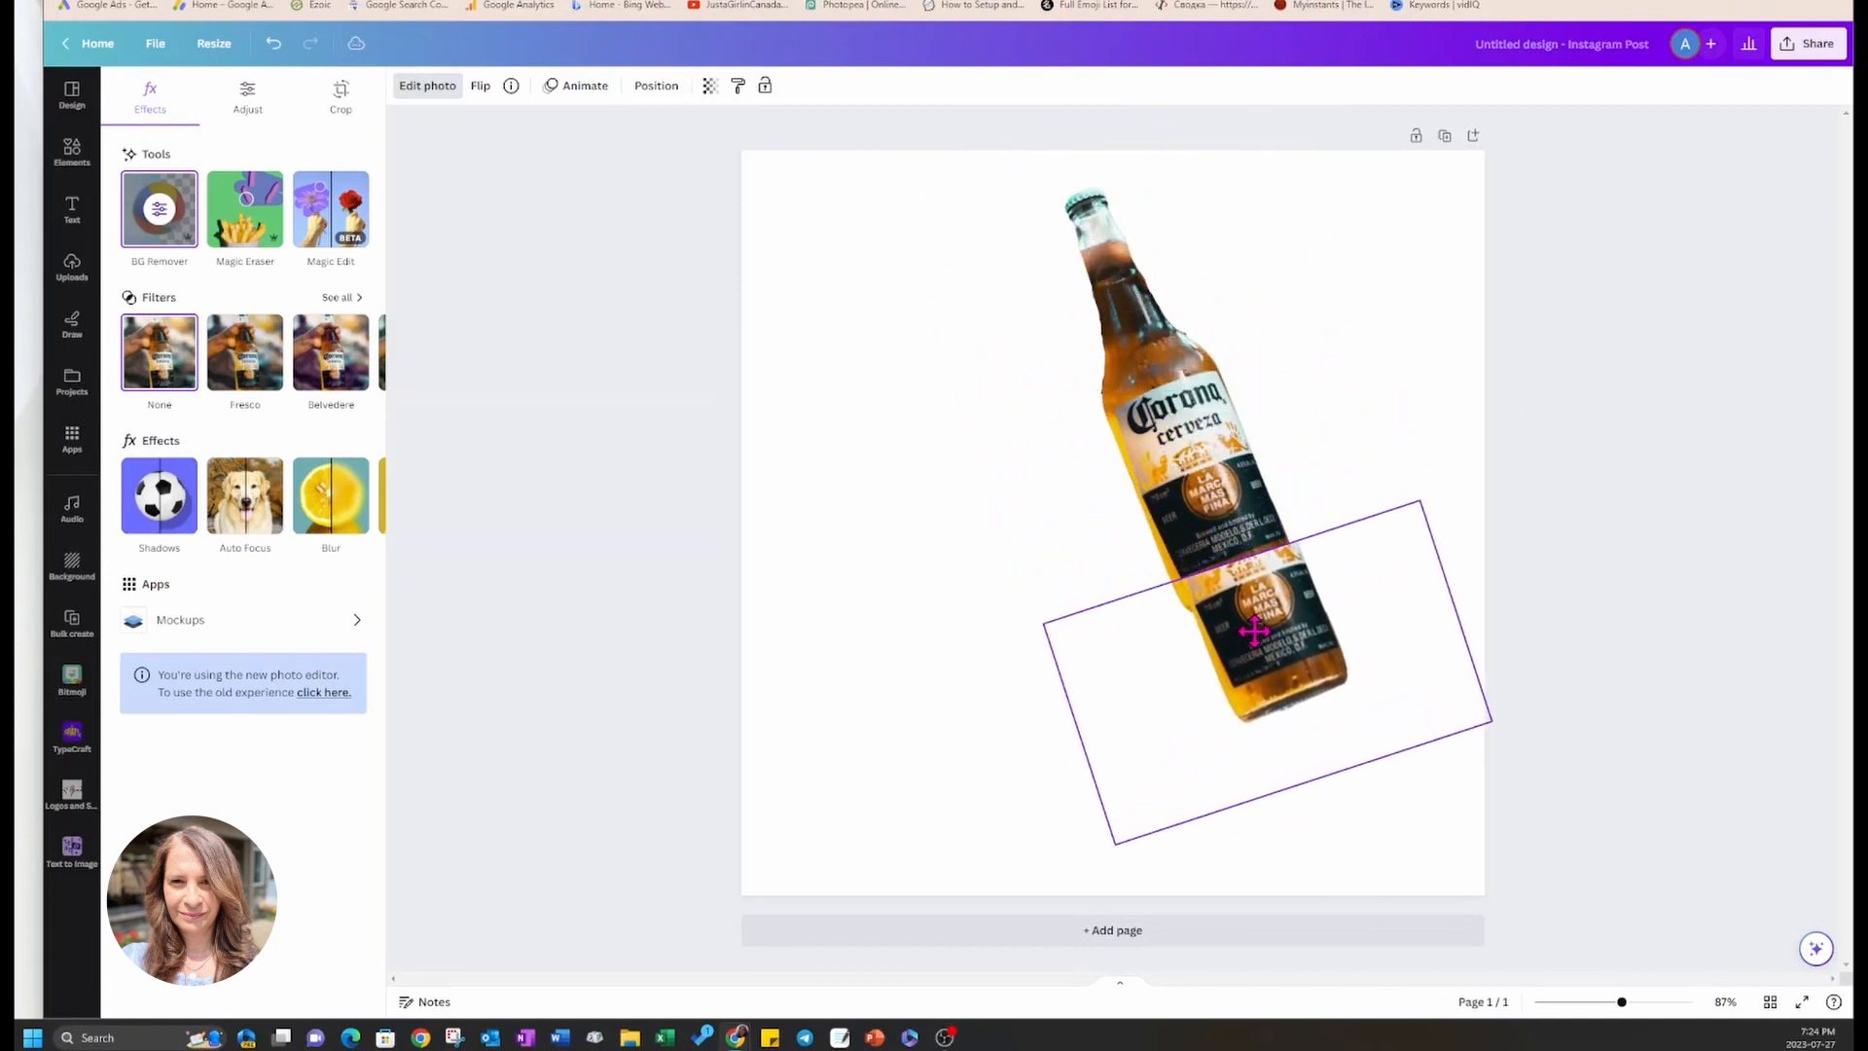
{"action": "left_click_drag", "start_coordinate": [1255, 630], "coordinate": [1269, 703]}
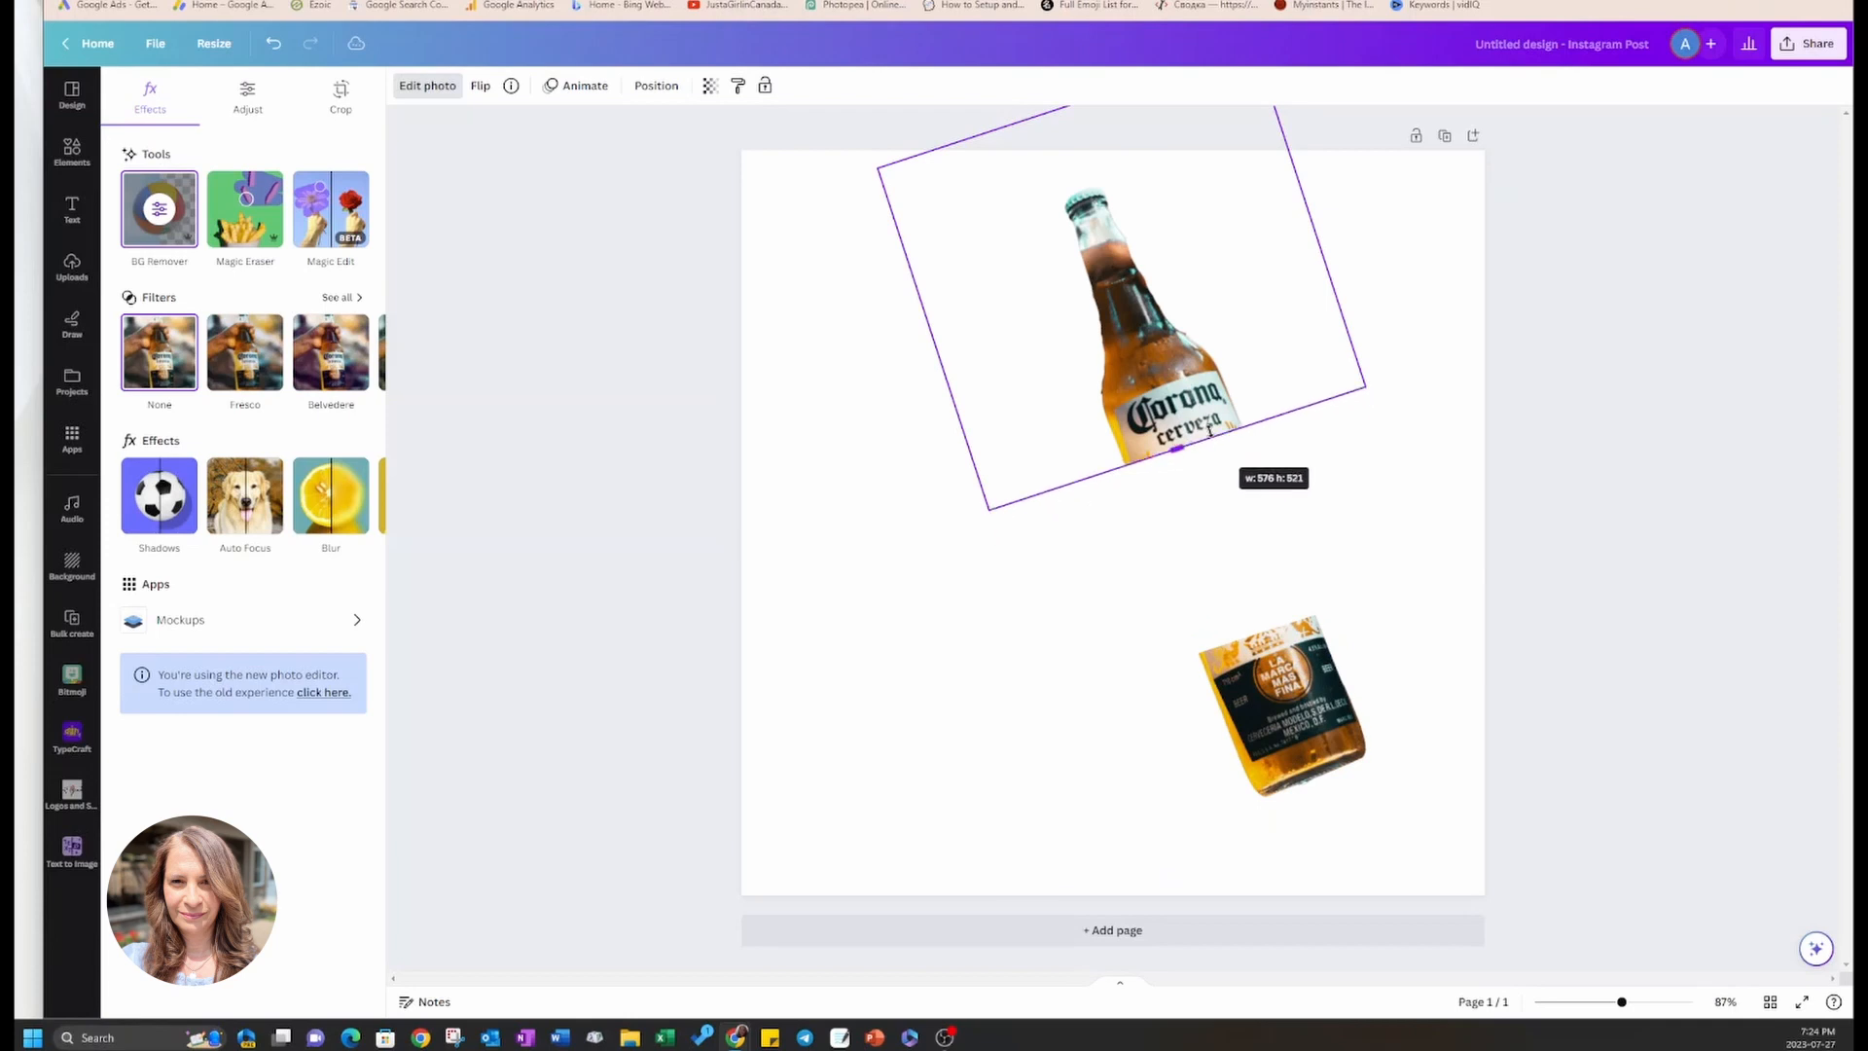
{"action": "left_click_drag", "start_coordinate": [1174, 455], "coordinate": [1209, 449]}
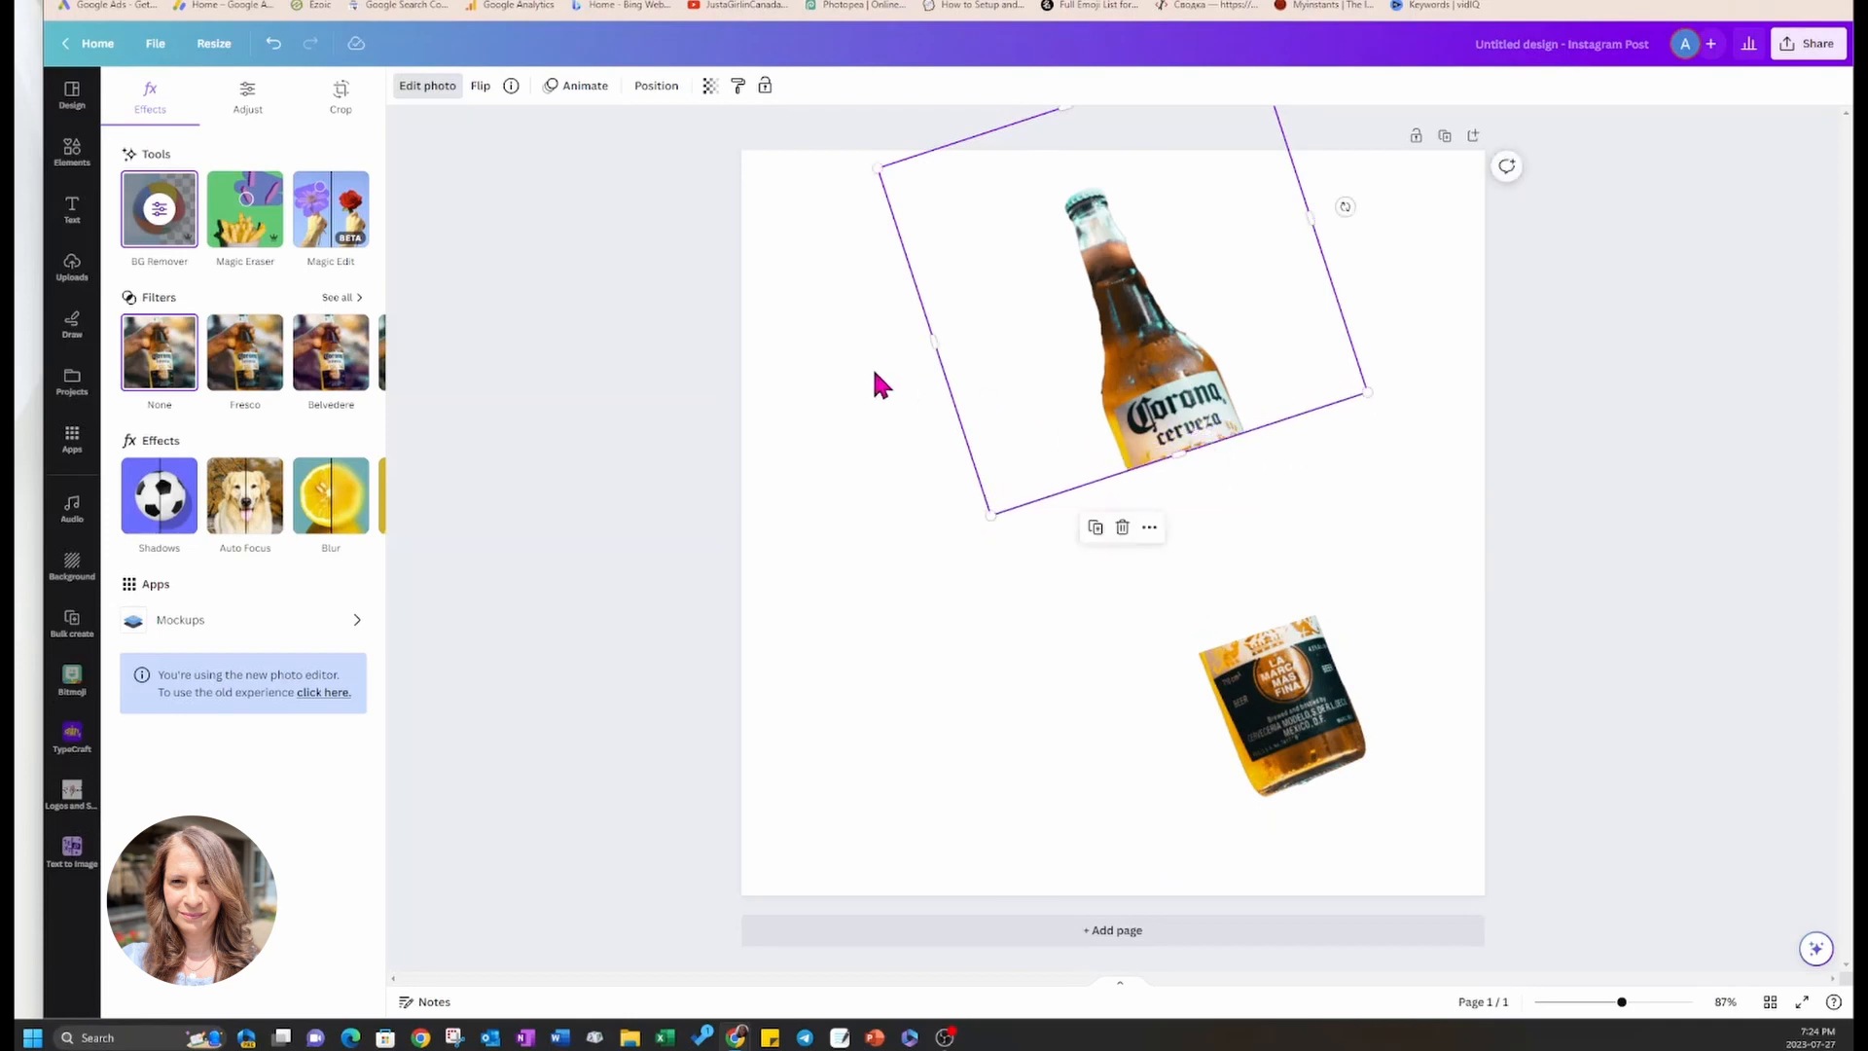
- Search Elements for 'beer splash', filter to Photos, and add a golden splash photo
{"action": "left_click", "coordinate": [72, 152]}
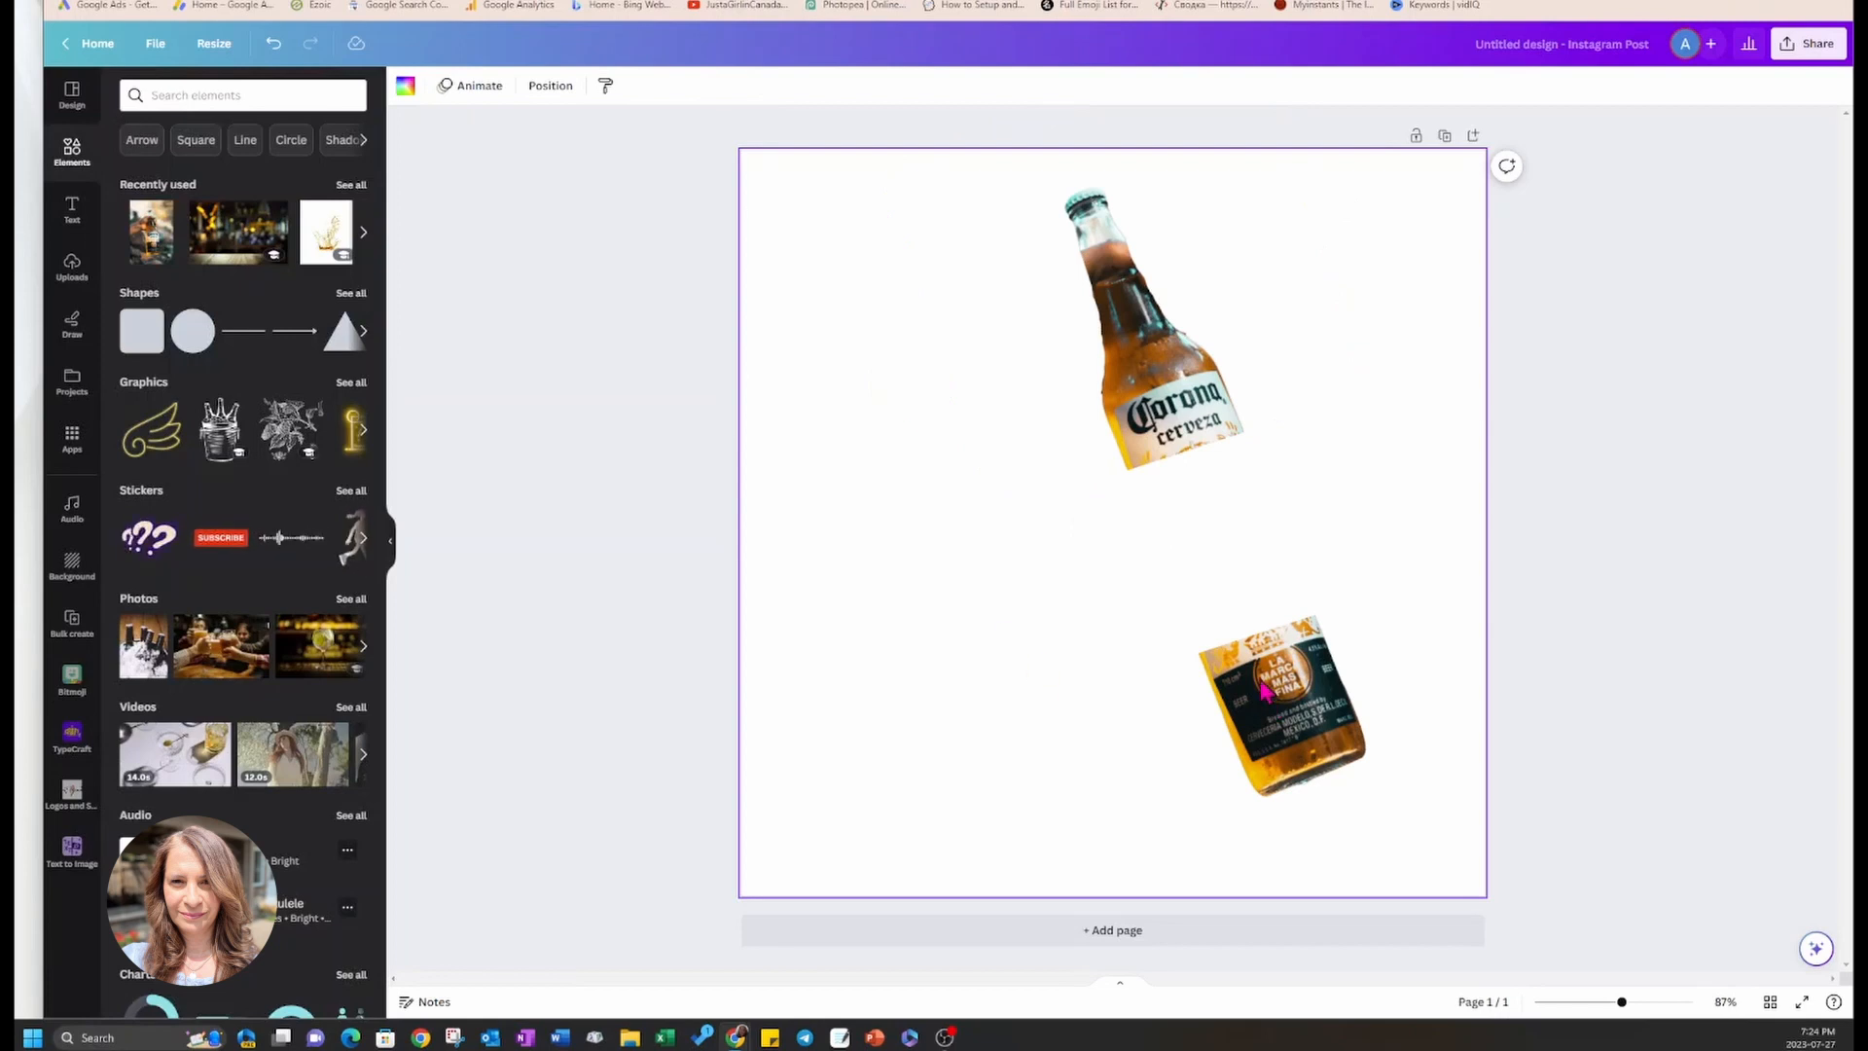
{"action": "left_click", "coordinate": [238, 95]}
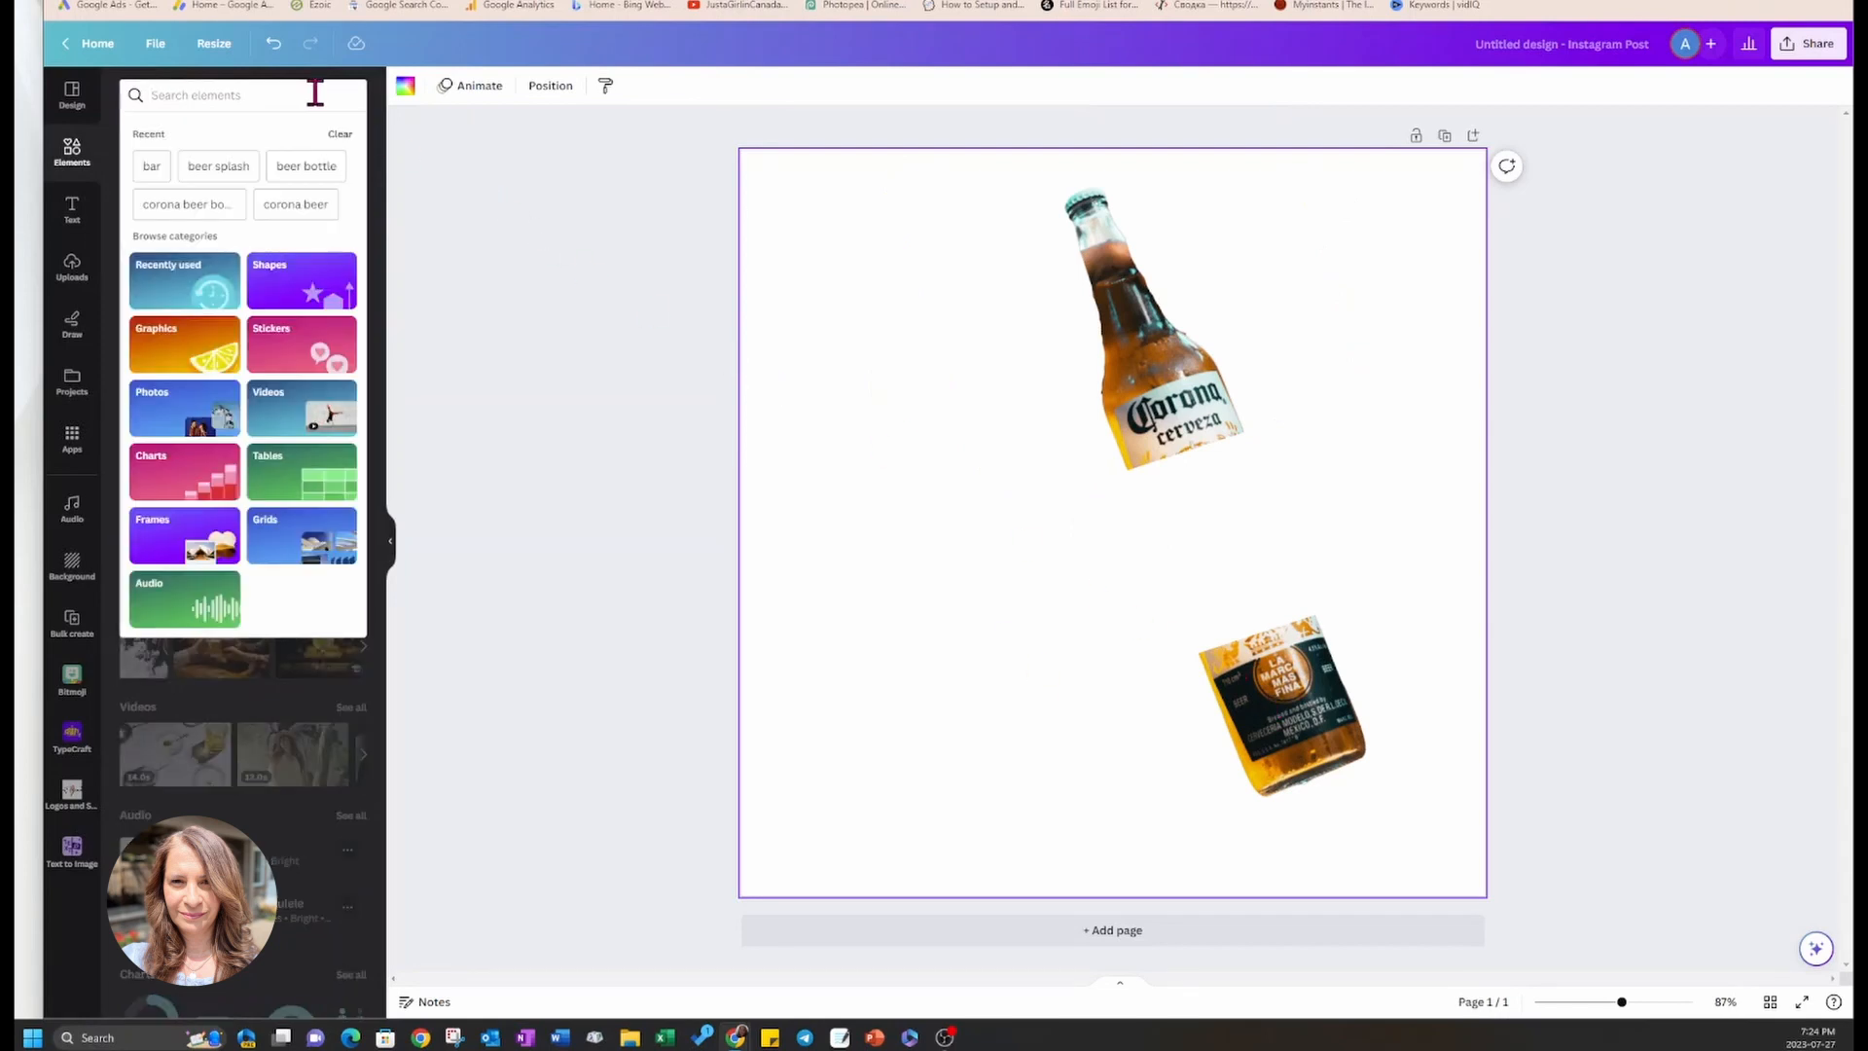
{"action": "type", "text": "beer s"}
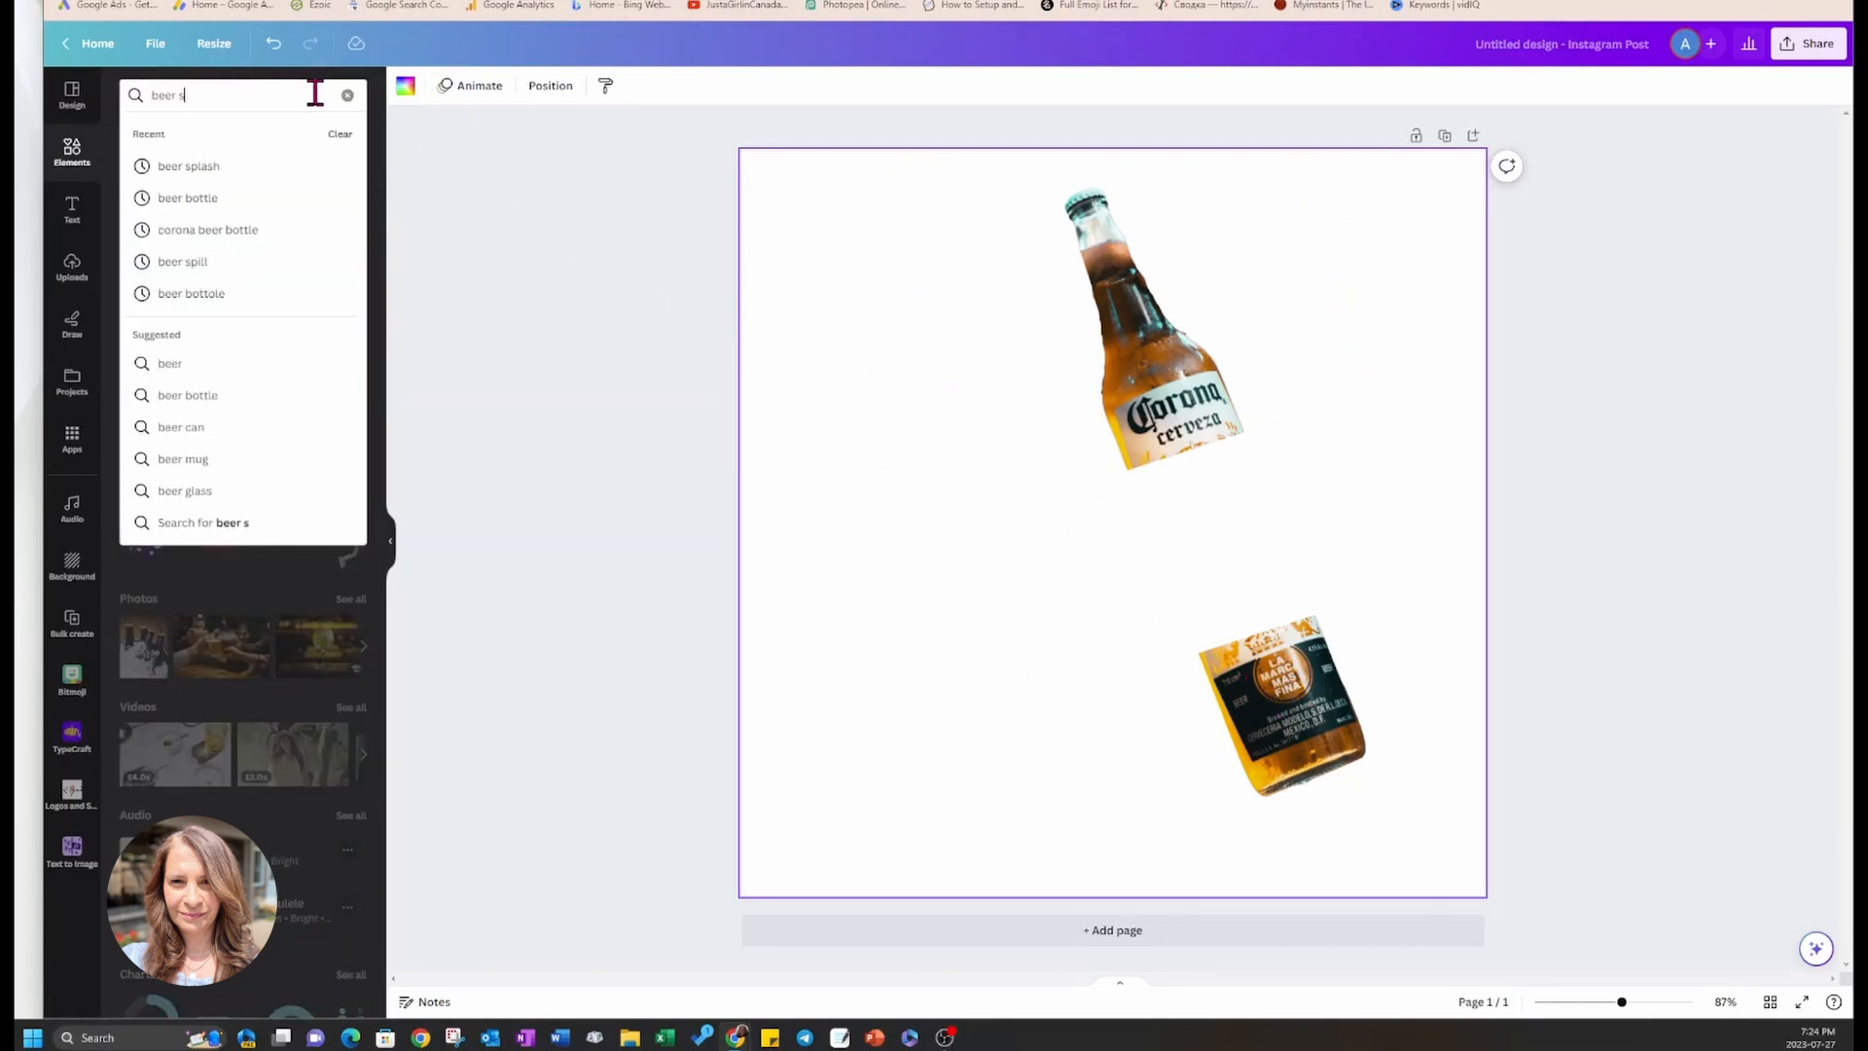
{"action": "left_click", "coordinate": [187, 165]}
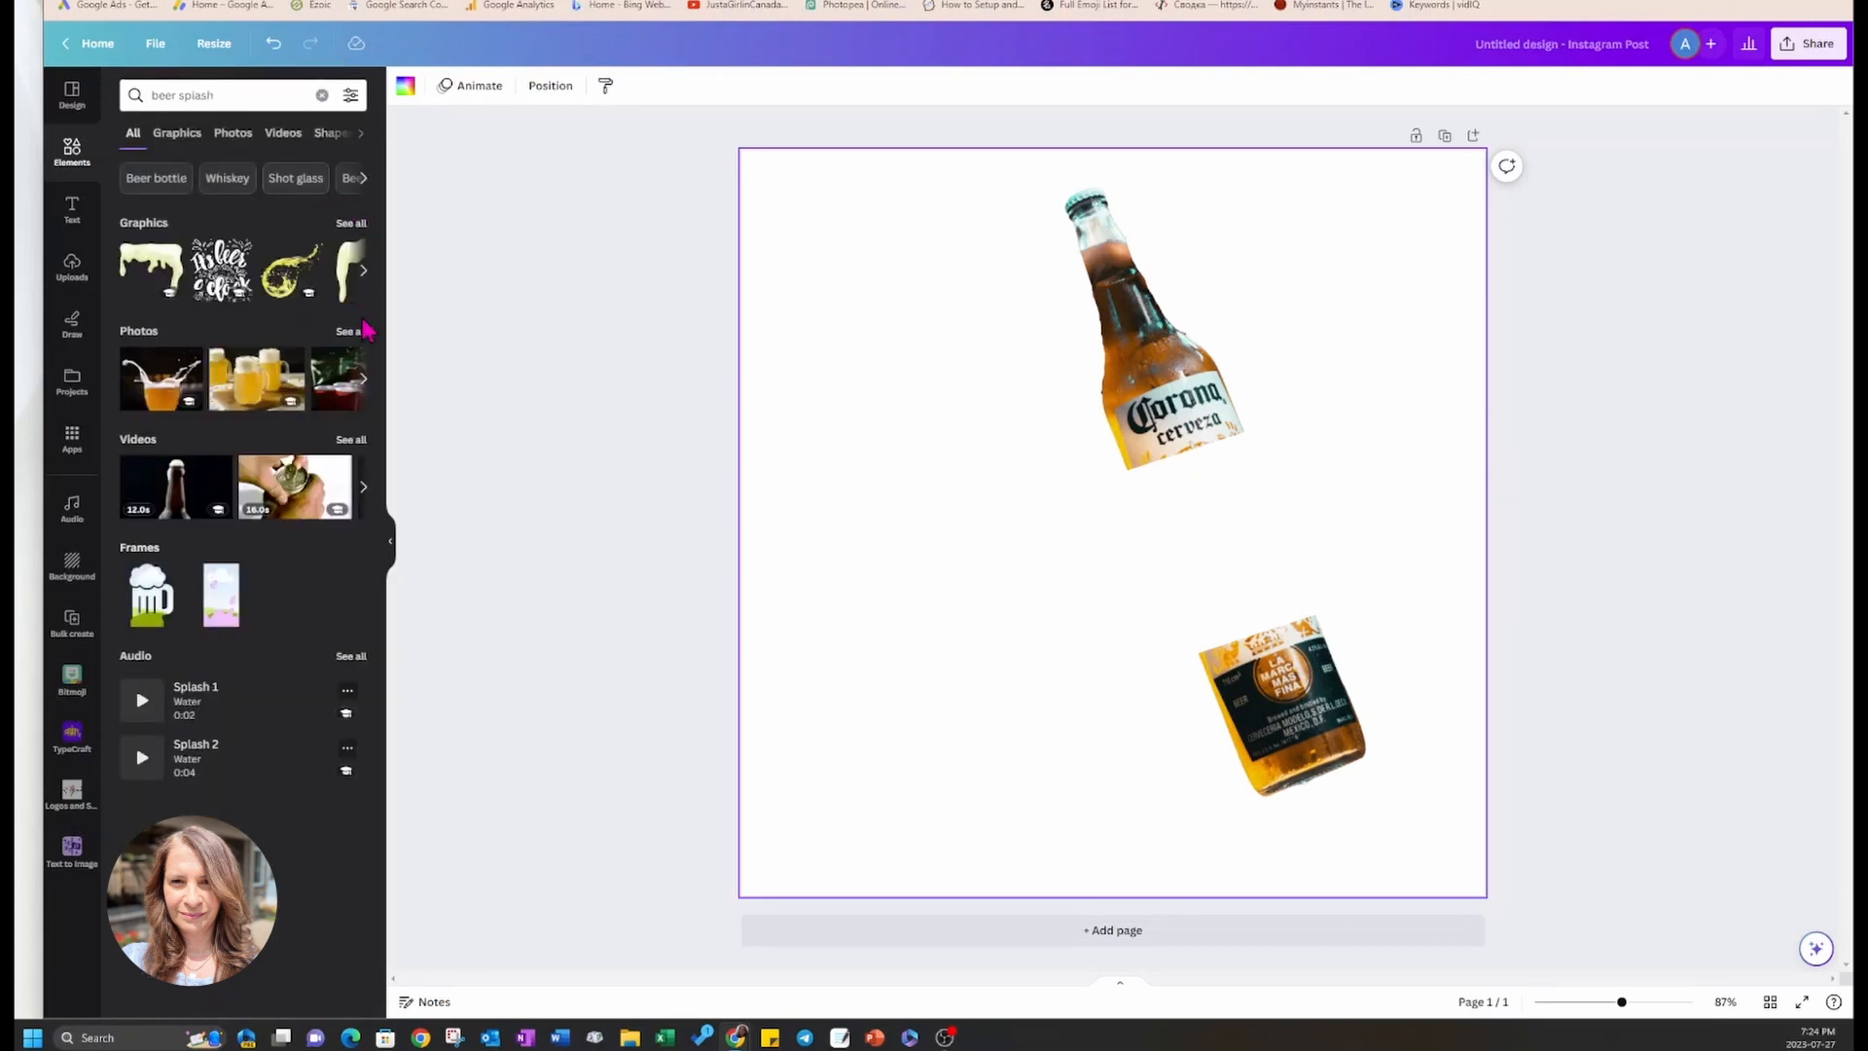
{"action": "left_click", "coordinate": [231, 132]}
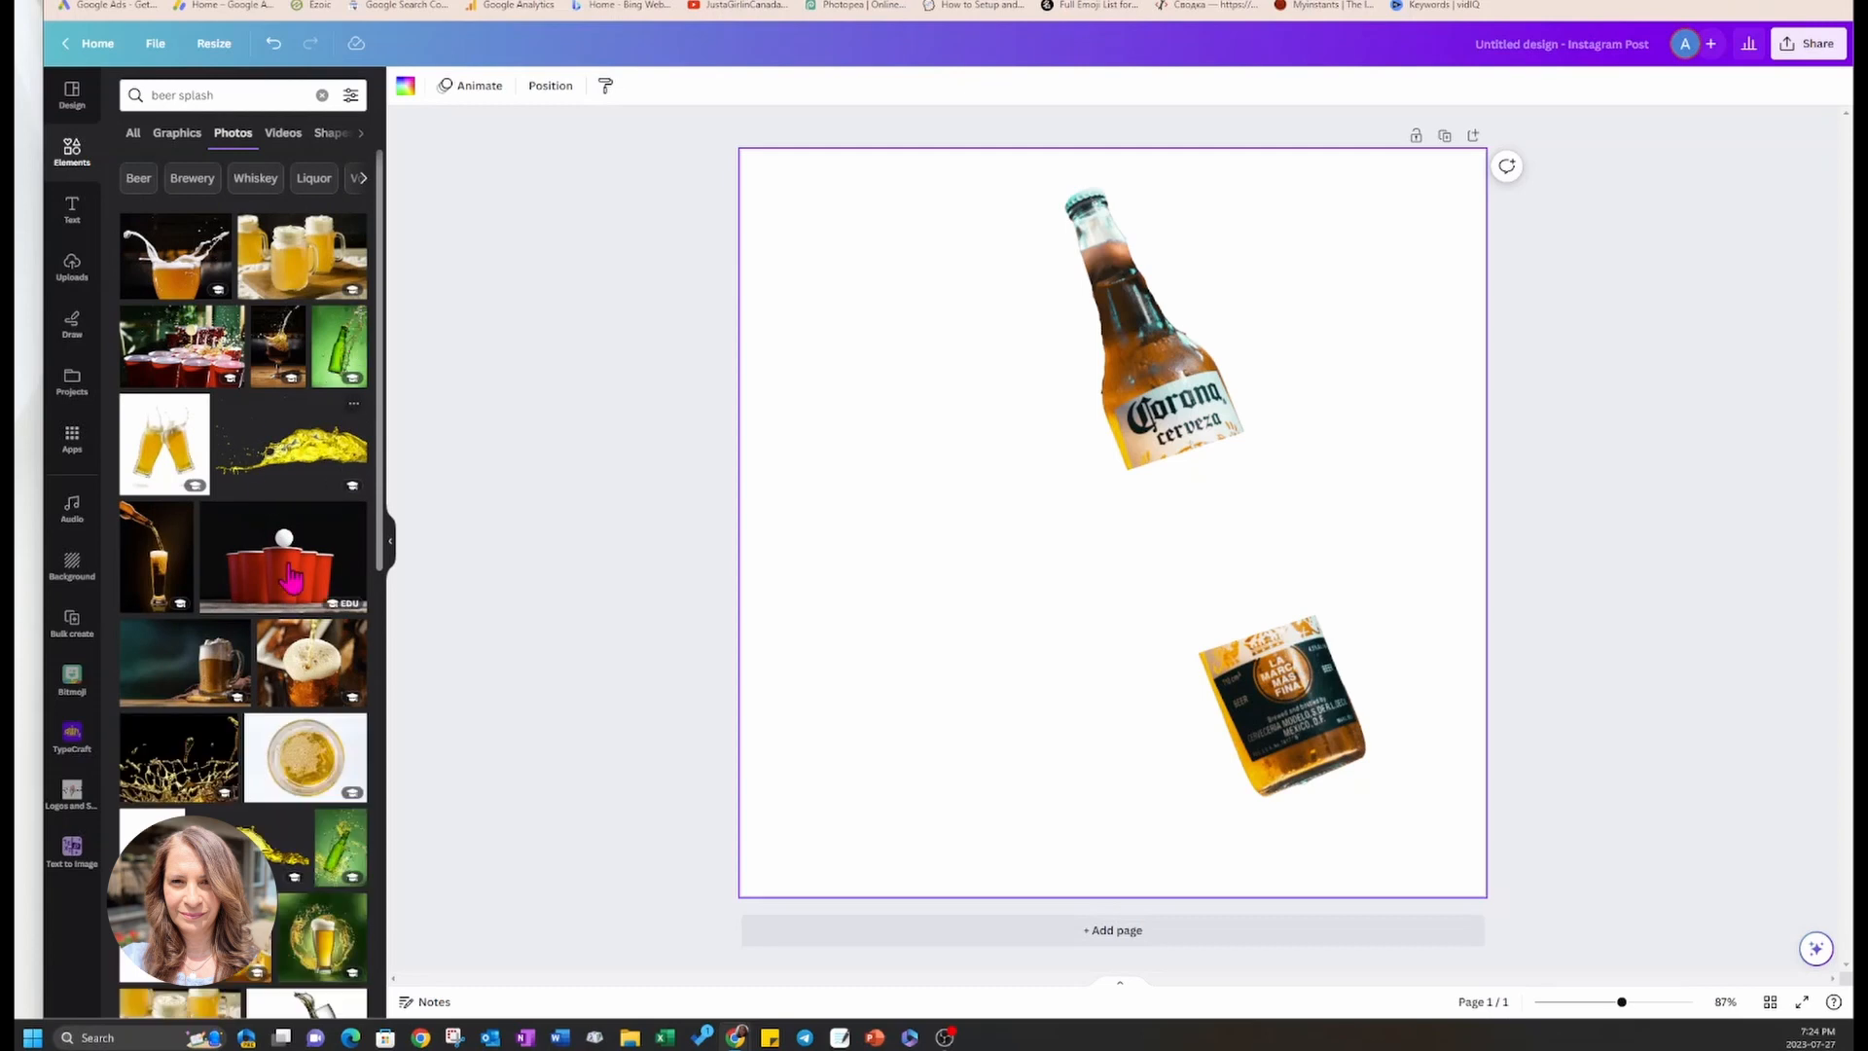
{"action": "scroll", "scroll_direction": "down", "scroll_amount": 3}
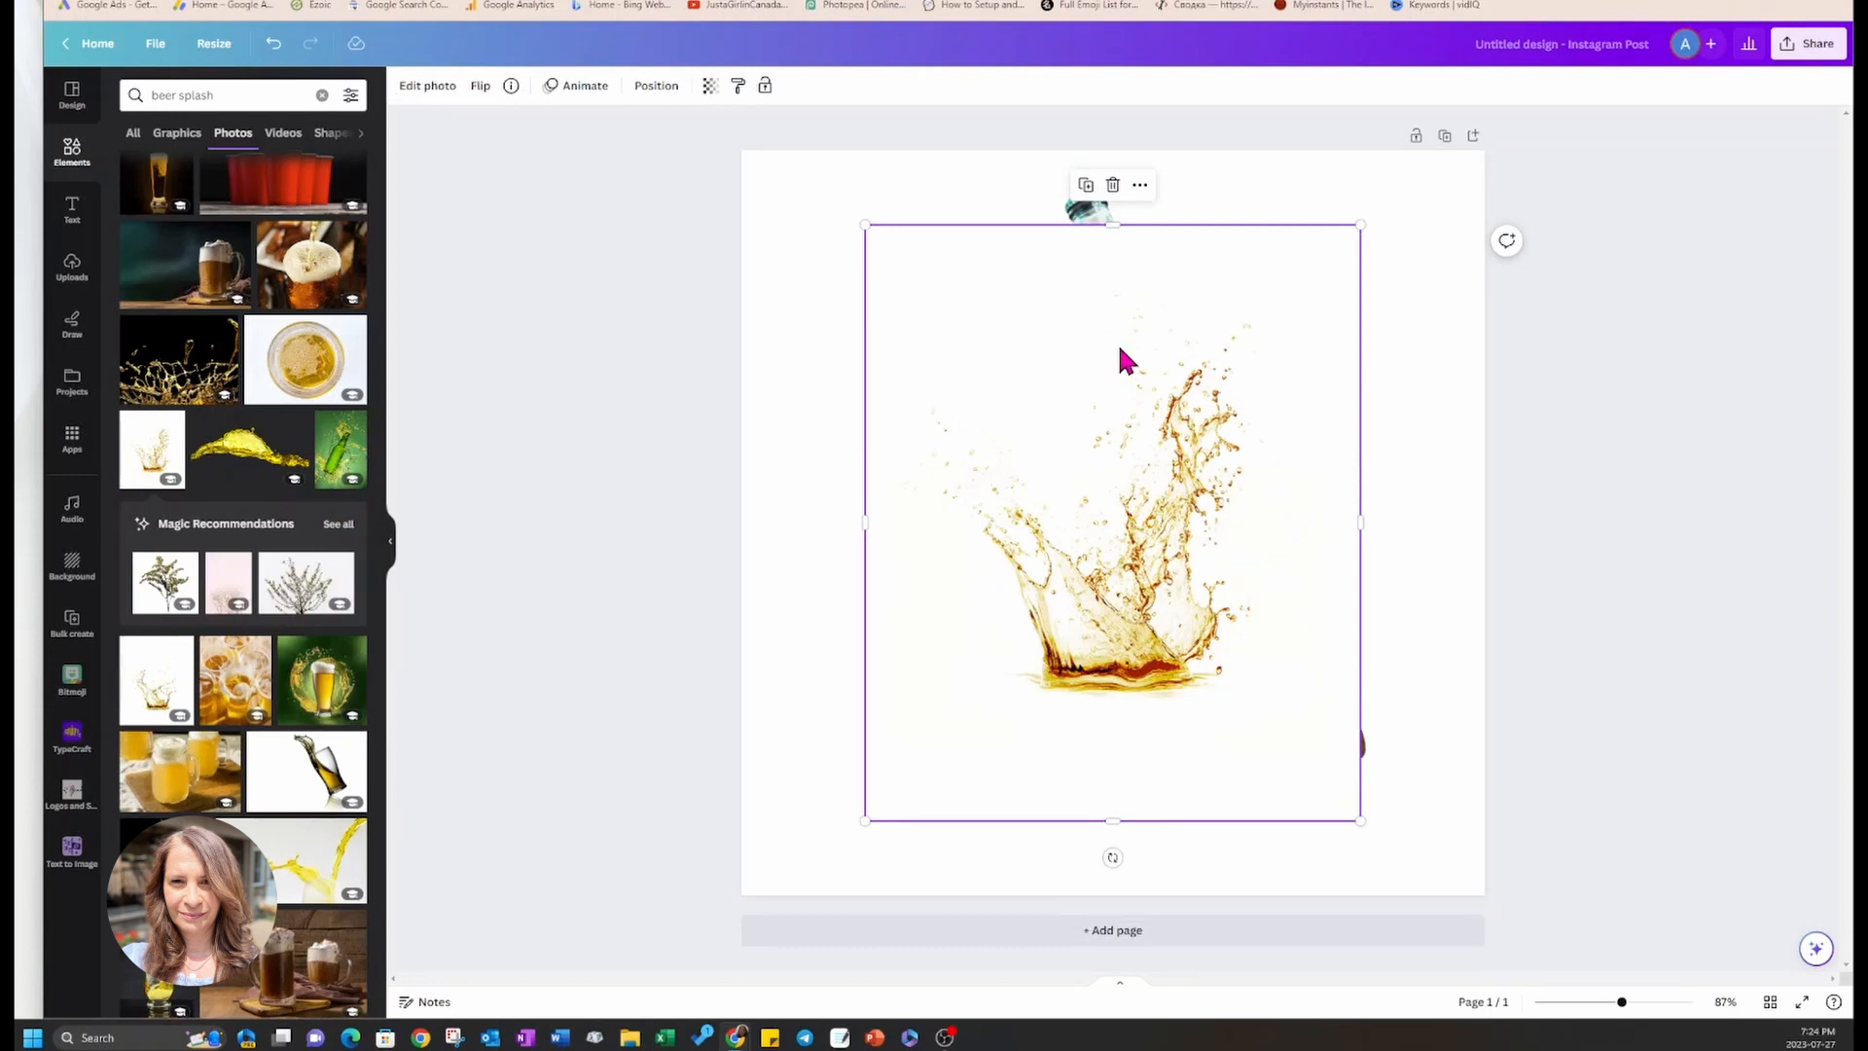
{"action": "mouse_move", "coordinate": [1363, 742]}
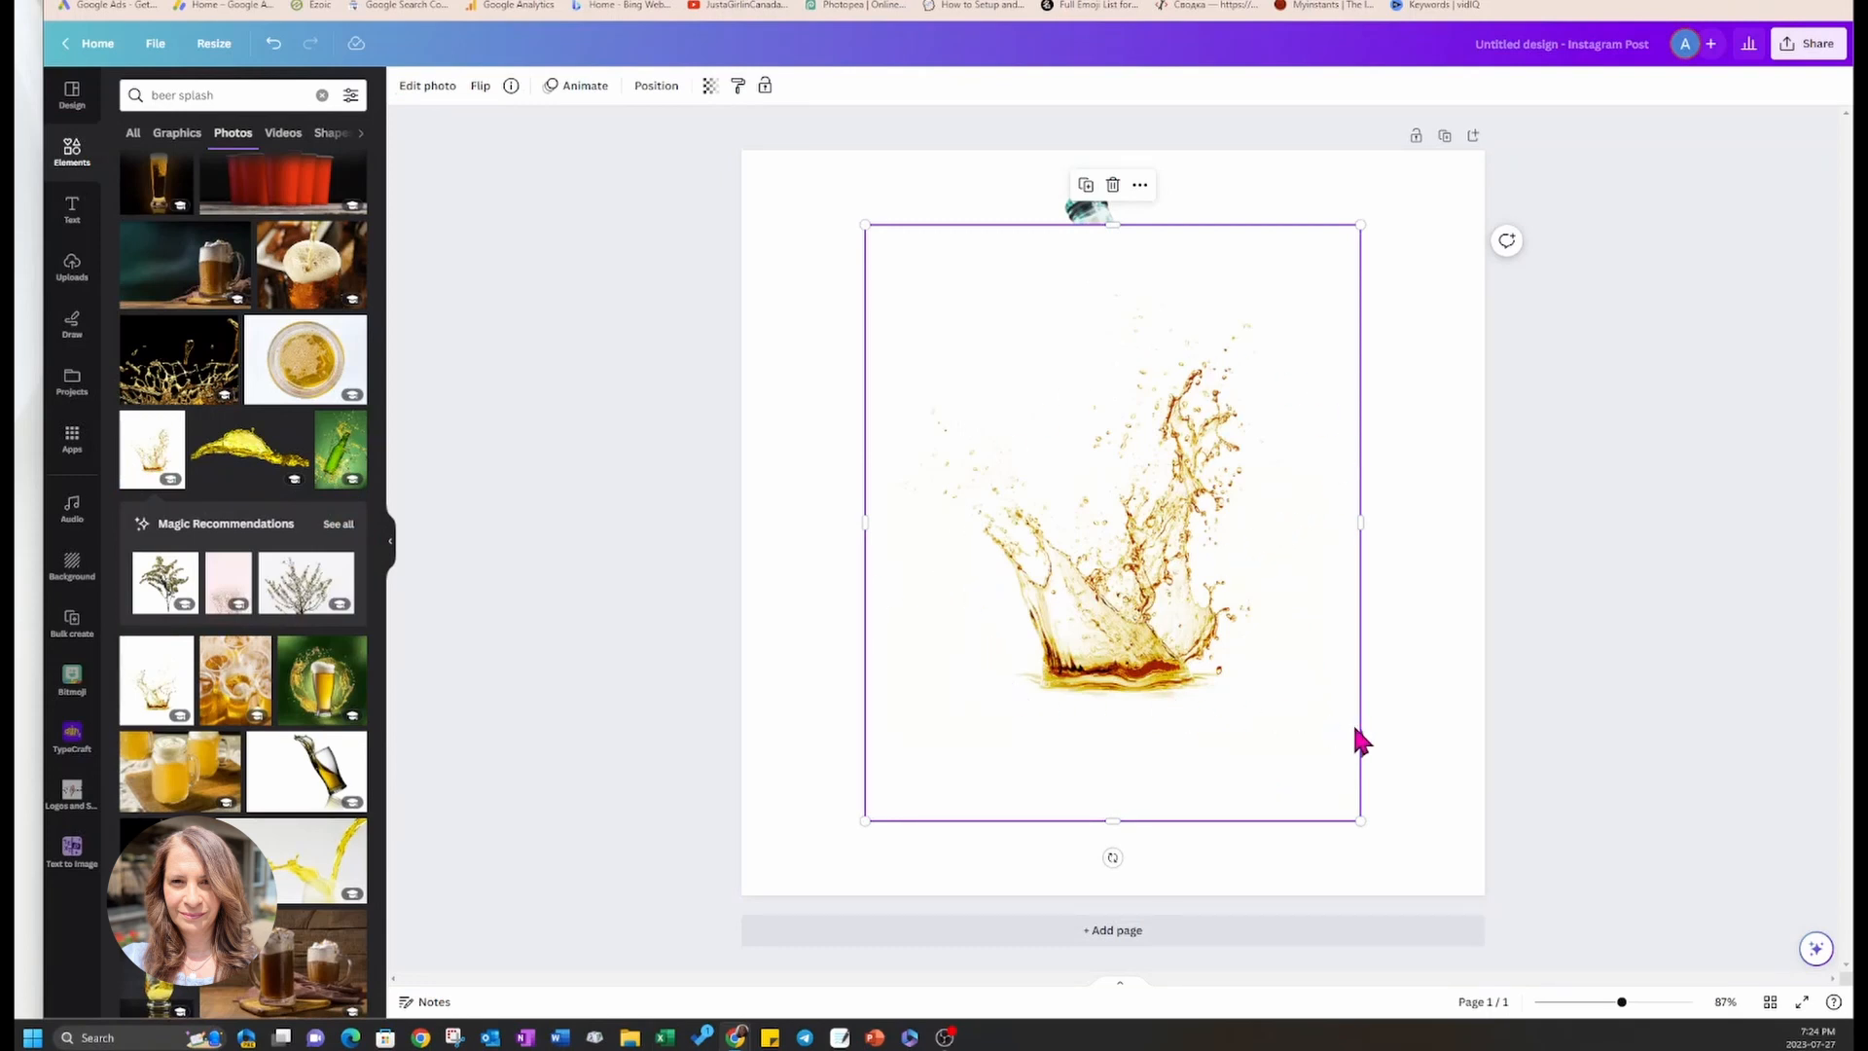
{"action": "mouse_move", "coordinate": [882, 450]}
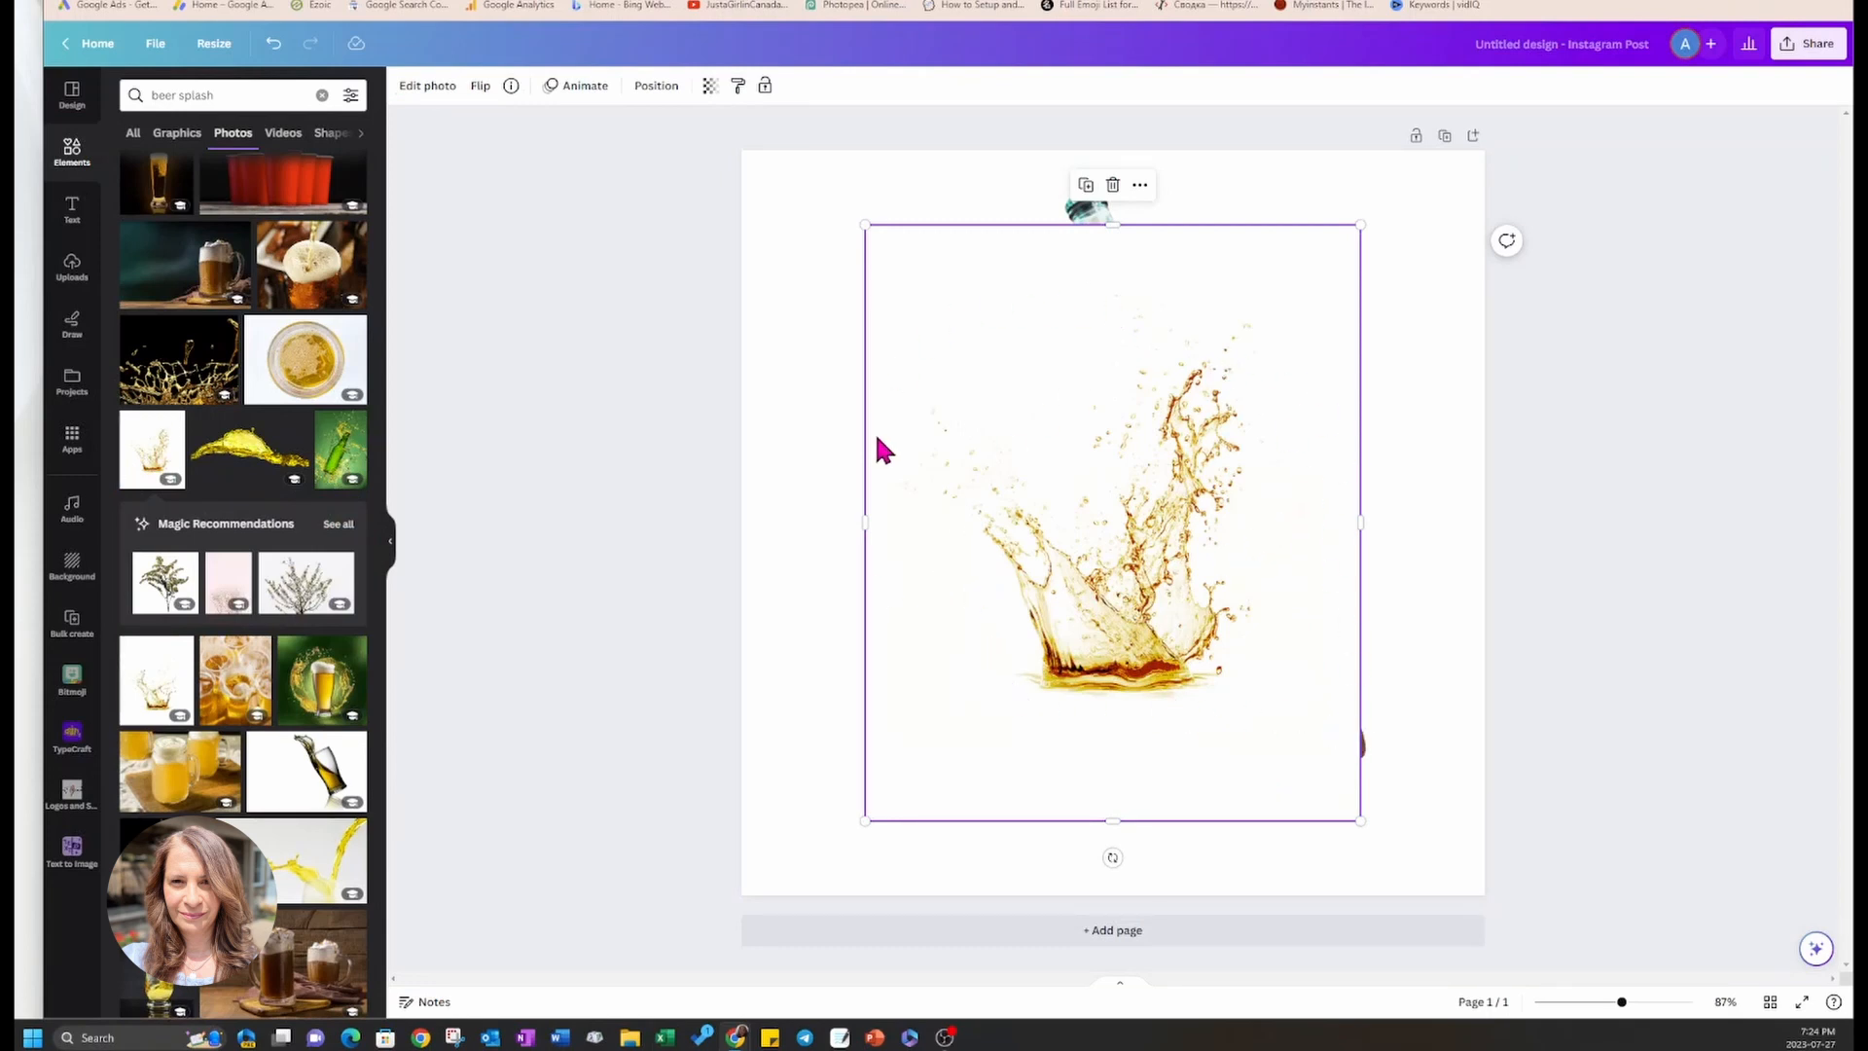
- Remove the splash's white background and rotate and place it across the gap between the bottle halves
{"action": "left_click", "coordinate": [426, 83]}
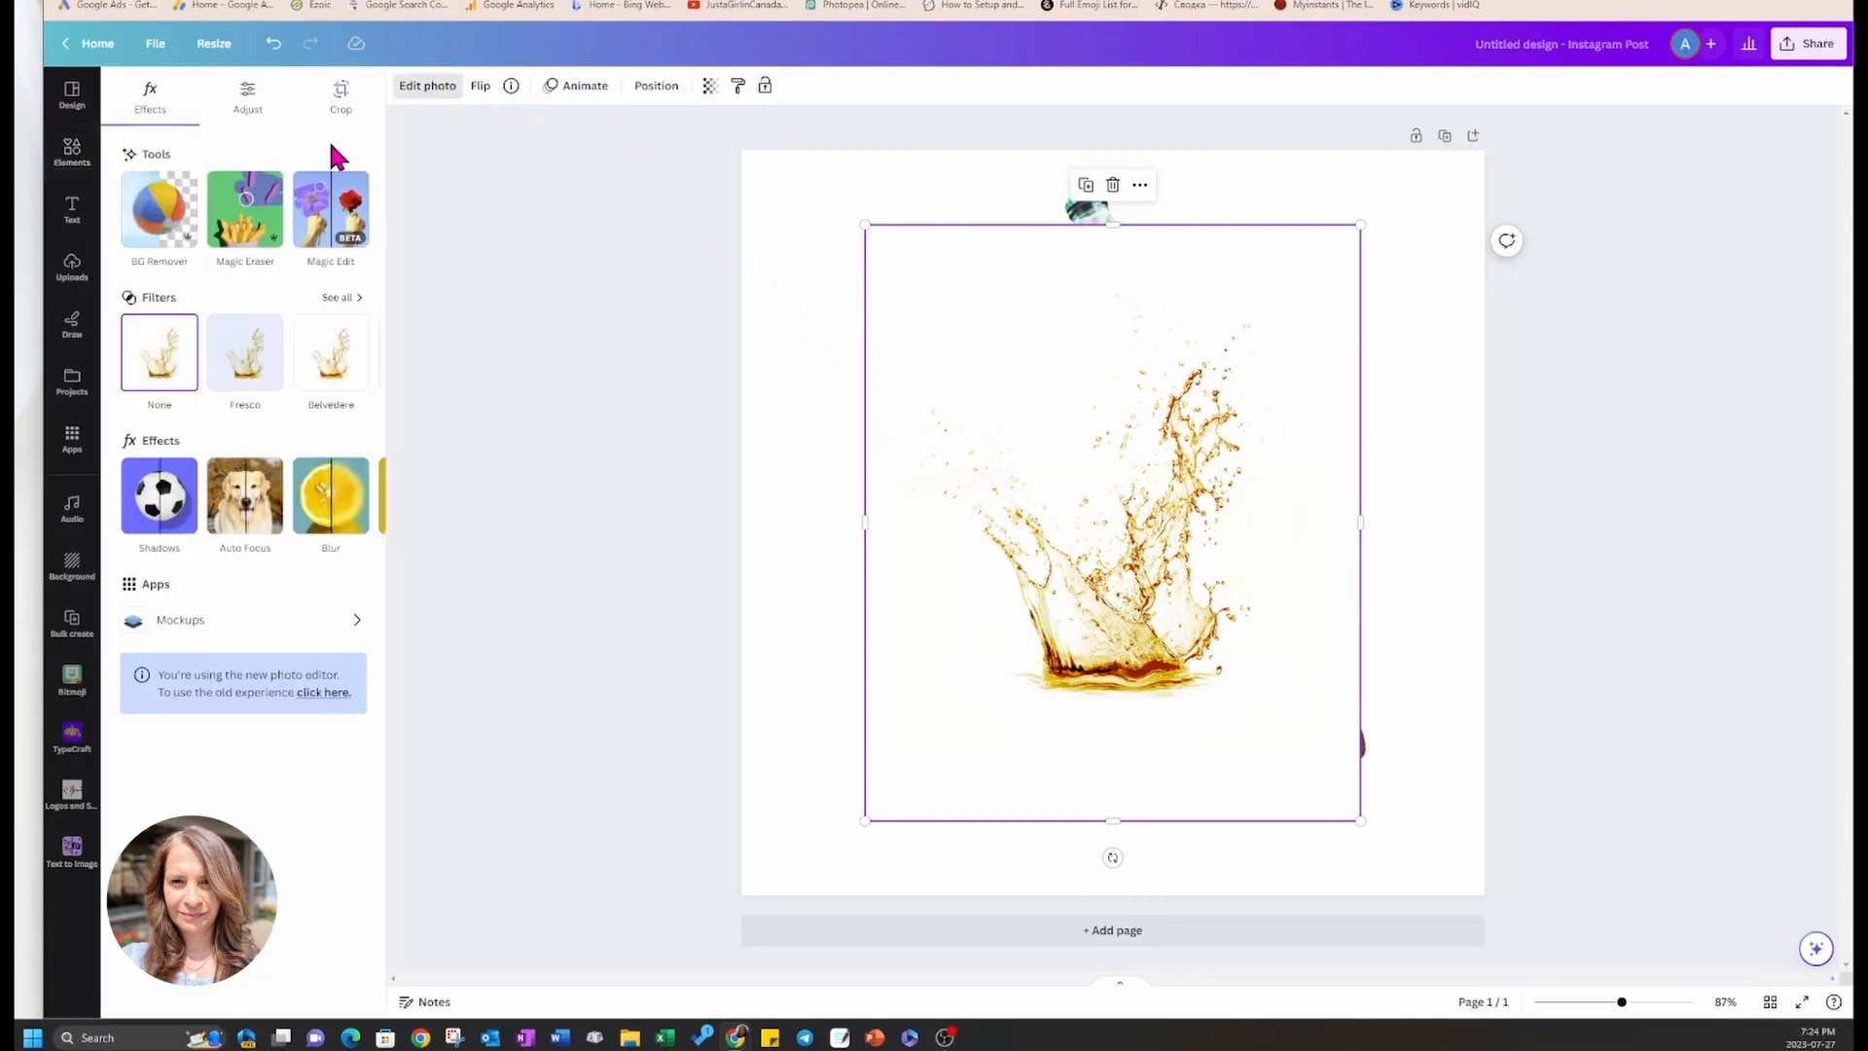
{"action": "left_click", "coordinate": [157, 209]}
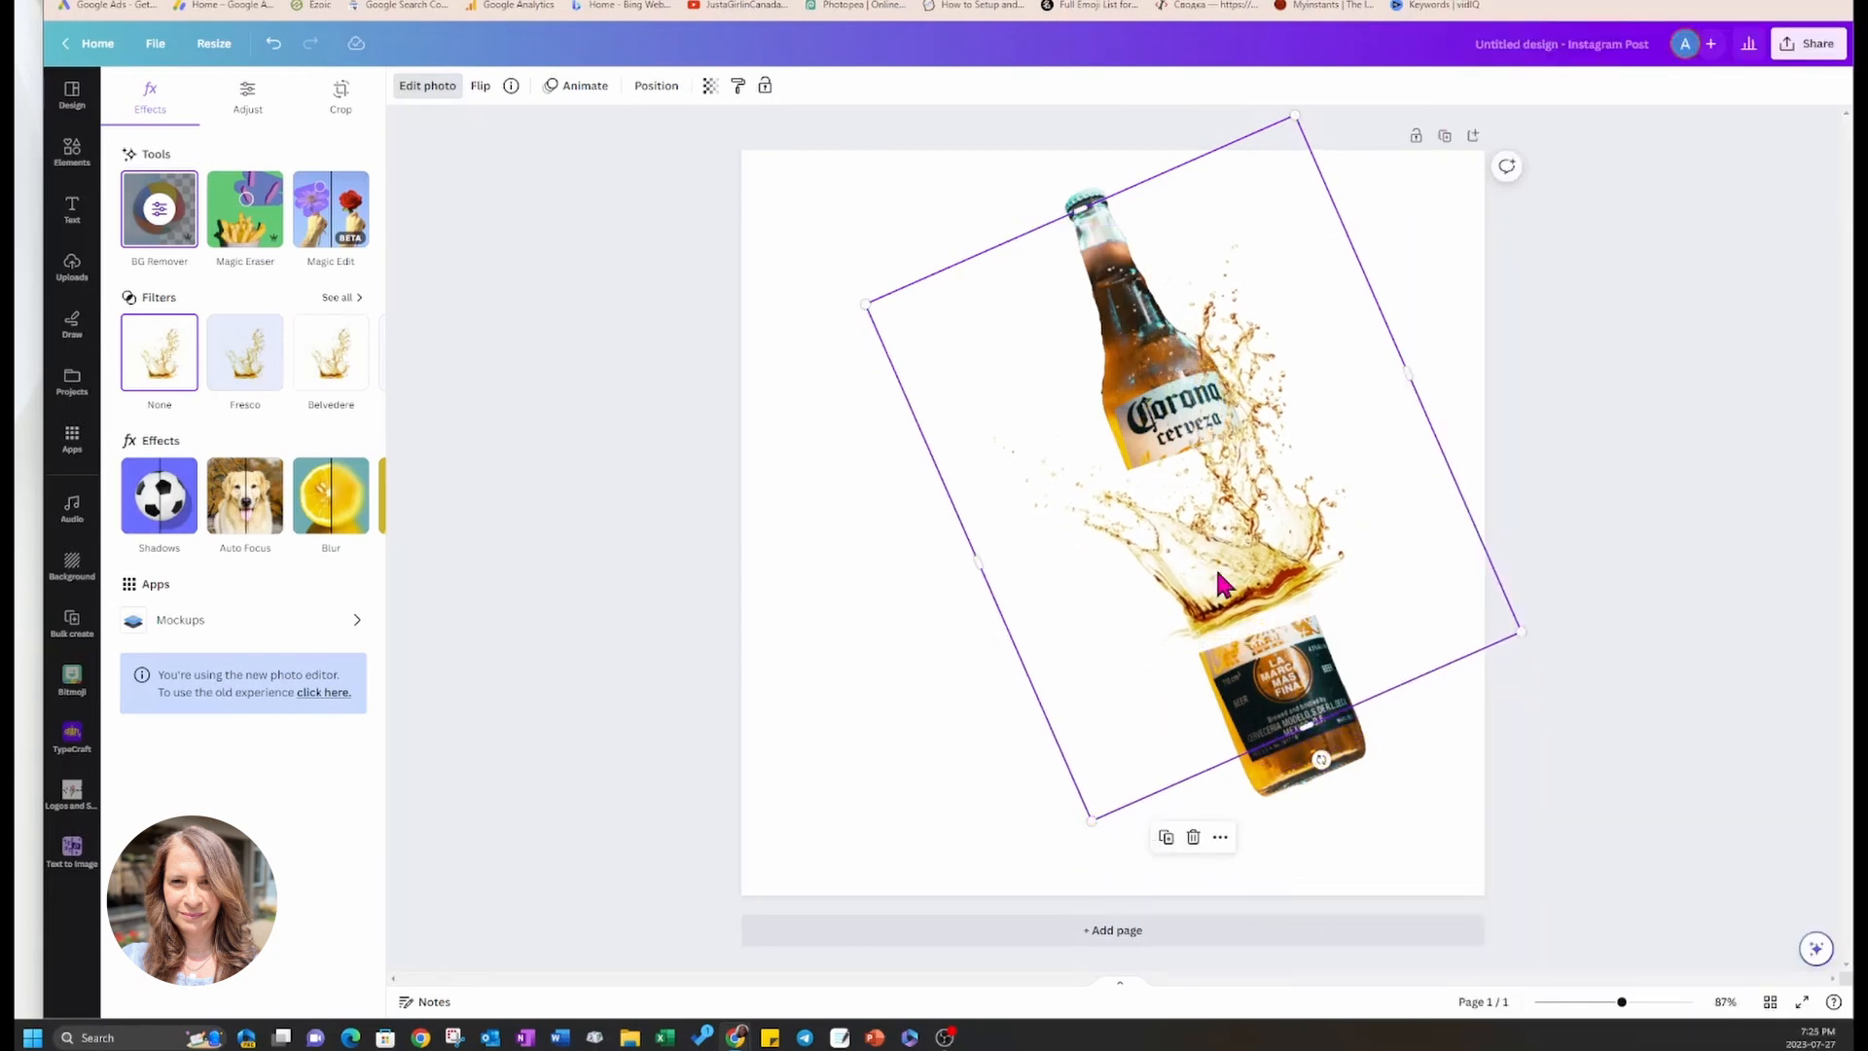
{"action": "left_click_drag", "start_coordinate": [1222, 578], "coordinate": [1206, 586]}
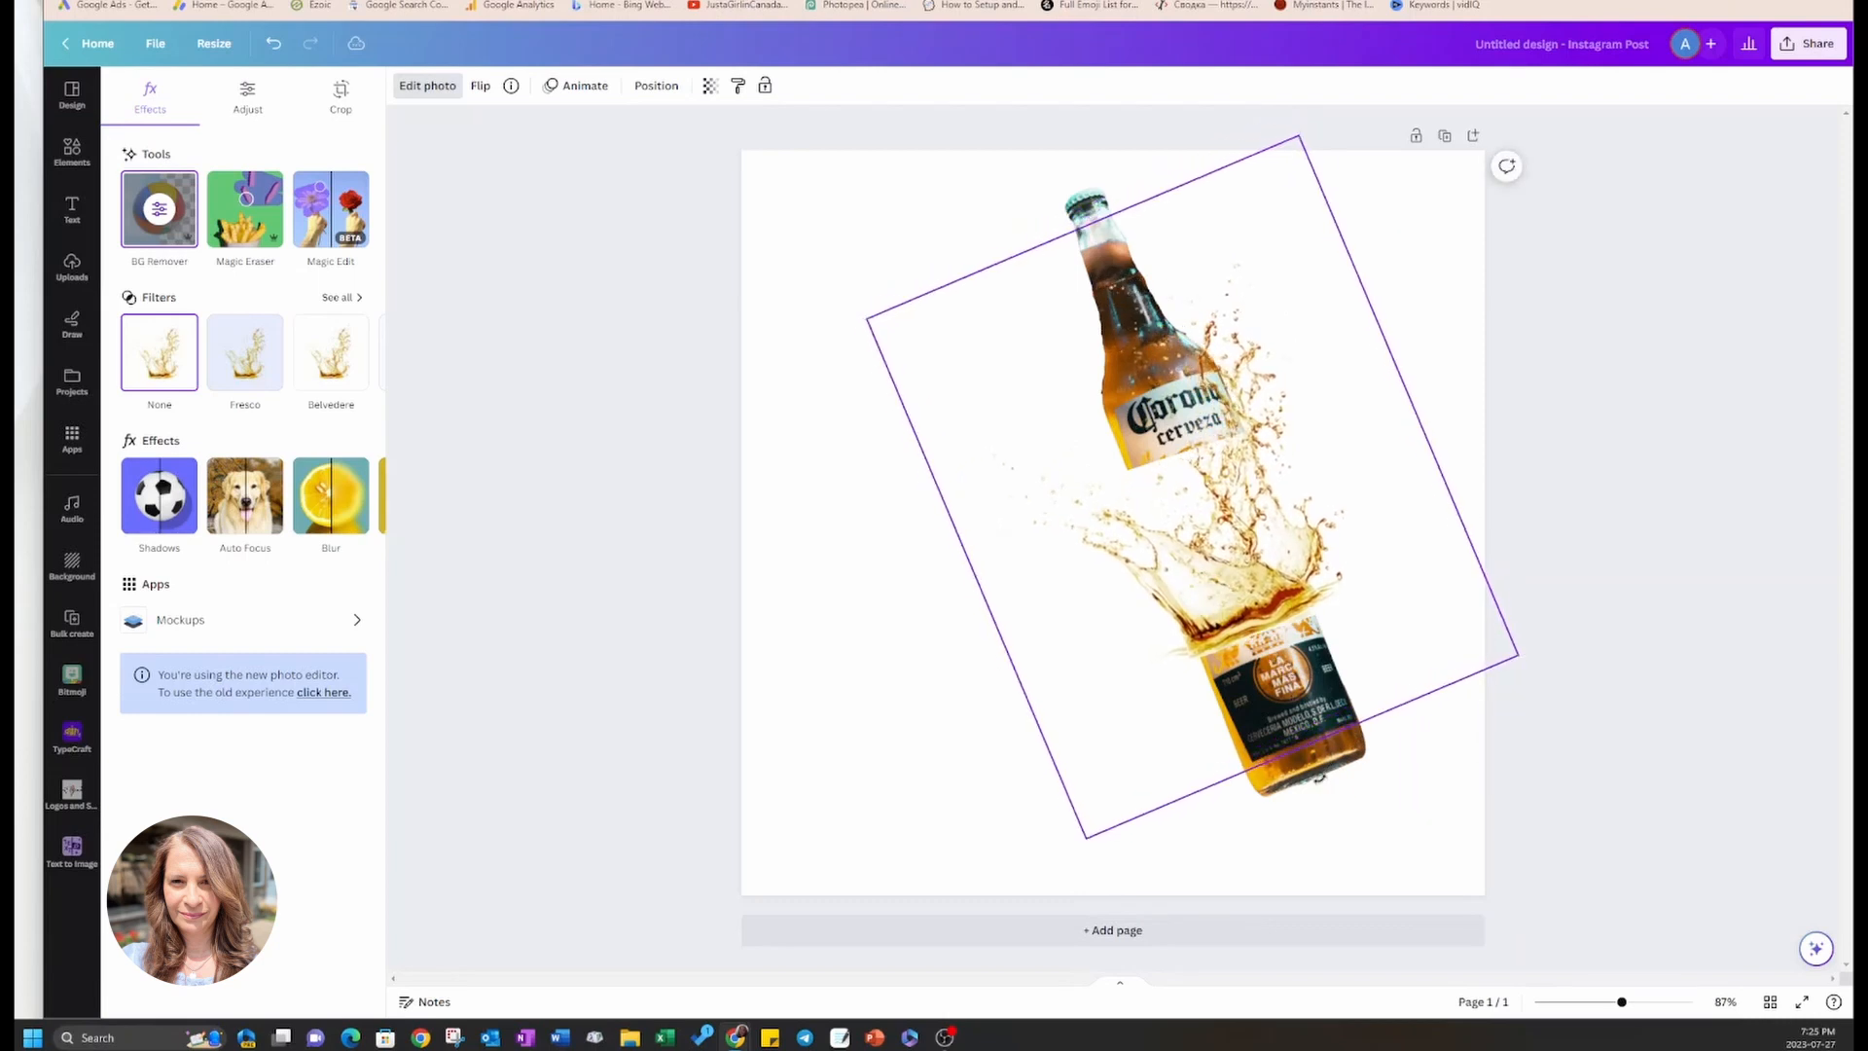
{"action": "left_click_drag", "start_coordinate": [1319, 775], "coordinate": [1318, 781]}
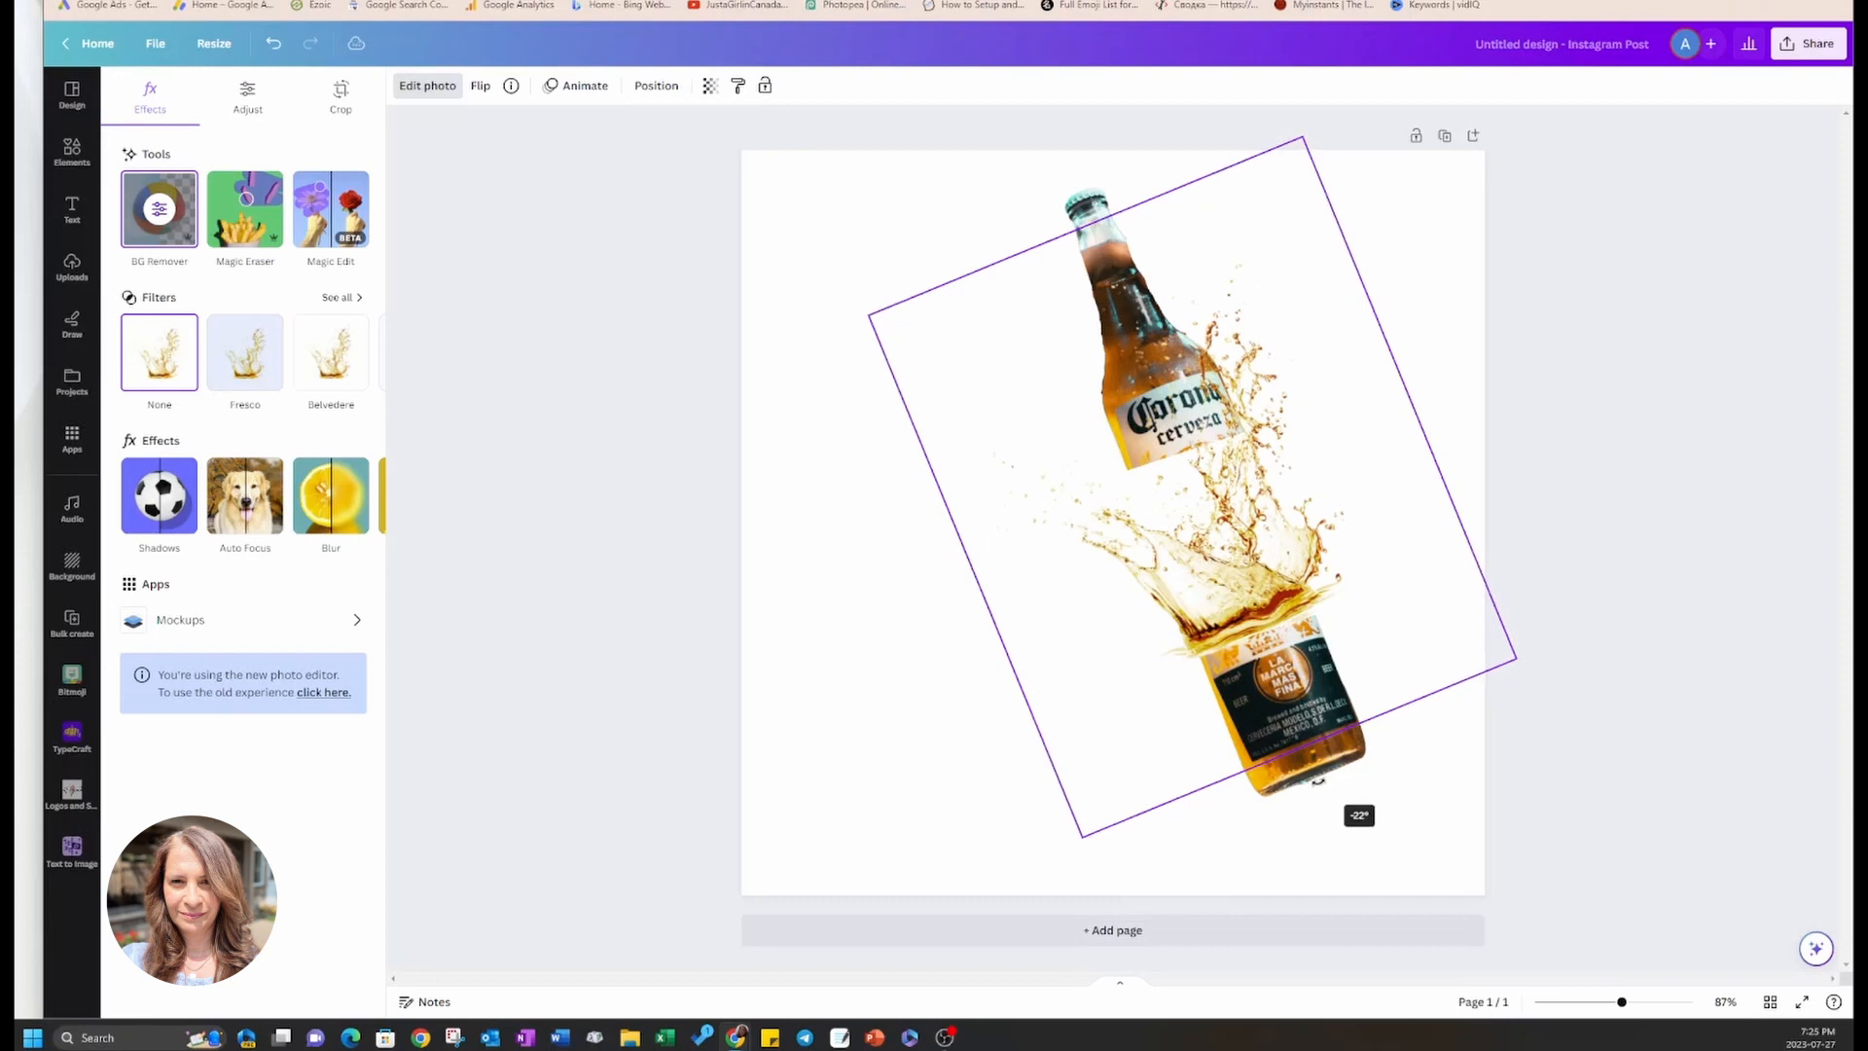
{"action": "left_click_drag", "start_coordinate": [1360, 815], "coordinate": [1510, 658]}
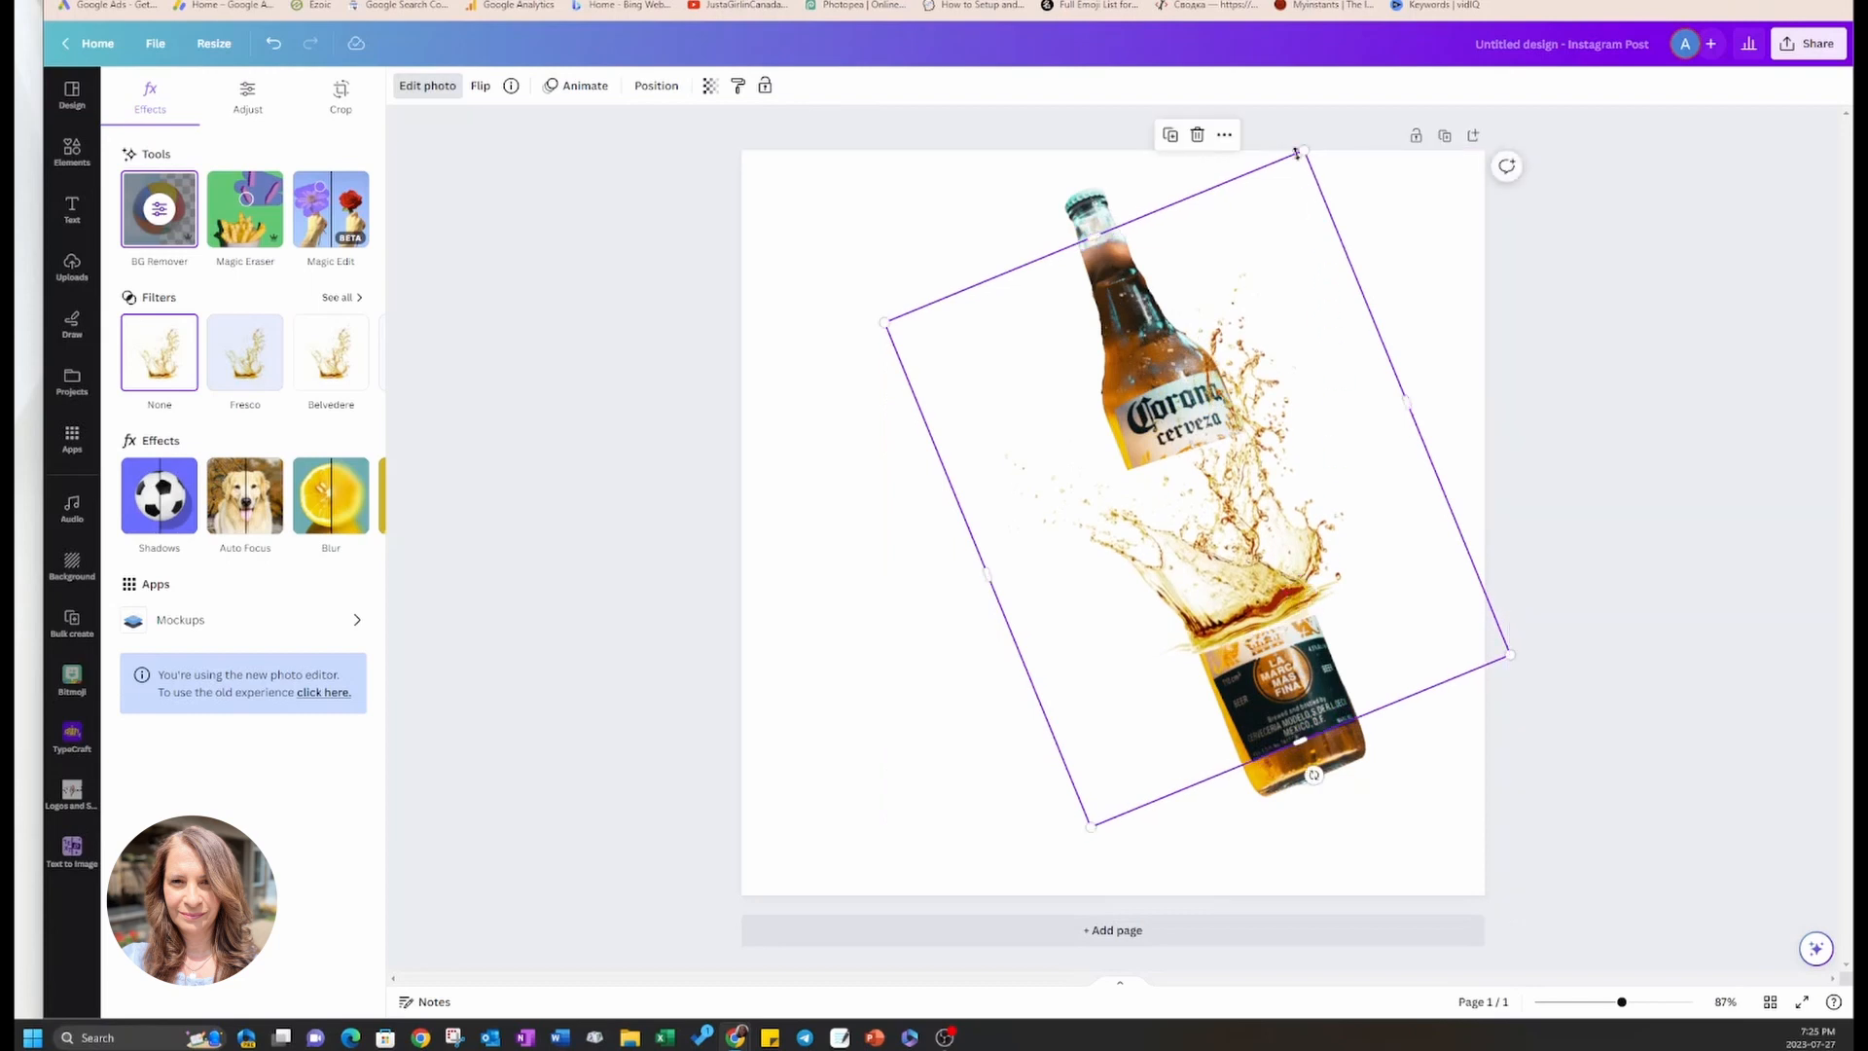
{"action": "left_click_drag", "start_coordinate": [1298, 152], "coordinate": [1291, 190]}
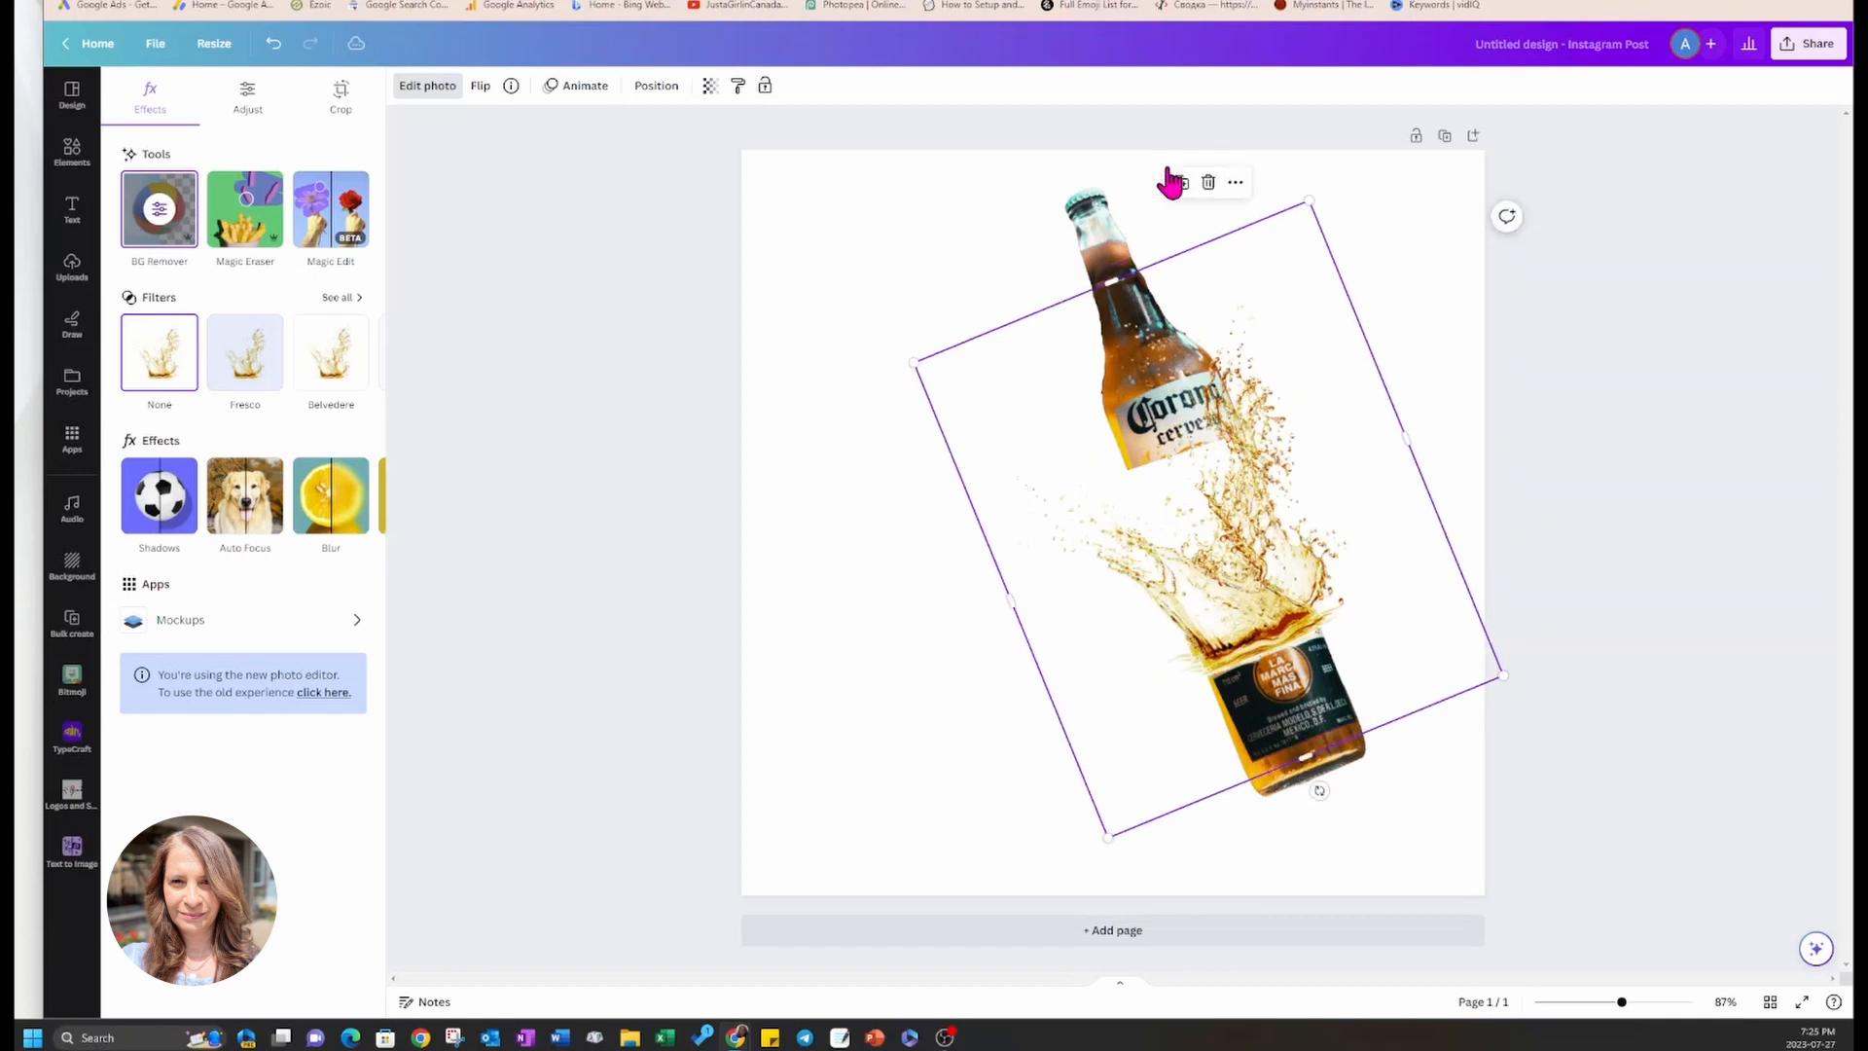
- Flip the splash horizontally and shift it to bridge the break, then deselect it
{"action": "left_click", "coordinate": [481, 83]}
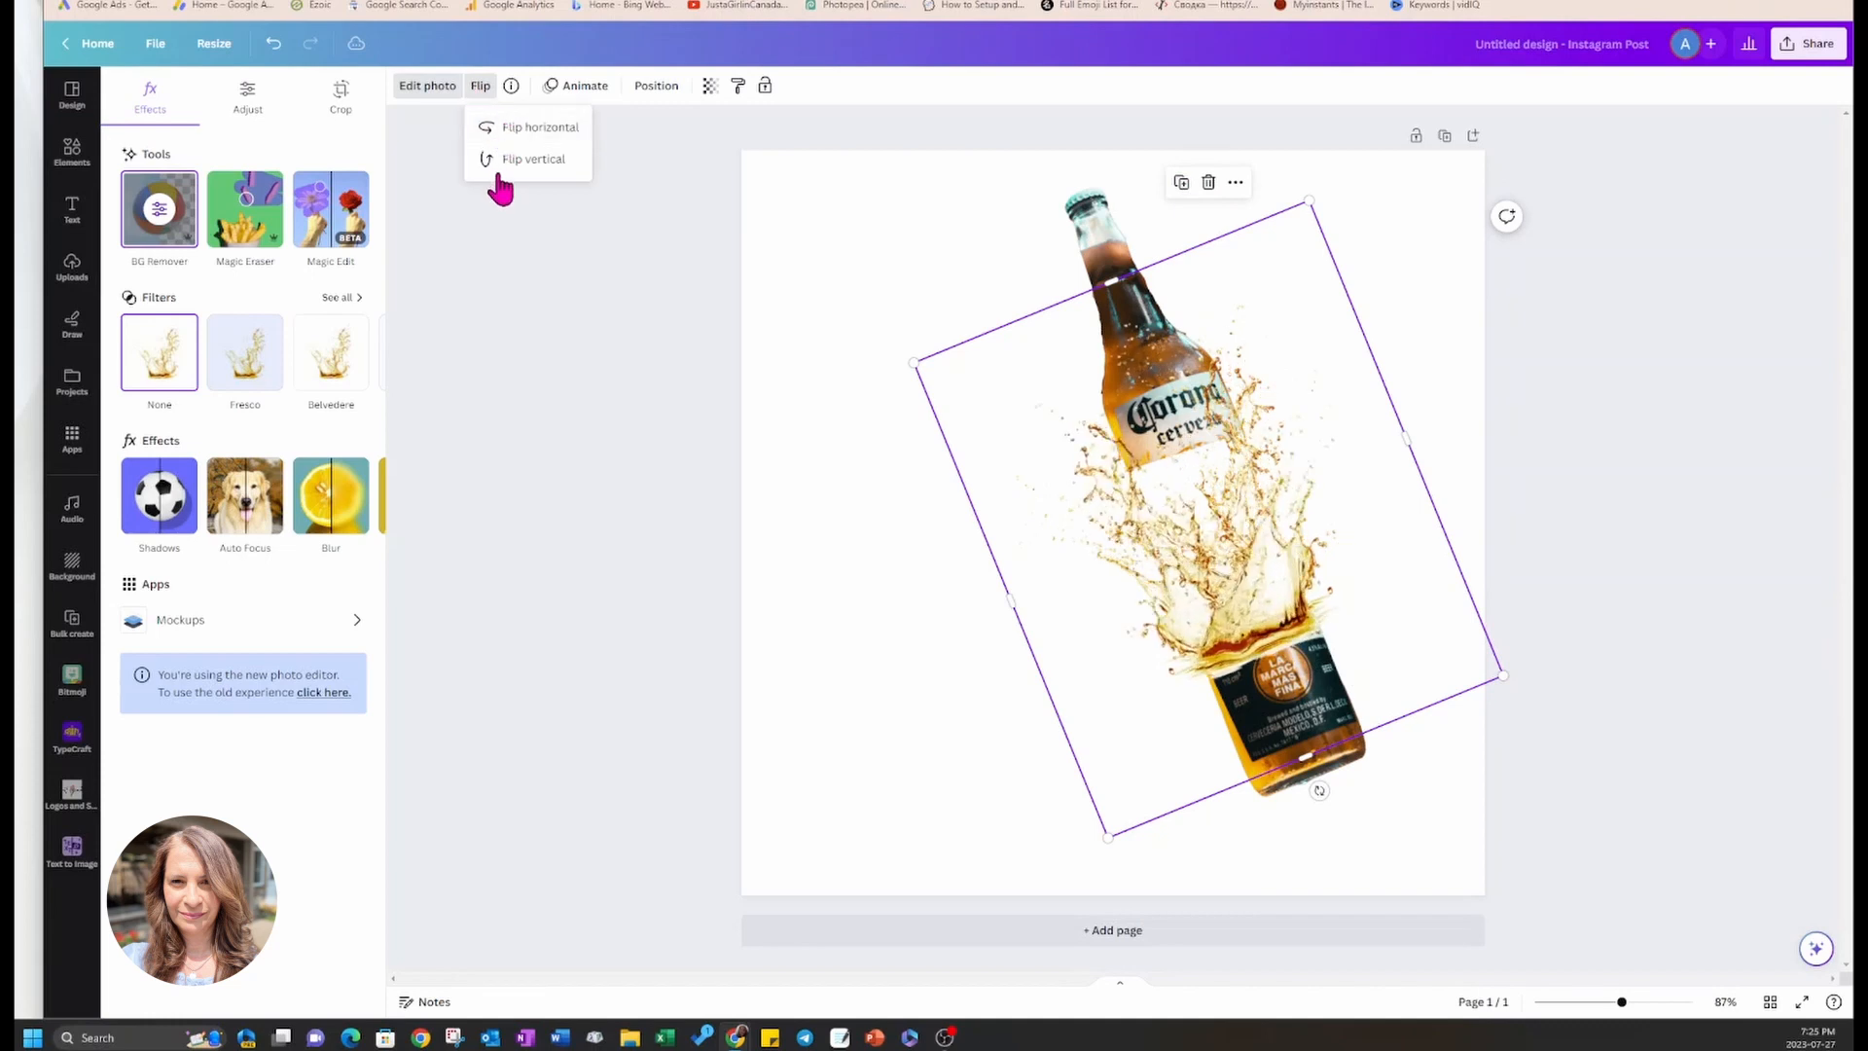
{"action": "left_click", "coordinate": [533, 158]}
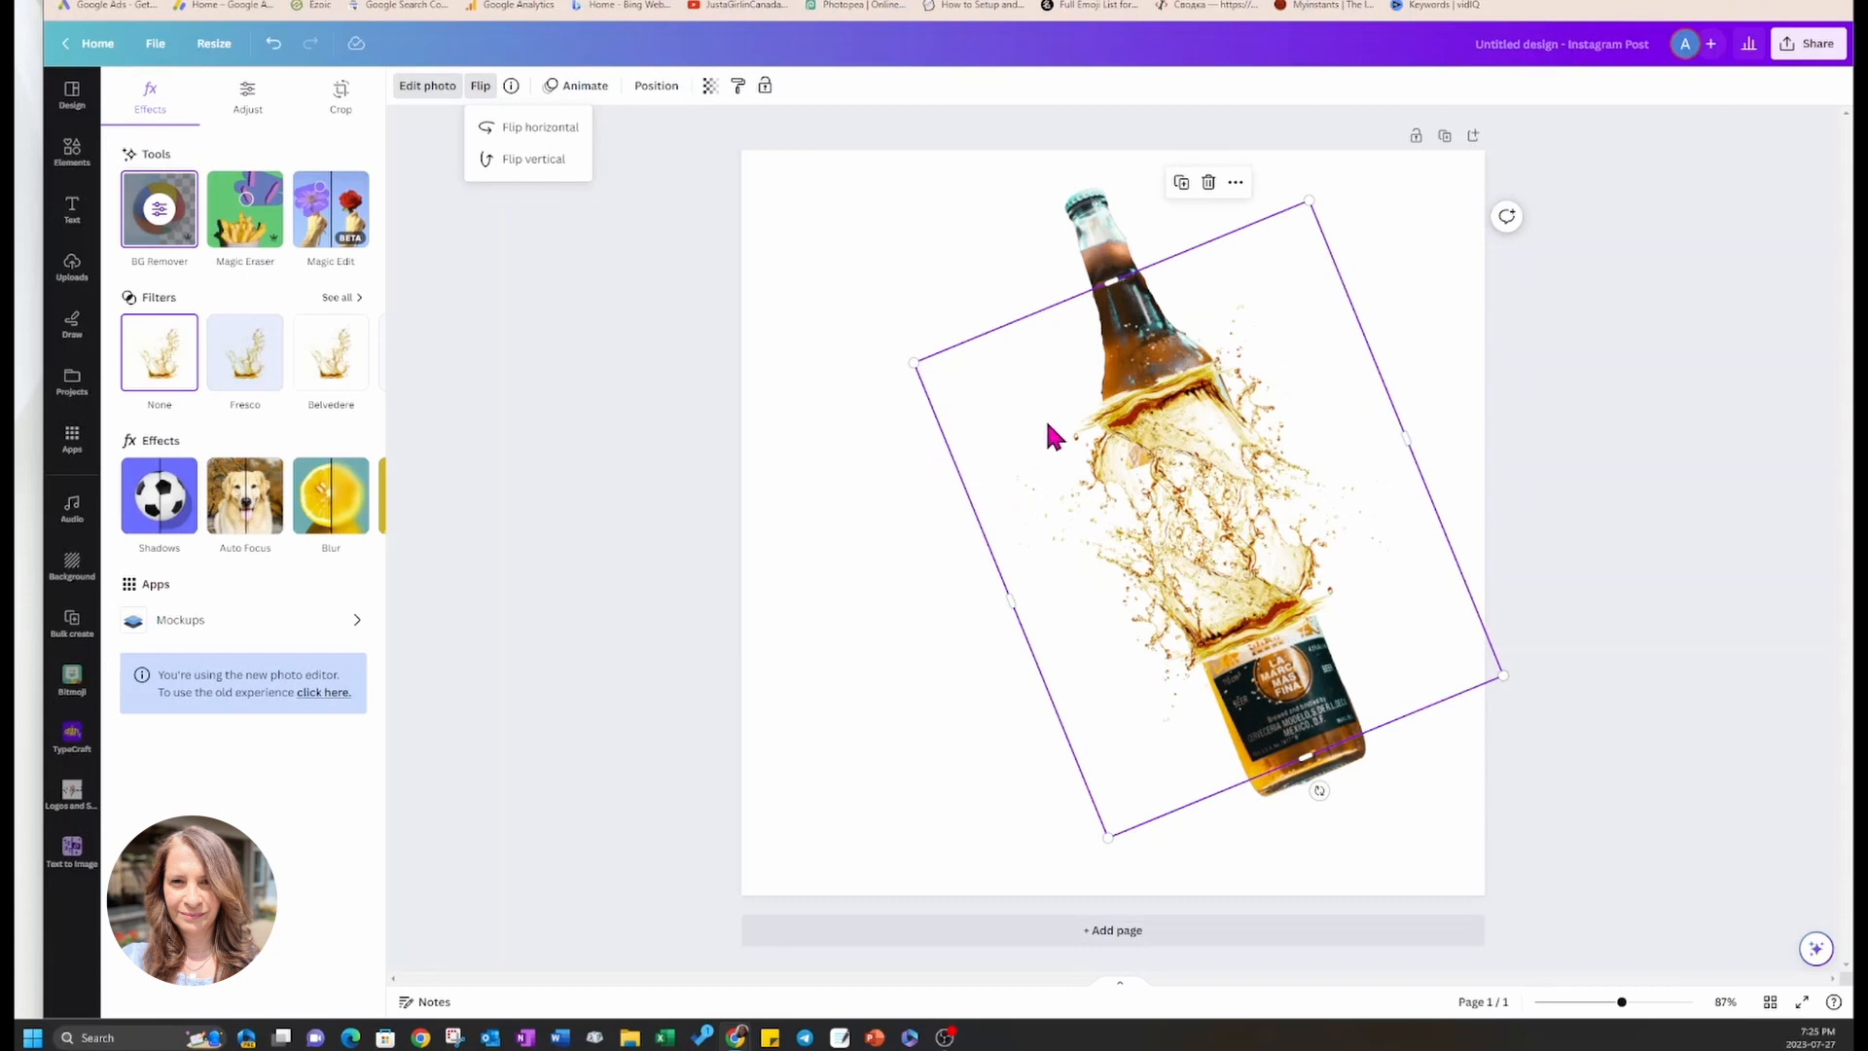
{"action": "mouse_move", "coordinate": [1173, 416]}
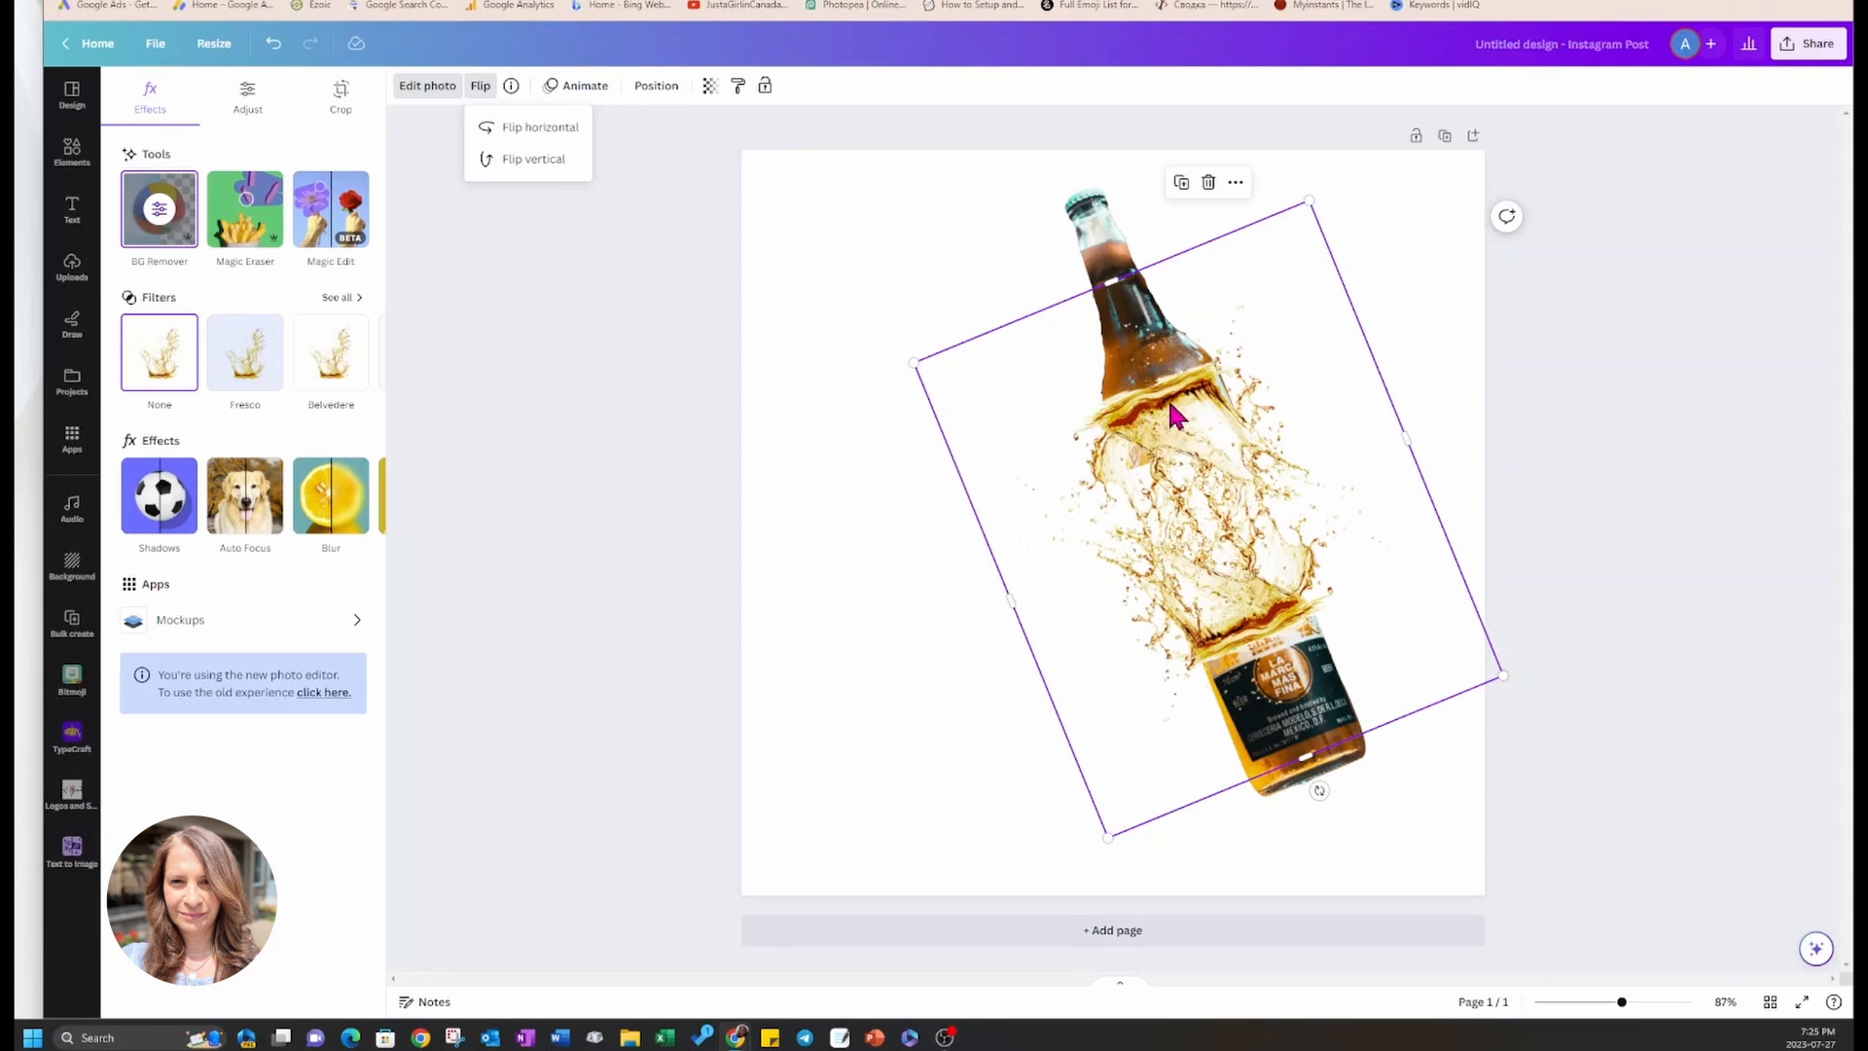
{"action": "left_click", "coordinate": [533, 126]}
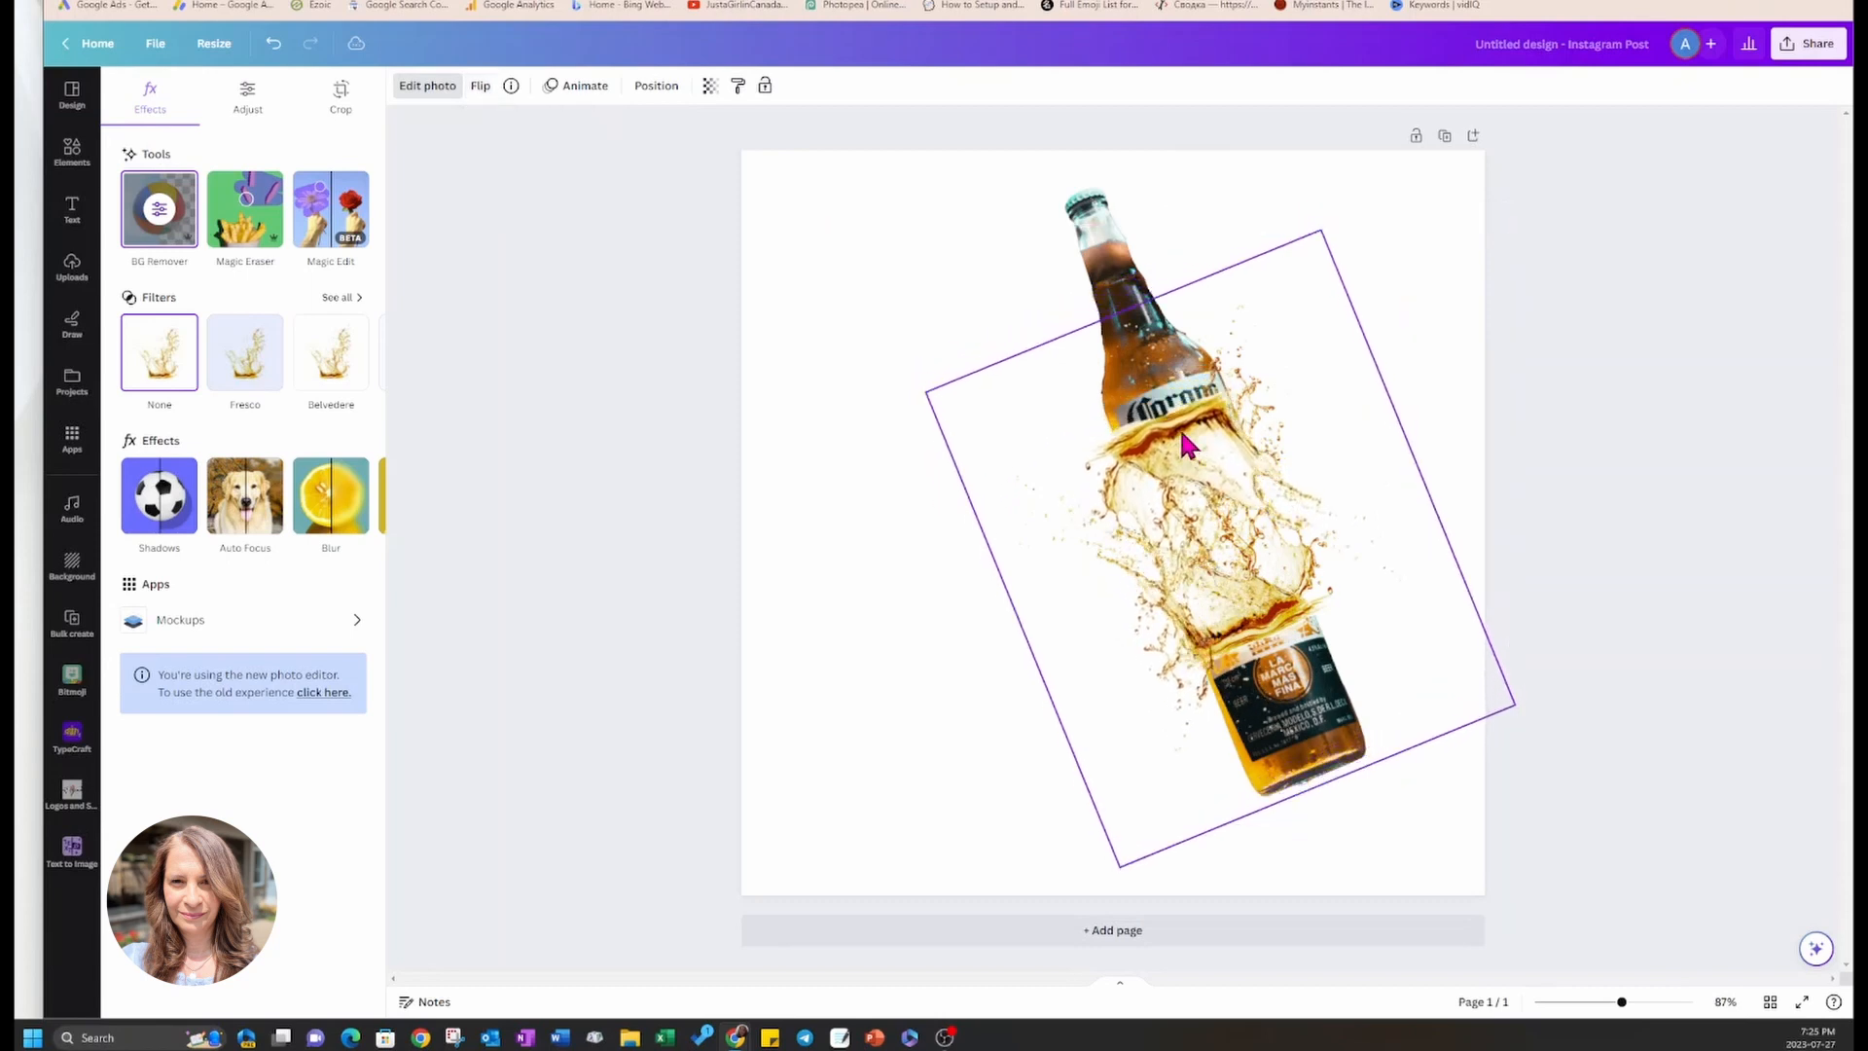
{"action": "left_click_drag", "start_coordinate": [1185, 447], "coordinate": [1203, 476]}
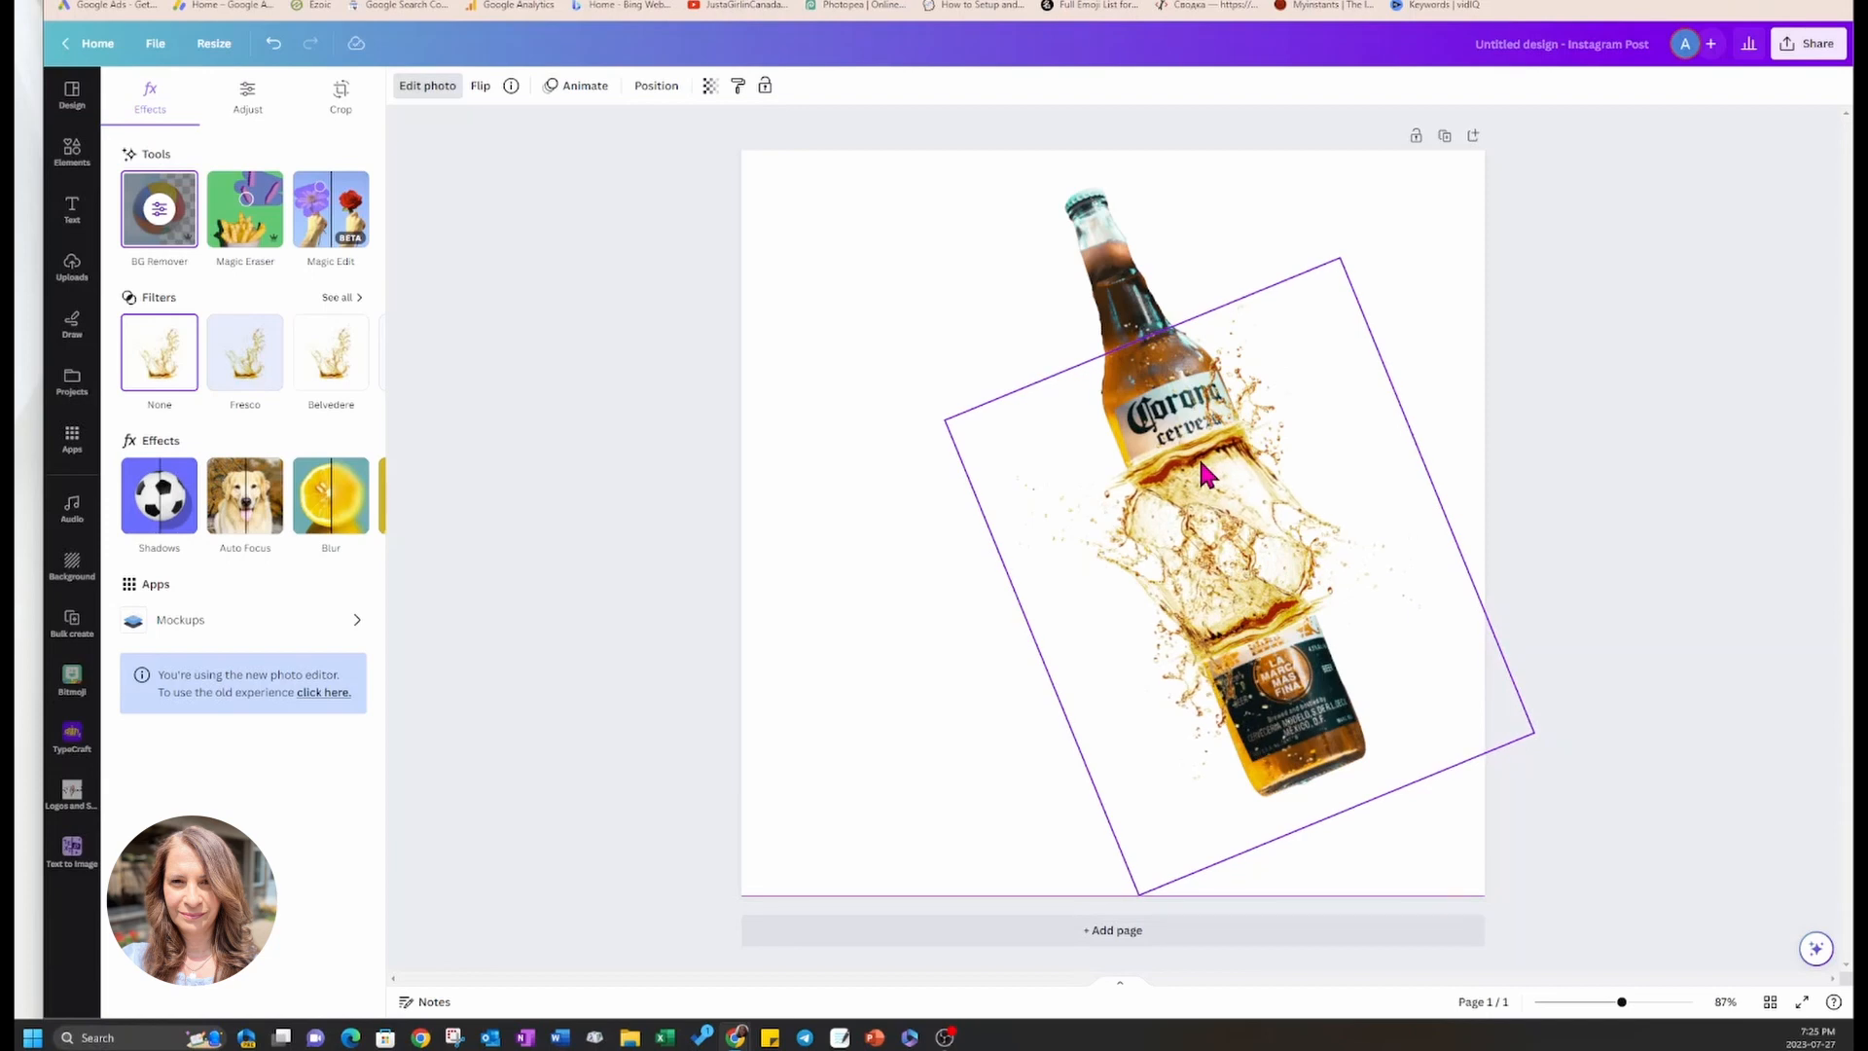
{"action": "left_click", "coordinate": [72, 150]}
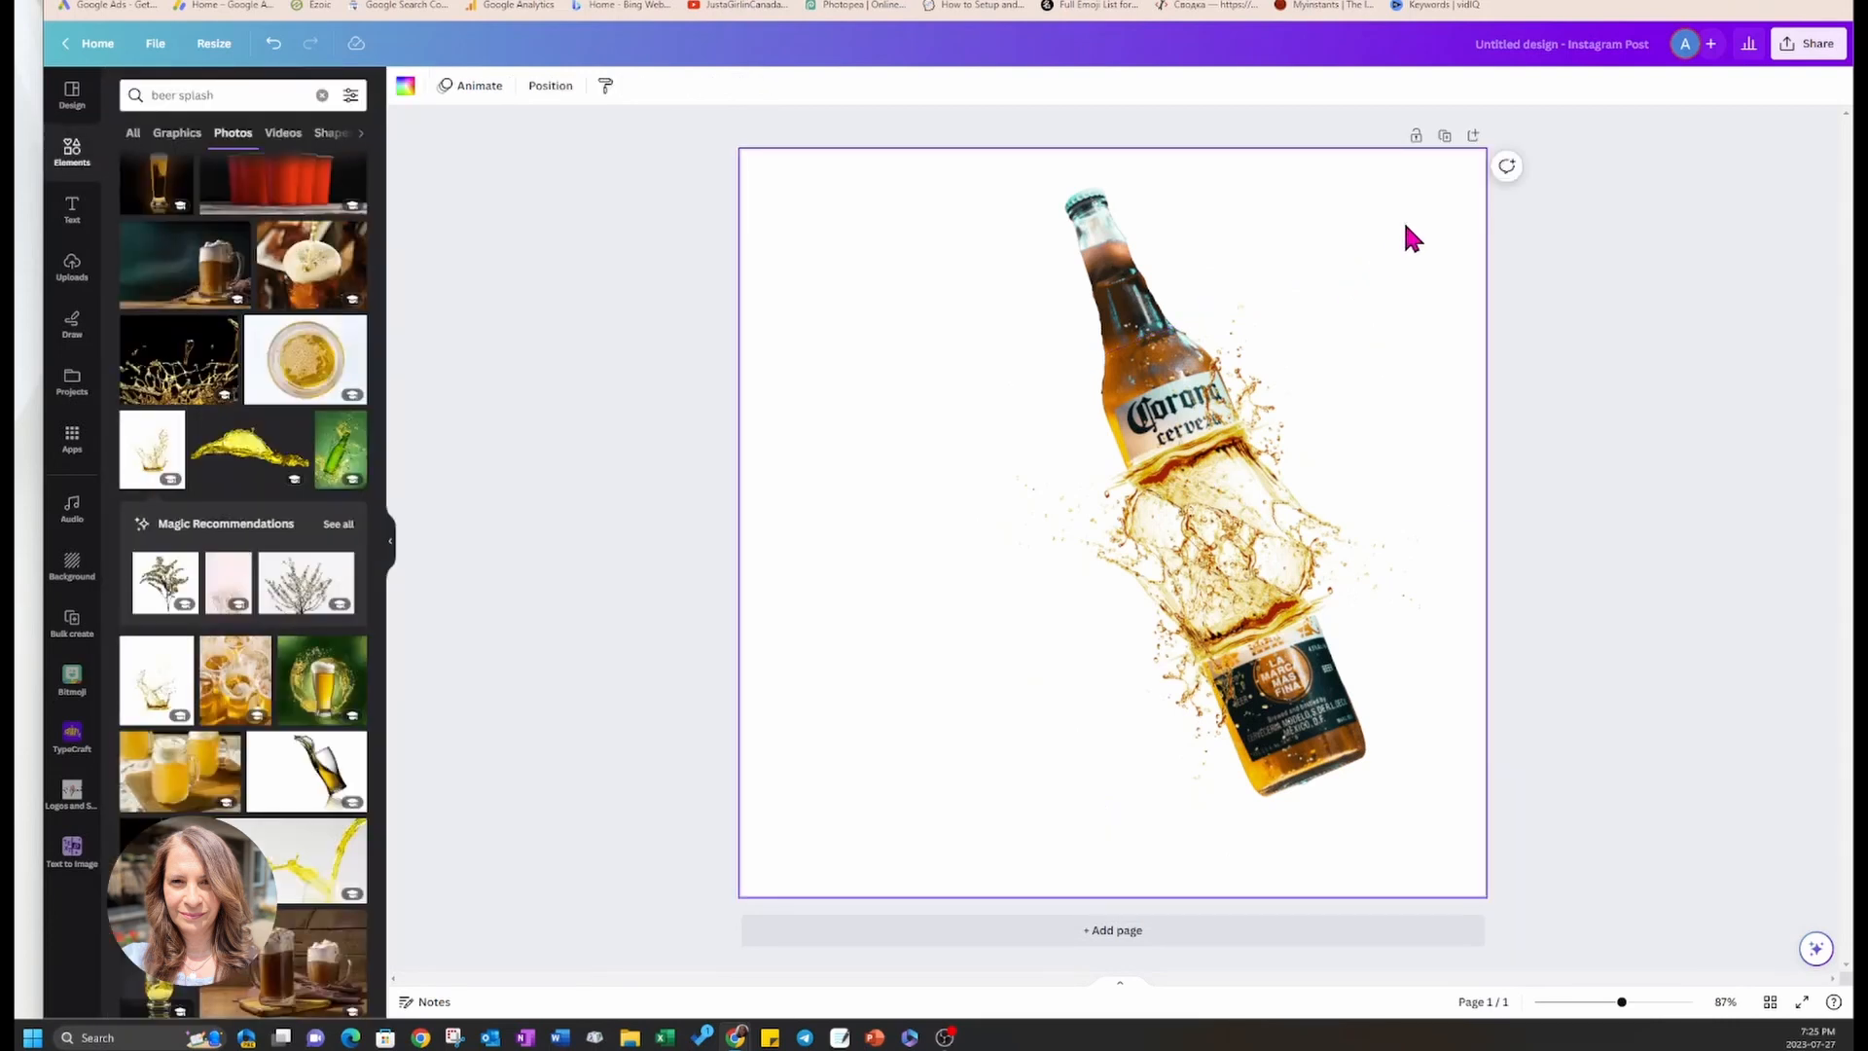
{"action": "mouse_move", "coordinate": [825, 490]}
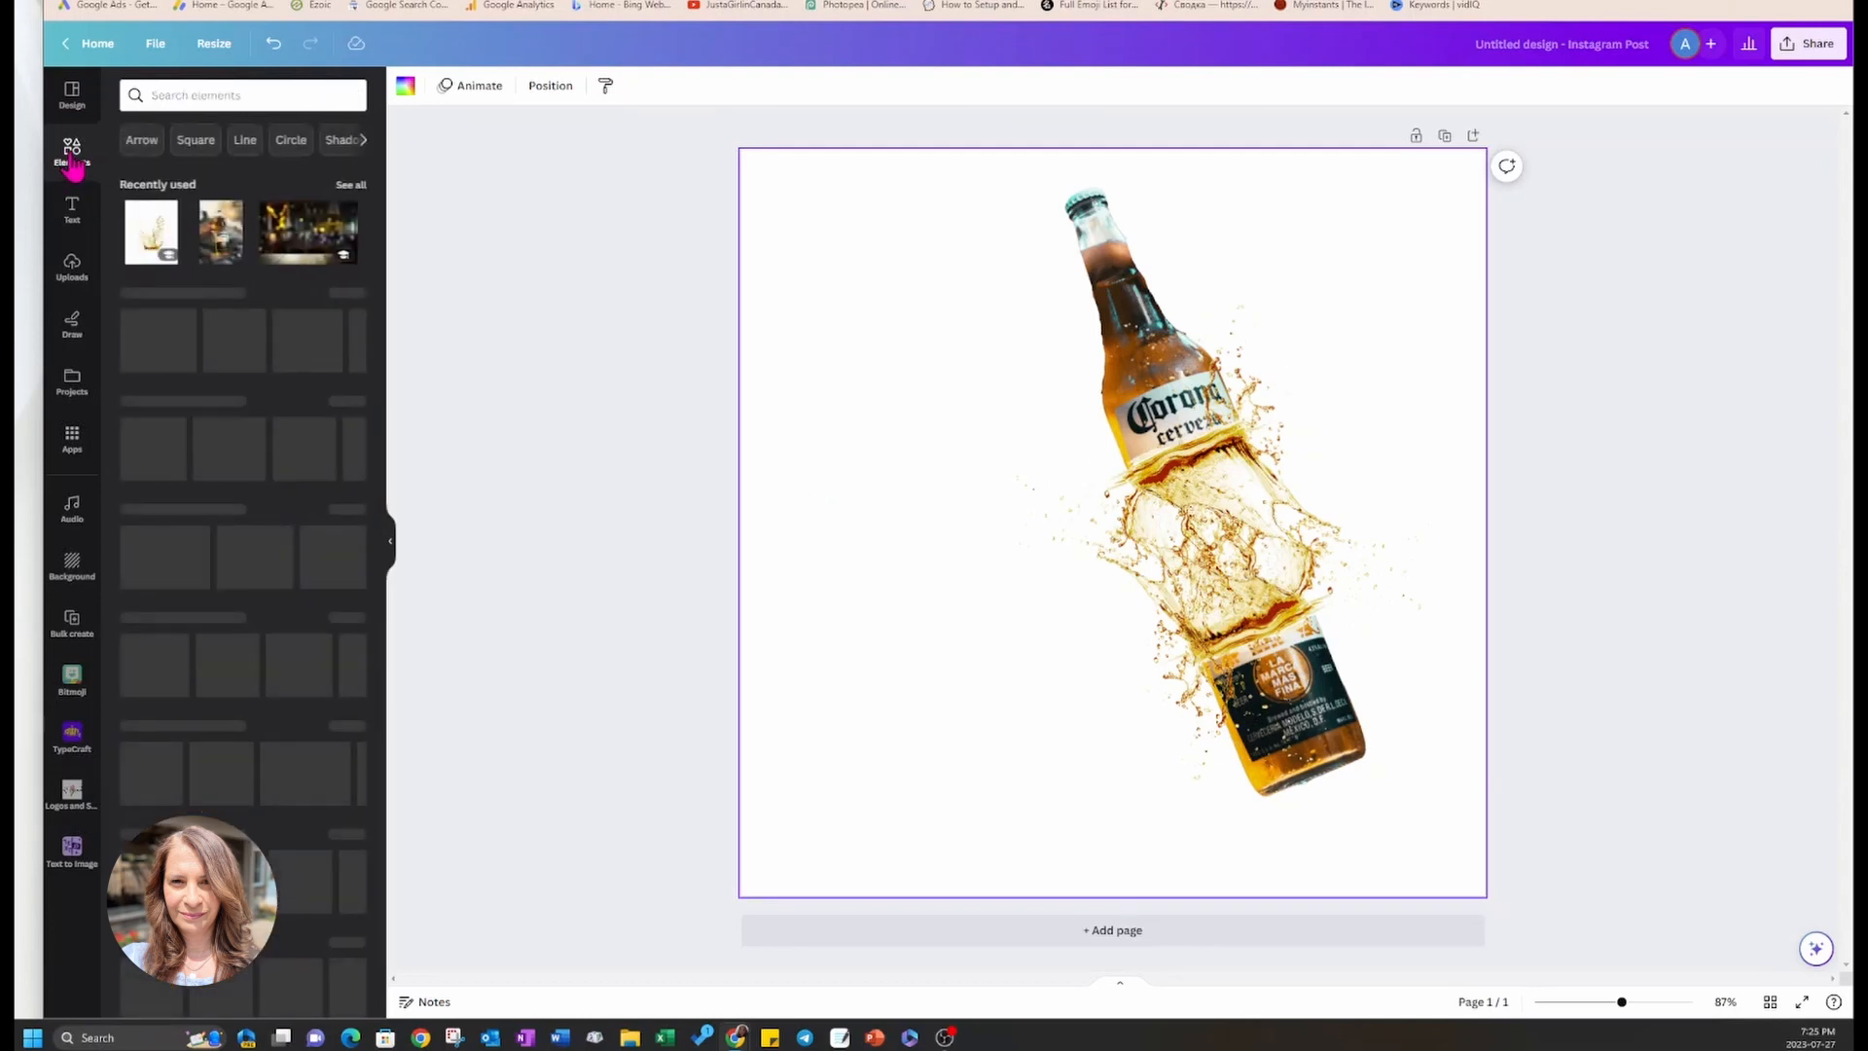
- Search Elements for 'bar' to find a bar photo for the background
{"action": "left_click", "coordinate": [237, 94]}
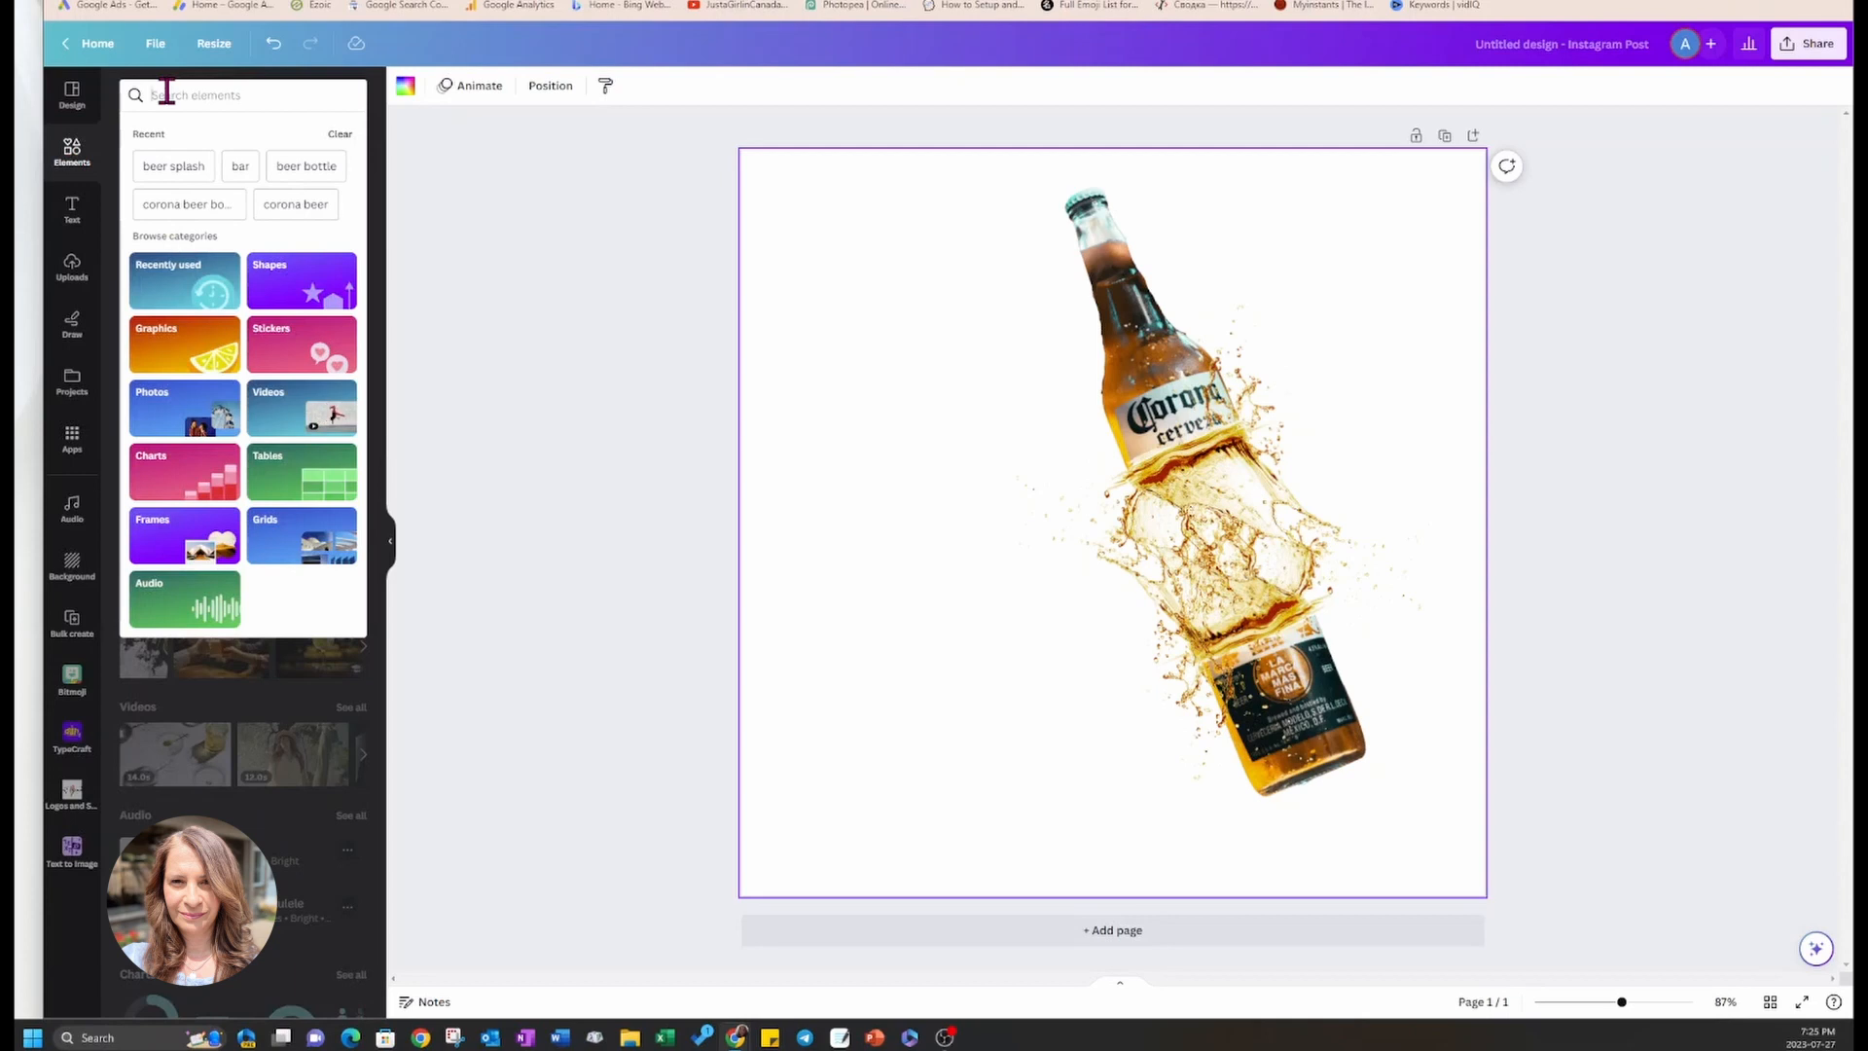
{"action": "type", "text": "bar"}
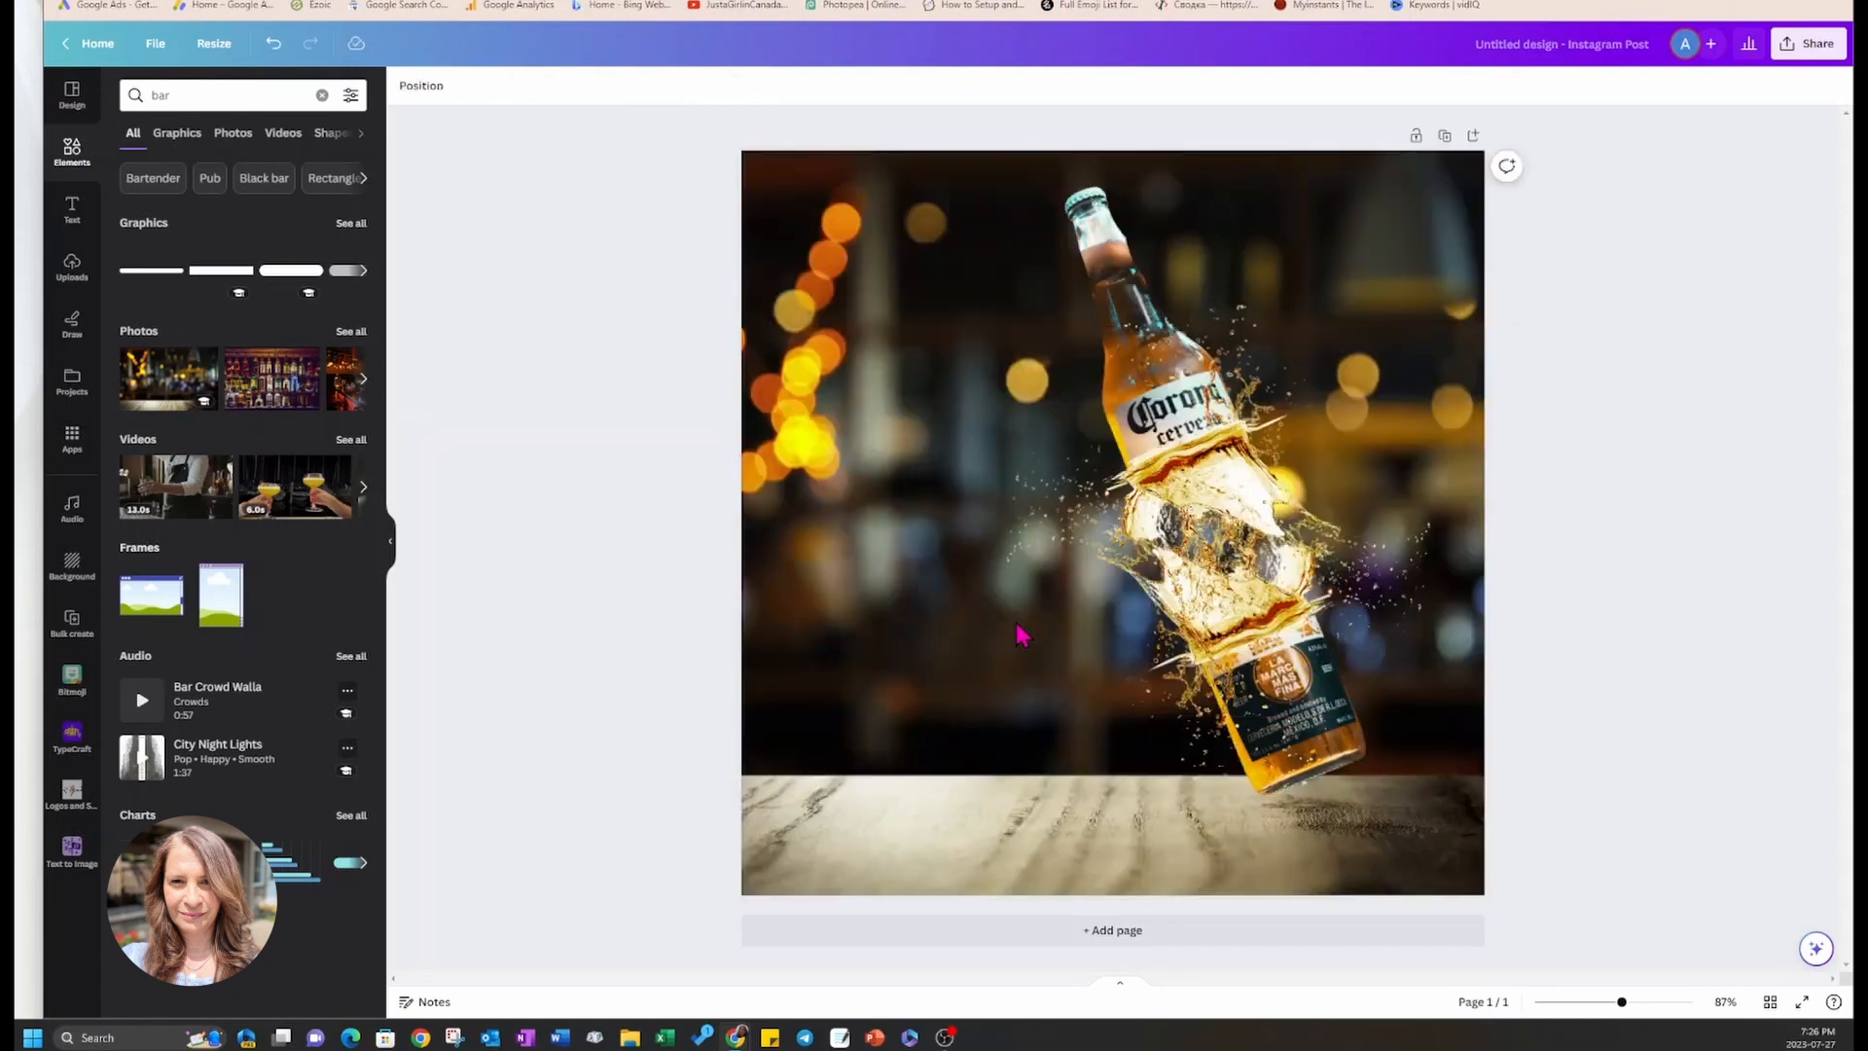
{"action": "mouse_move", "coordinate": [847, 346]}
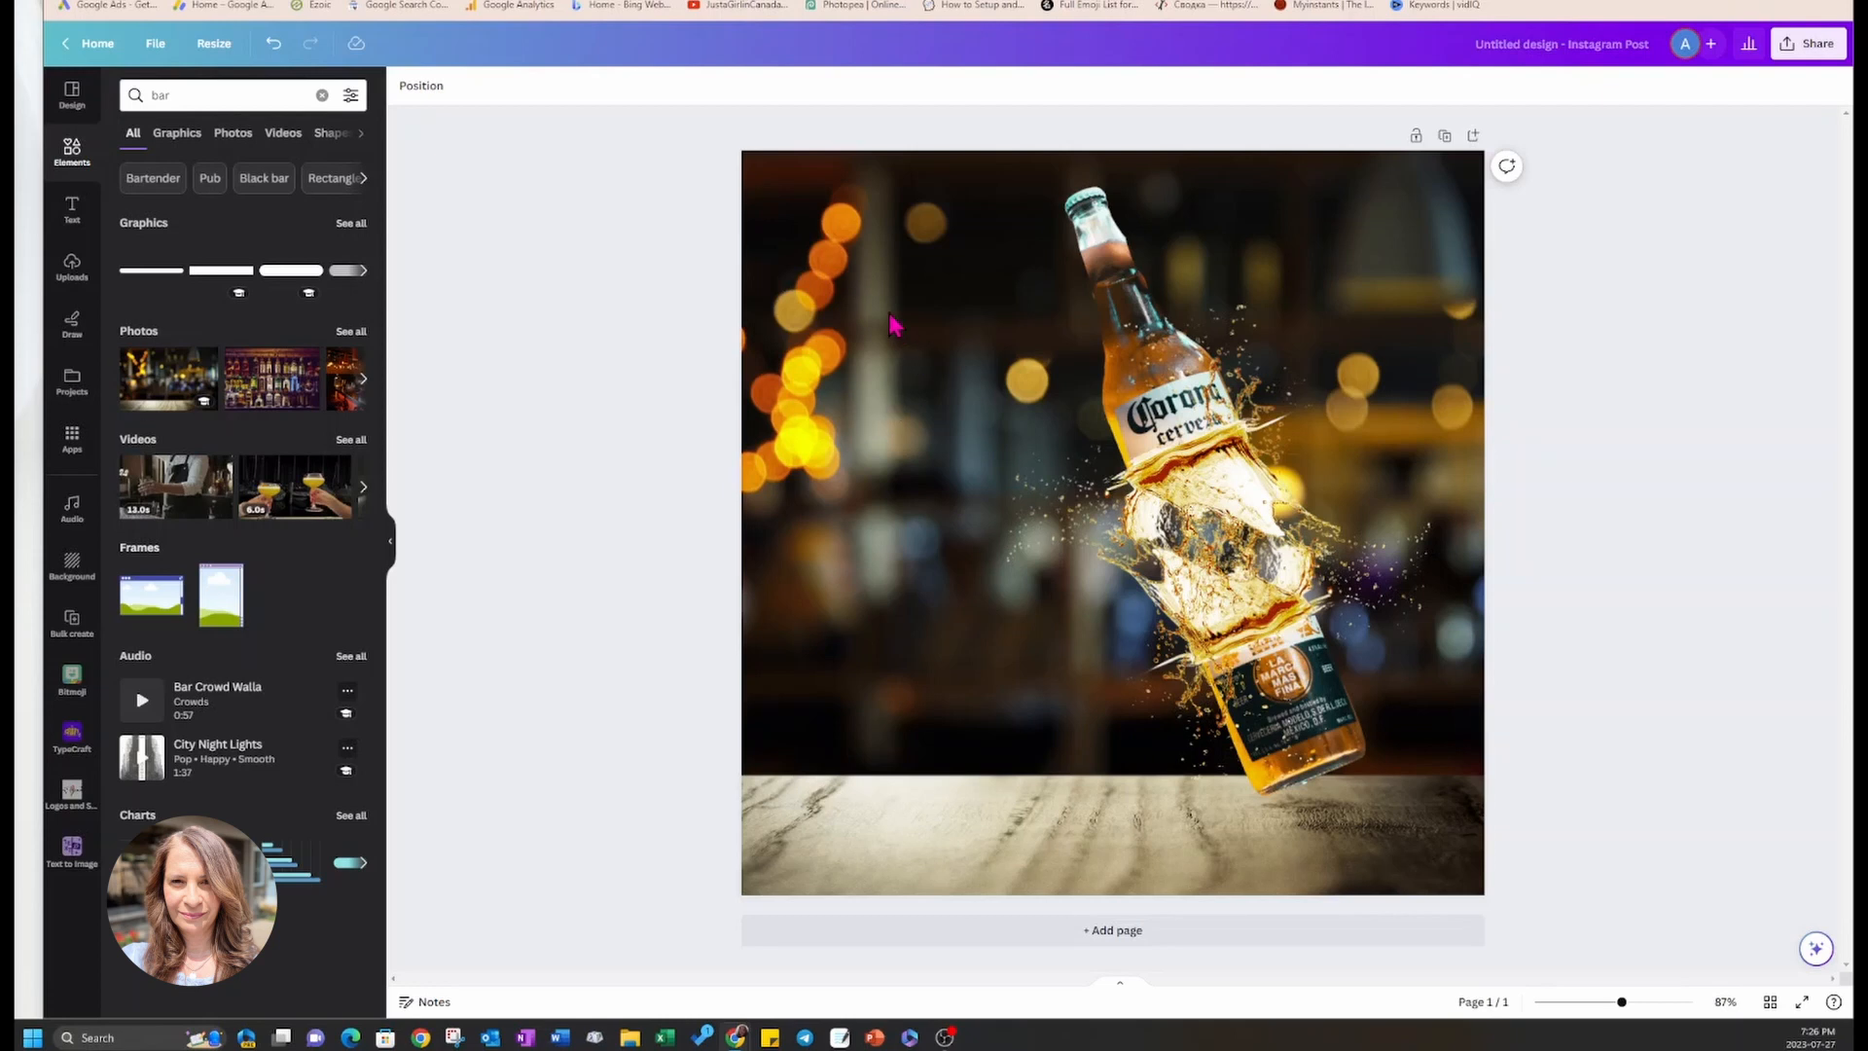
- Place tall black 'OH DEAR!' lettering to the left of the bottle
{"action": "left_click", "coordinate": [1107, 524]}
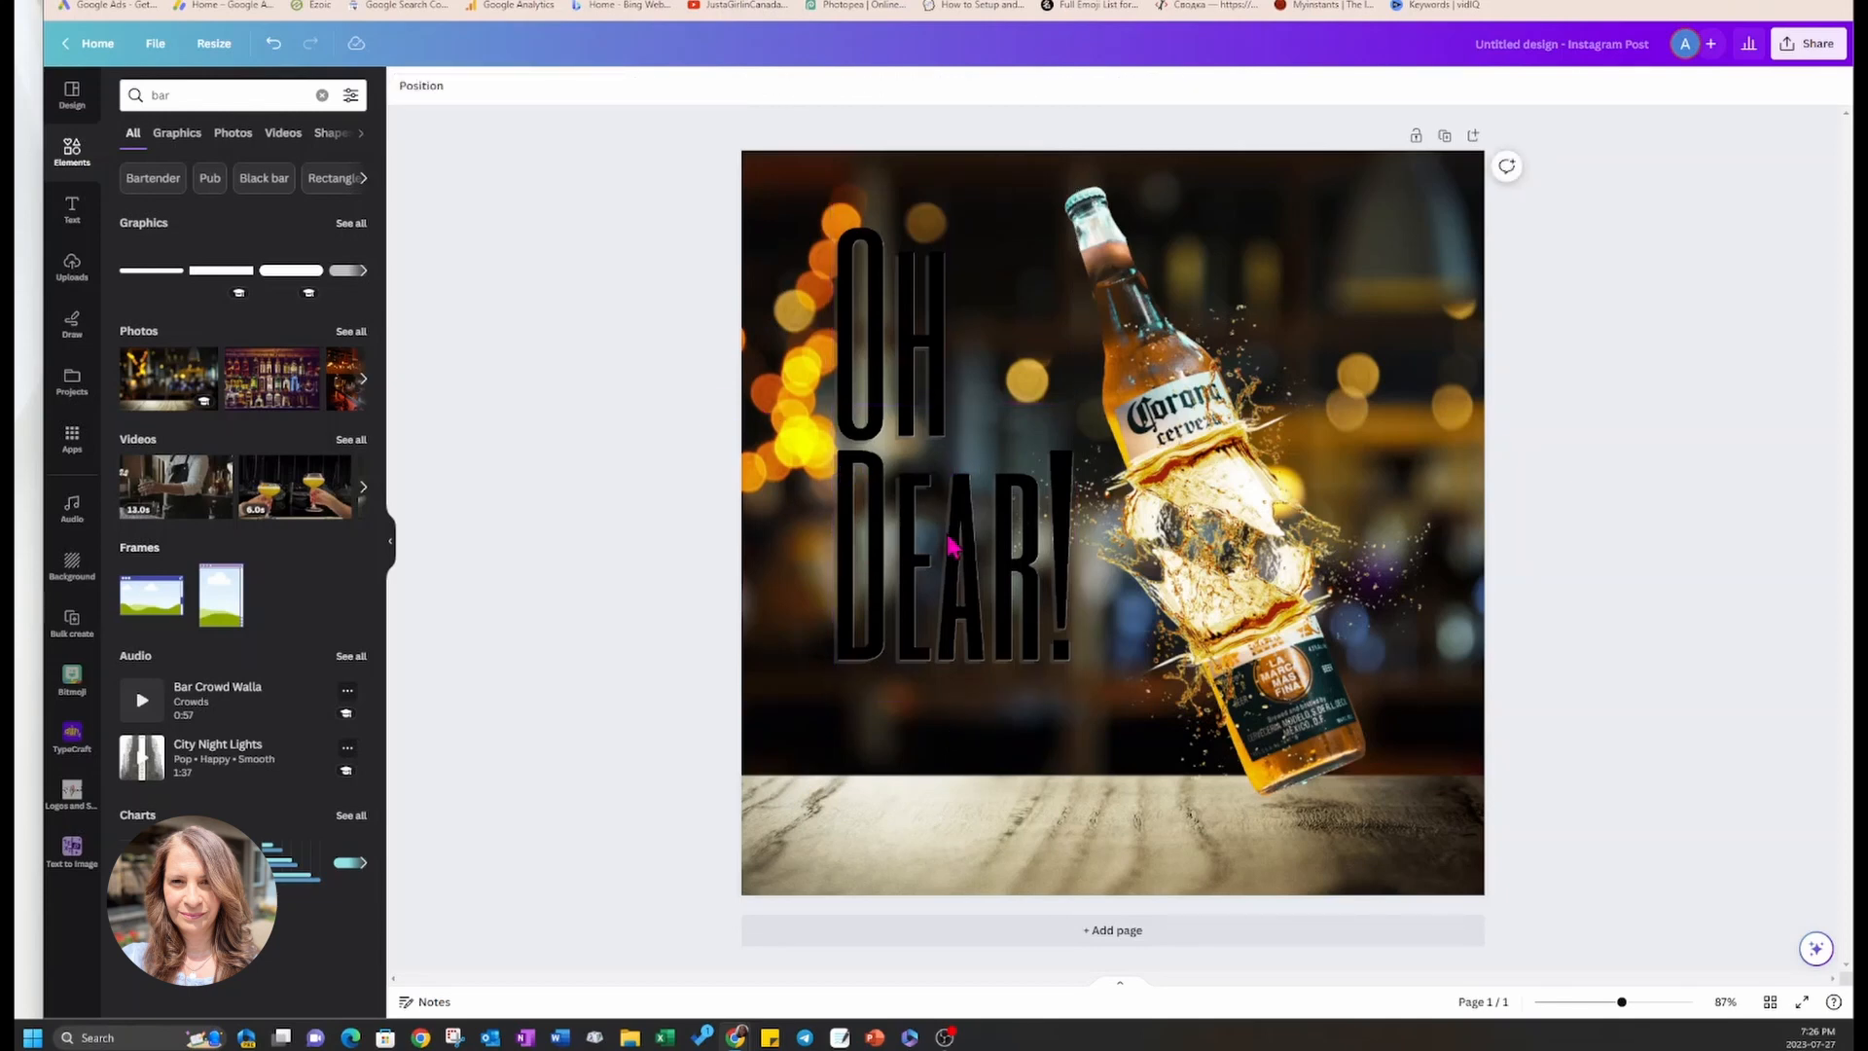
{"action": "mouse_move", "coordinate": [905, 447]}
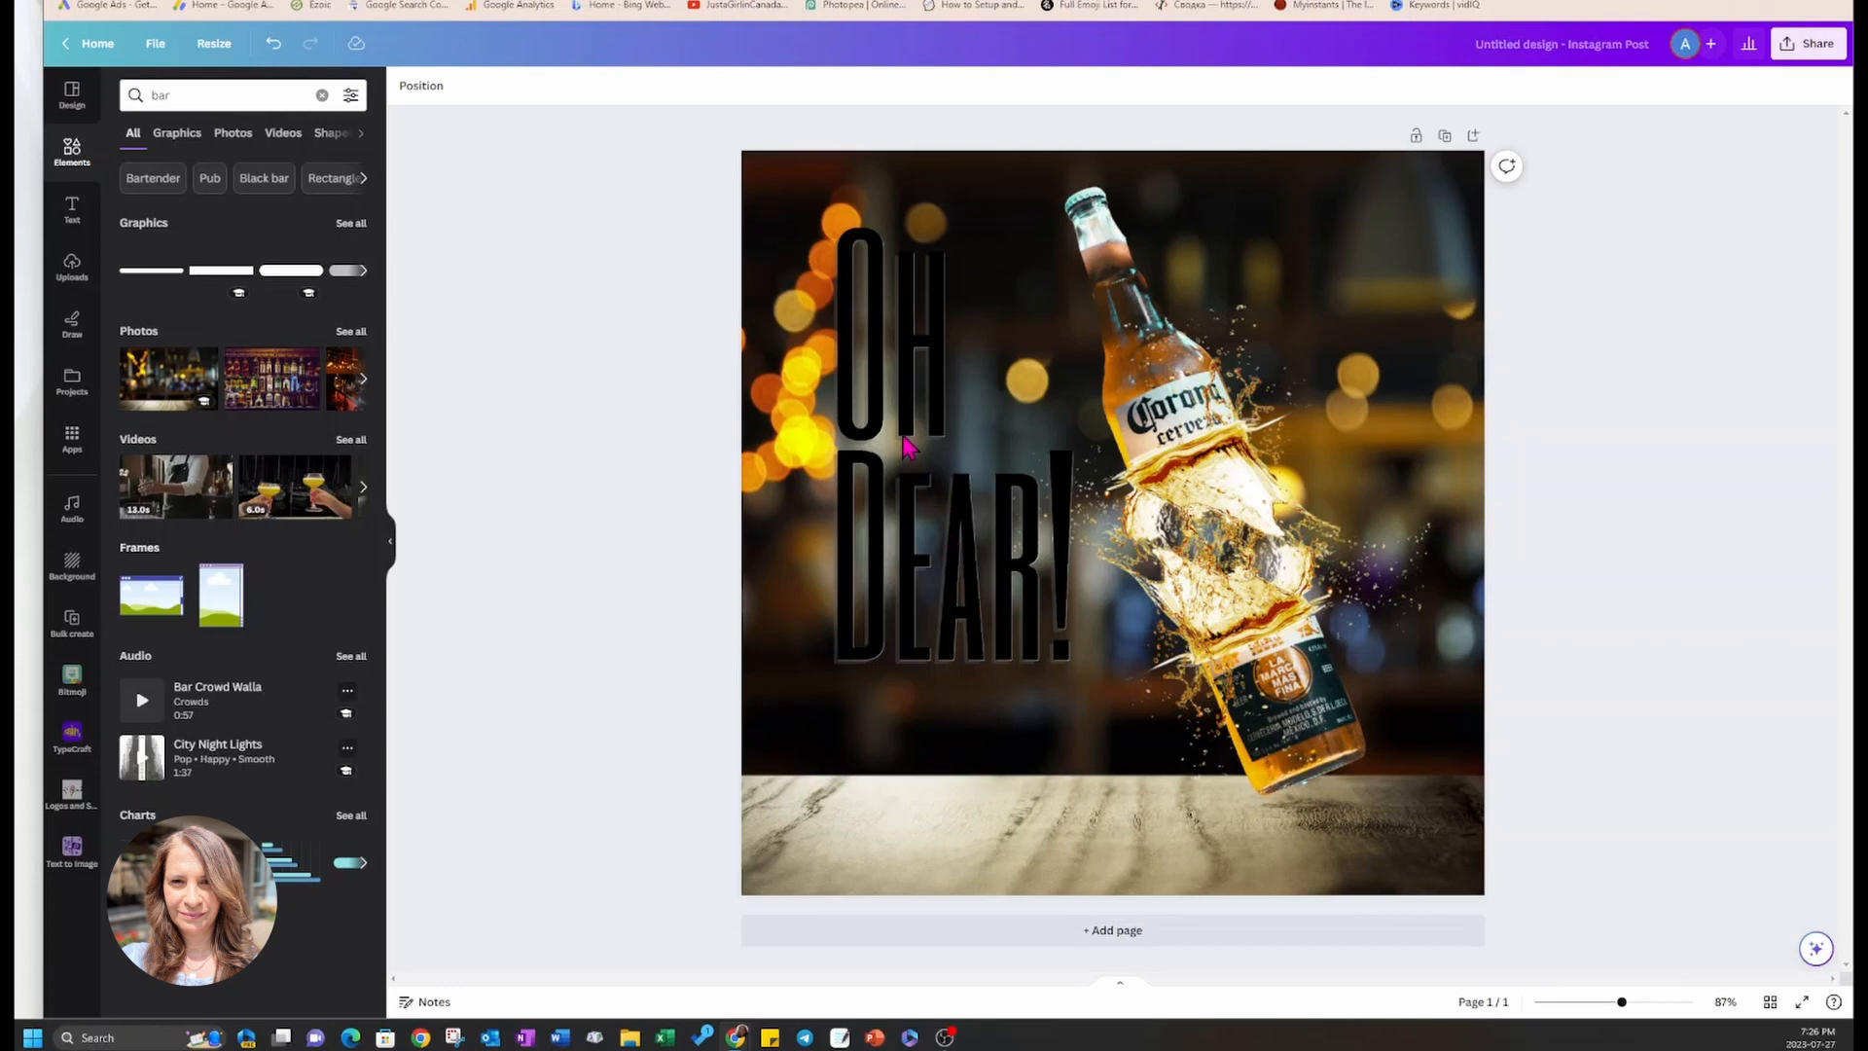
{"action": "mouse_move", "coordinate": [987, 443]}
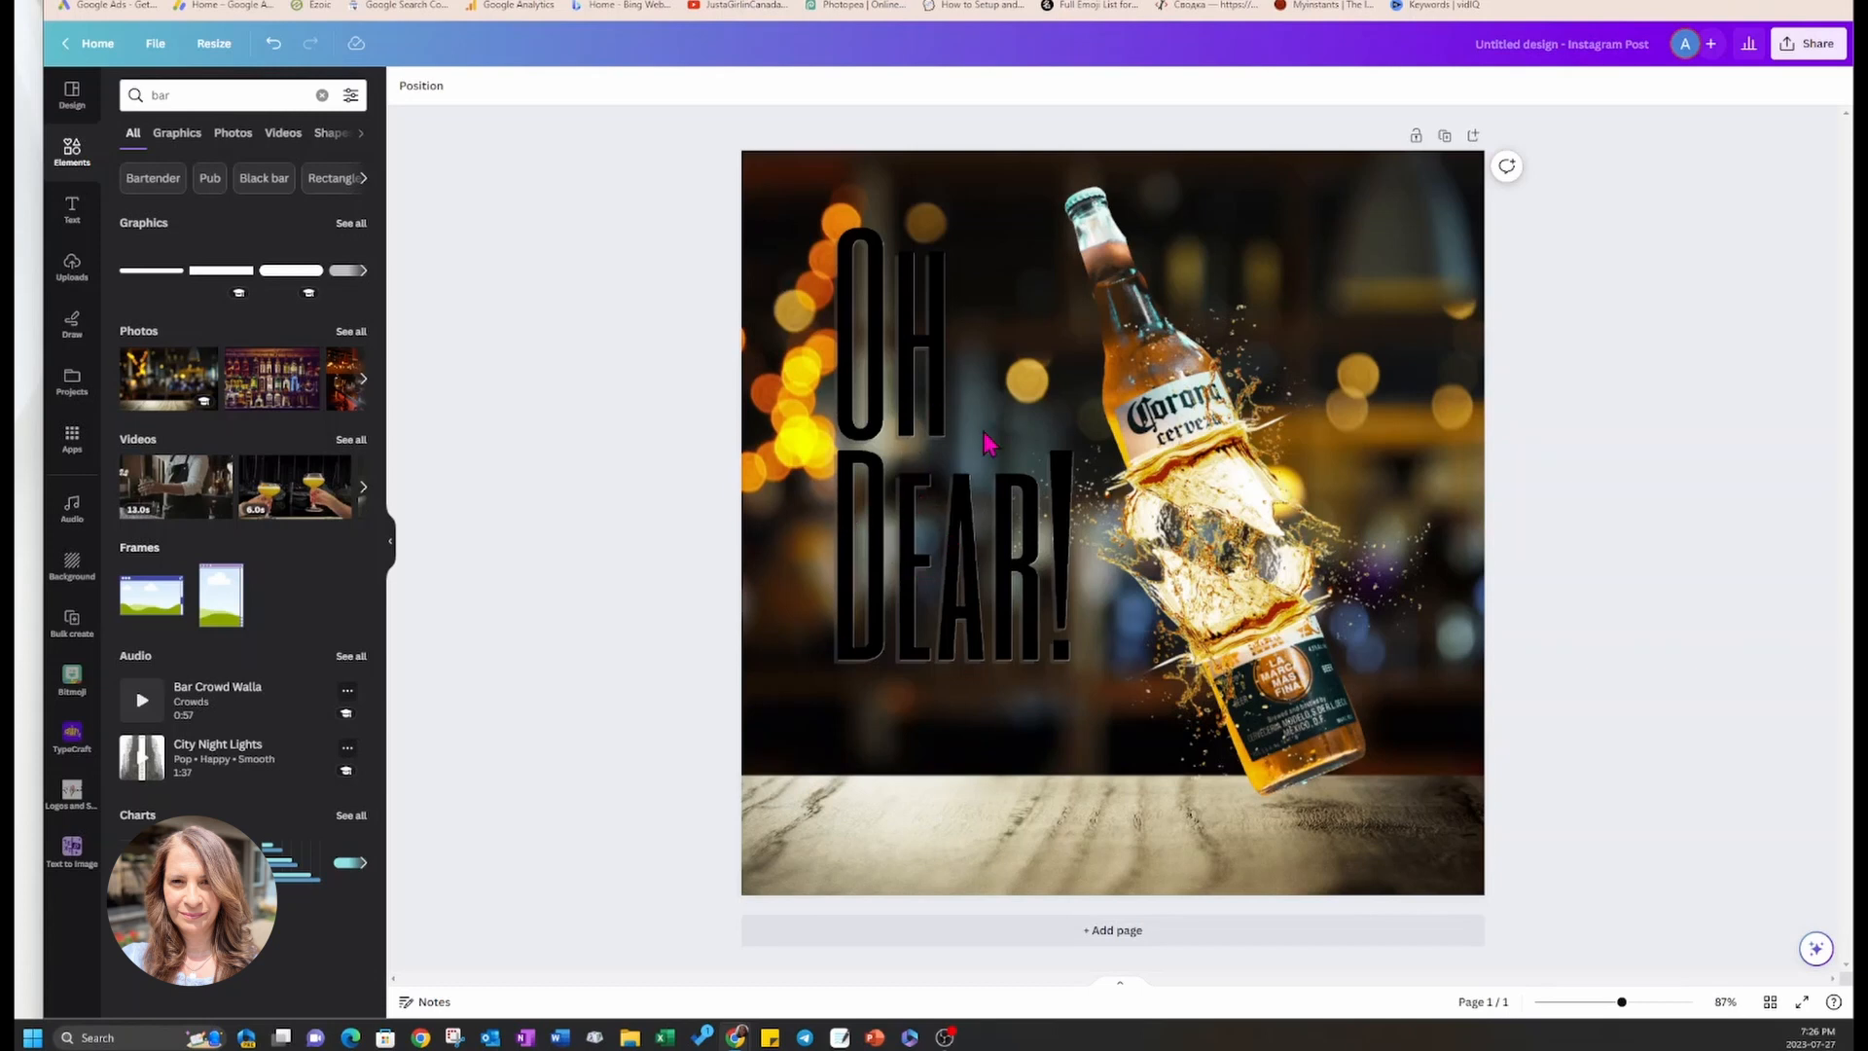
{"action": "mouse_move", "coordinate": [858, 506]}
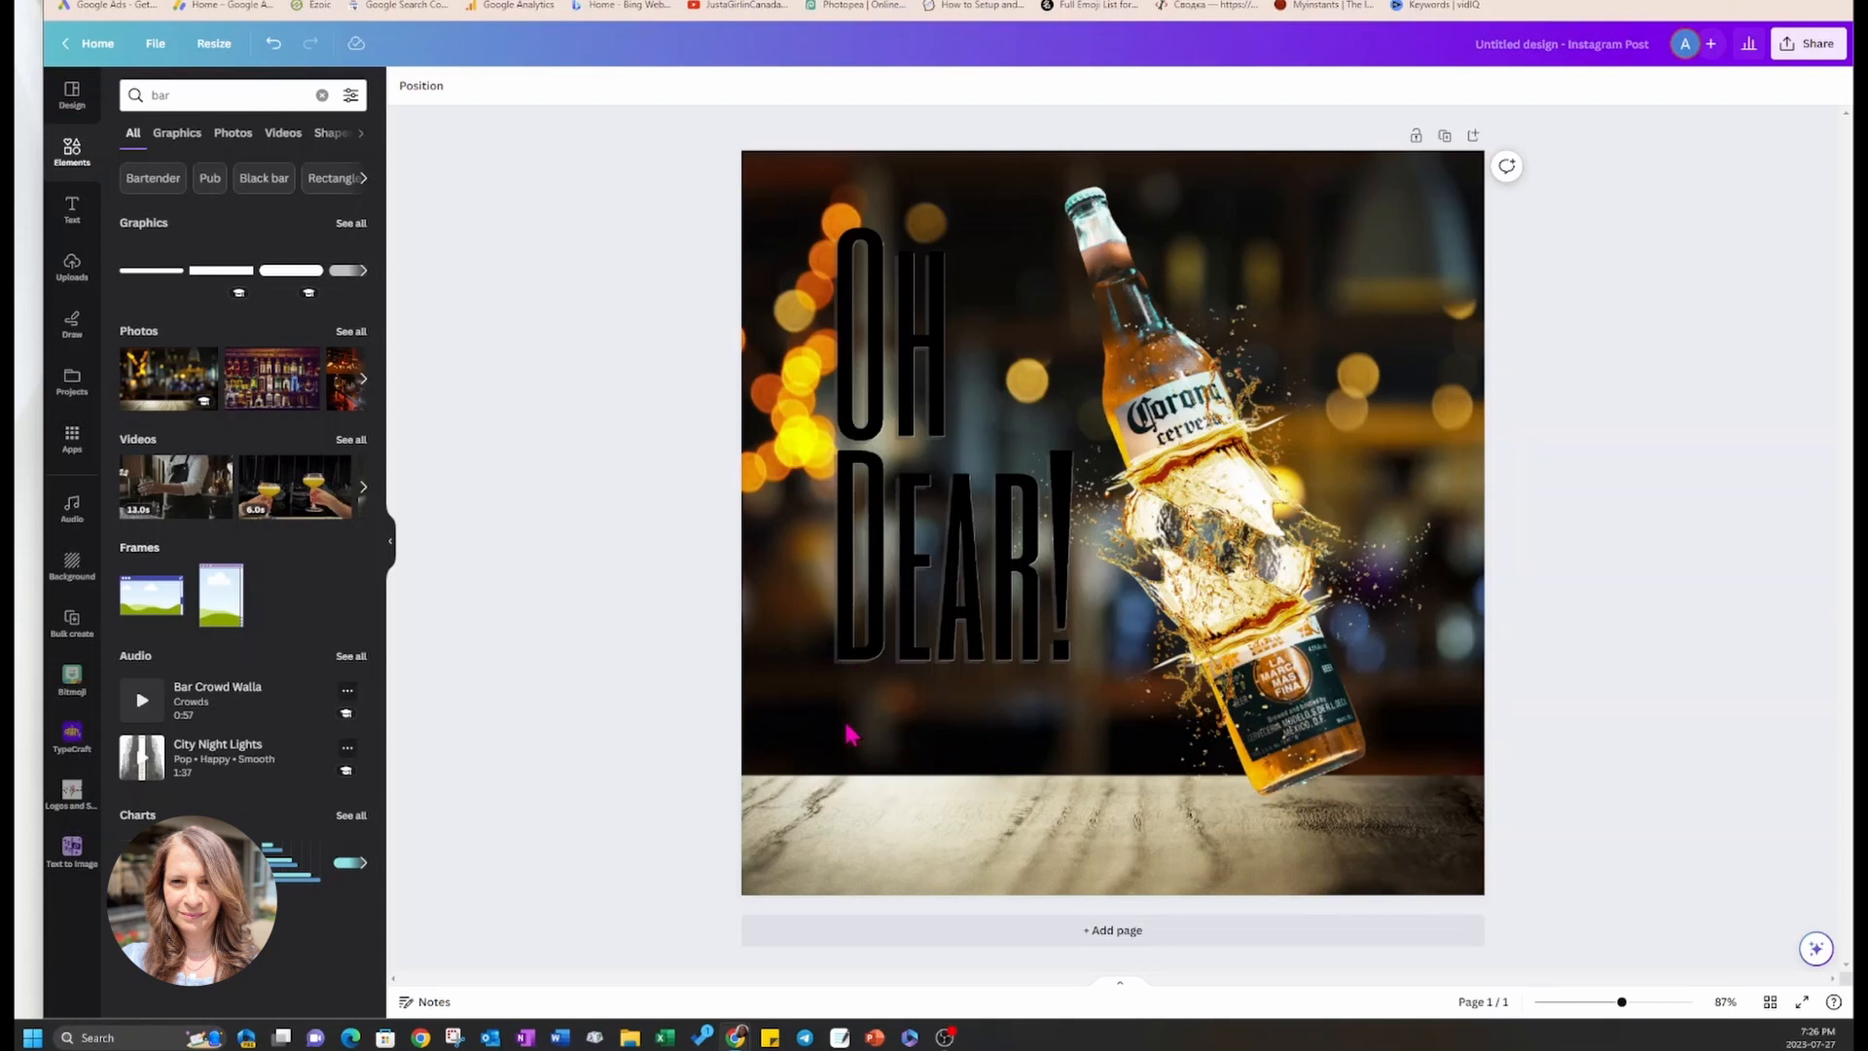
{"action": "mouse_move", "coordinate": [1418, 570]}
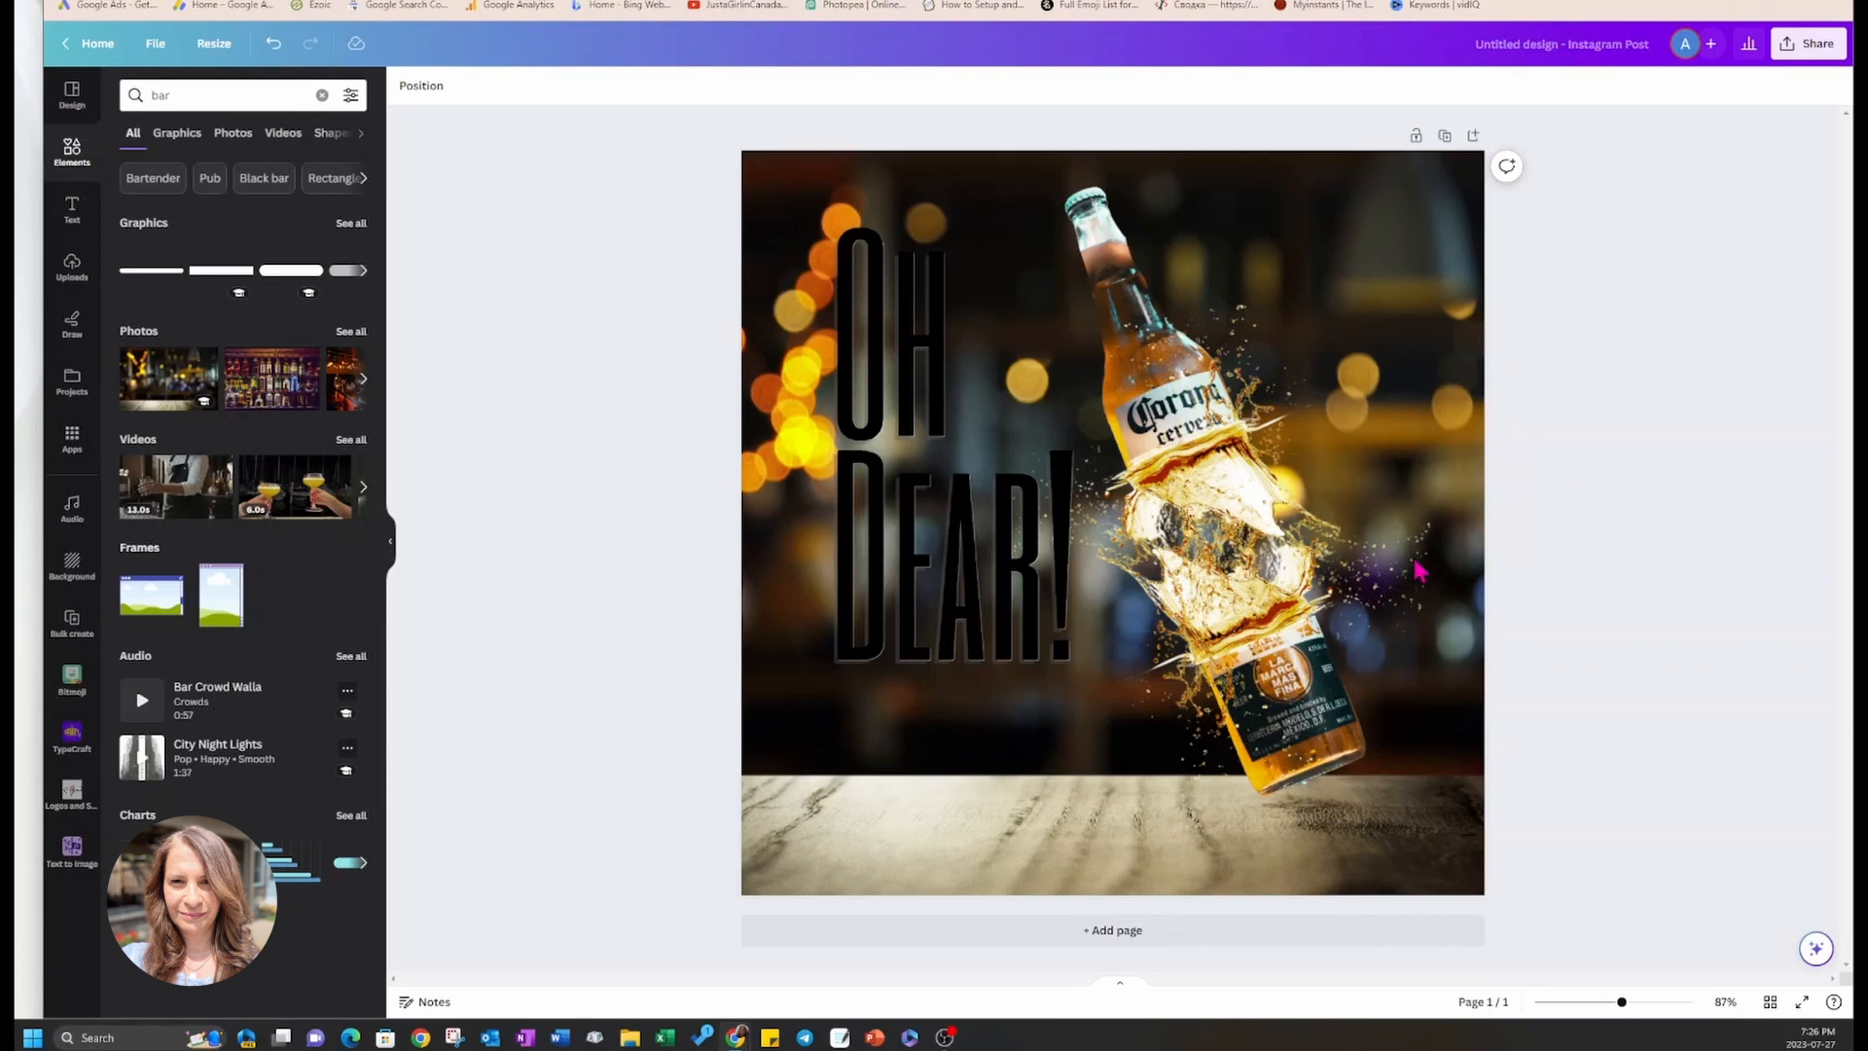
{"action": "mouse_move", "coordinate": [1269, 703]}
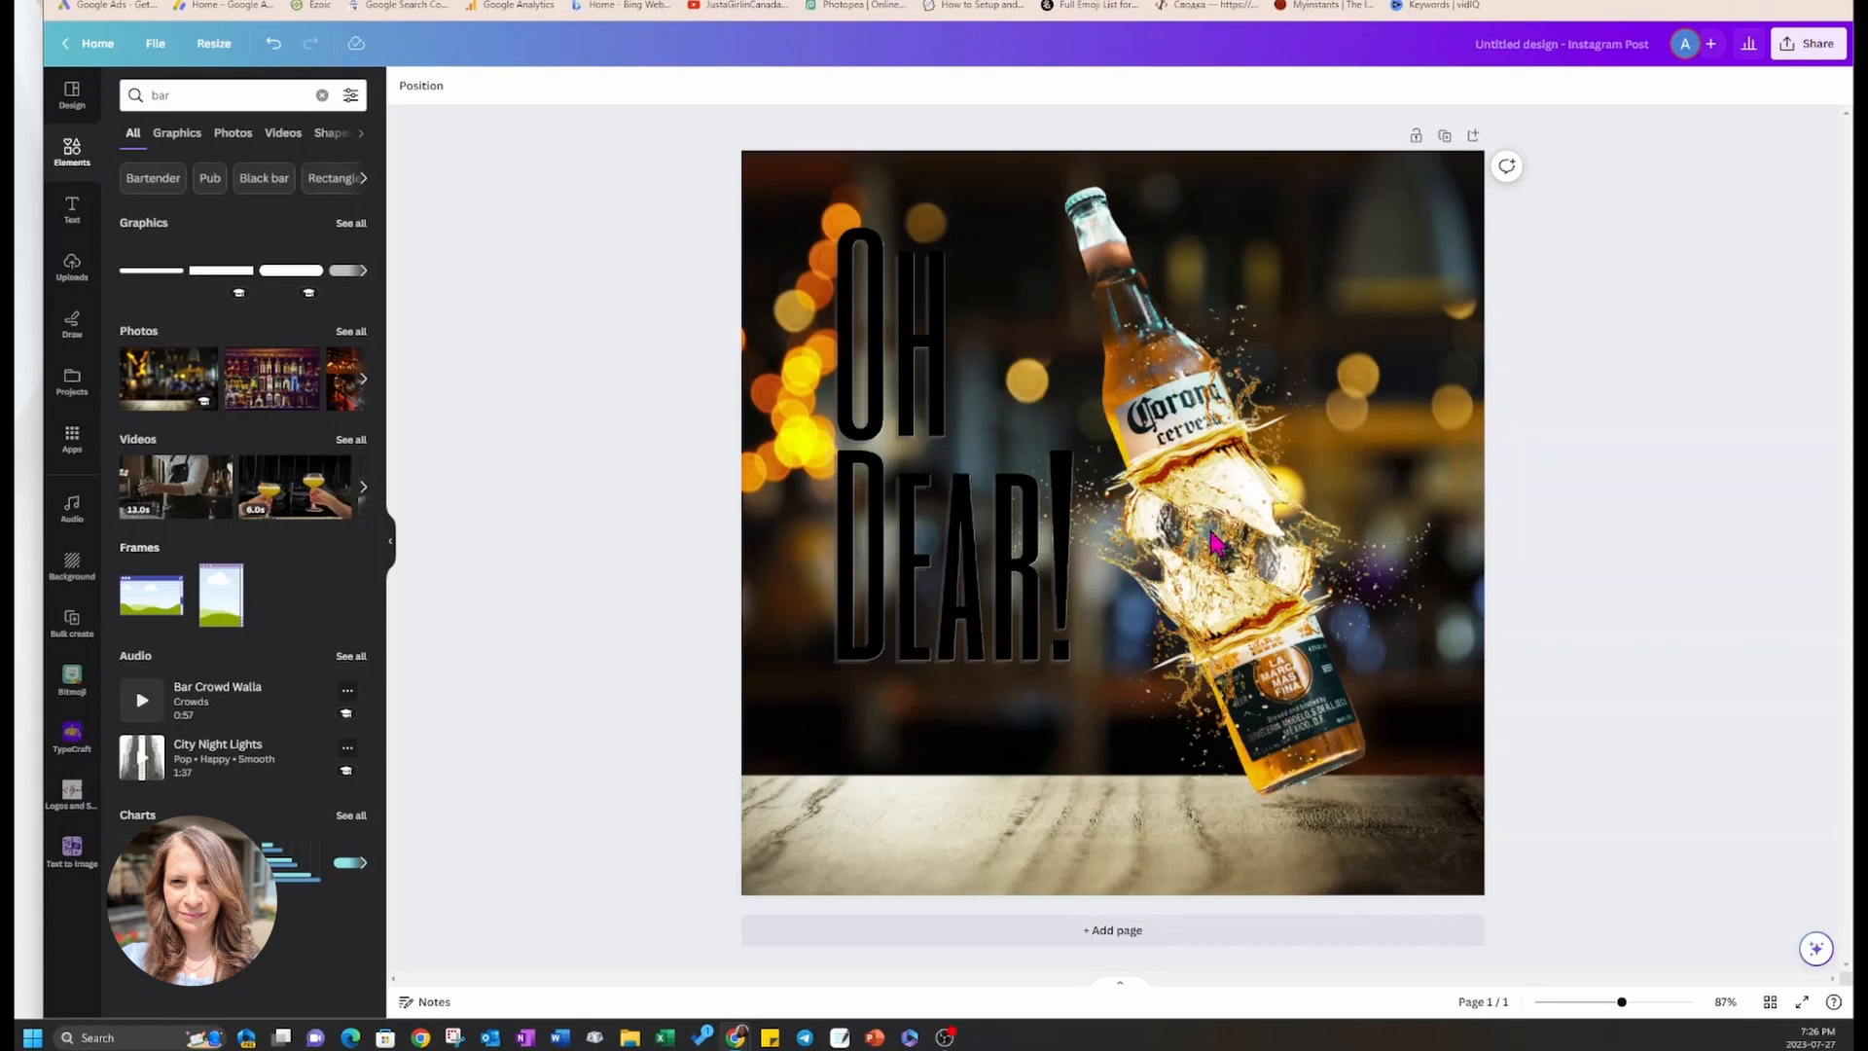
{"action": "mouse_move", "coordinate": [245, 124]}
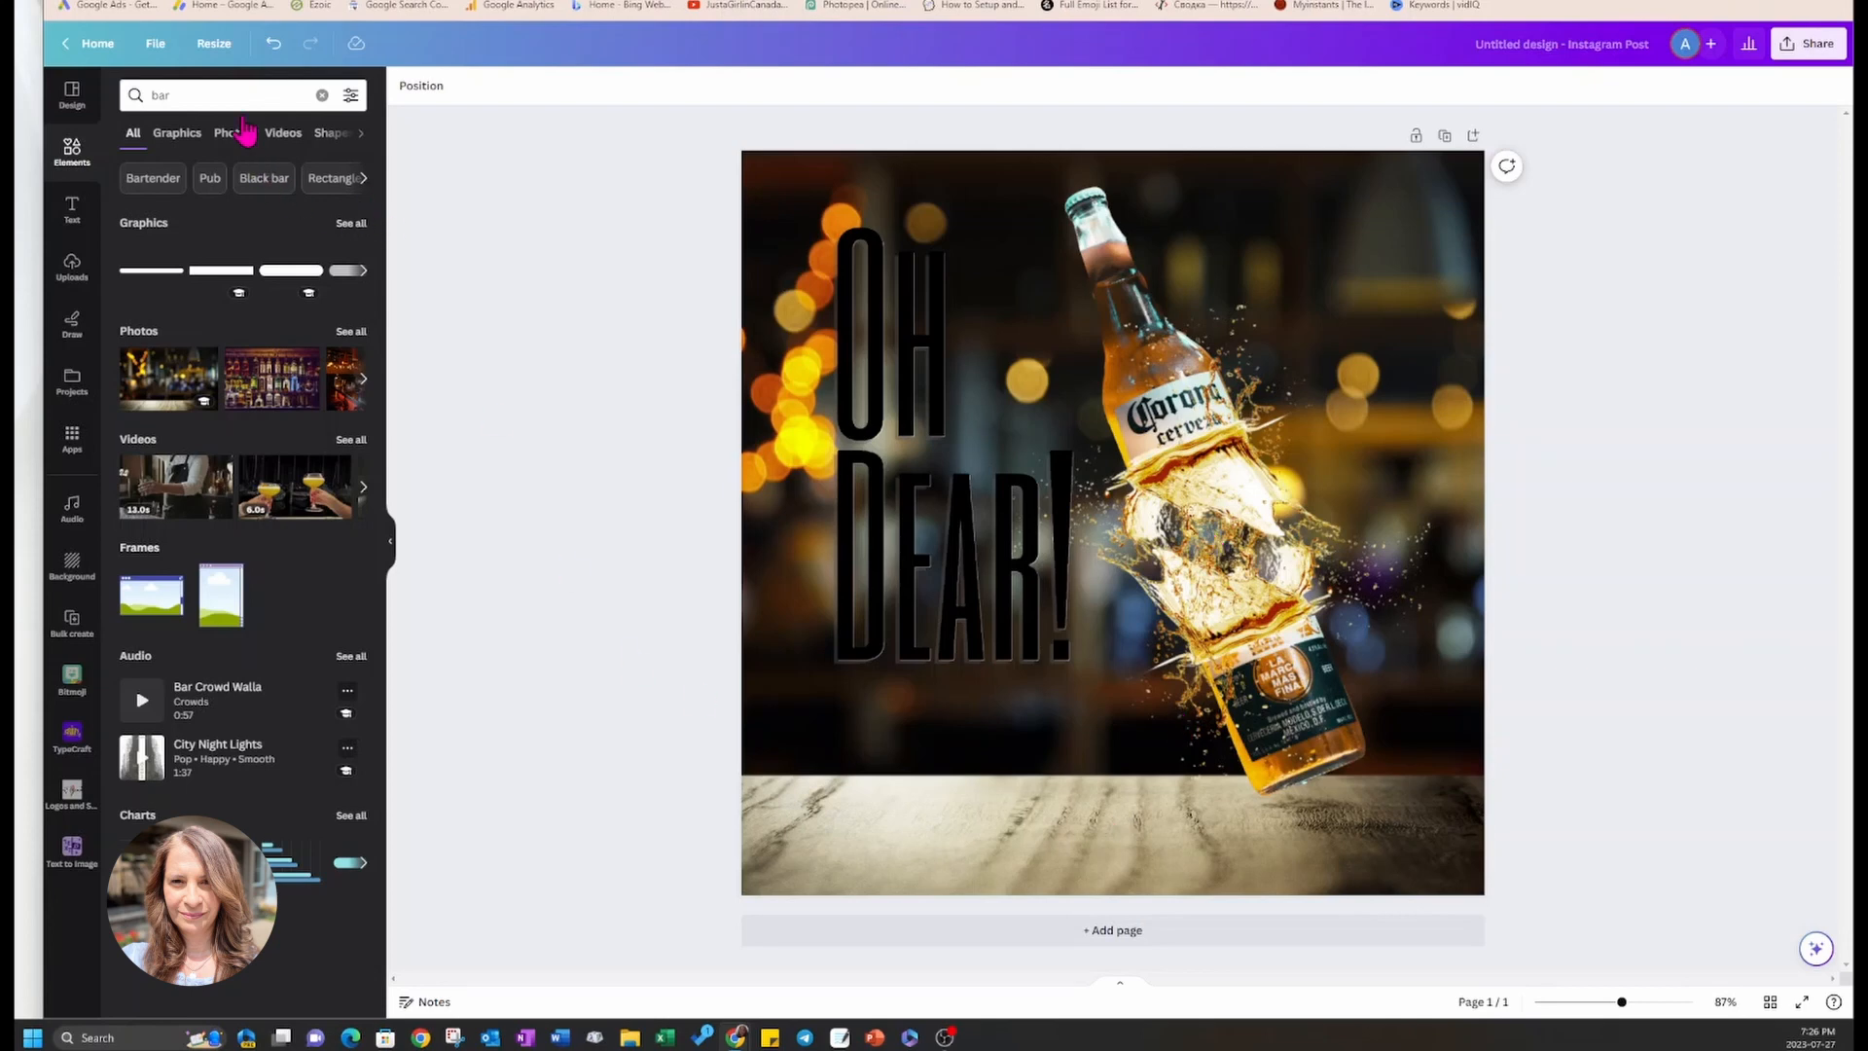
- Search Elements for 'peanuts' and add a peanuts graphic onto the wooden counter
{"action": "left_click", "coordinate": [321, 95]}
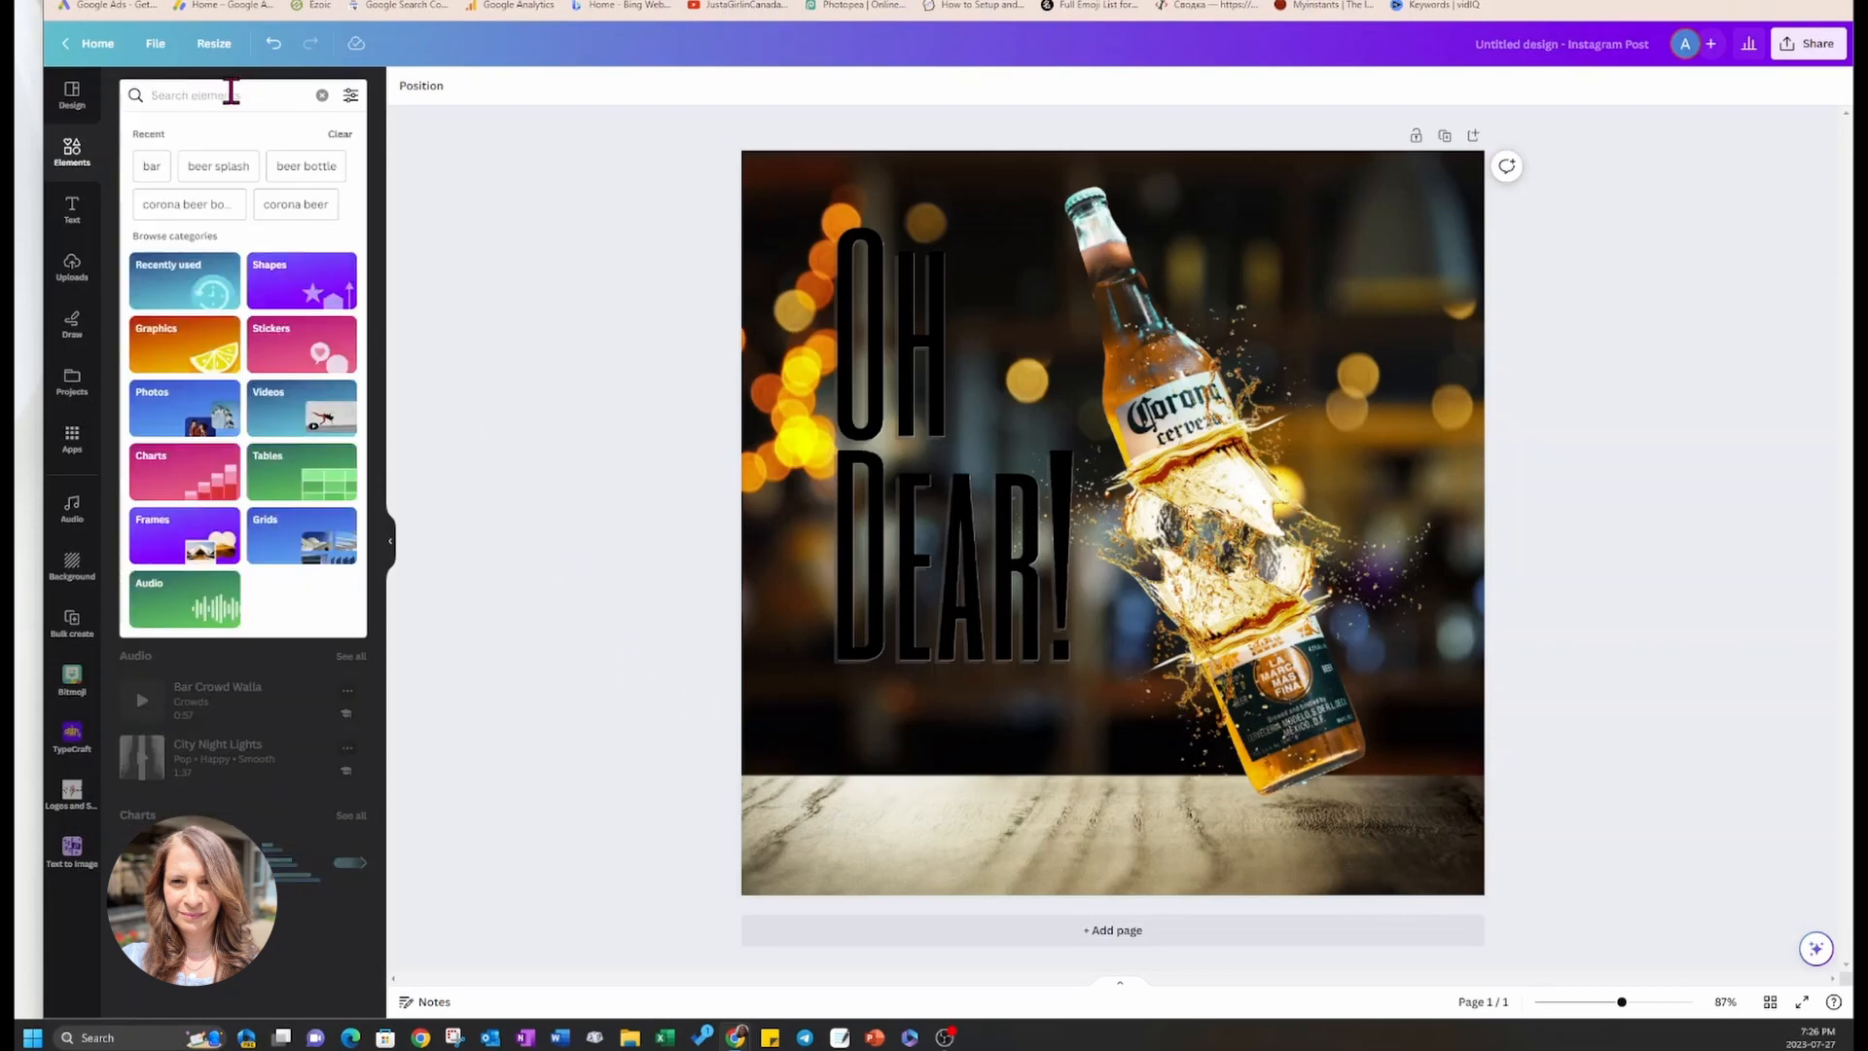
{"action": "type", "text": "peanuts"}
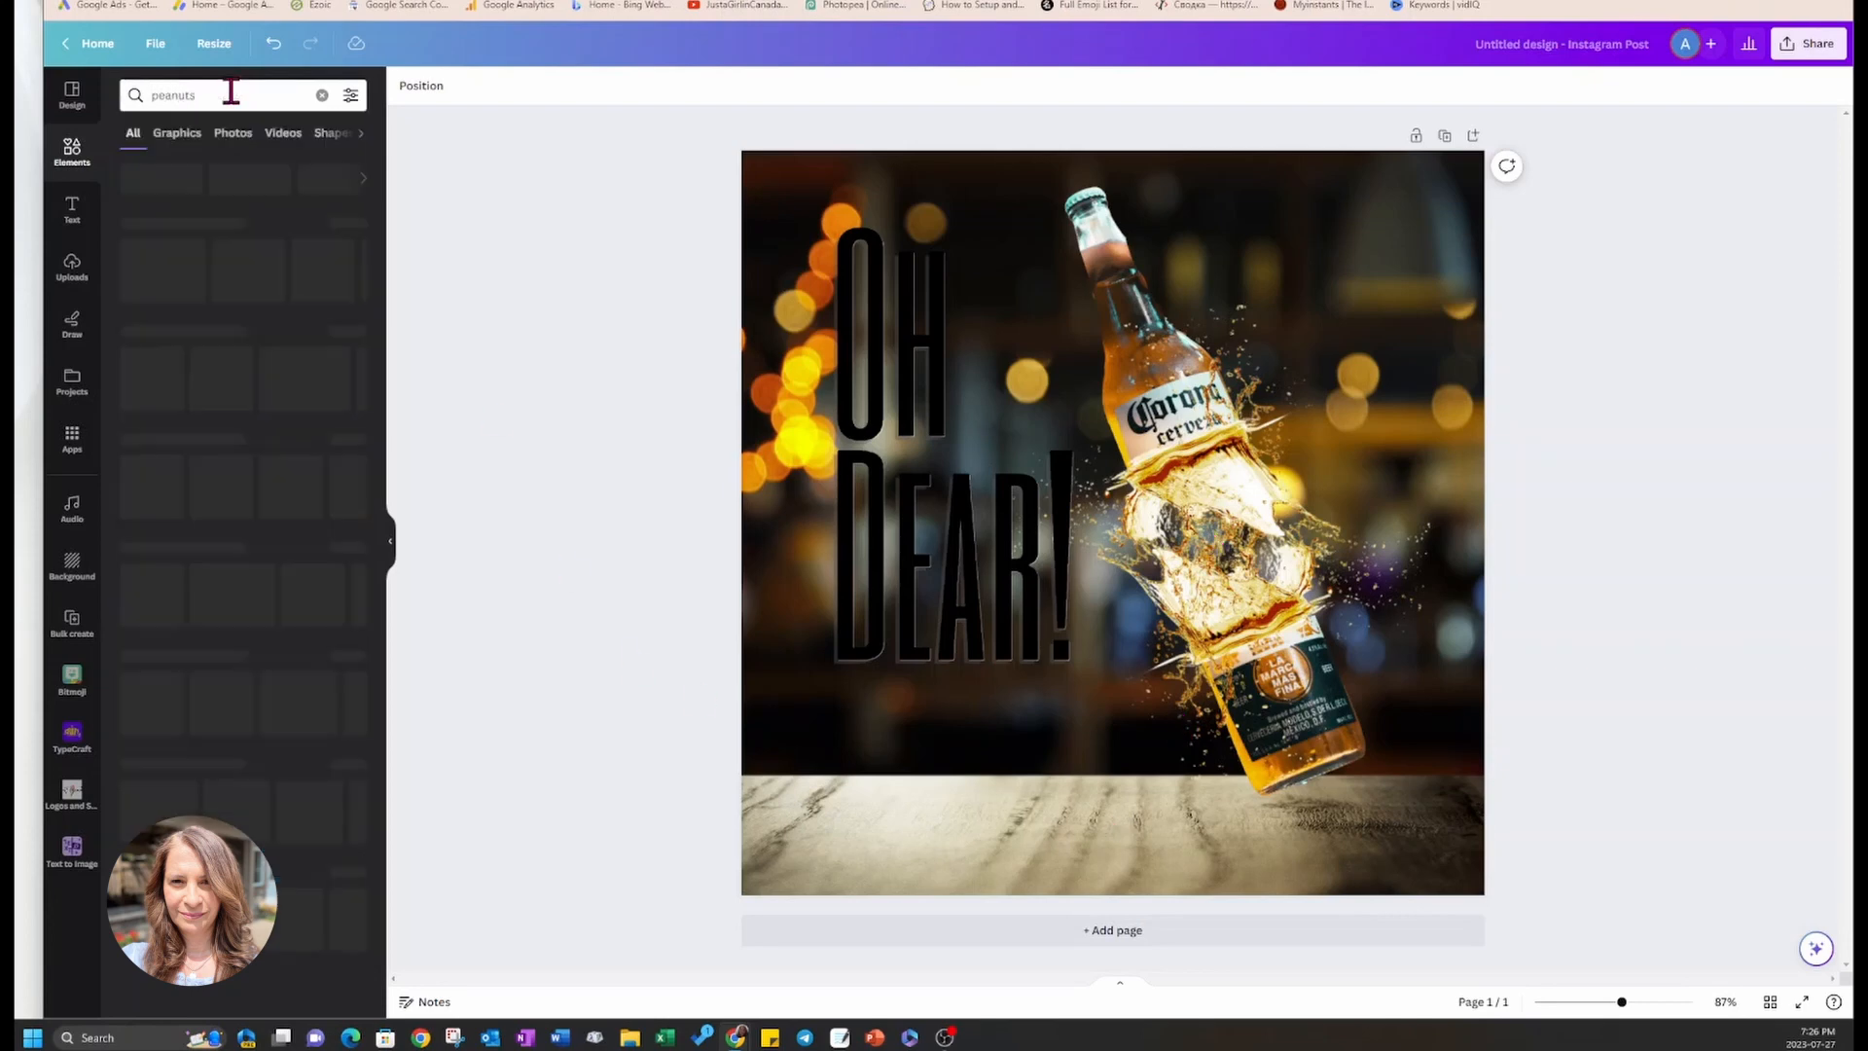
{"action": "left_click", "coordinate": [149, 270]}
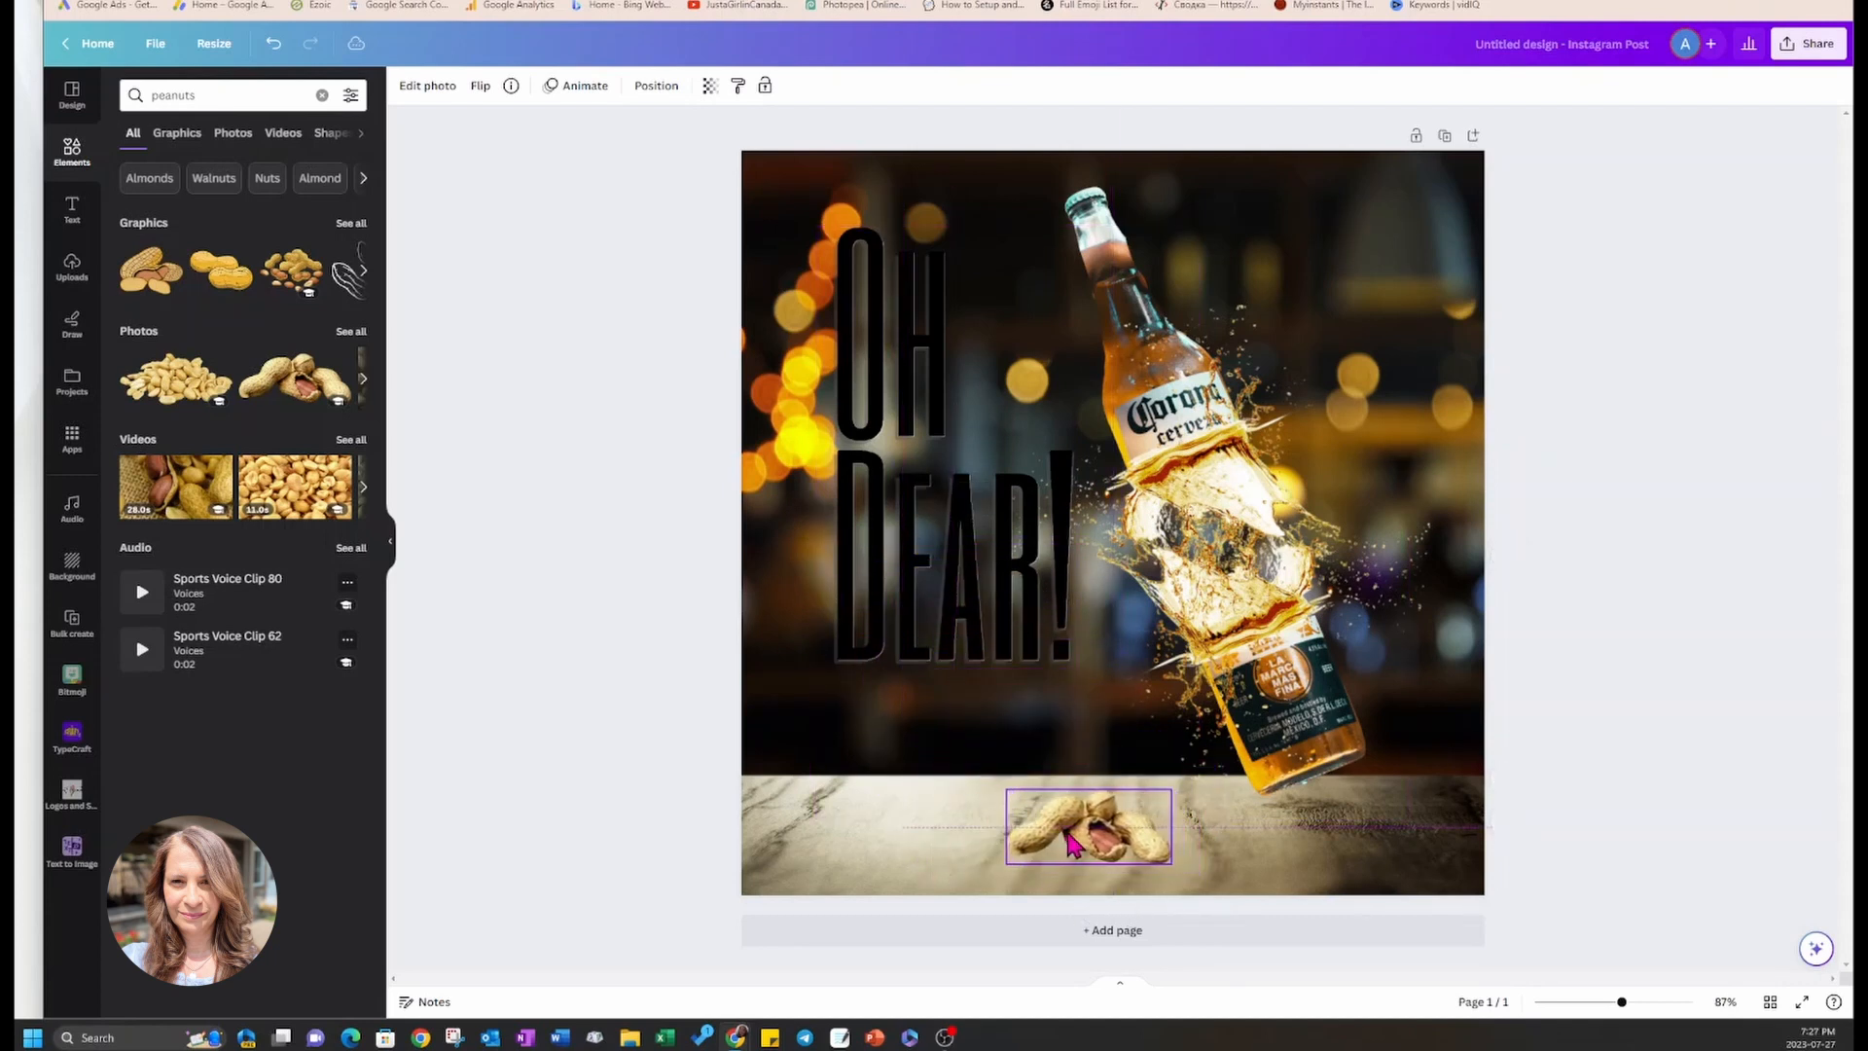
{"action": "left_click", "coordinate": [226, 94]}
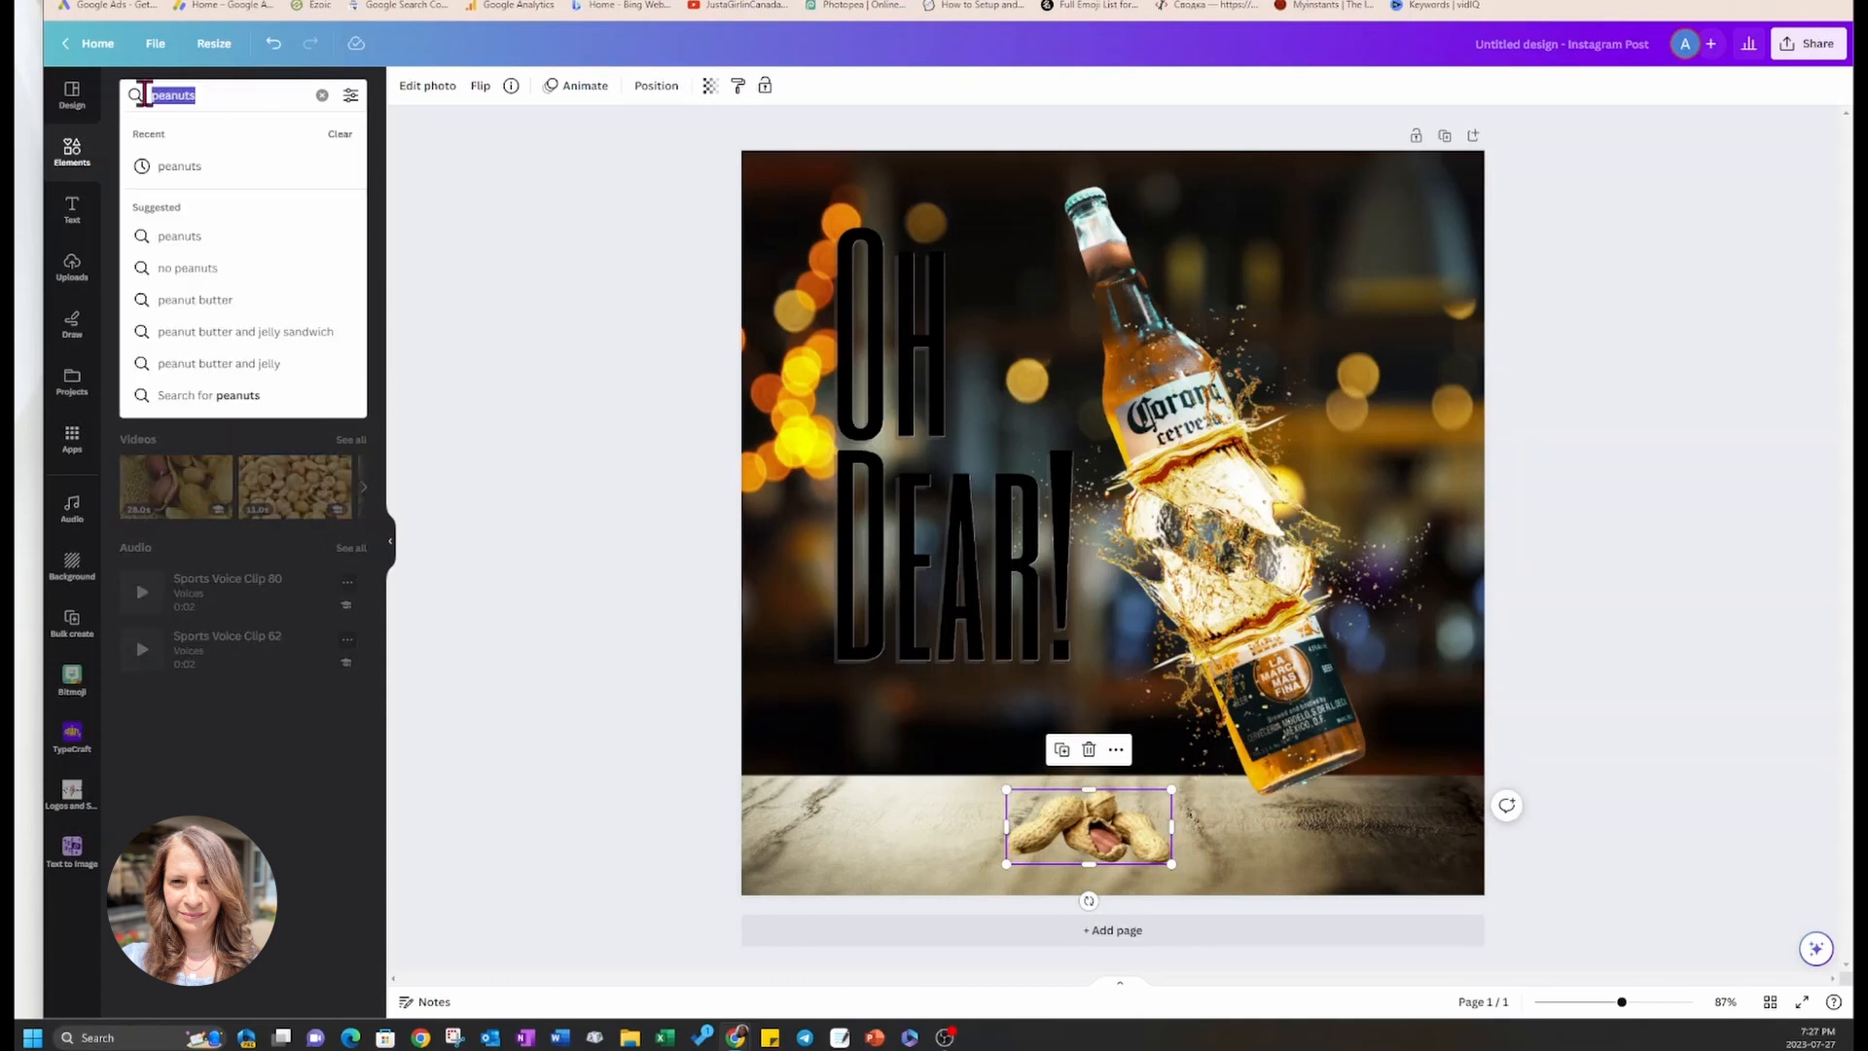
- Search 'squirr', add the squirrel at the counter's left edge, and deselect it
{"action": "type", "text": "squirrel"}
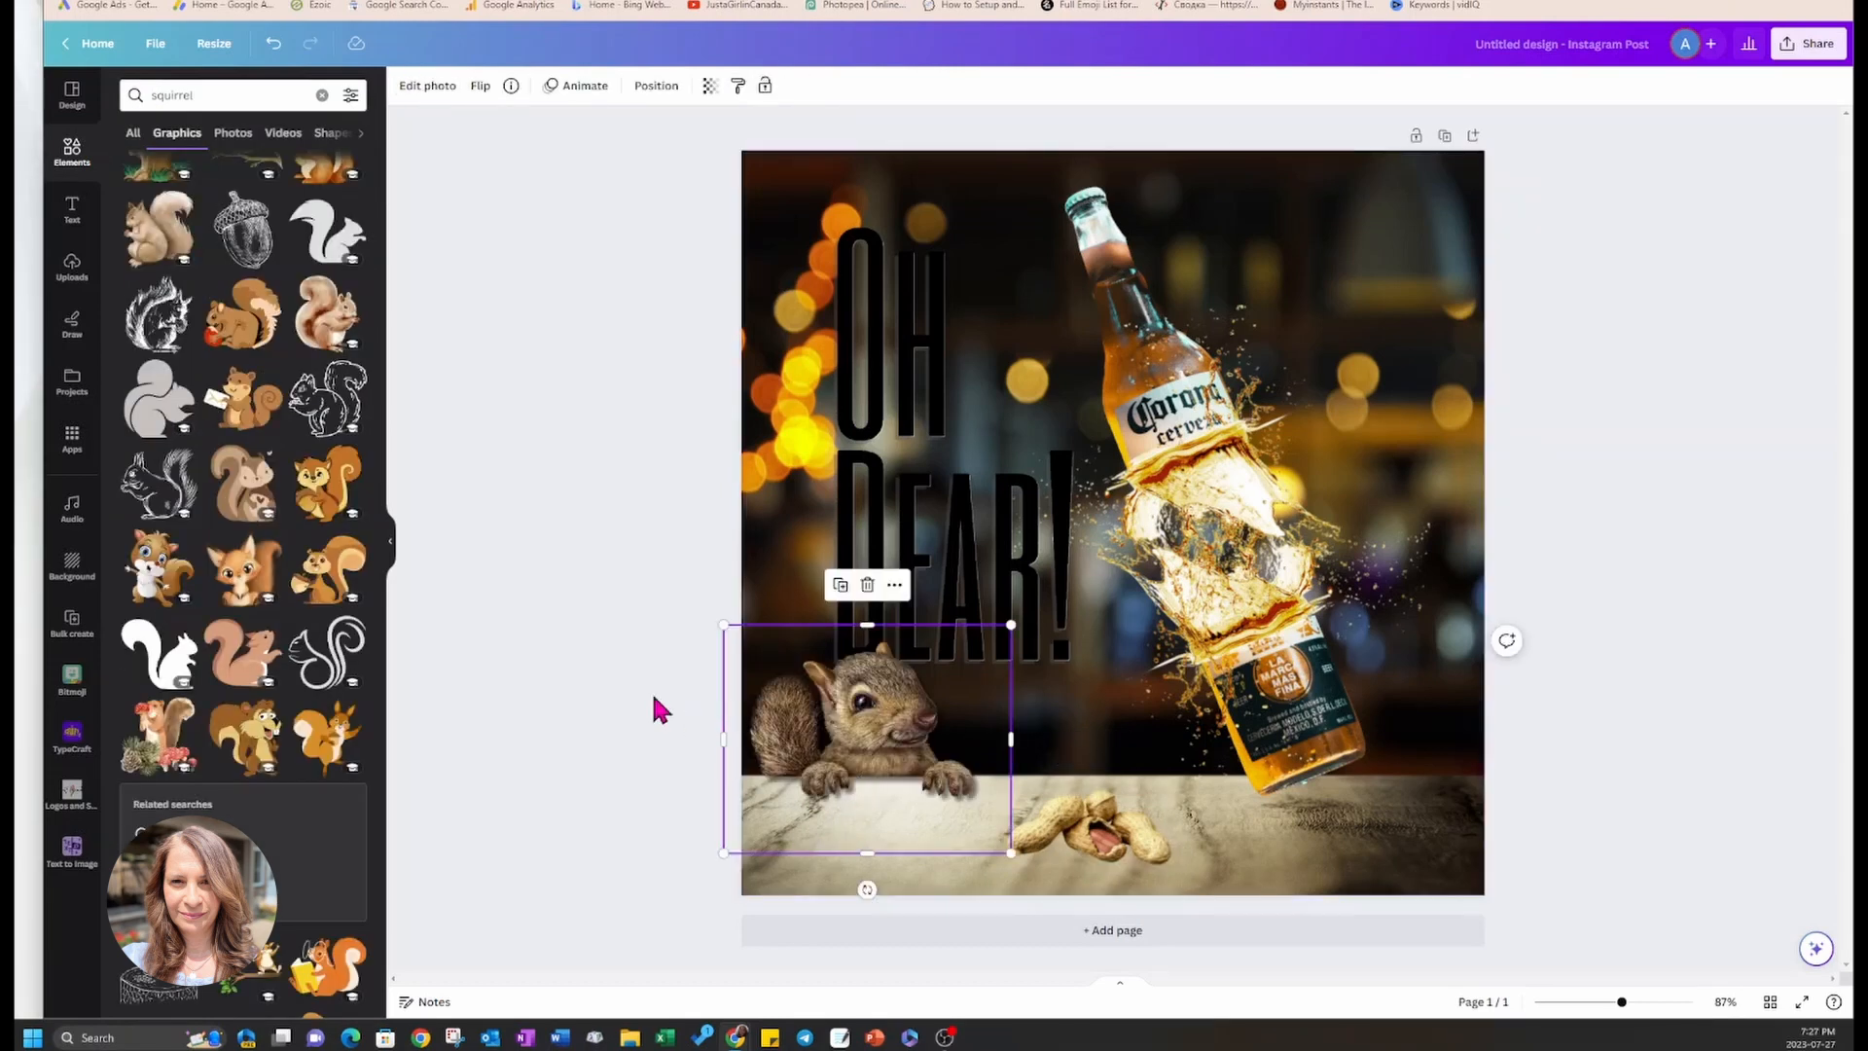
{"action": "left_click", "coordinate": [662, 710]}
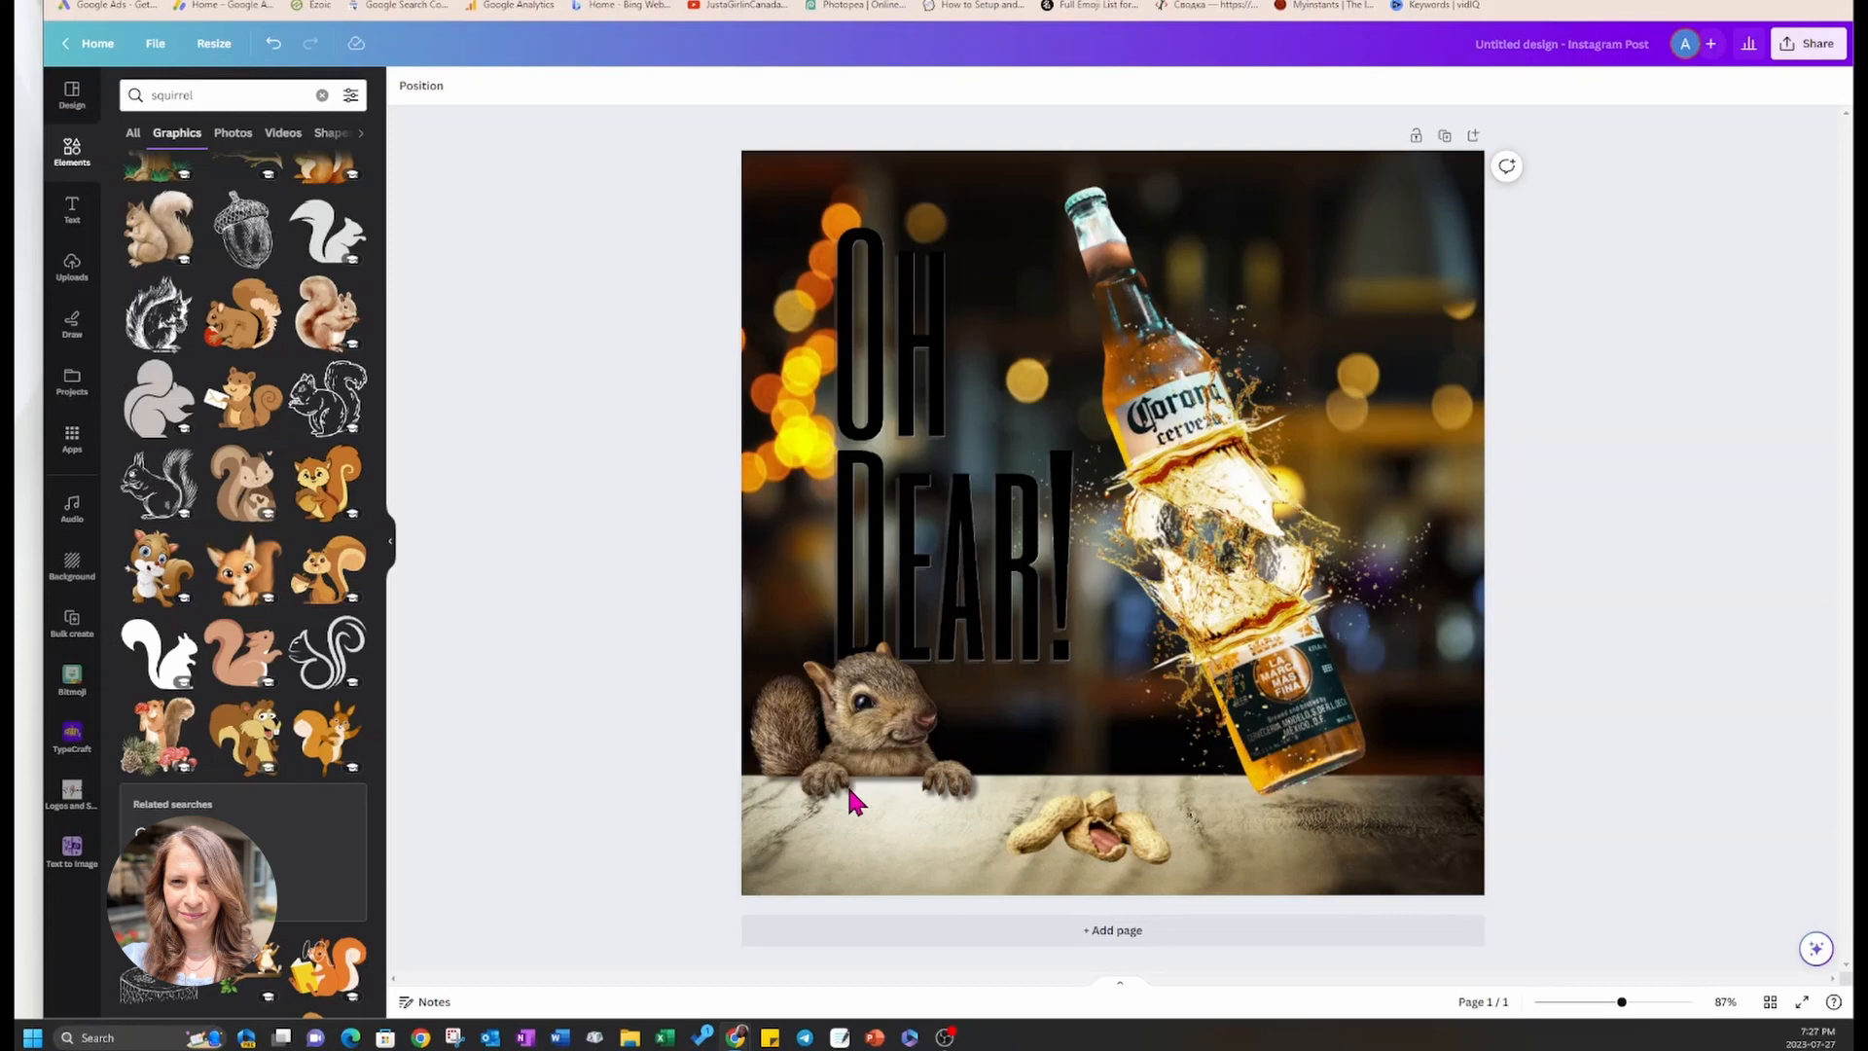
{"action": "mouse_move", "coordinate": [852, 808]}
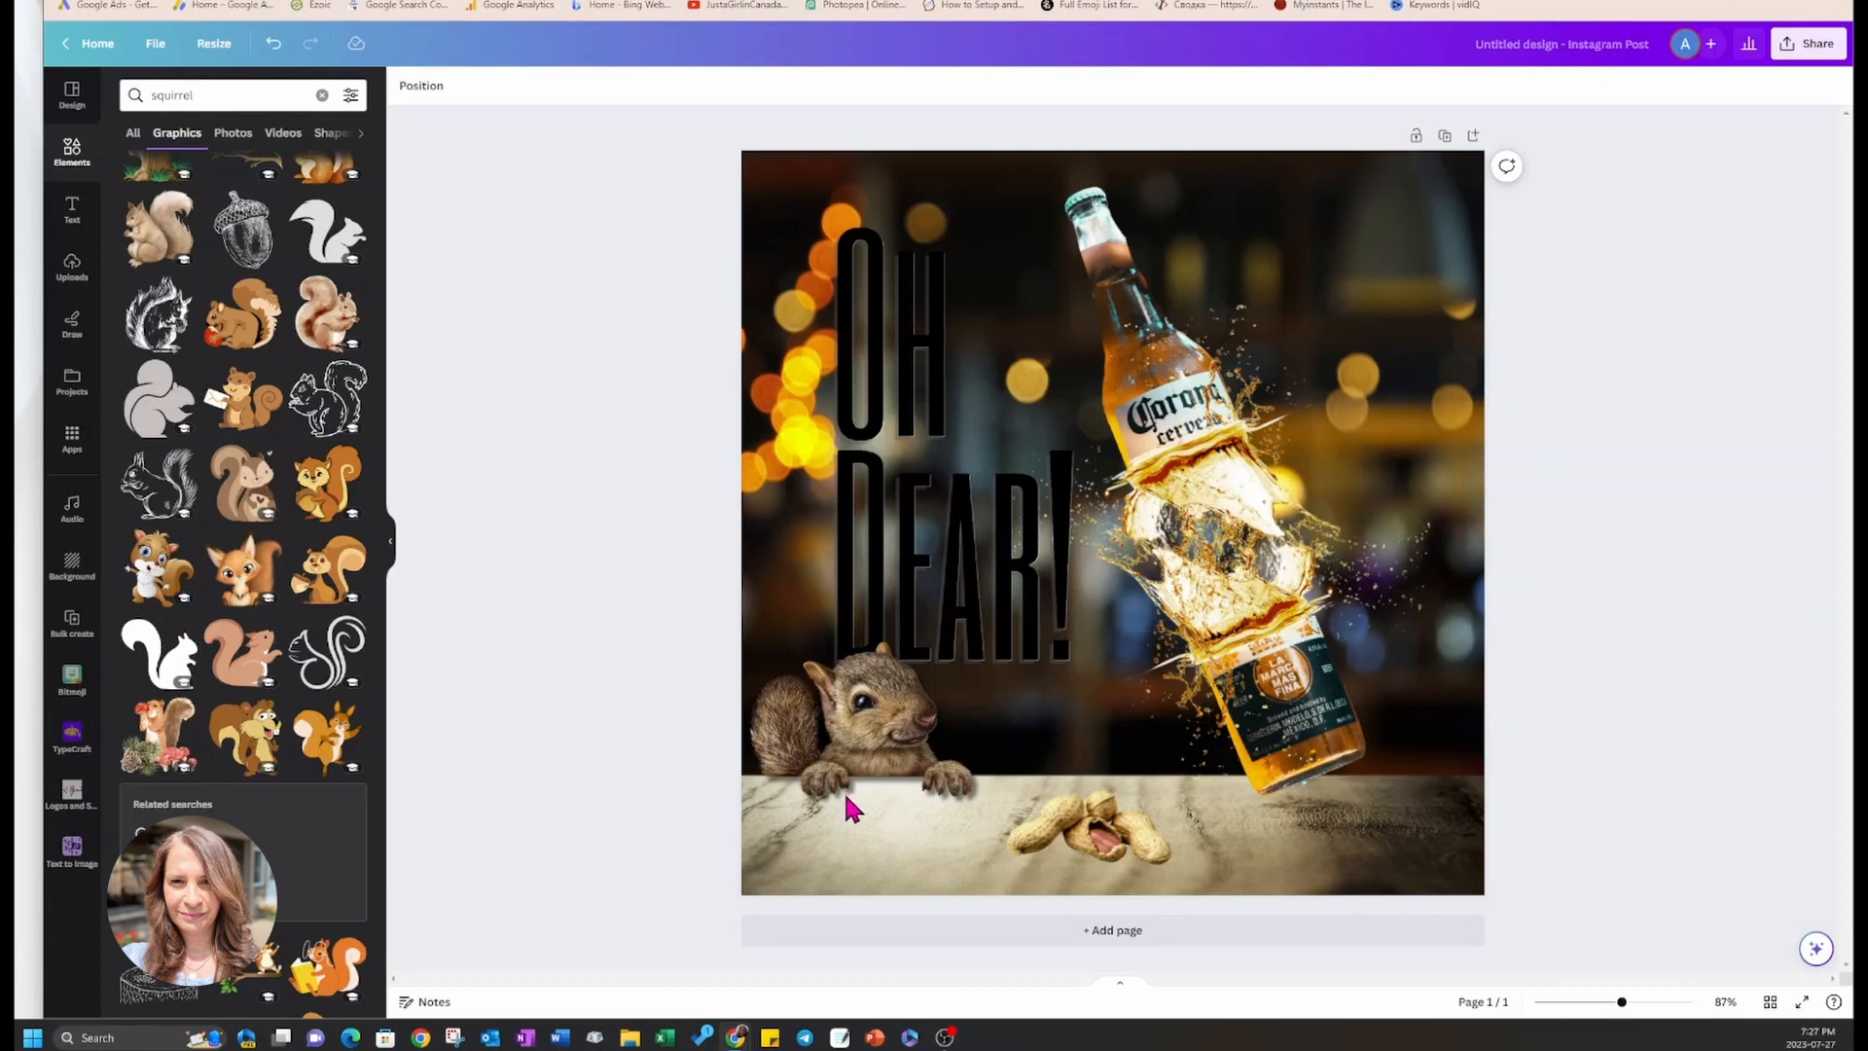